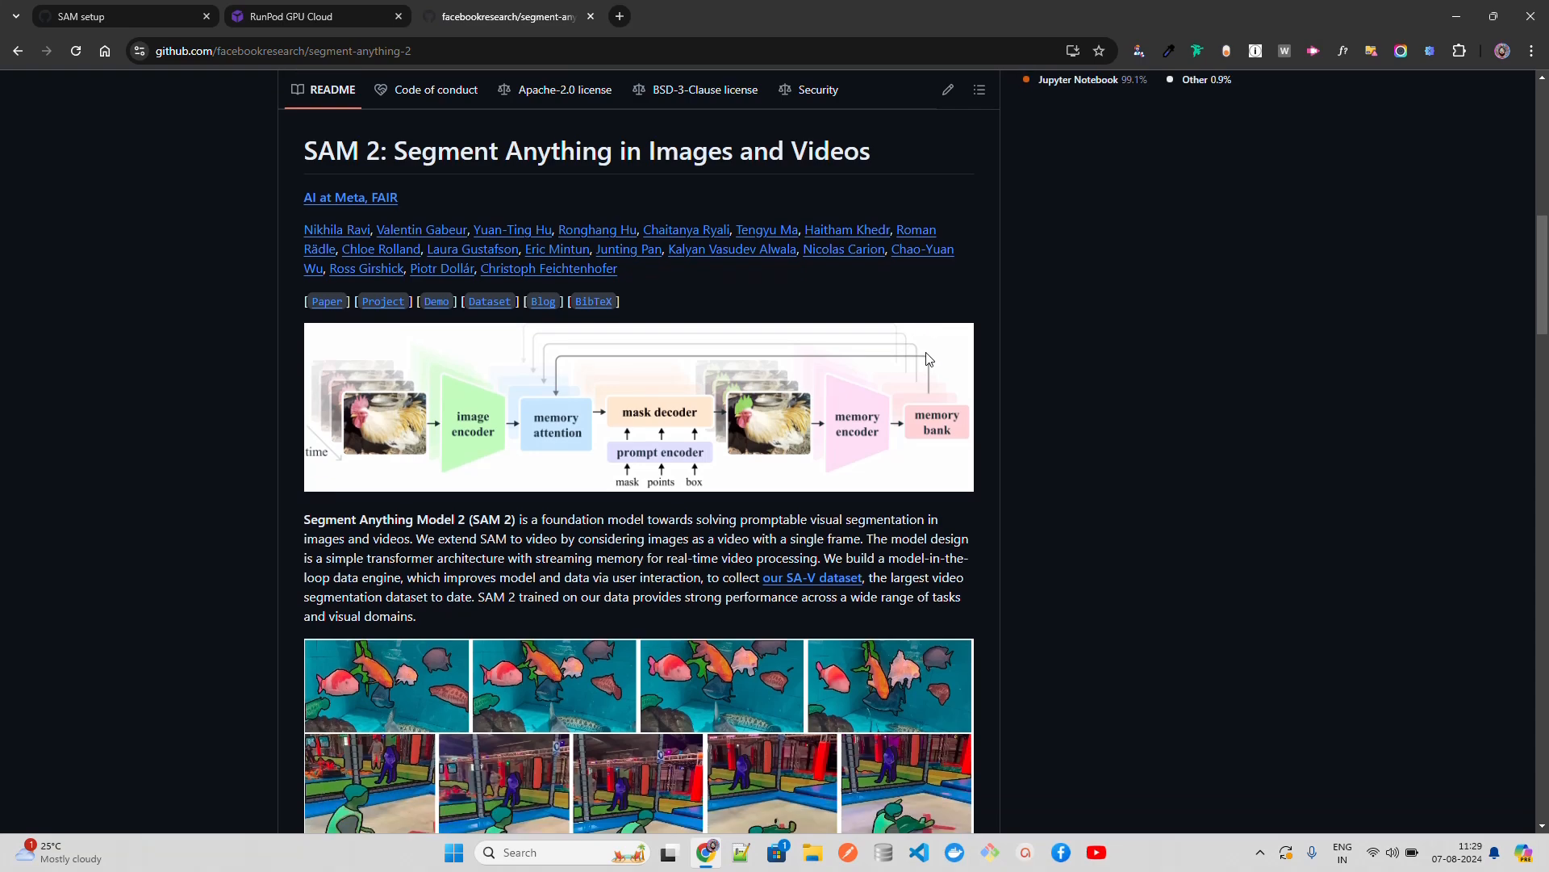
Step: Deploy a single on-demand H100 NVL pod at $3.69/hr with SSH and Jupyter enabled
scroll("down", 3)
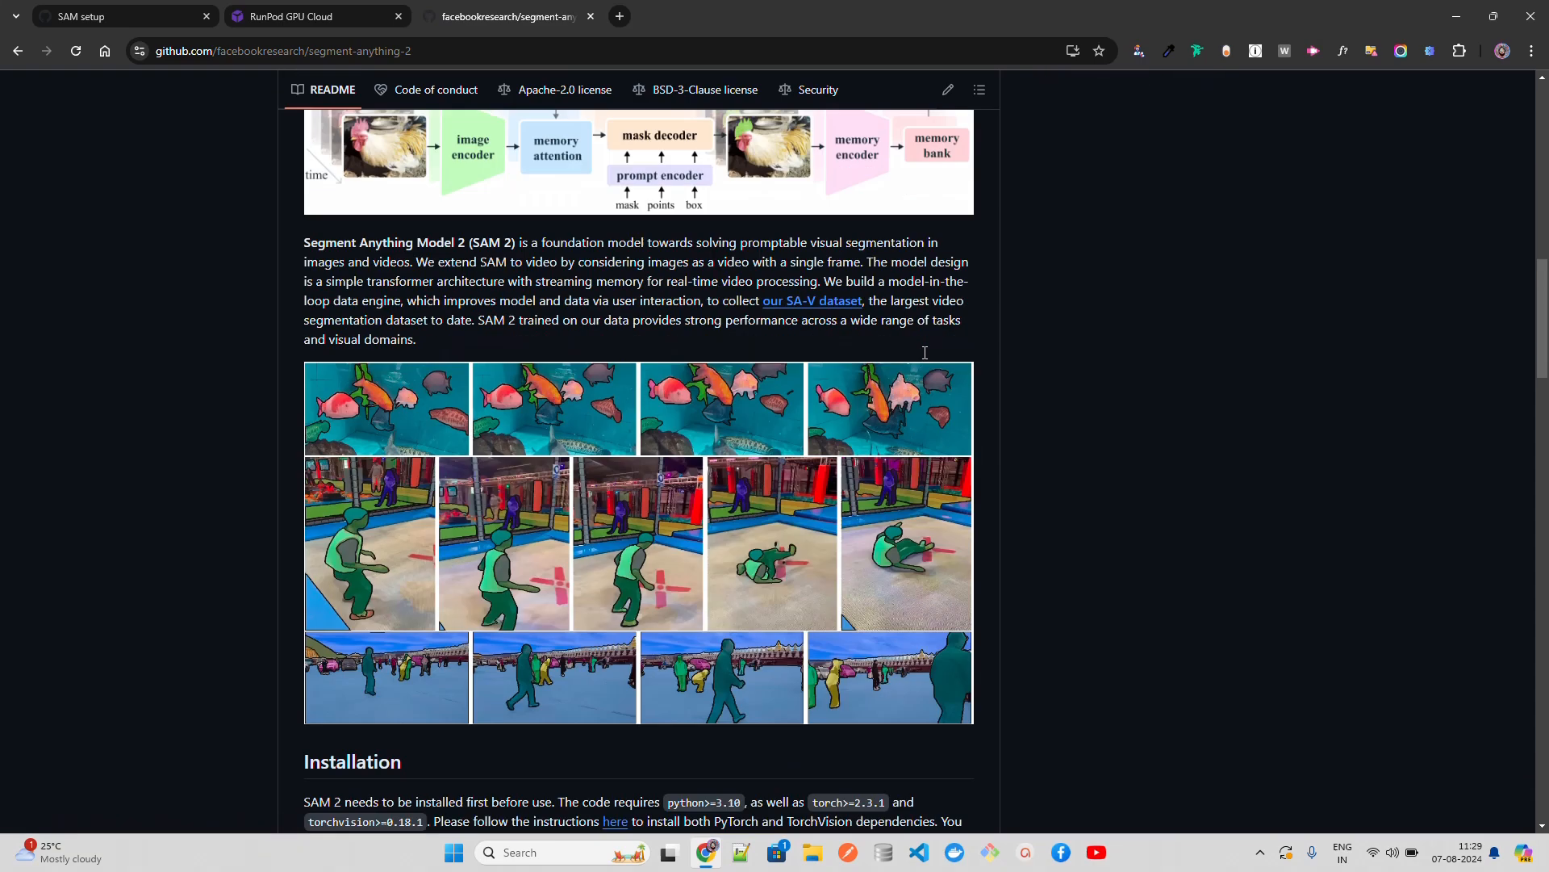
scroll("down", 3)
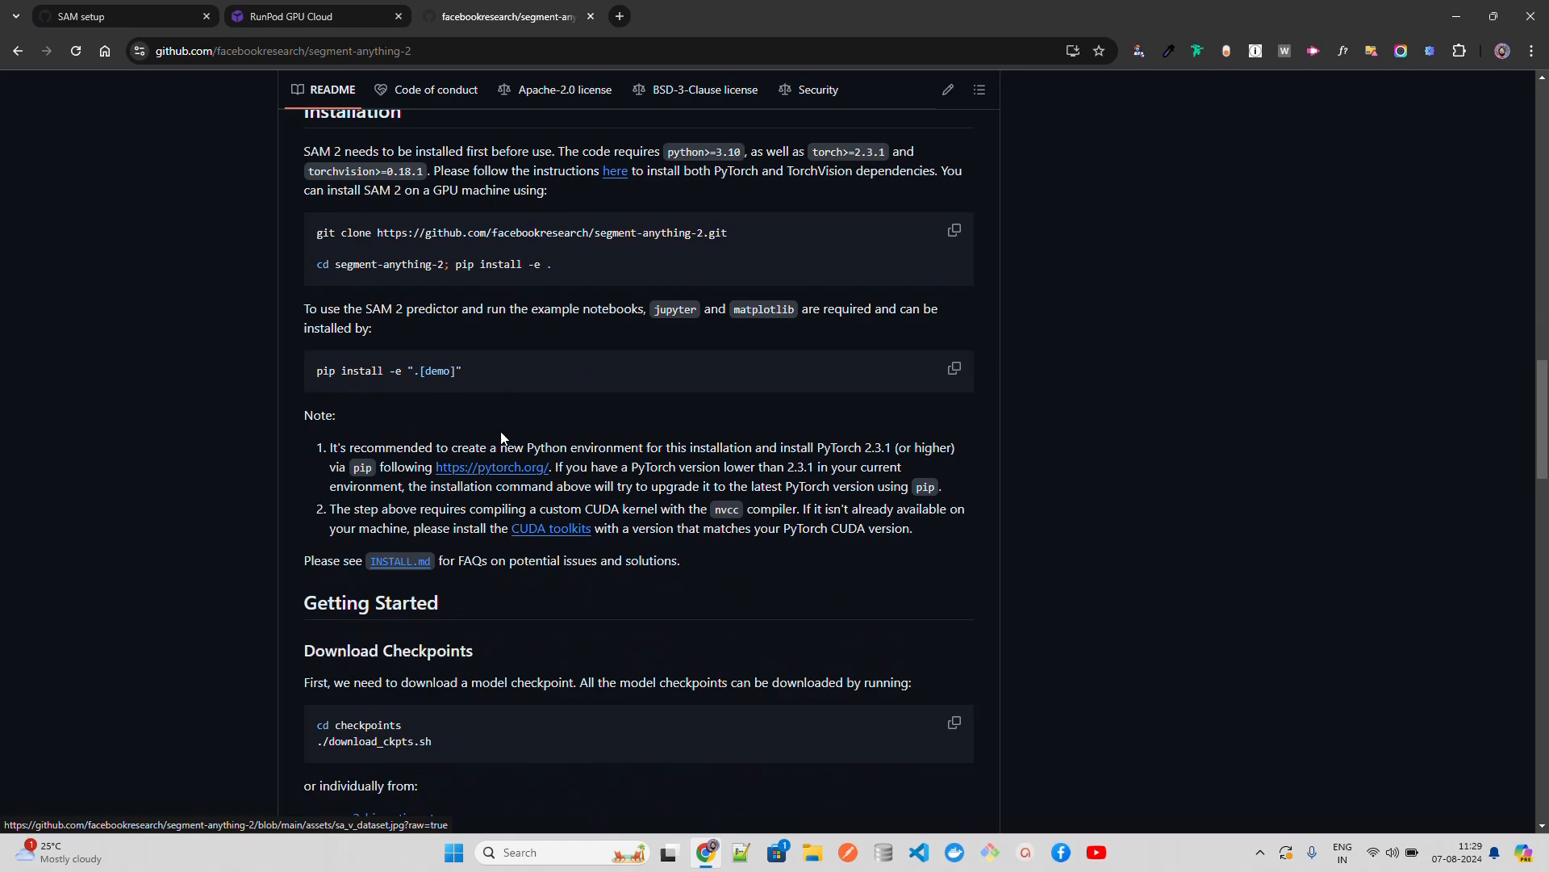
scroll("down", 3)
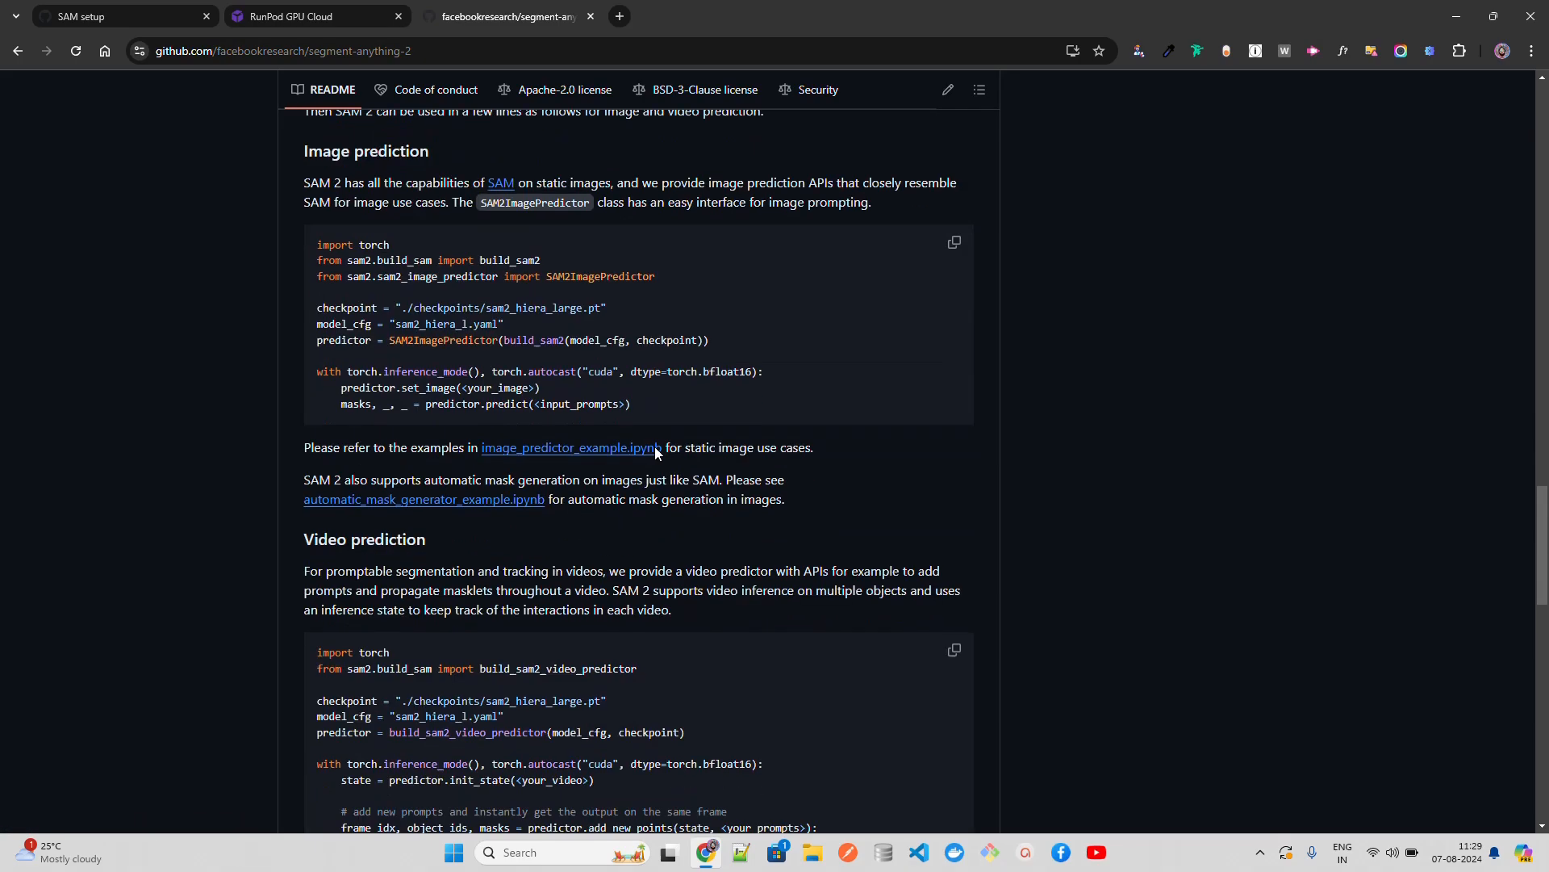
scroll("up", 3)
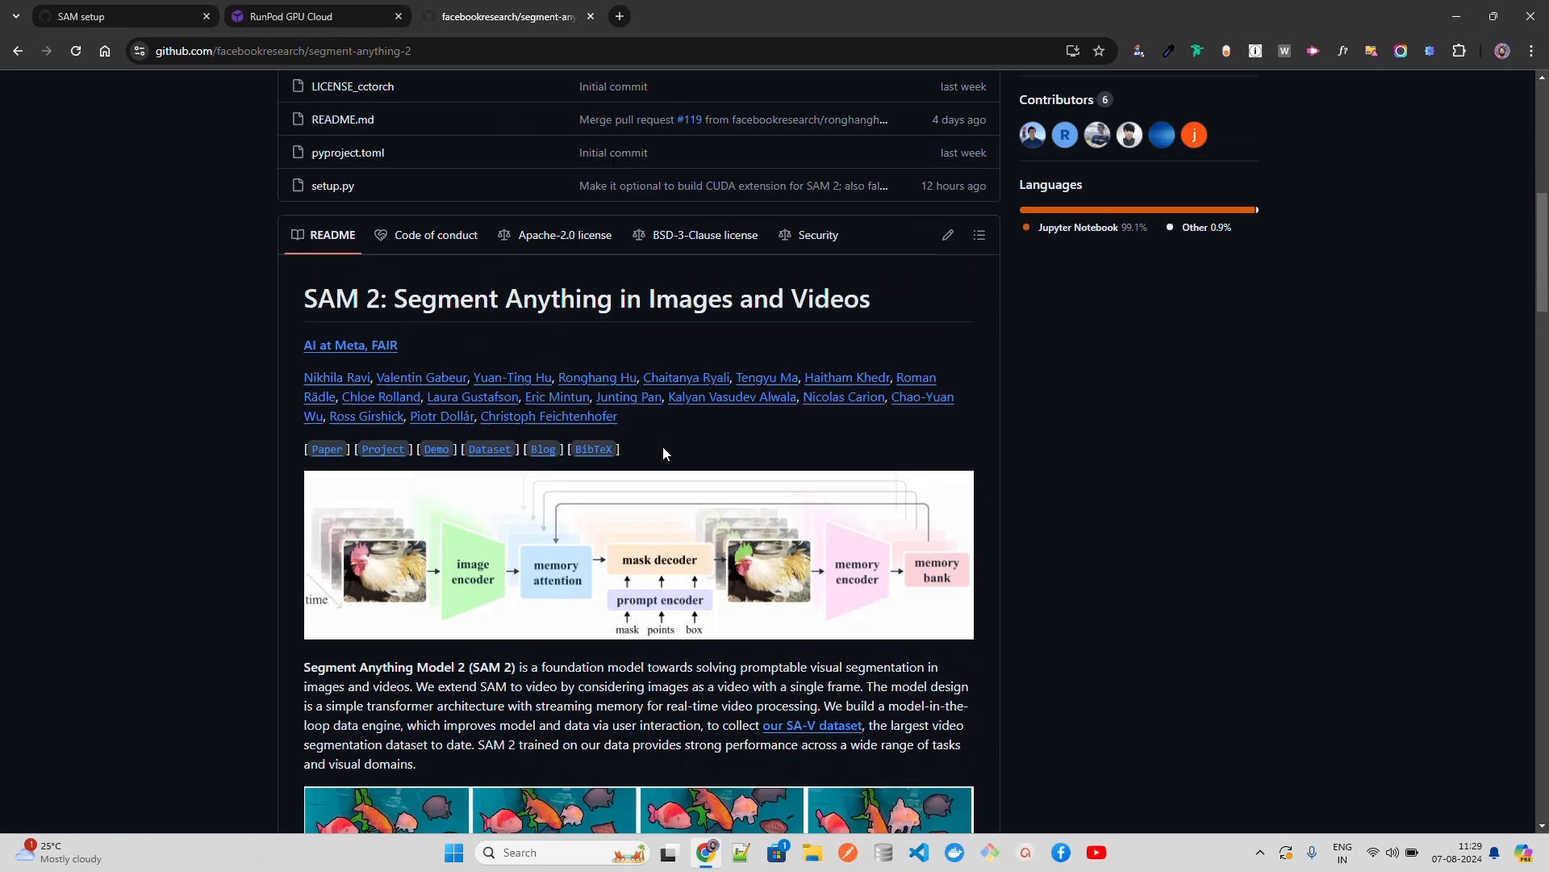
scroll("up", 3)
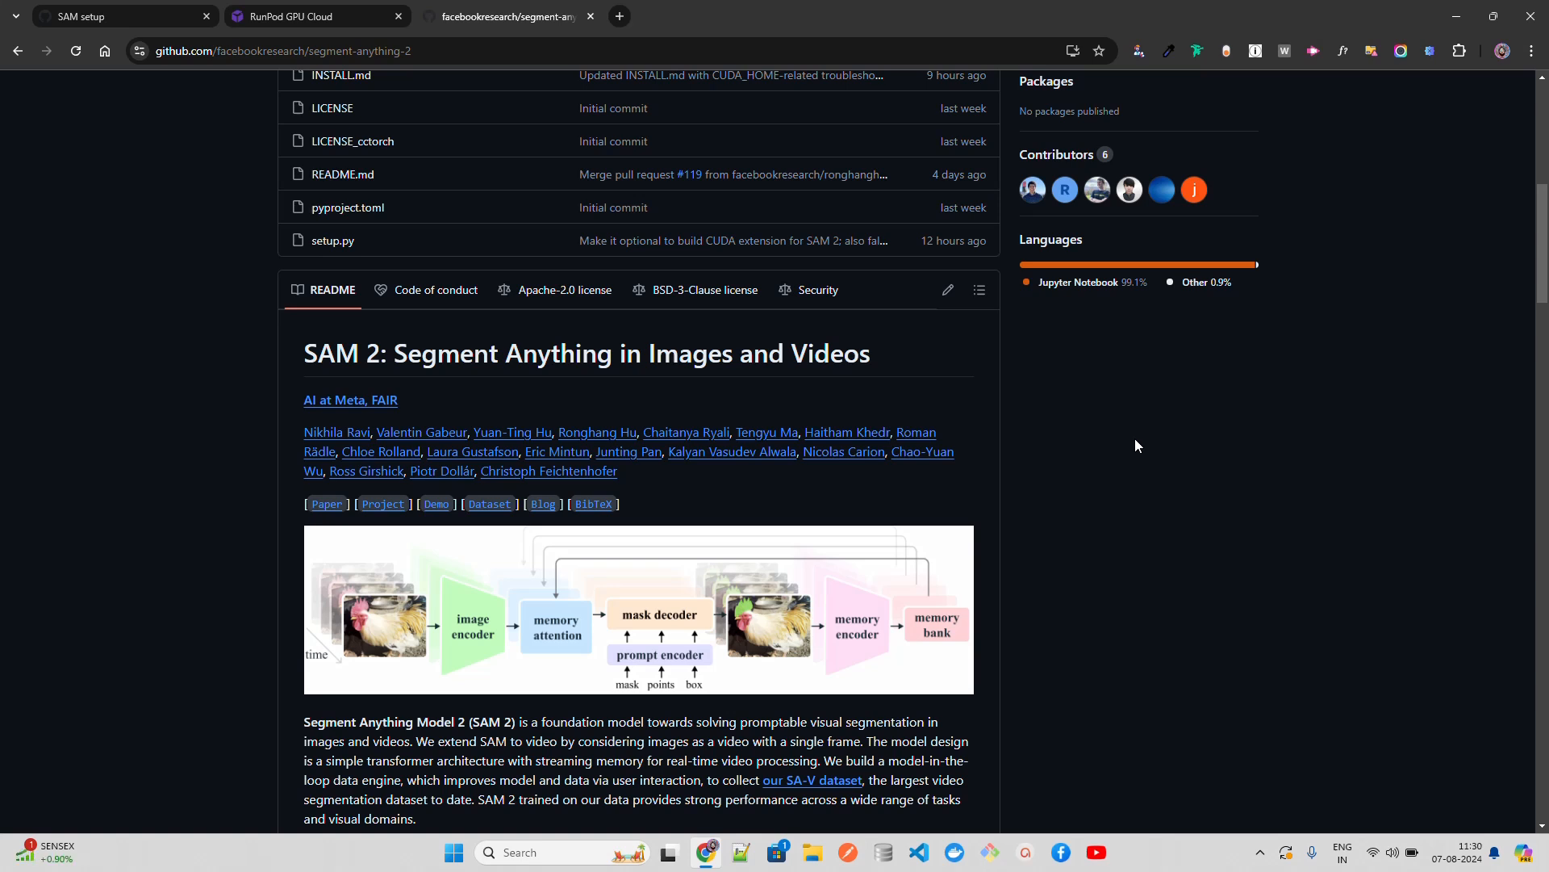
left_click(316, 17)
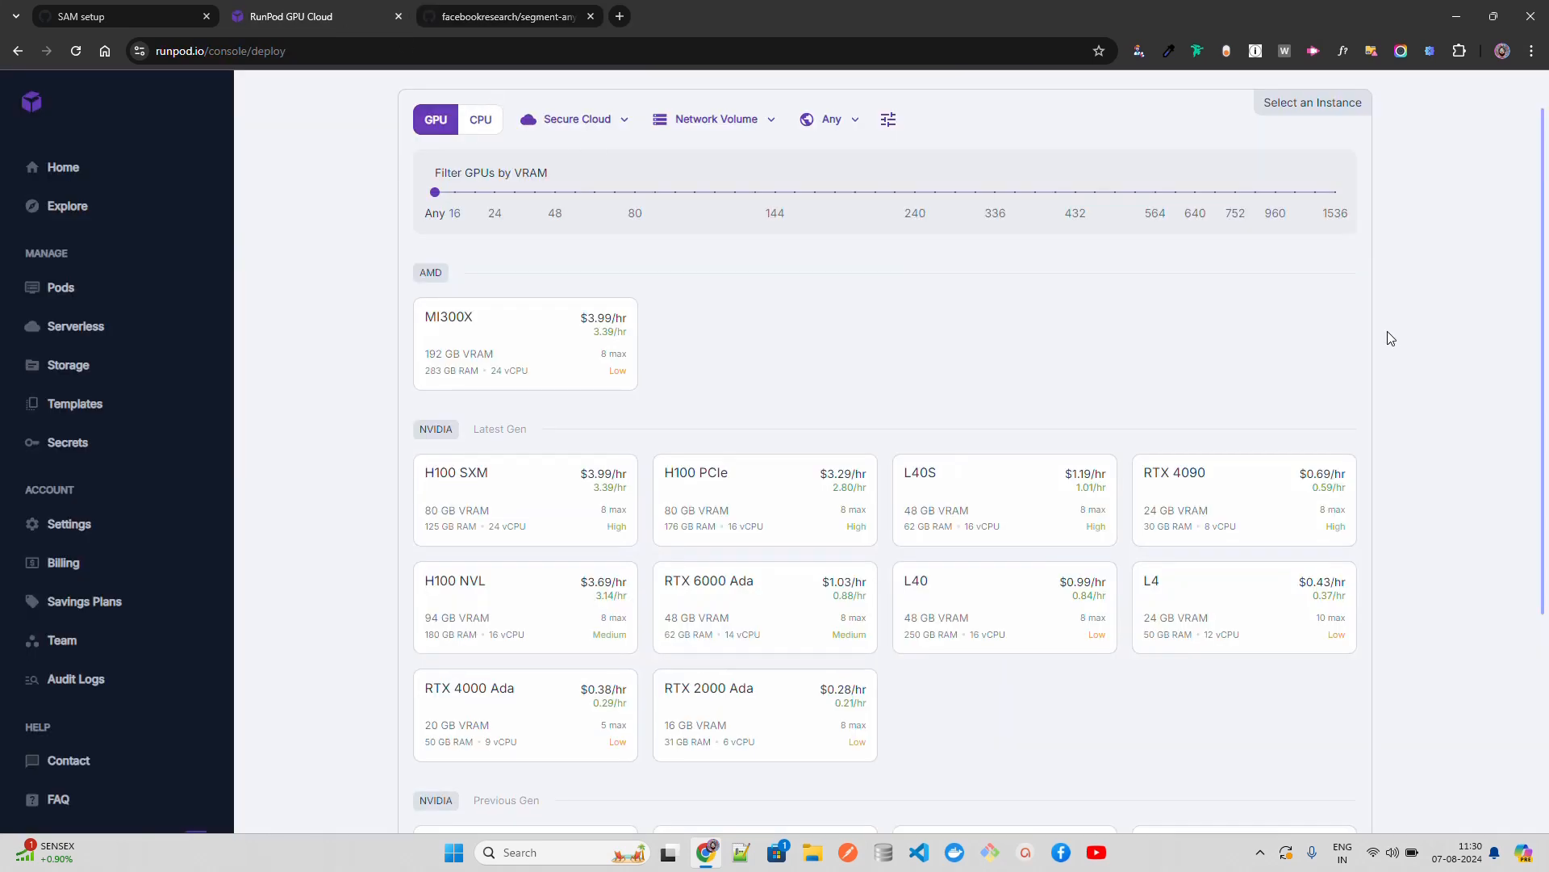
scroll("up", 3)
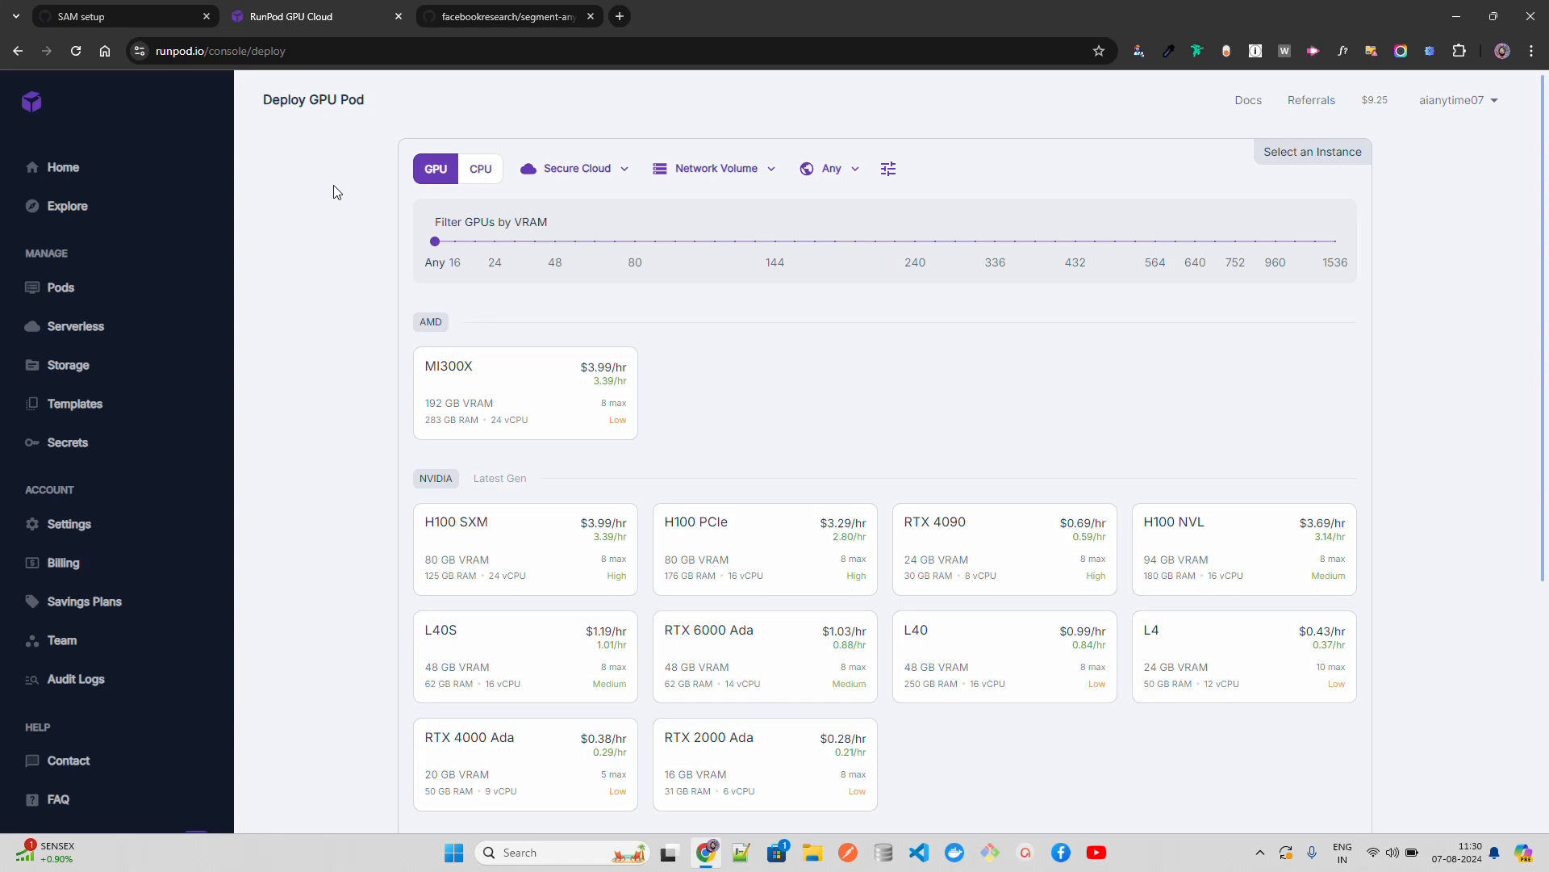
mouse_move(1304, 157)
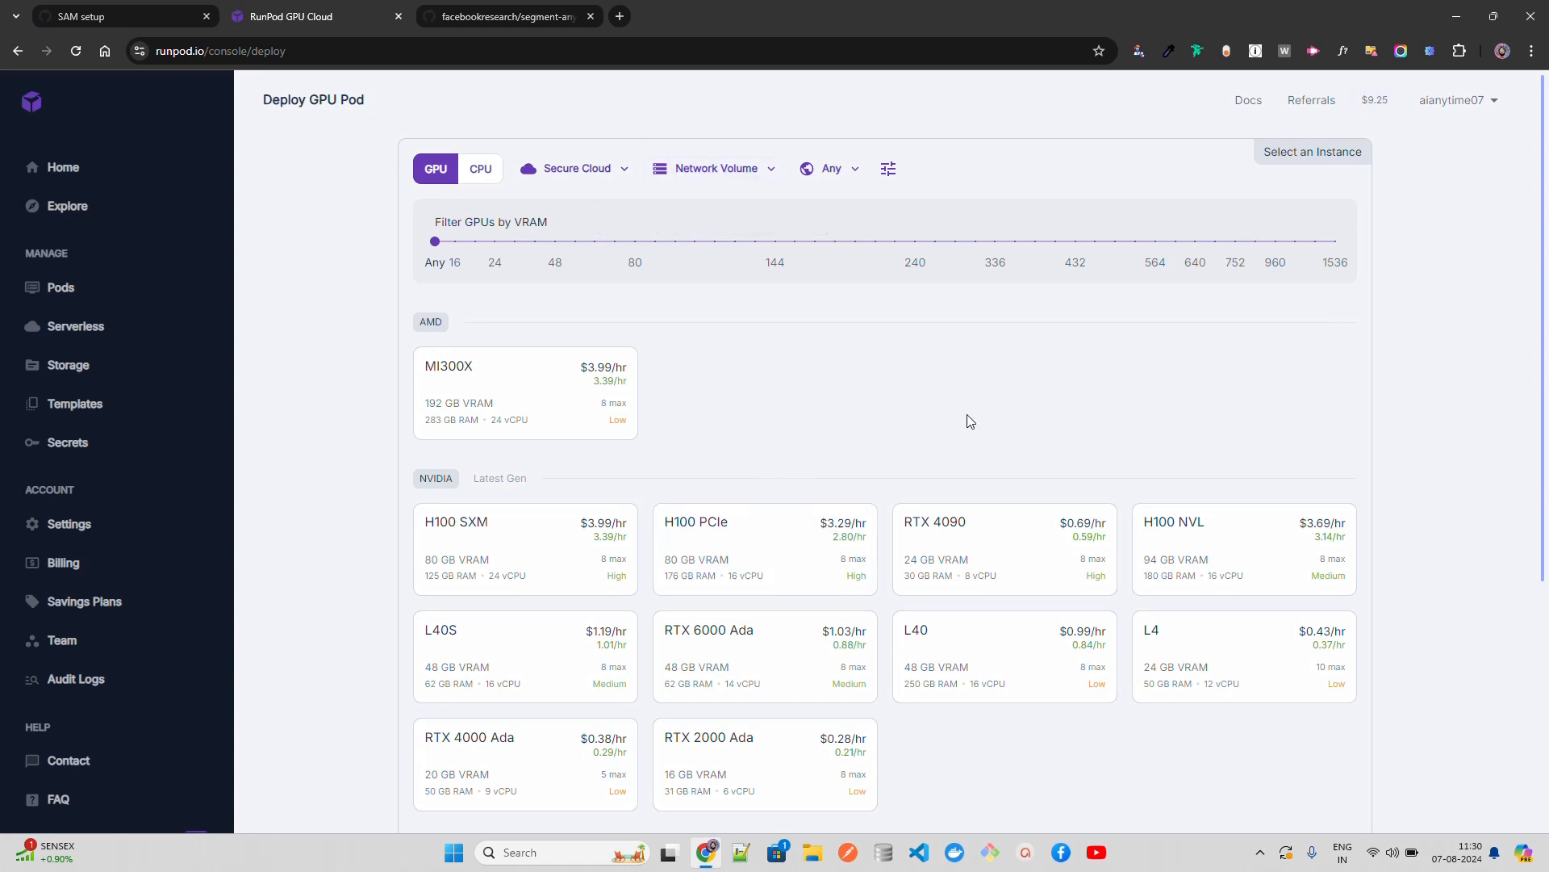
mouse_move(1259, 626)
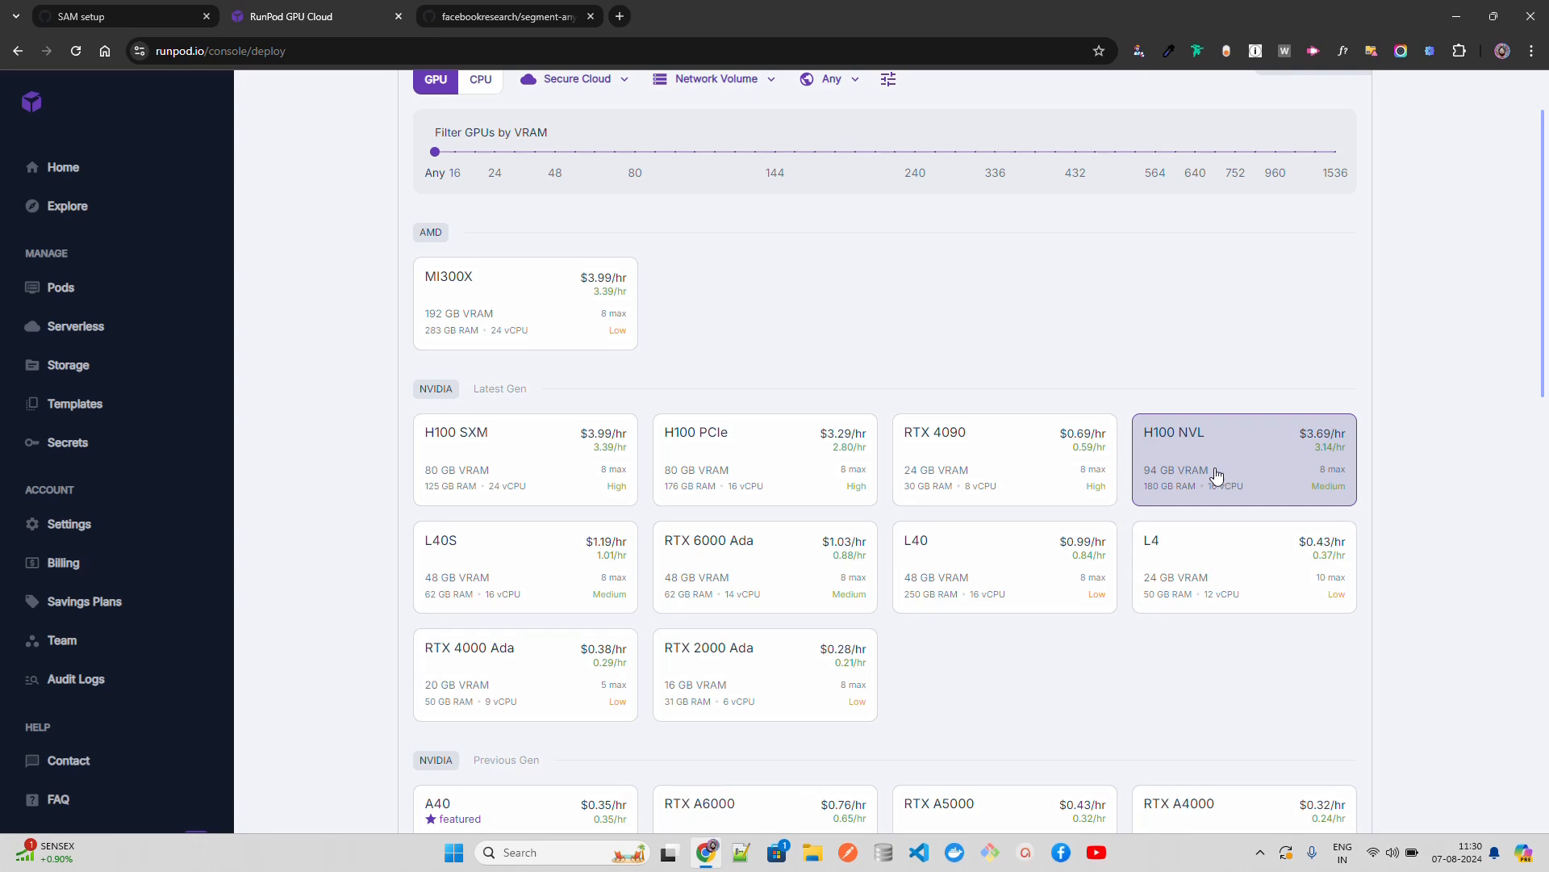
mouse_move(1198, 480)
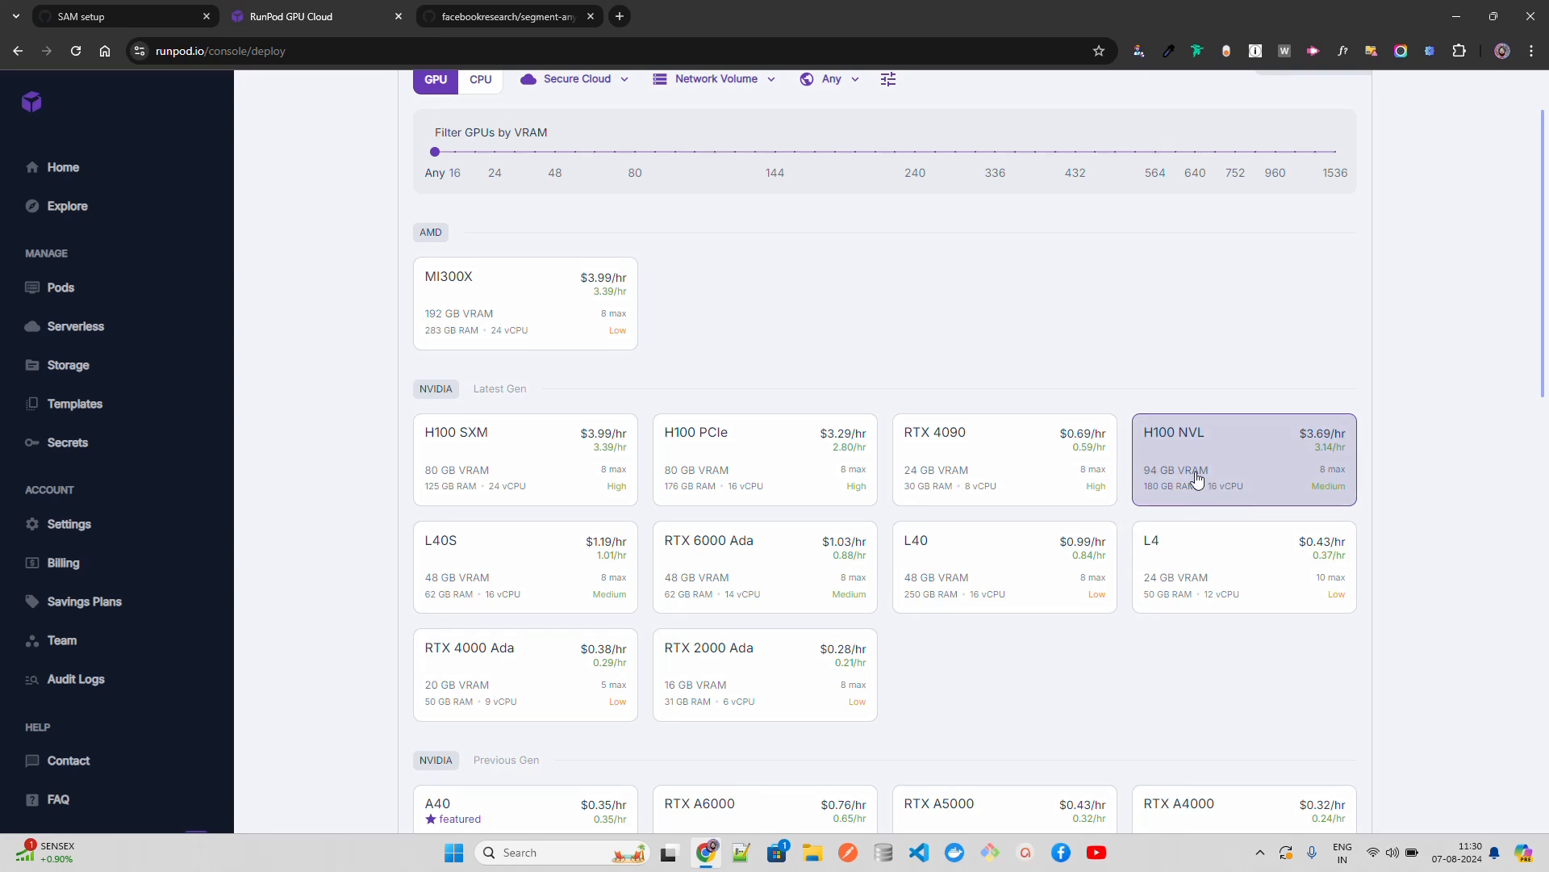
scroll("down", 3)
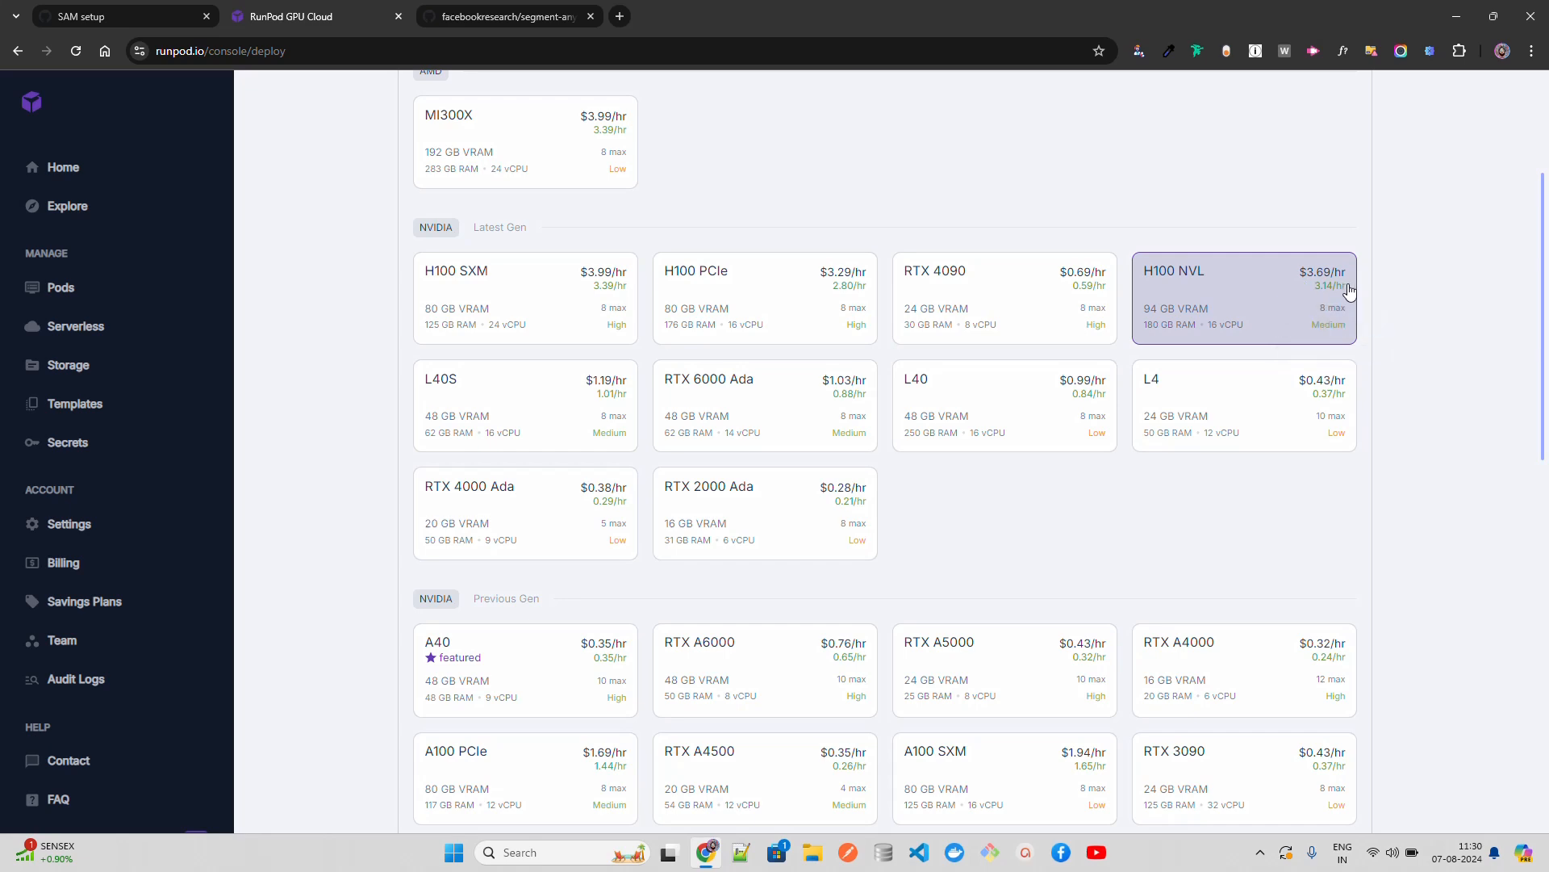
mouse_move(1451, 441)
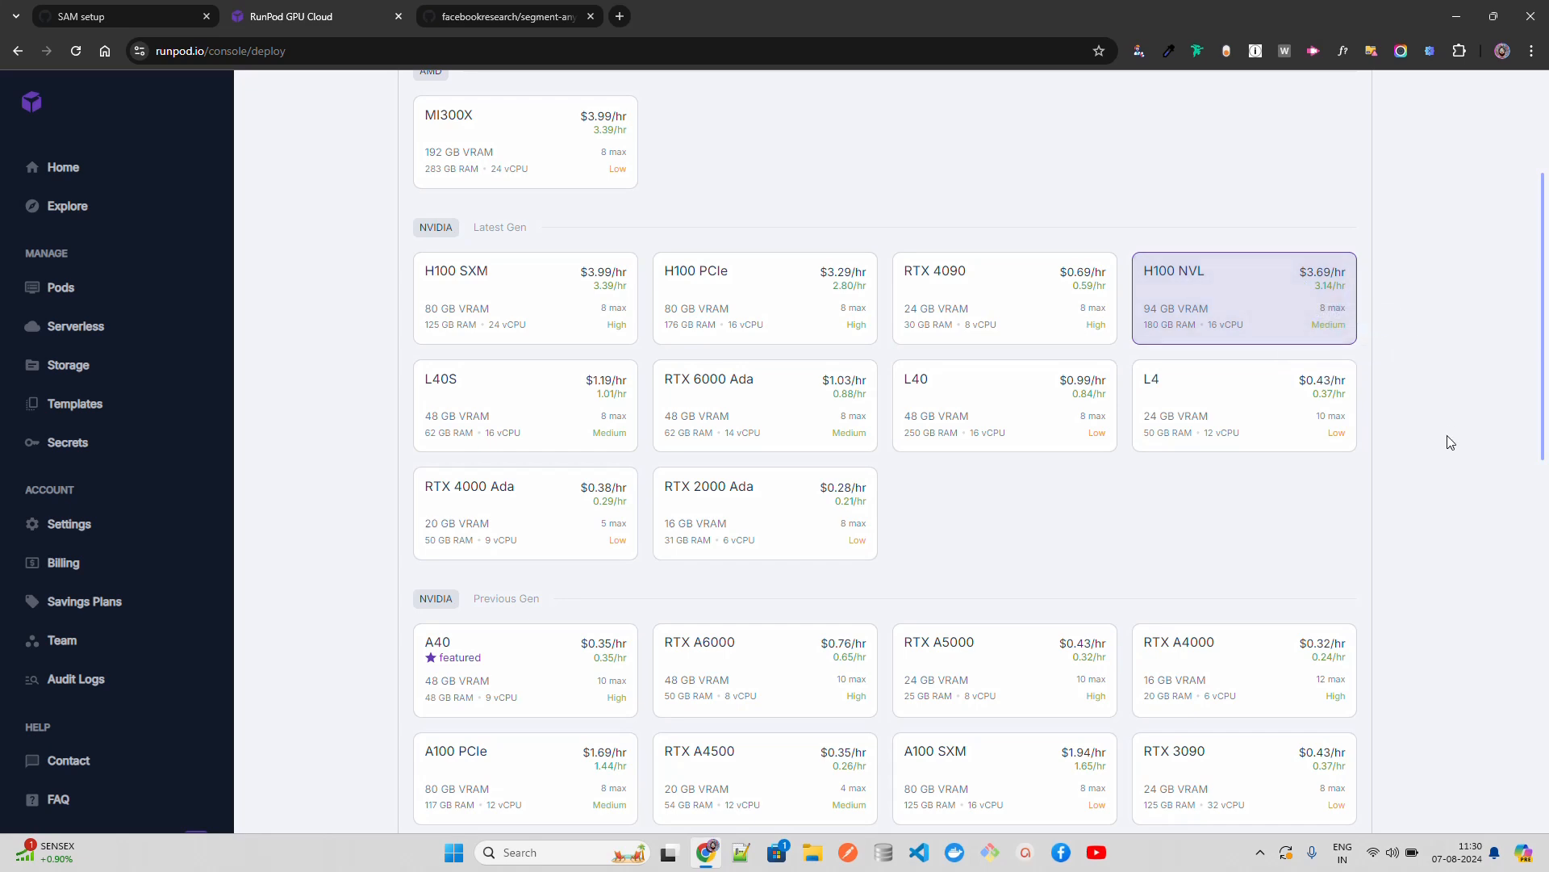
scroll("down", 3)
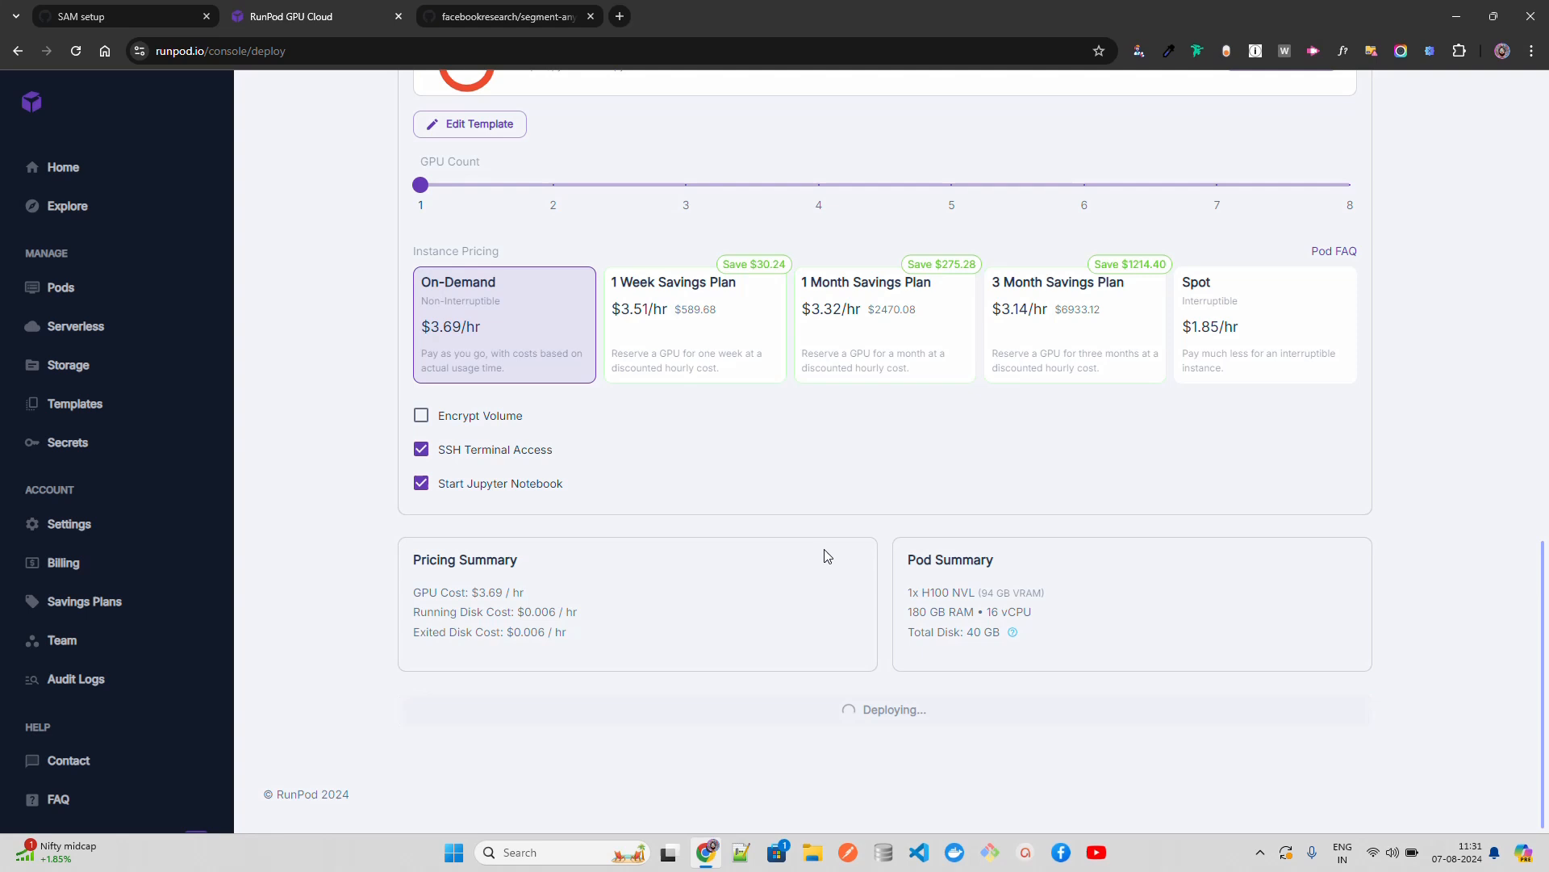
Step: Go to My Pods, expand the new RunPod PyTorch 2.0.1 pod, and watch its logs until Running
left_click(882, 708)
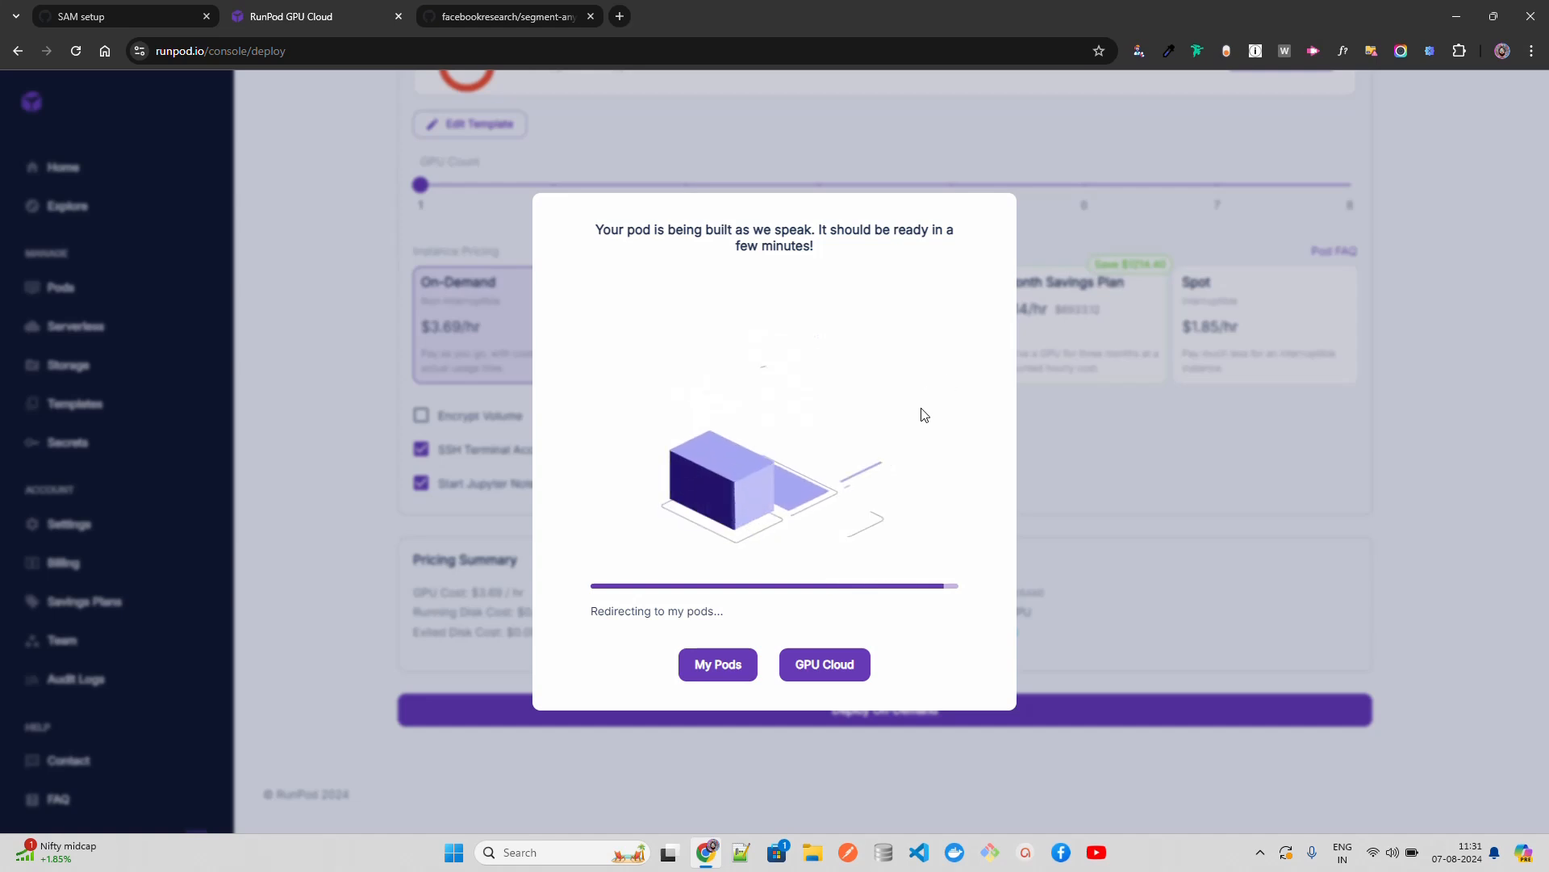
left_click(718, 664)
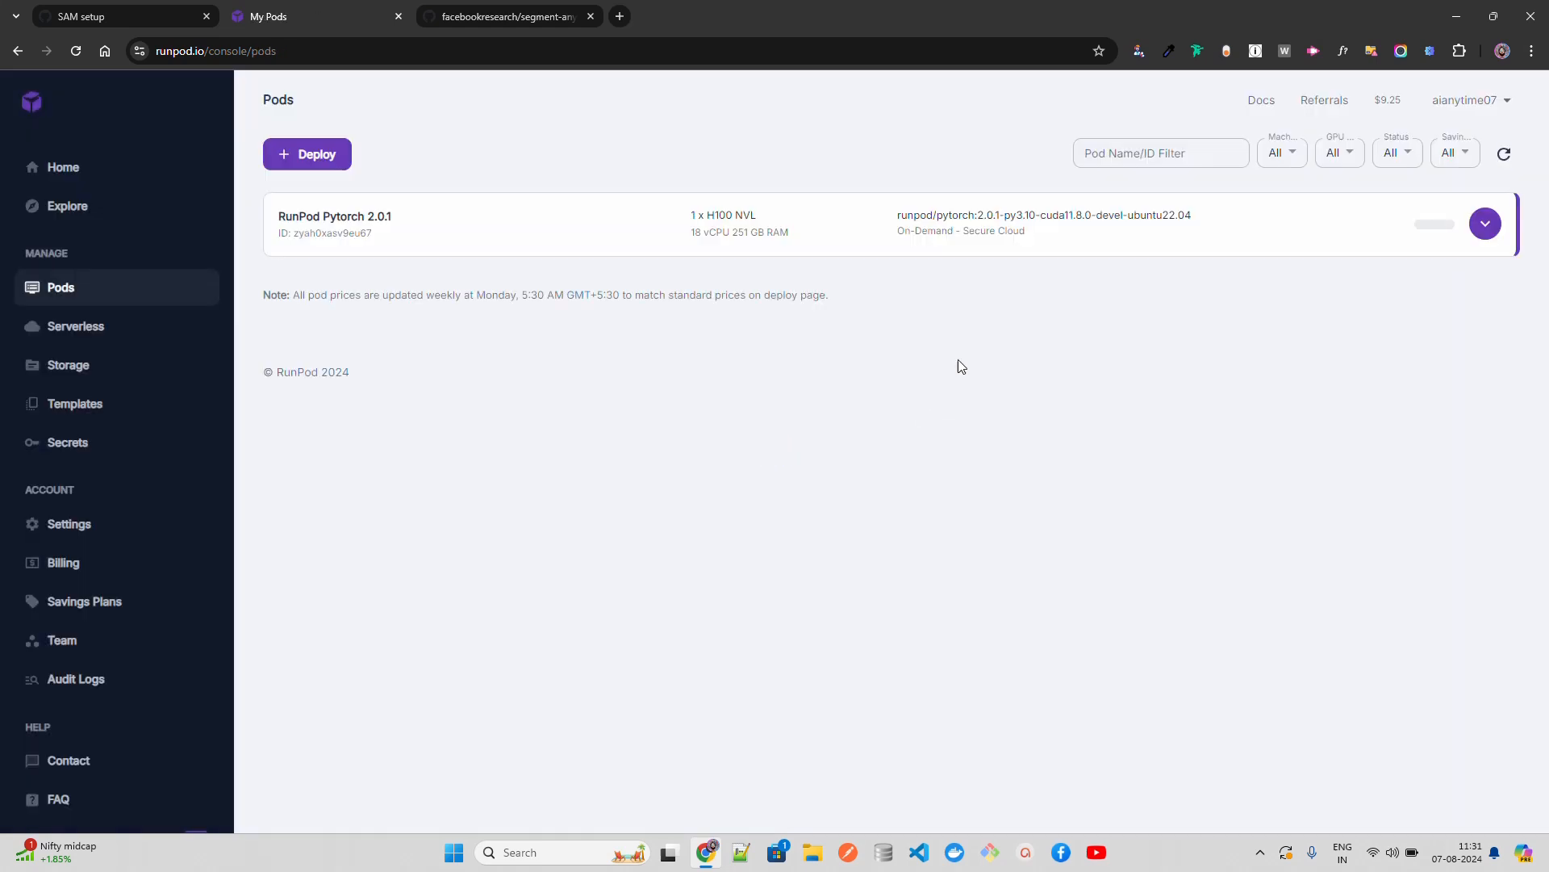
mouse_move(1043, 336)
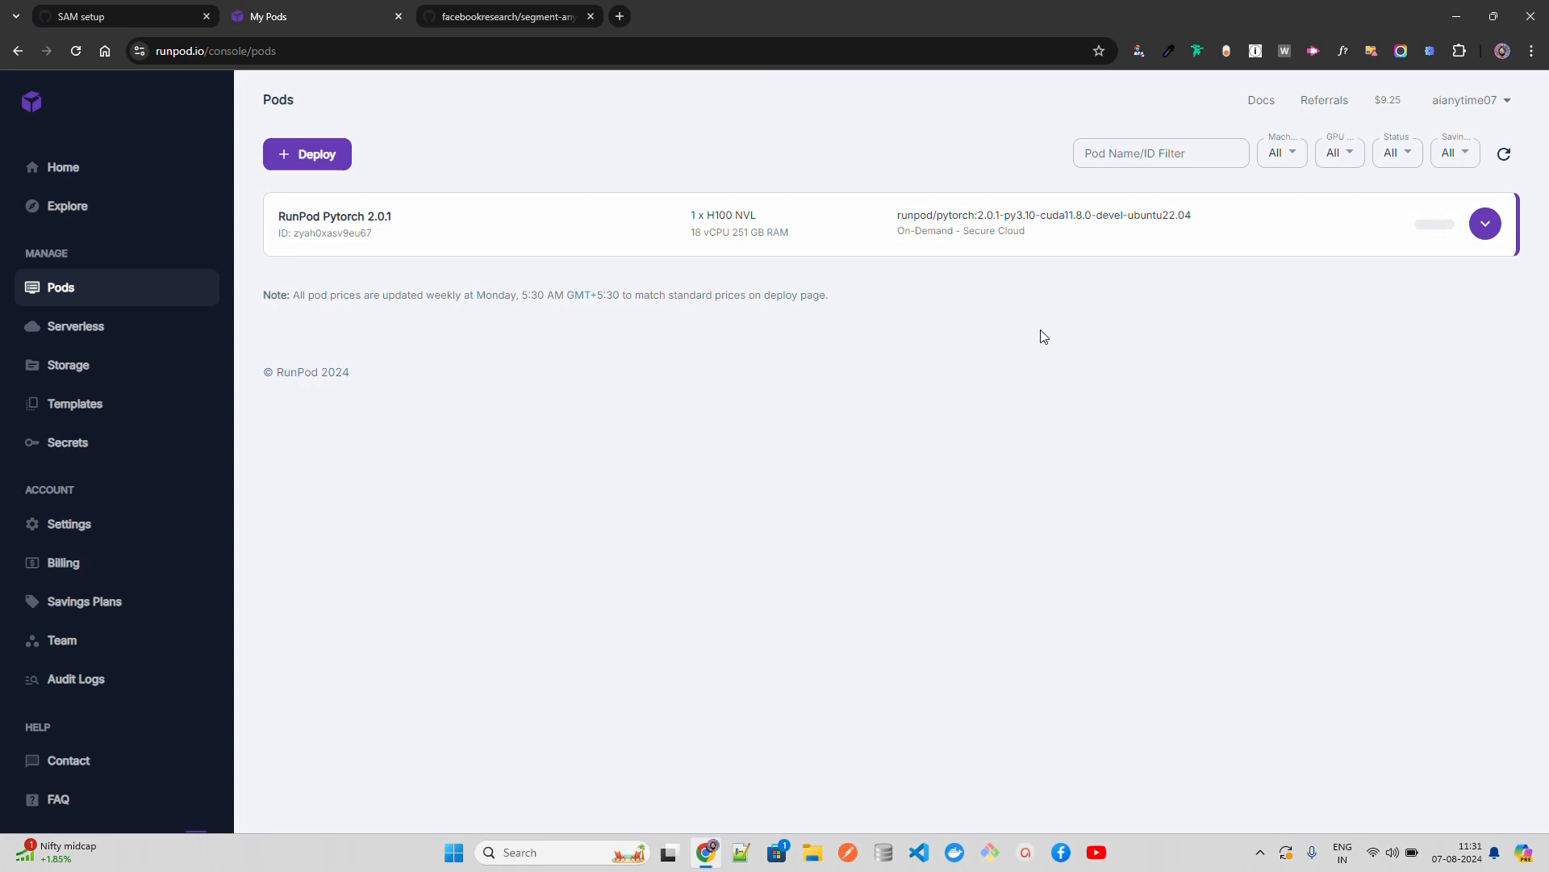
mouse_move(1233, 318)
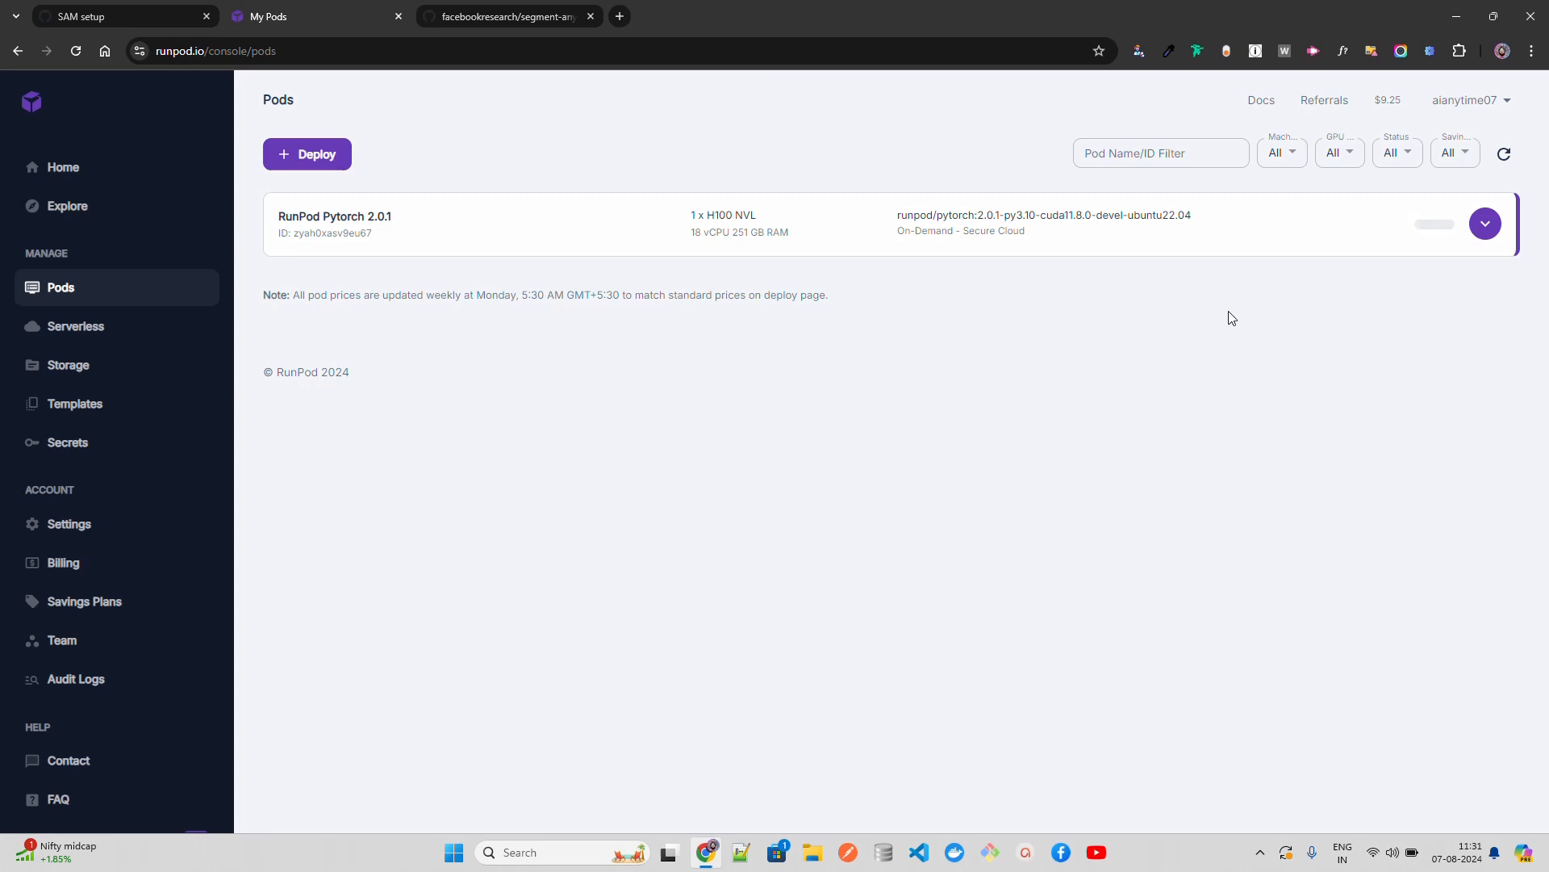
mouse_move(1403, 193)
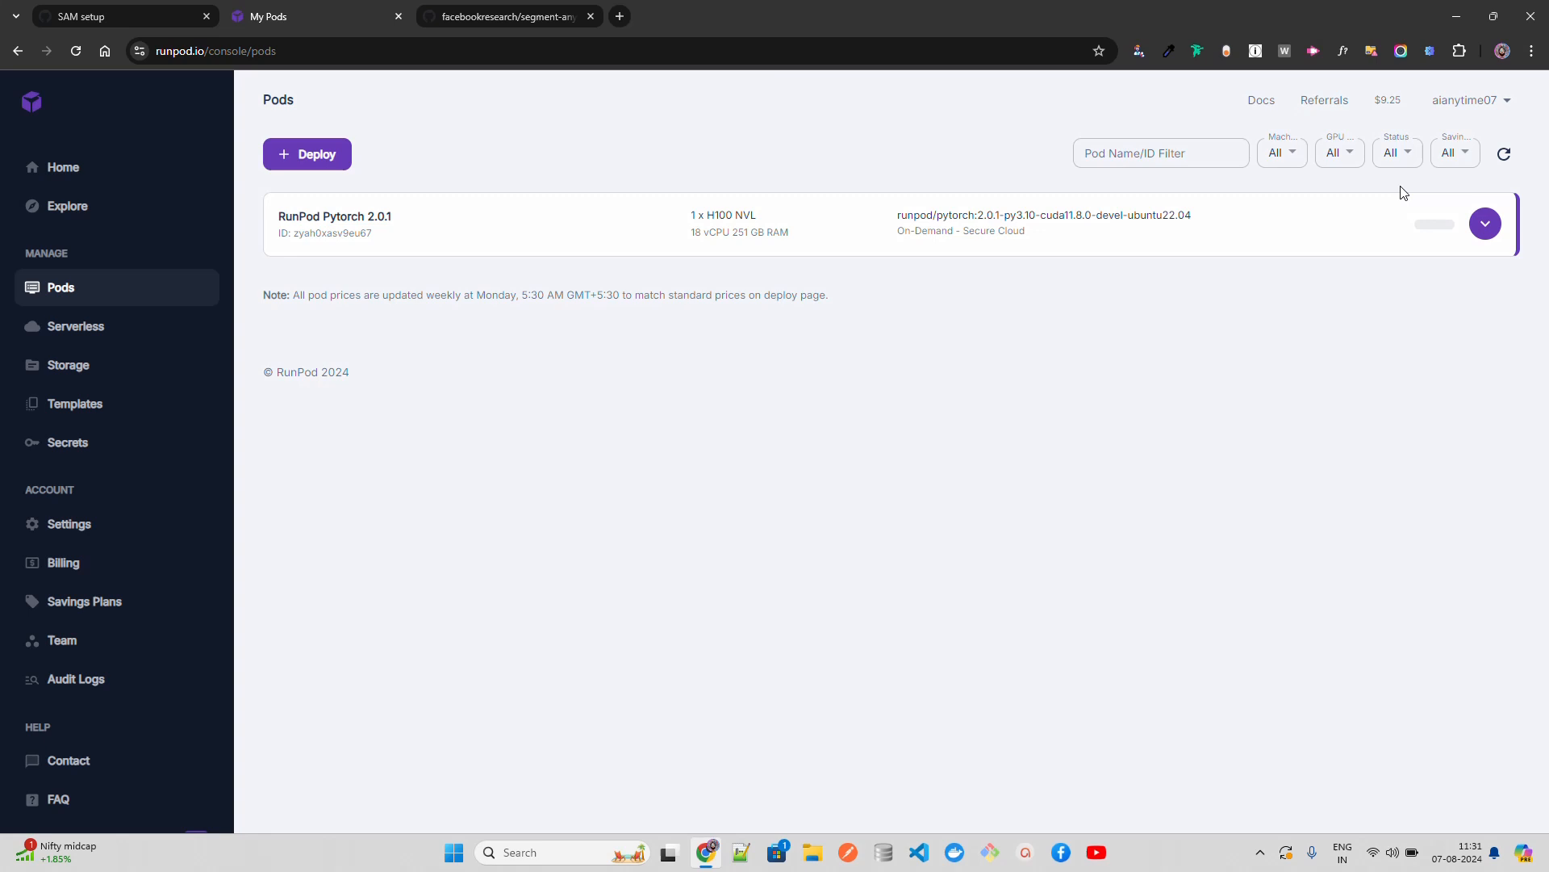
left_click(1484, 224)
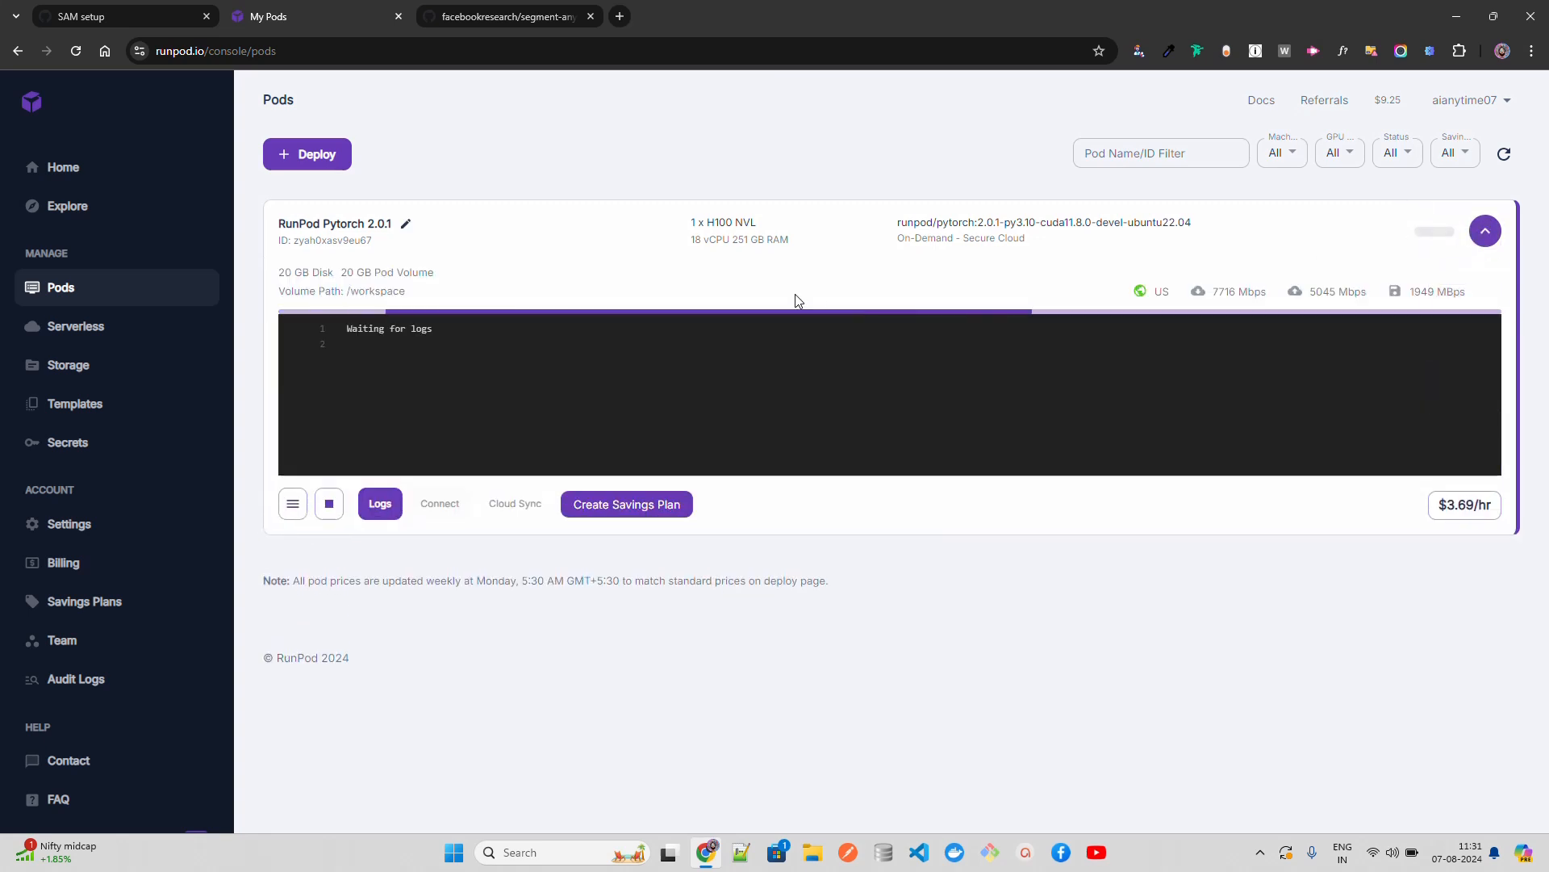
left_click(379, 504)
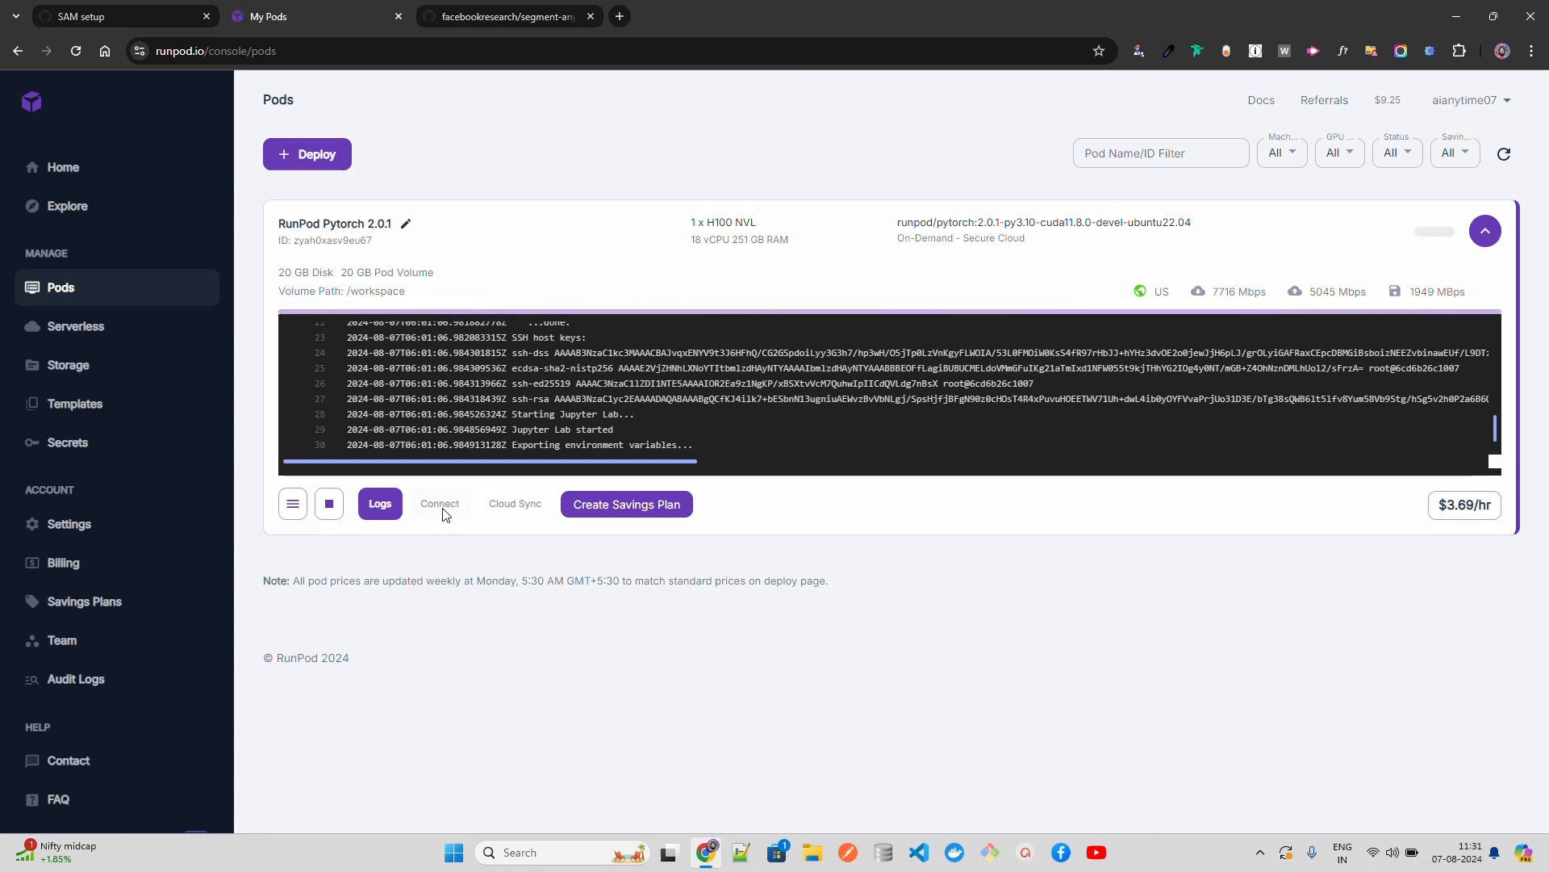
left_click(441, 503)
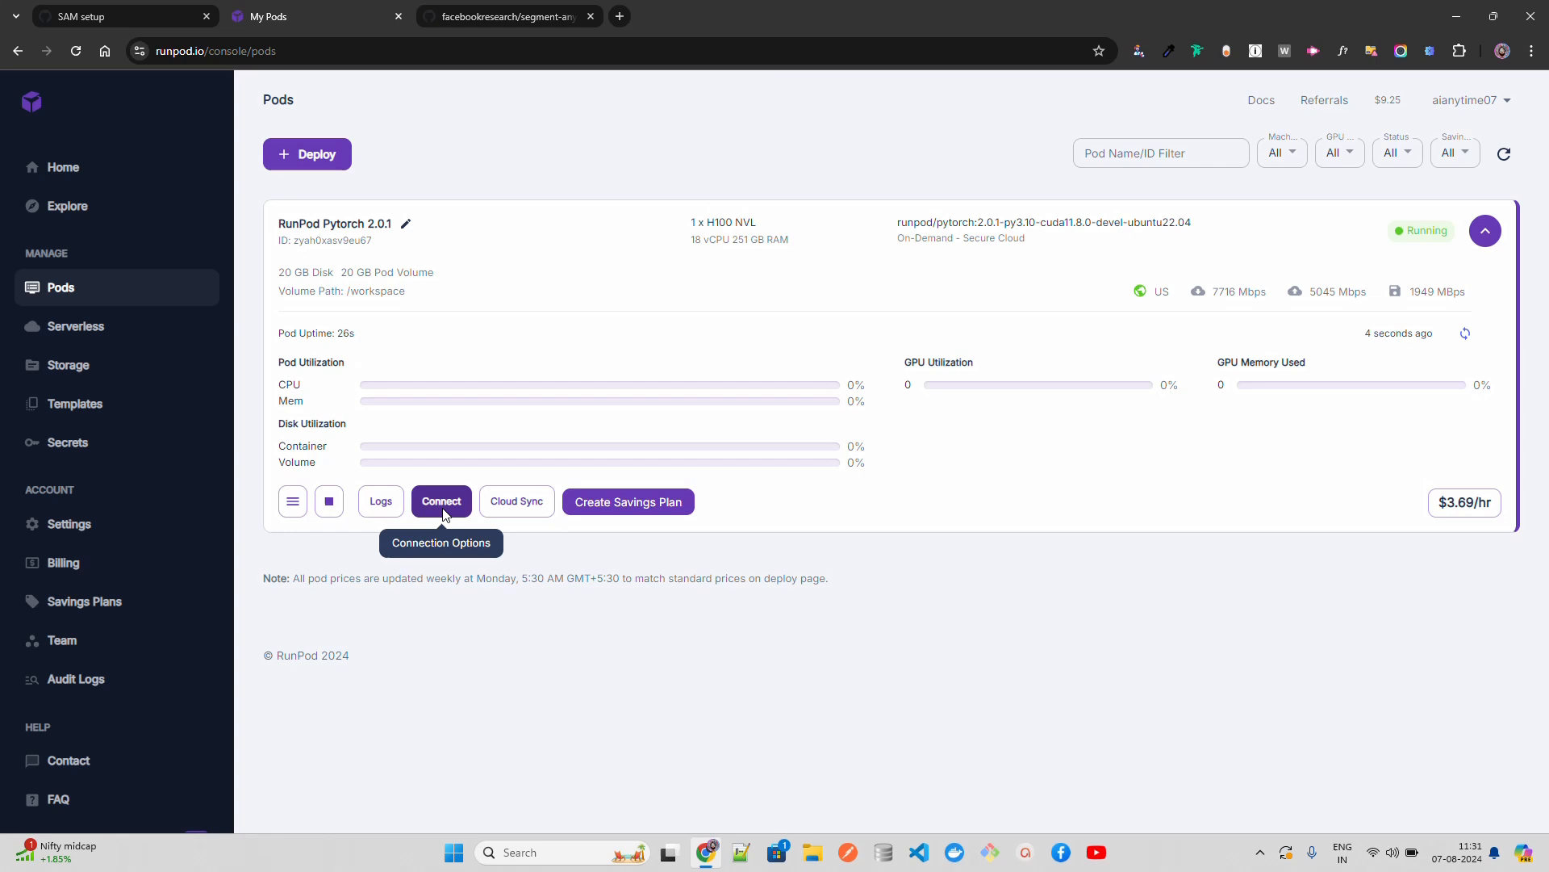
mouse_move(174, 187)
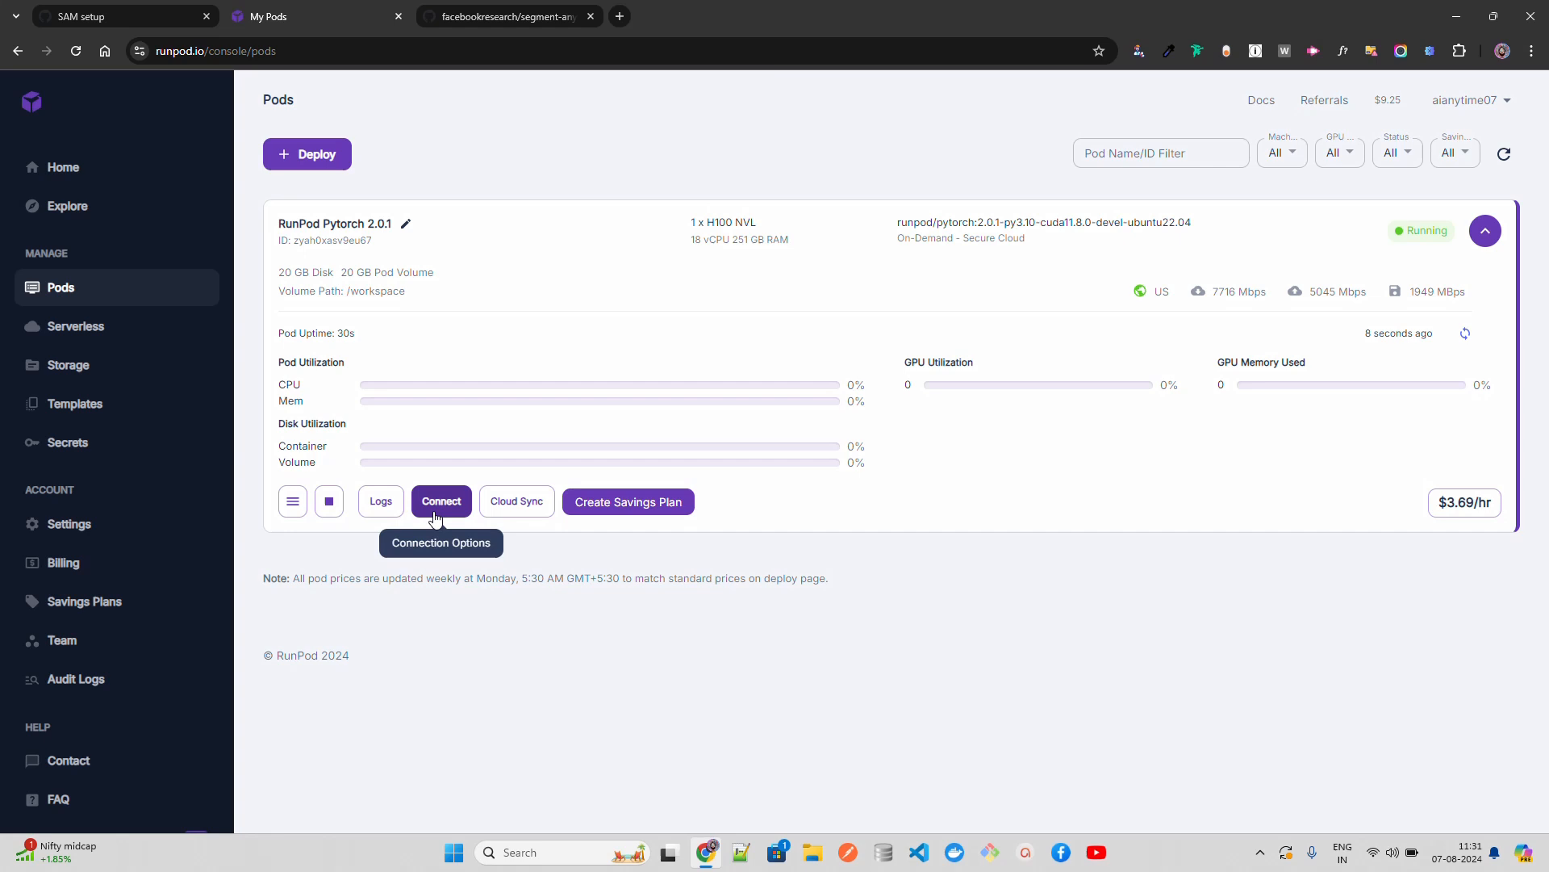
mouse_move(1408, 225)
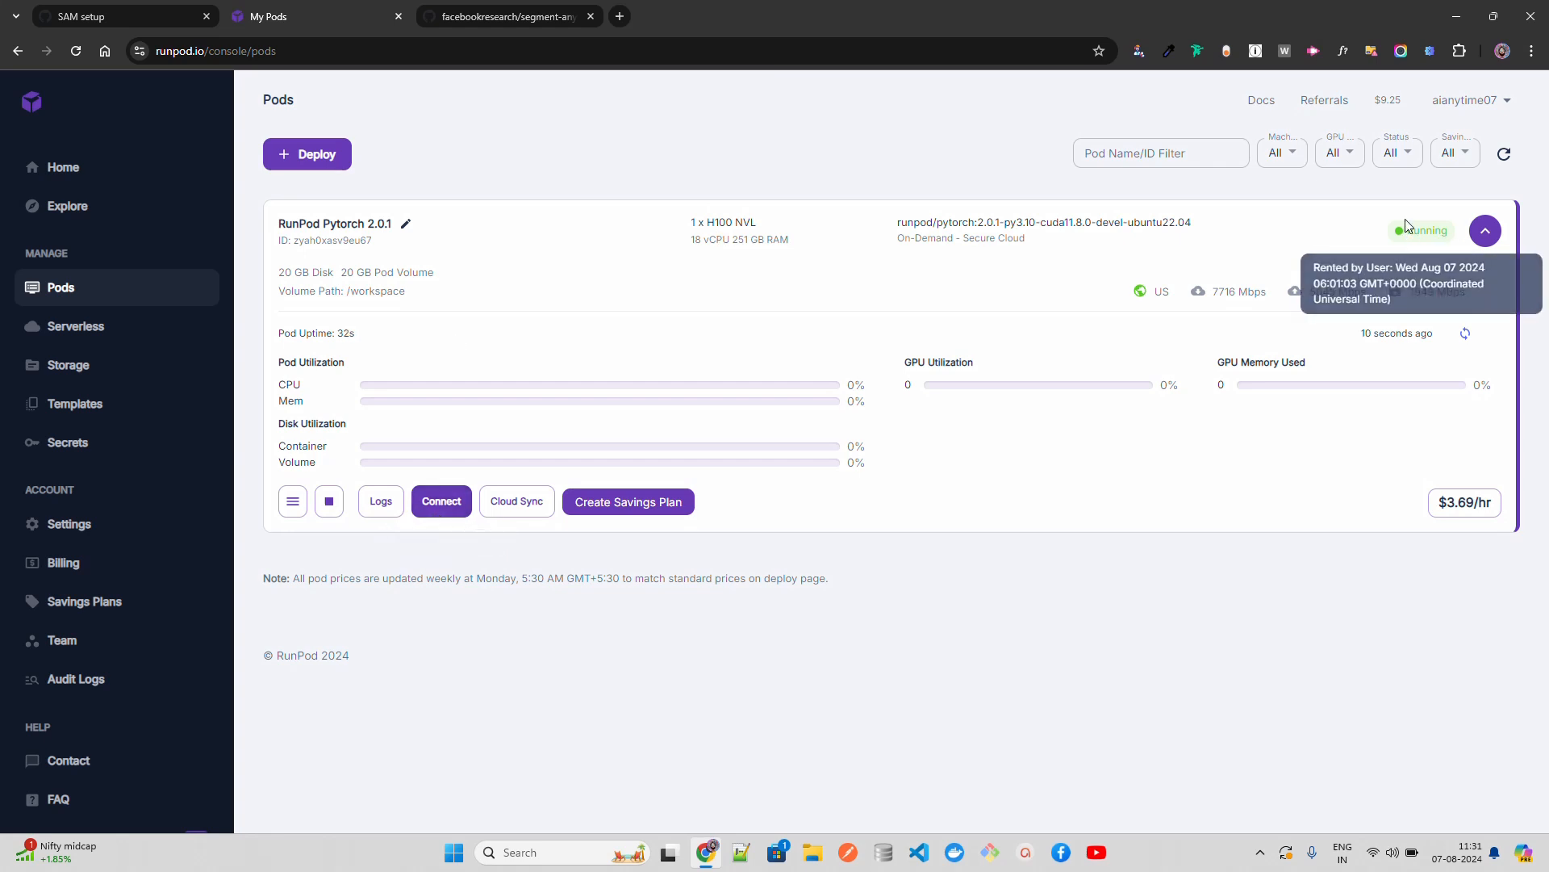
Step: Connect to the pod's Jupyter Lab on port 8888 from the Connect options
left_click(441, 501)
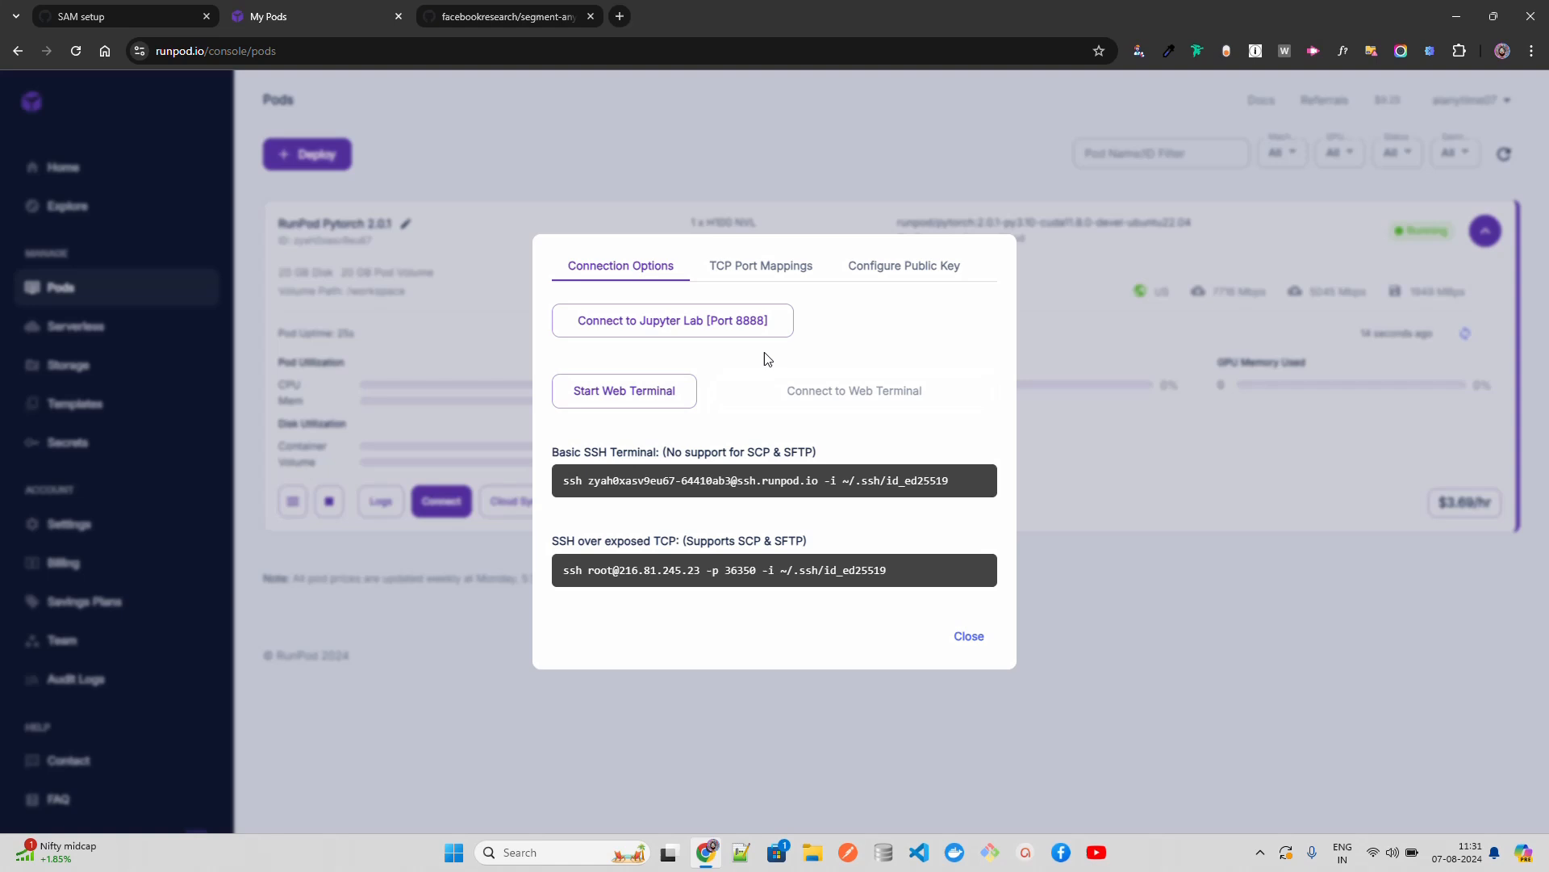
mouse_move(672, 320)
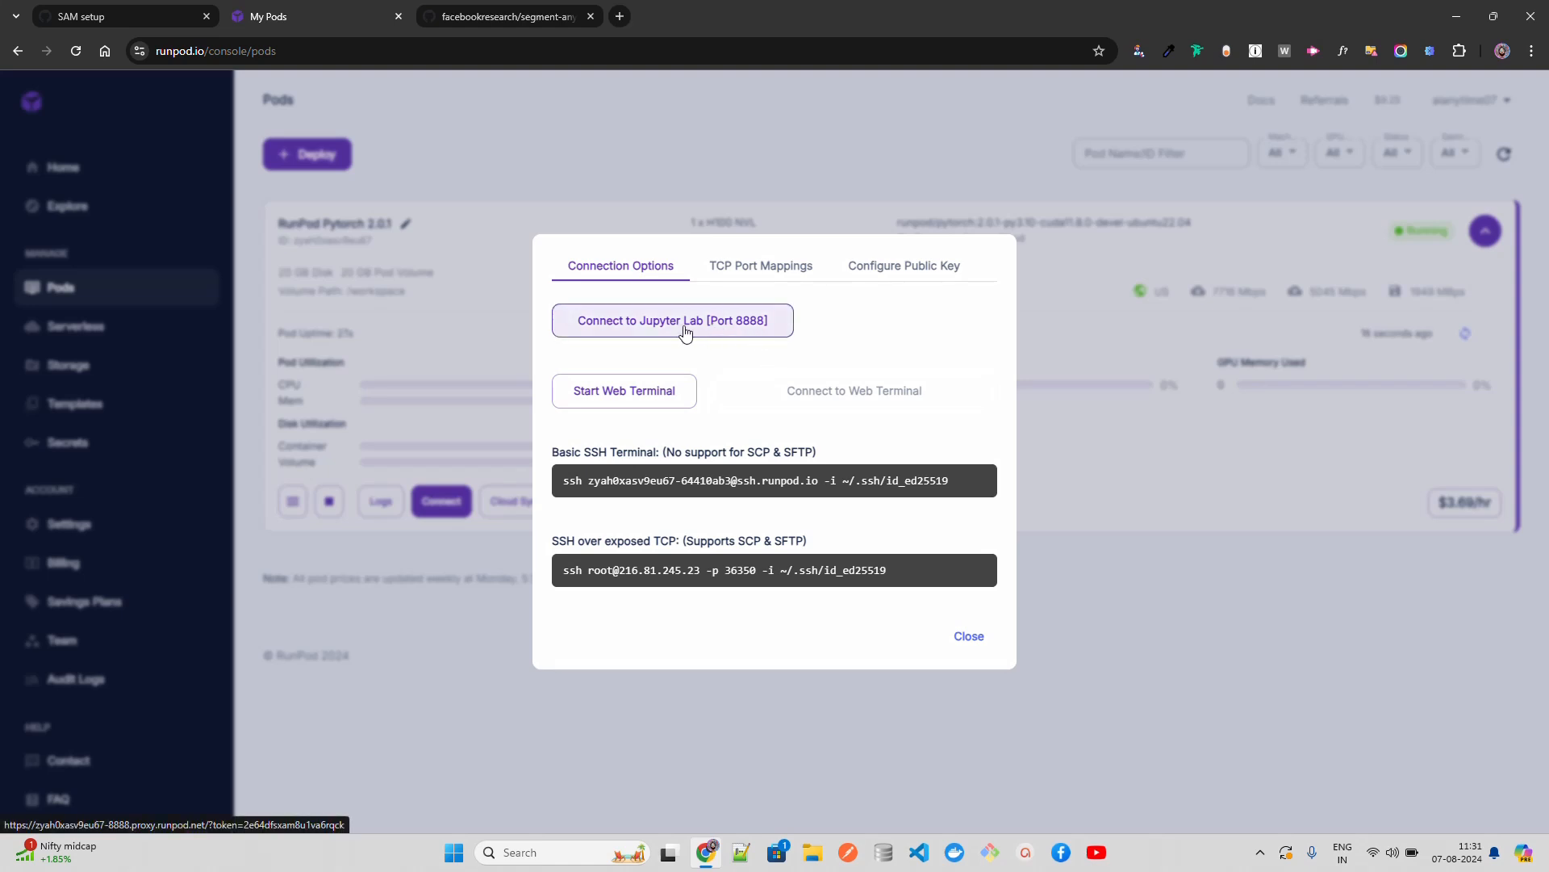
mouse_move(783, 393)
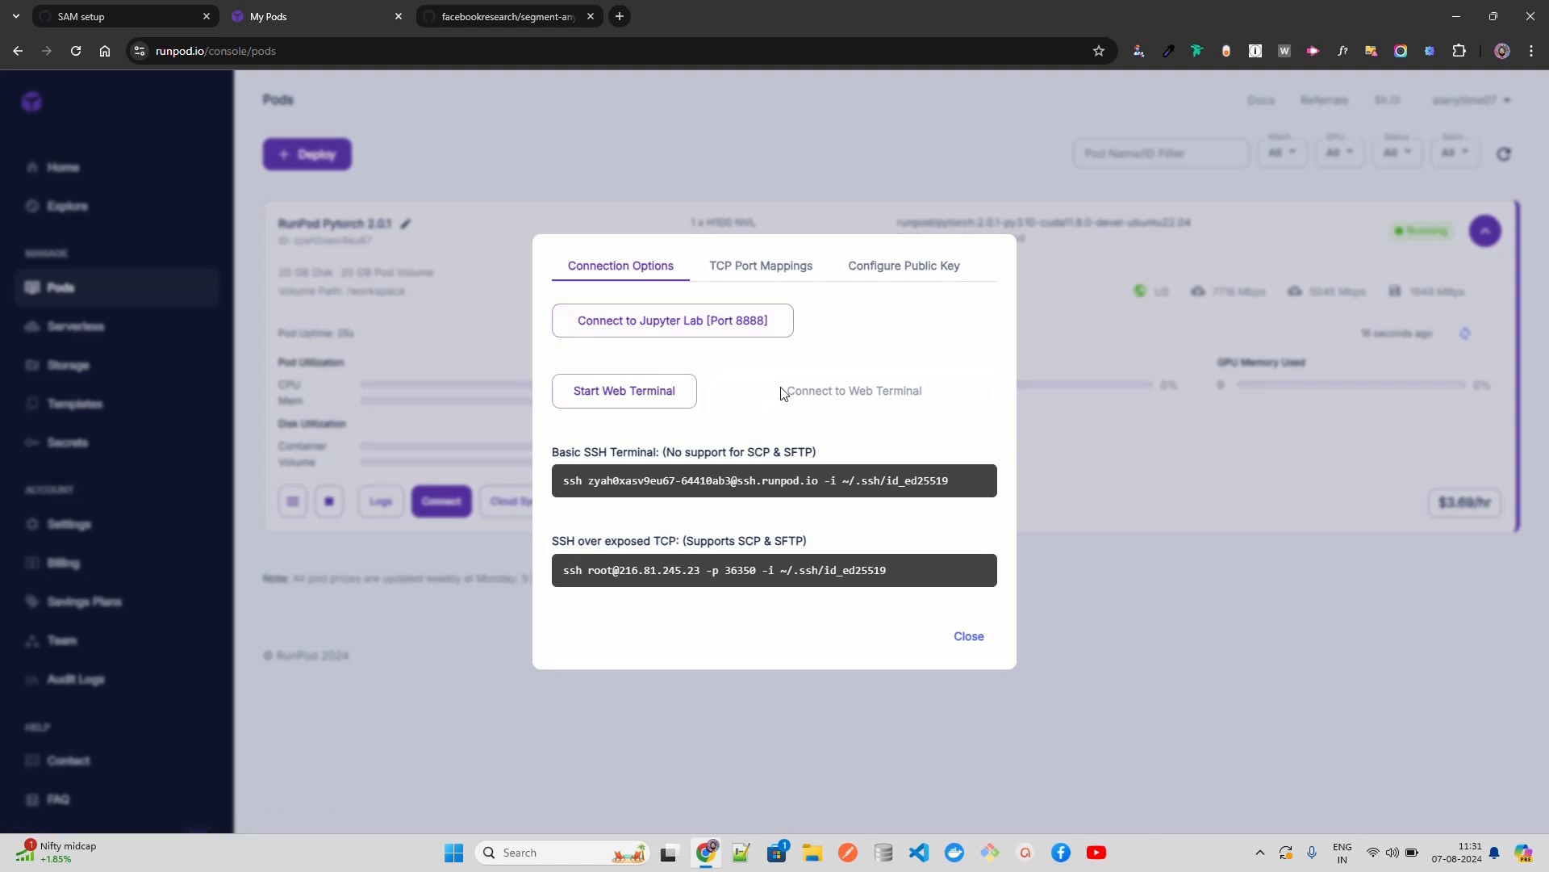
mouse_move(745, 351)
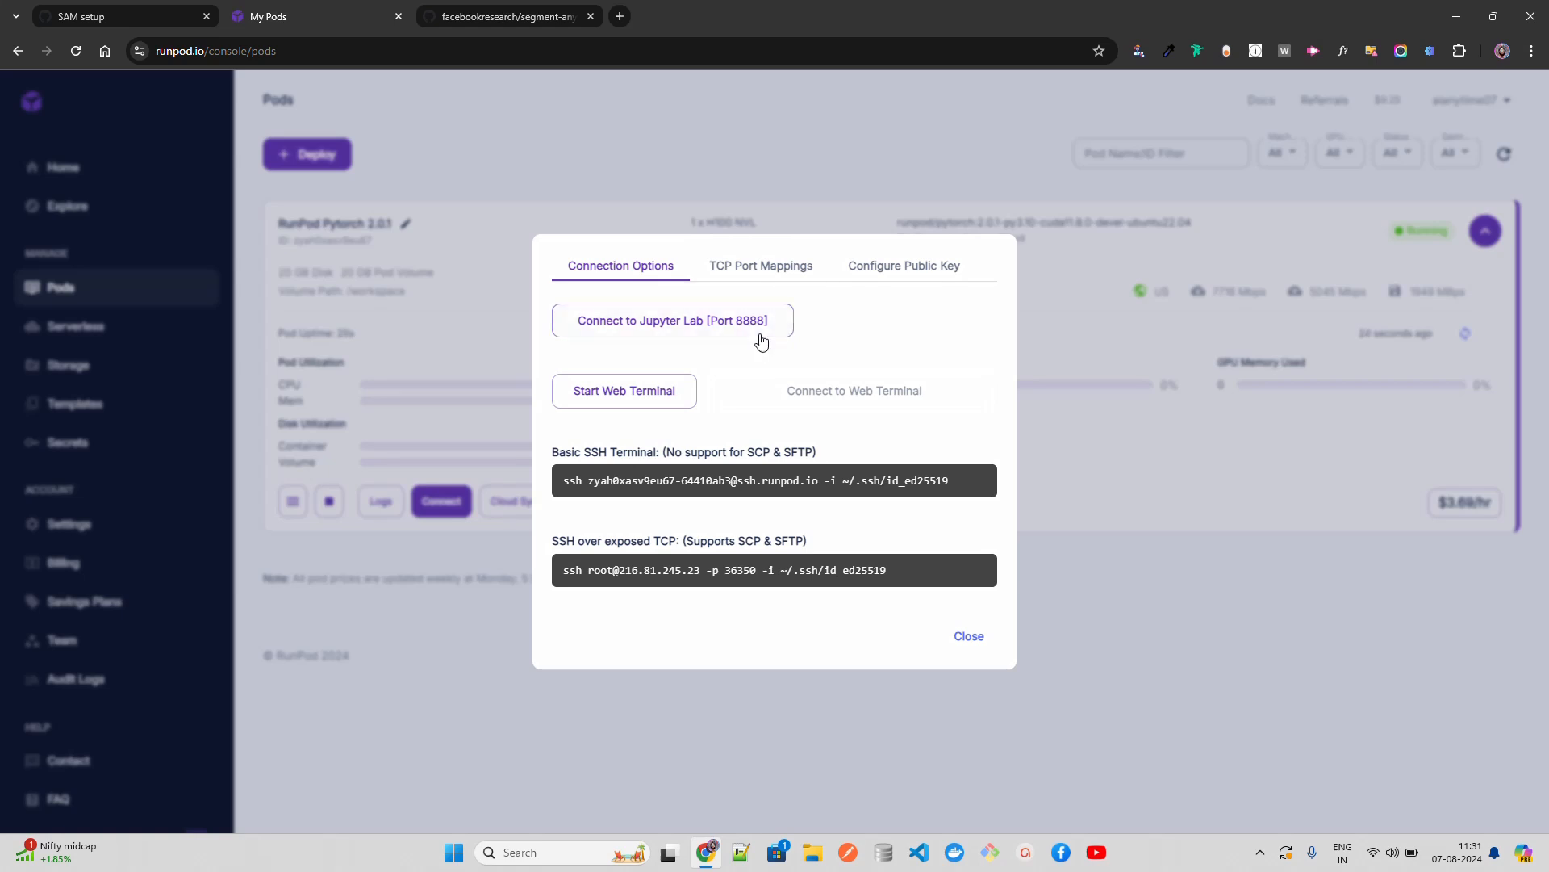
mouse_move(645, 472)
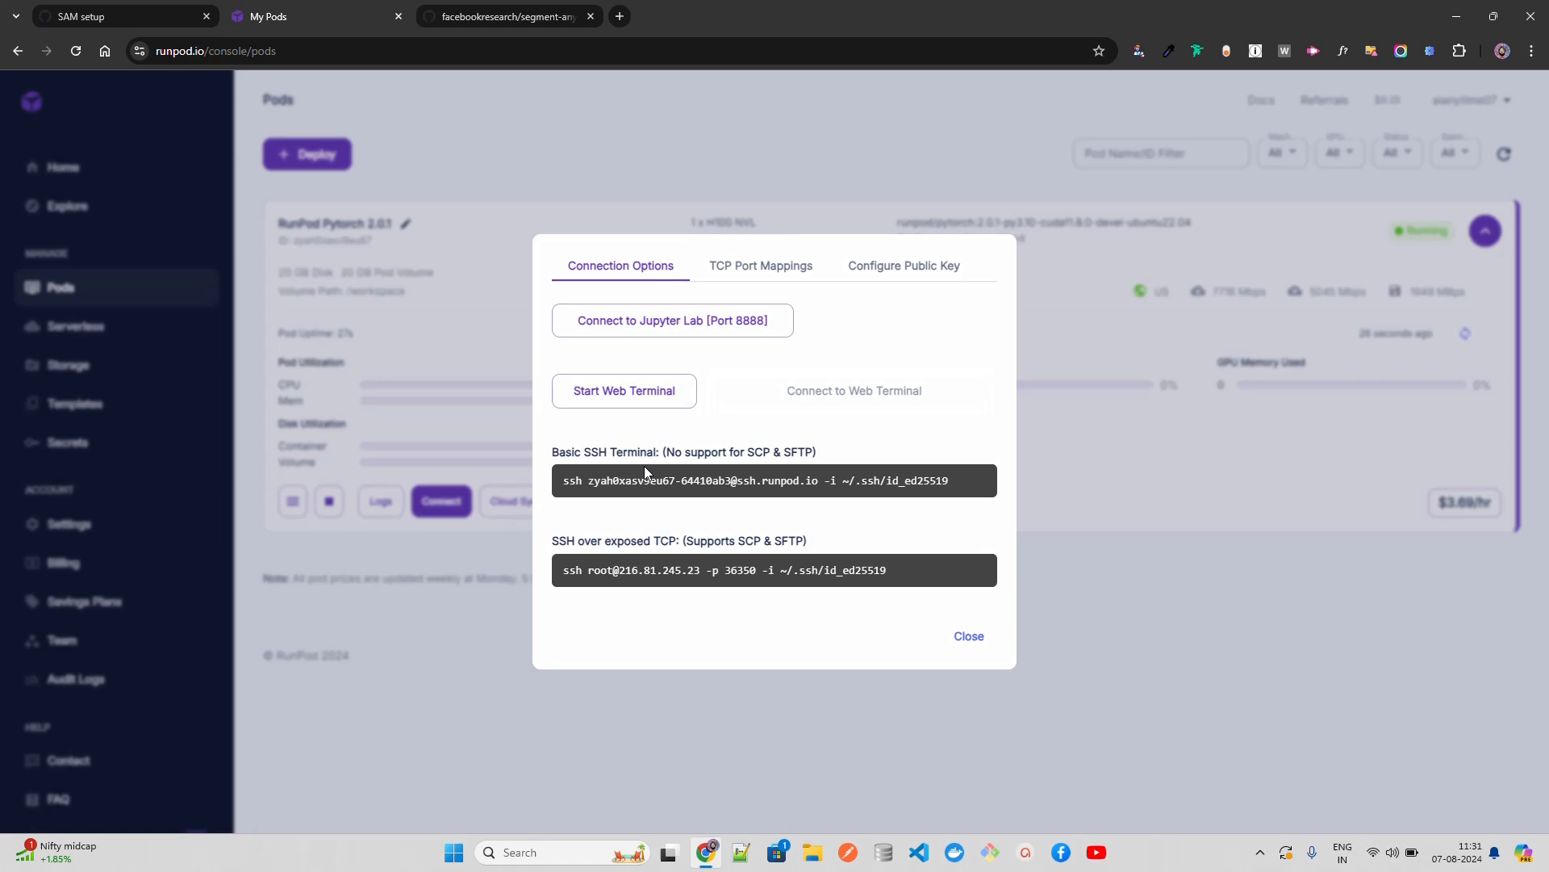
mouse_move(725, 445)
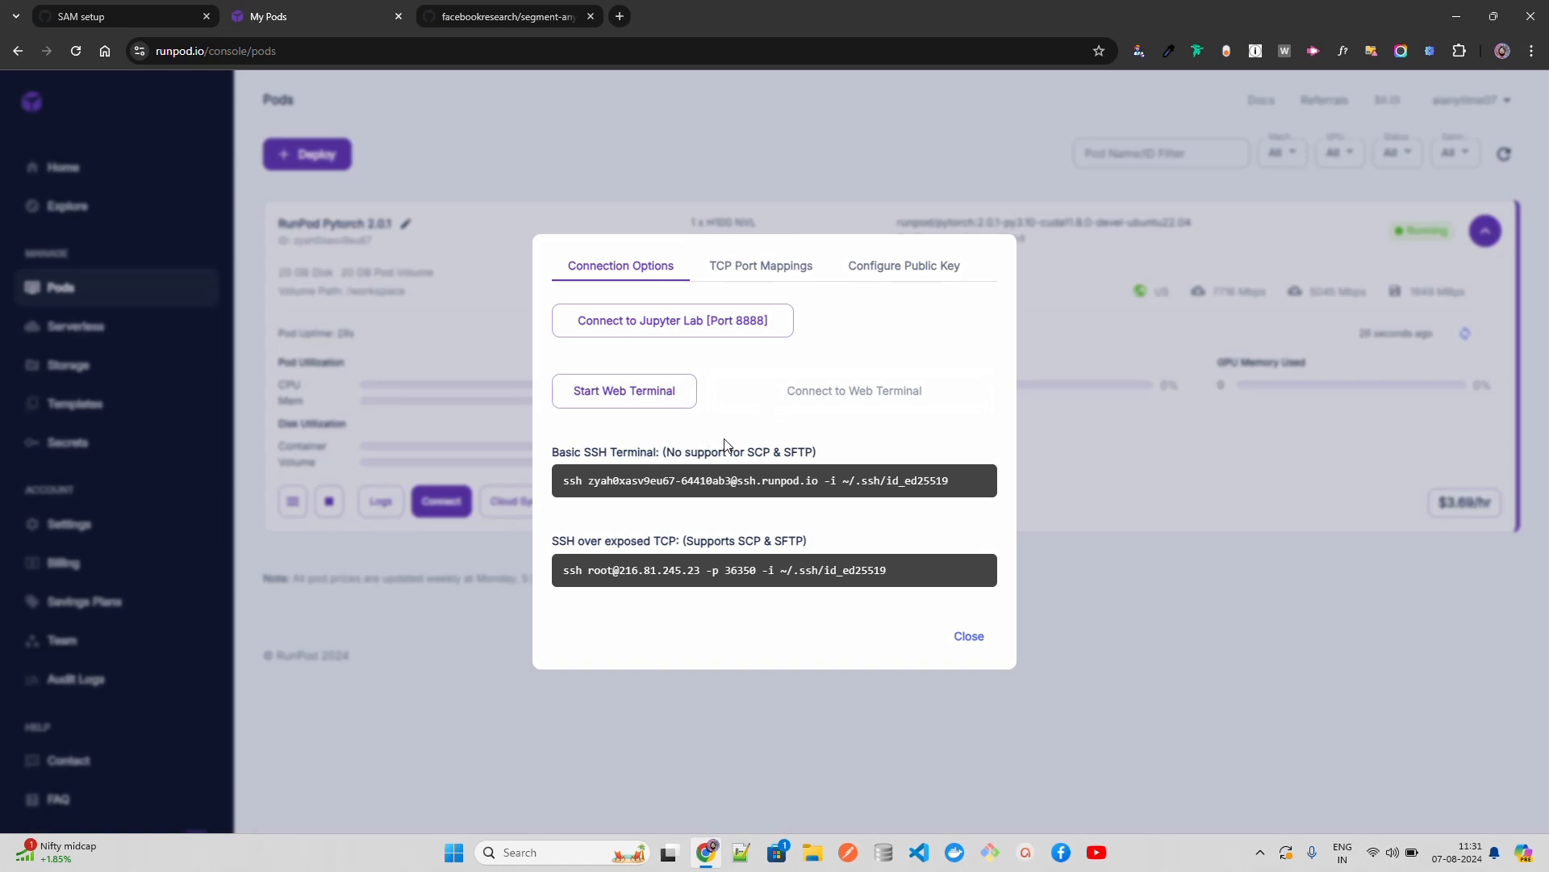
mouse_move(655, 479)
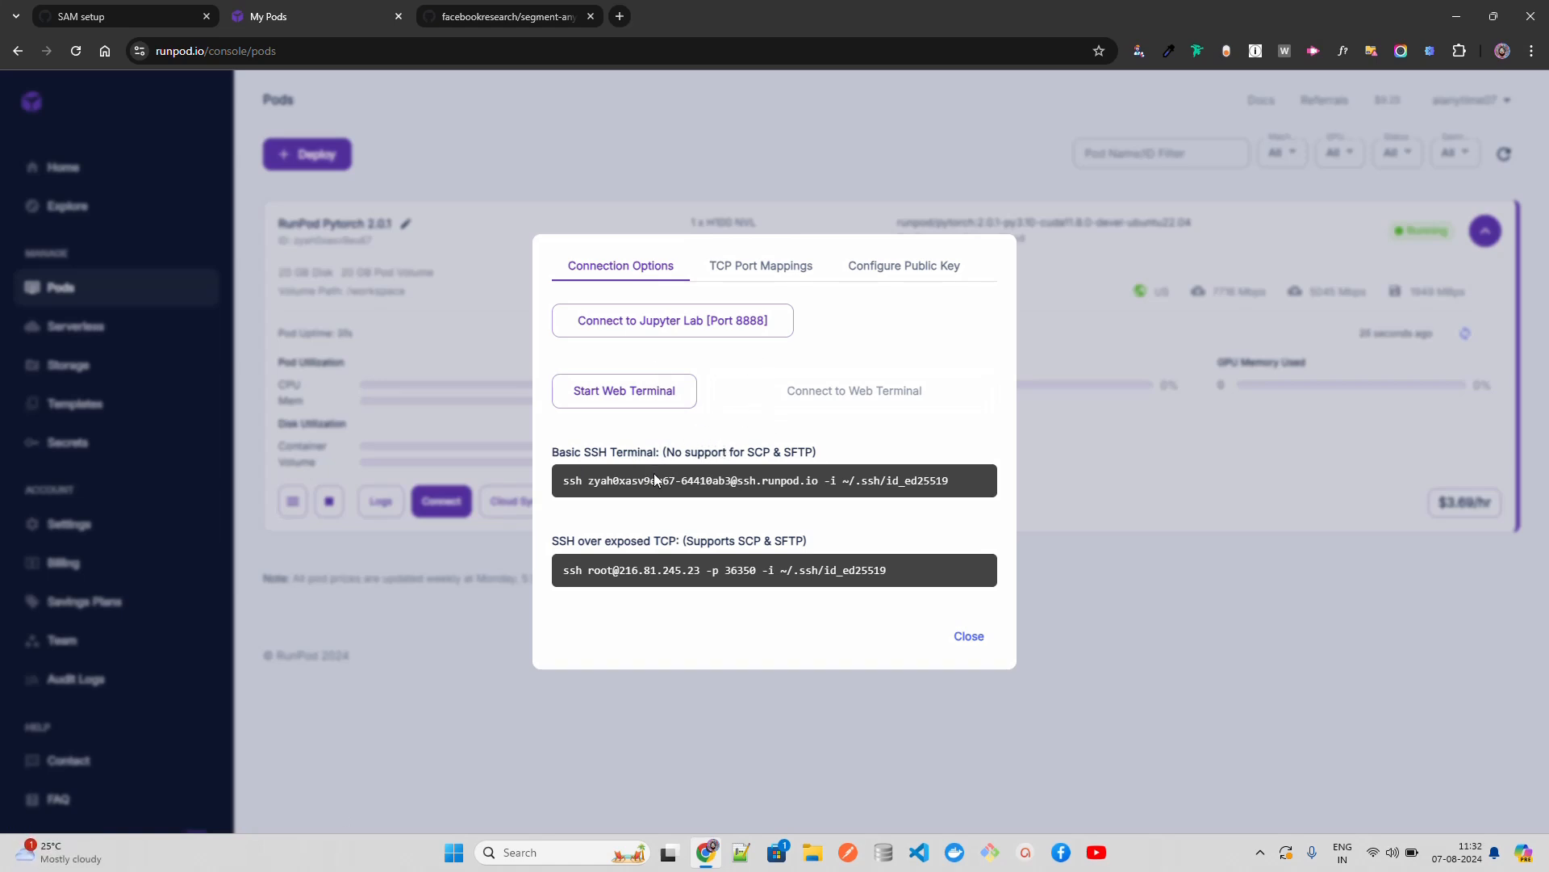
mouse_move(632, 308)
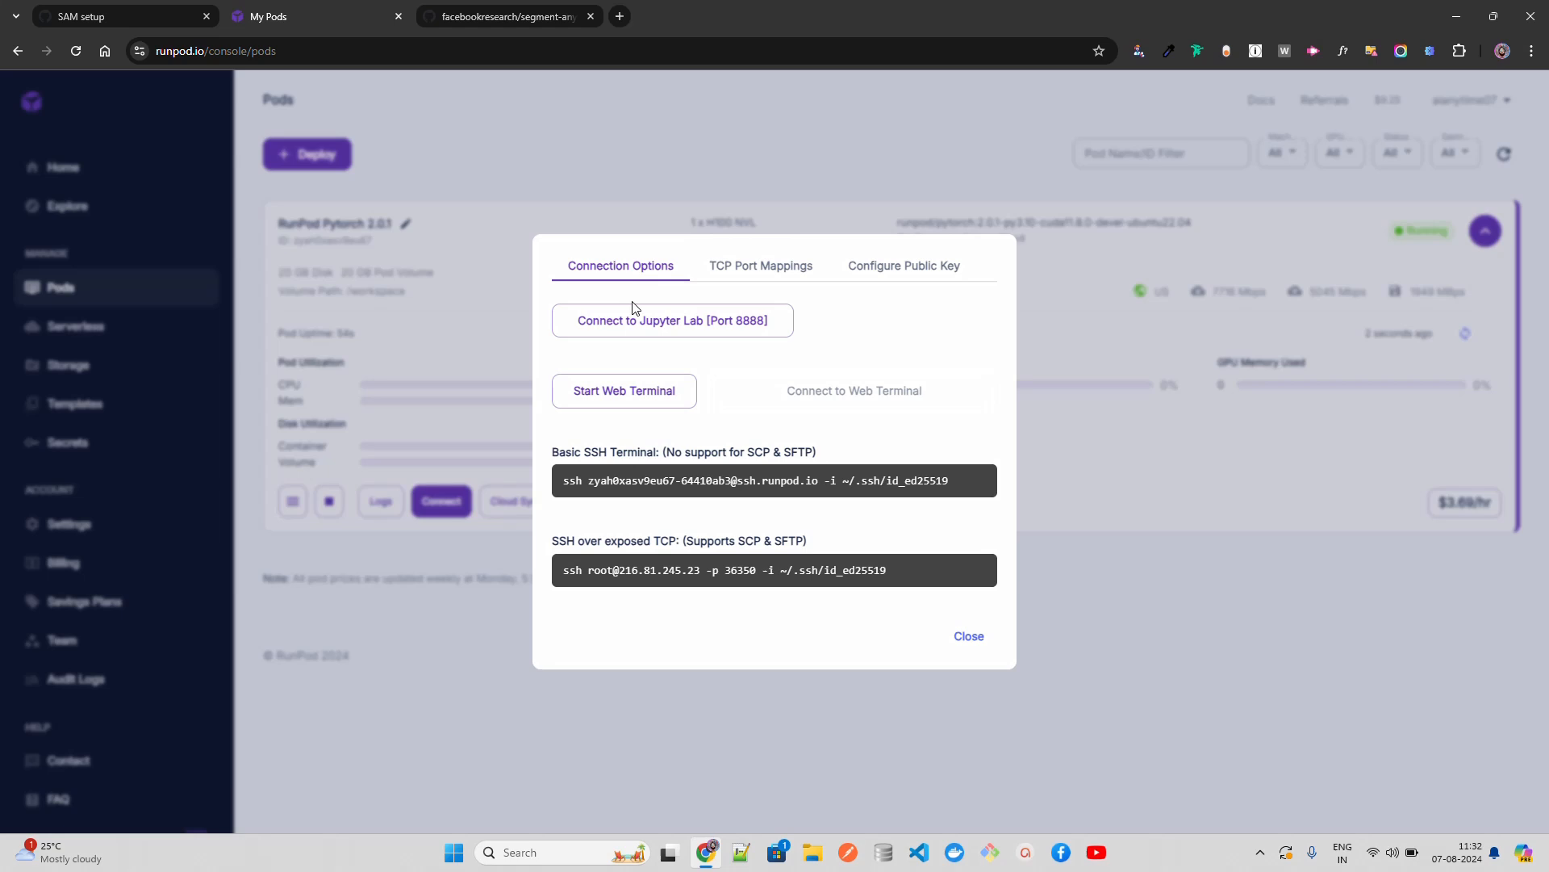
mouse_move(725, 475)
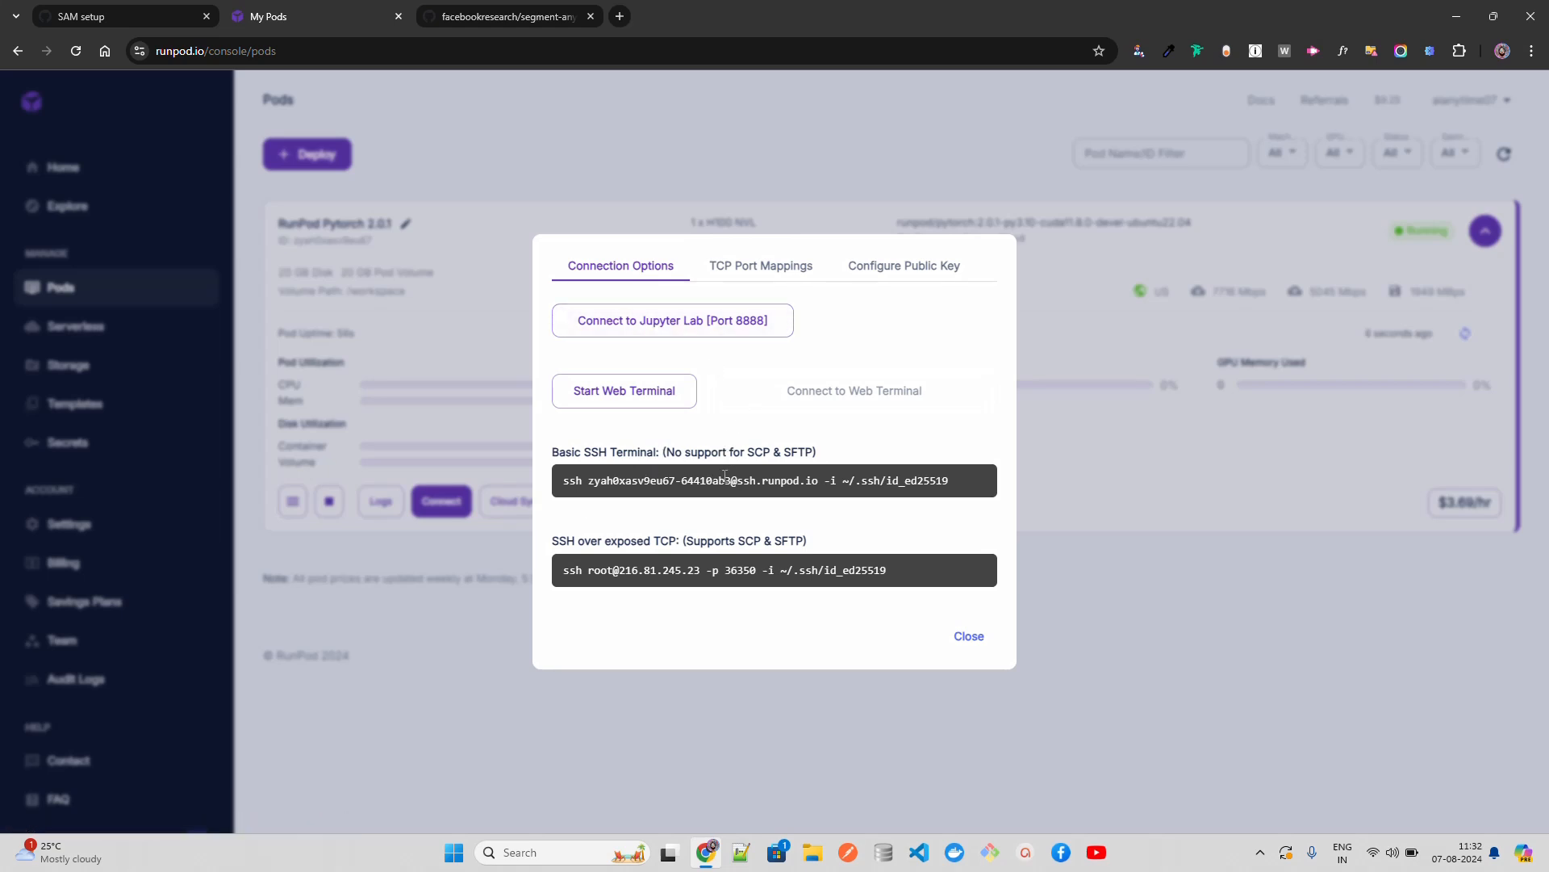
mouse_move(766, 465)
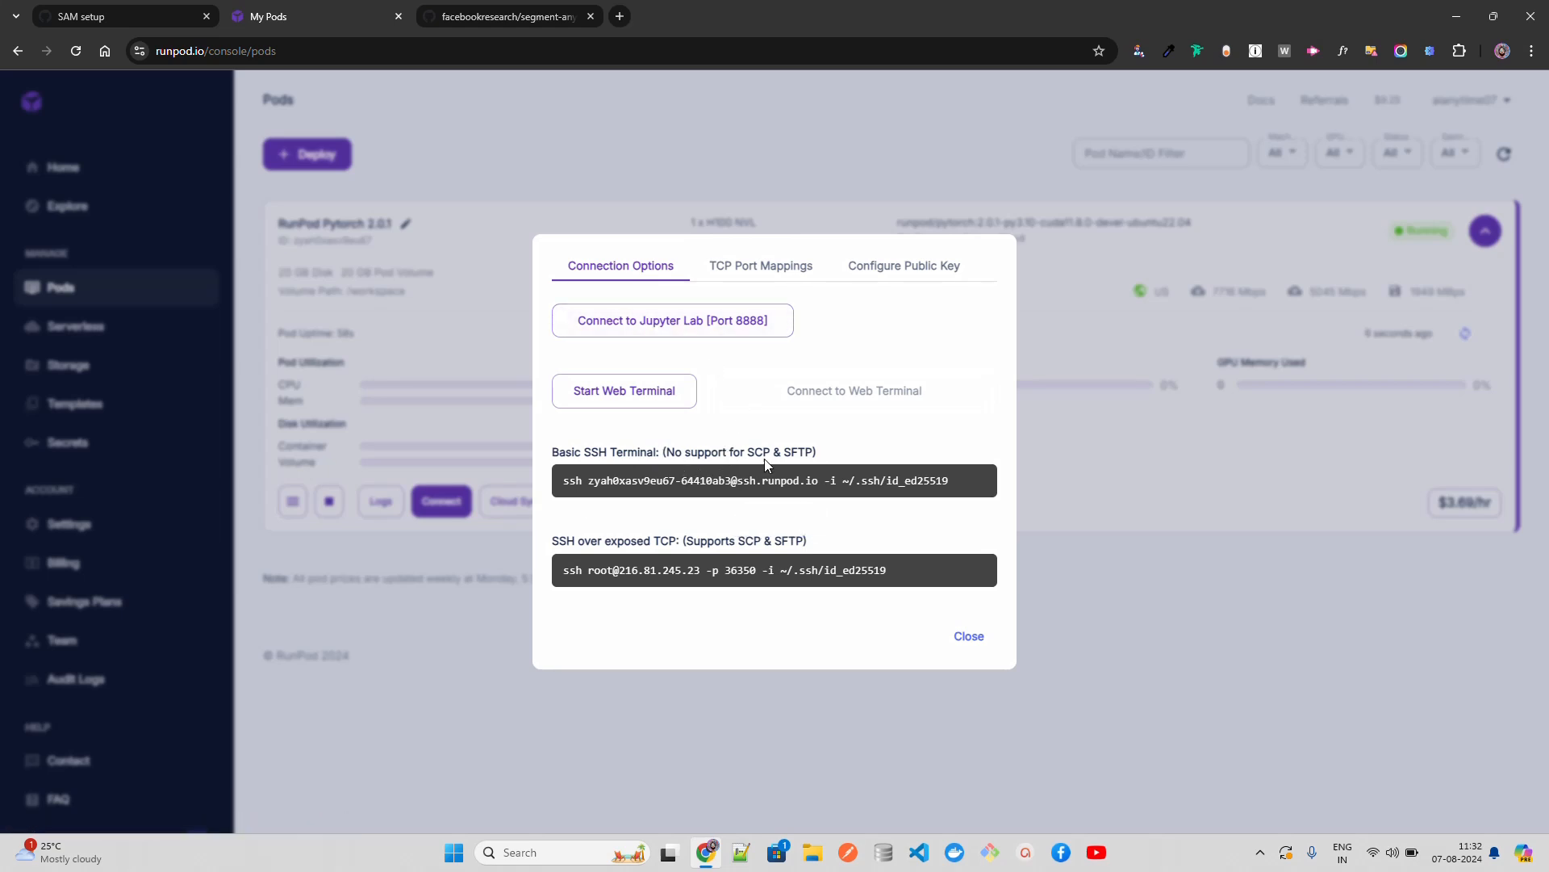
mouse_move(694, 388)
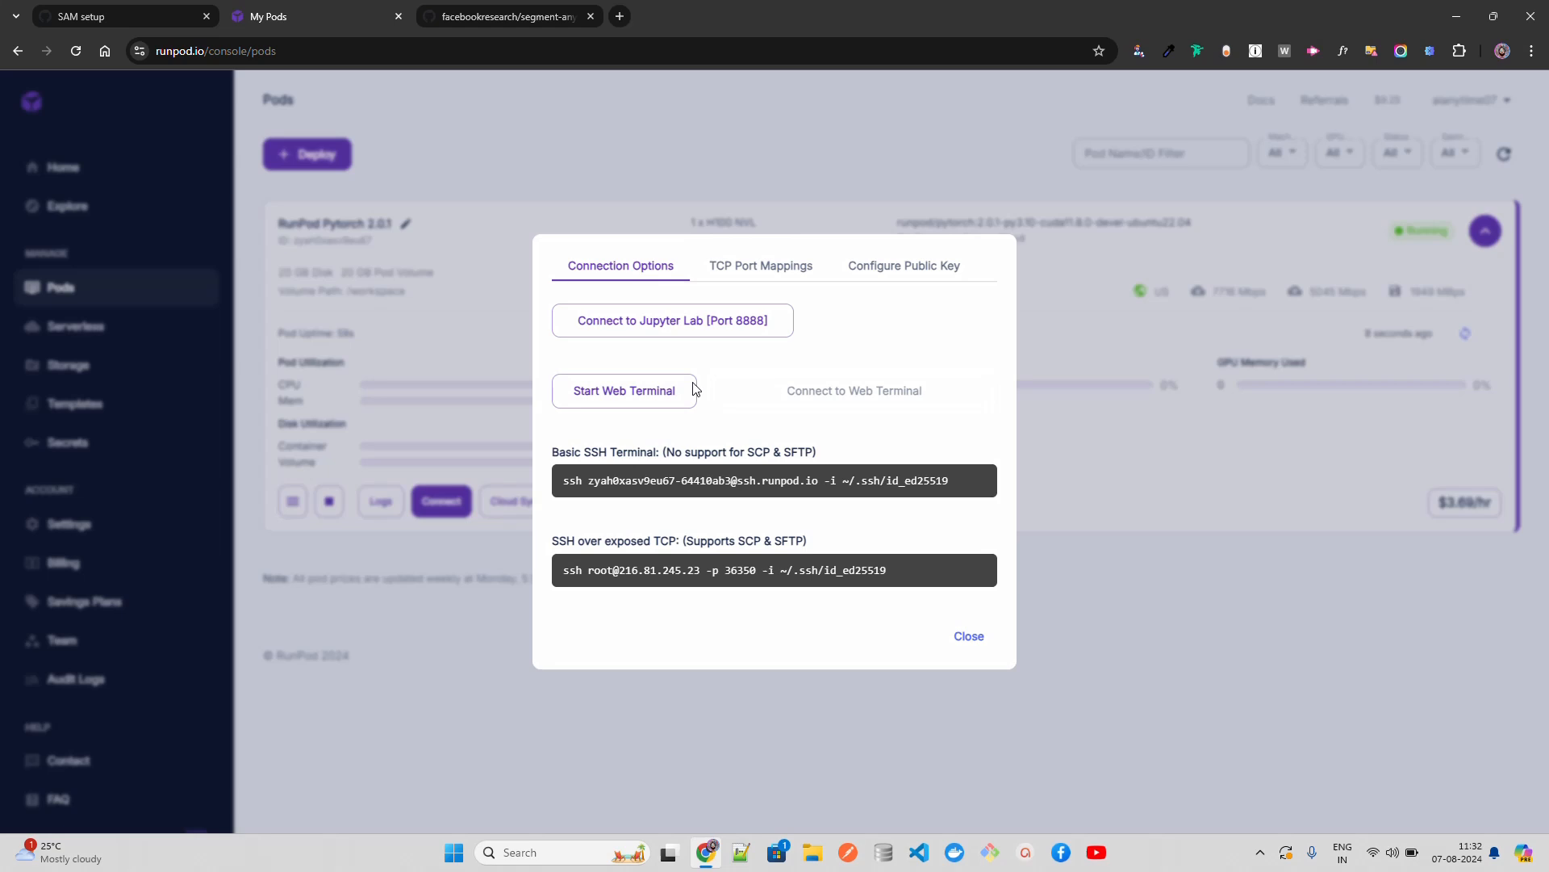
mouse_move(673, 320)
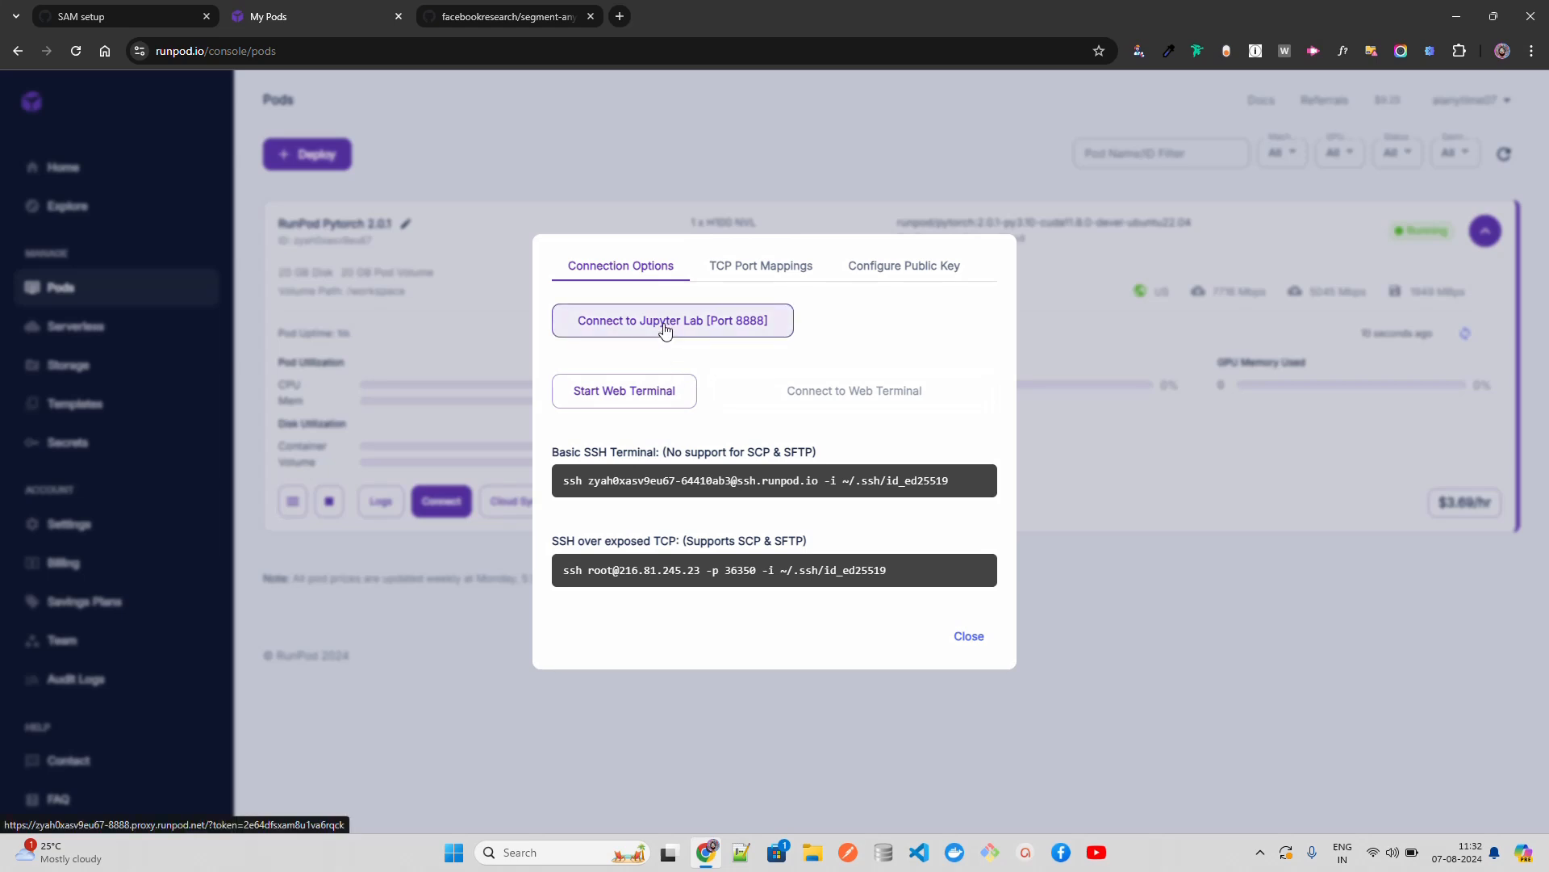
left_click(672, 320)
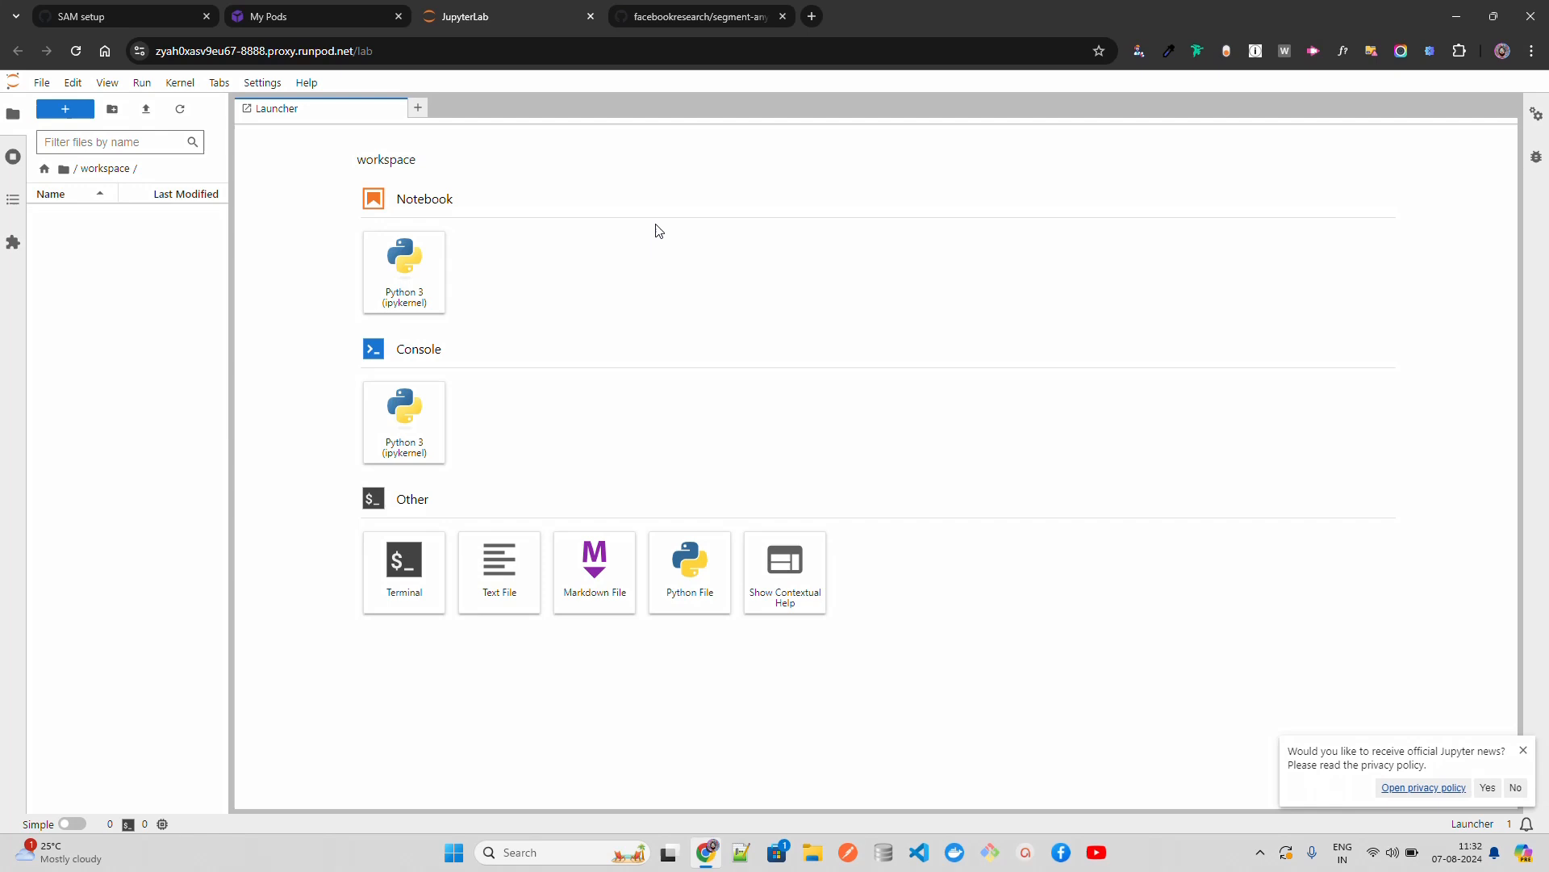
mouse_move(635, 226)
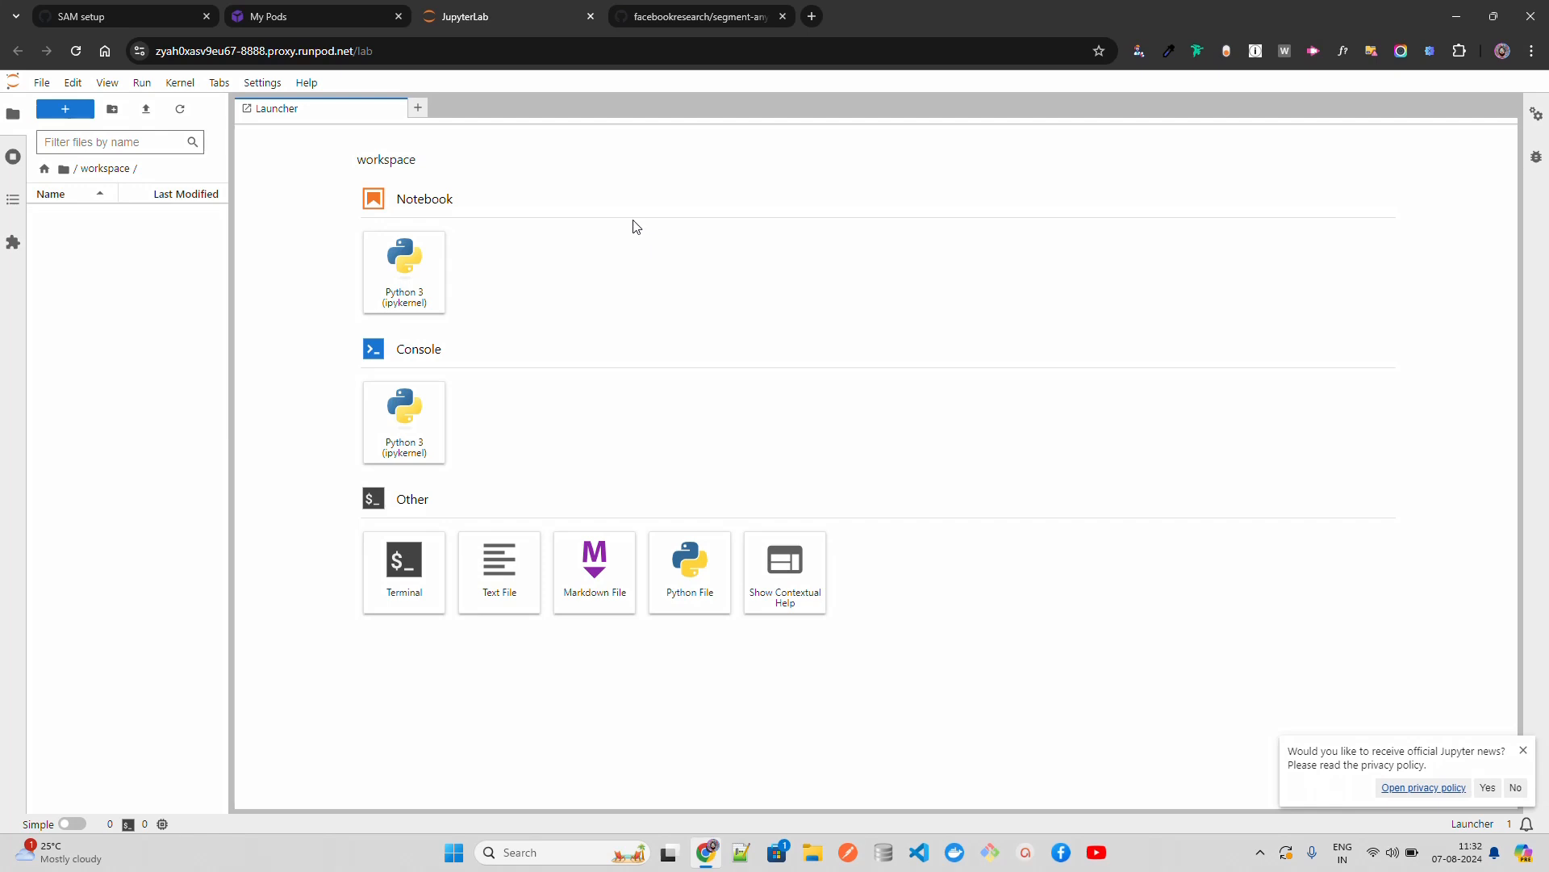
Step: Switch JupyterLab to the Dark theme and create a new Python 3 (ipykernel) notebook
left_click(261, 82)
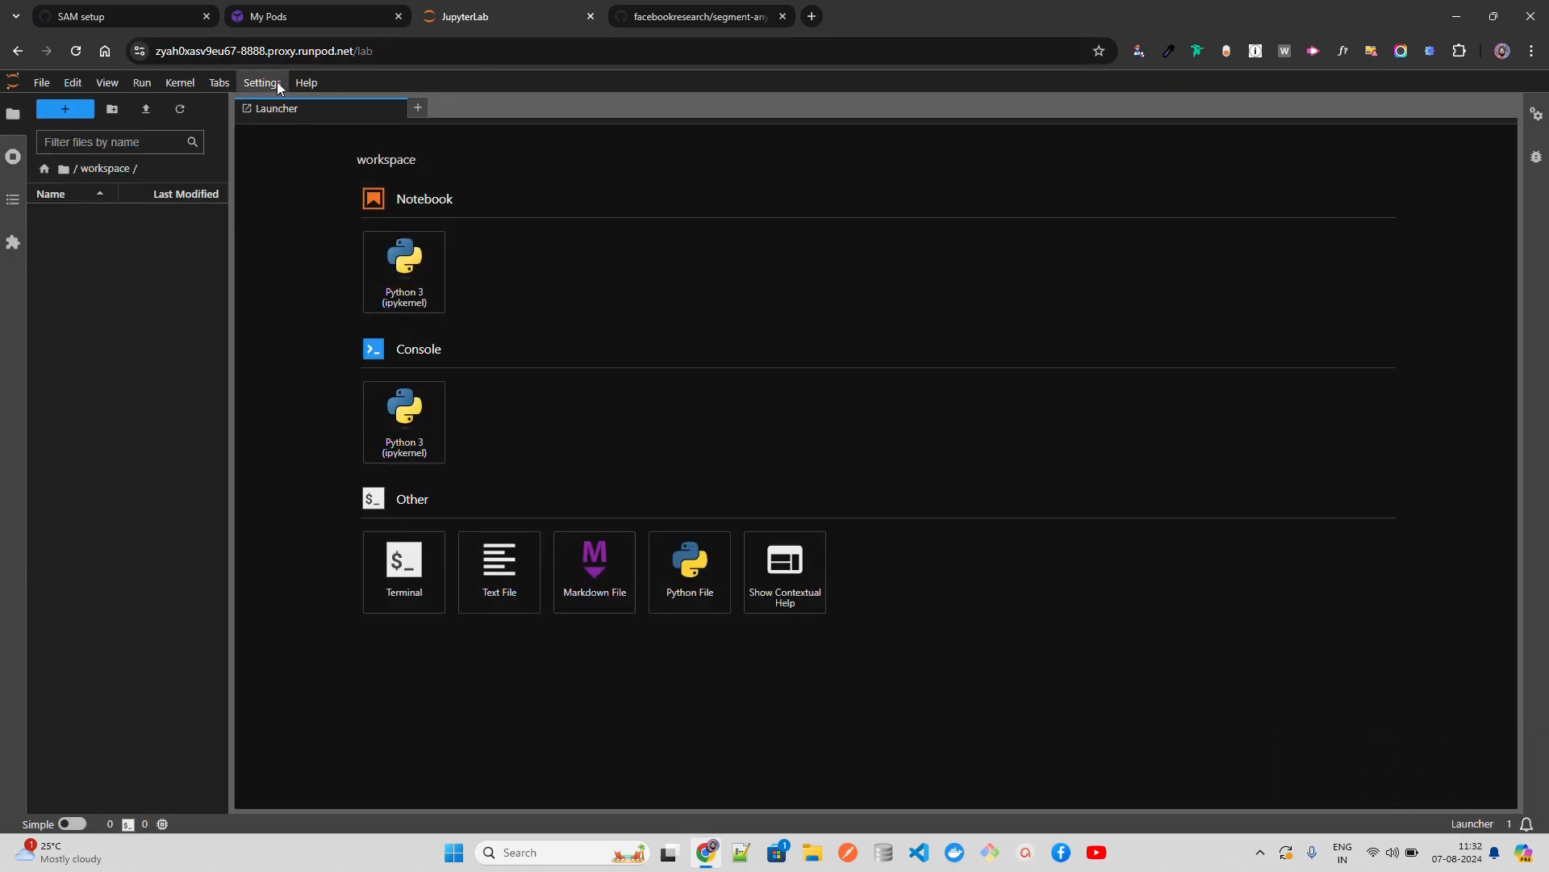
left_click(262, 82)
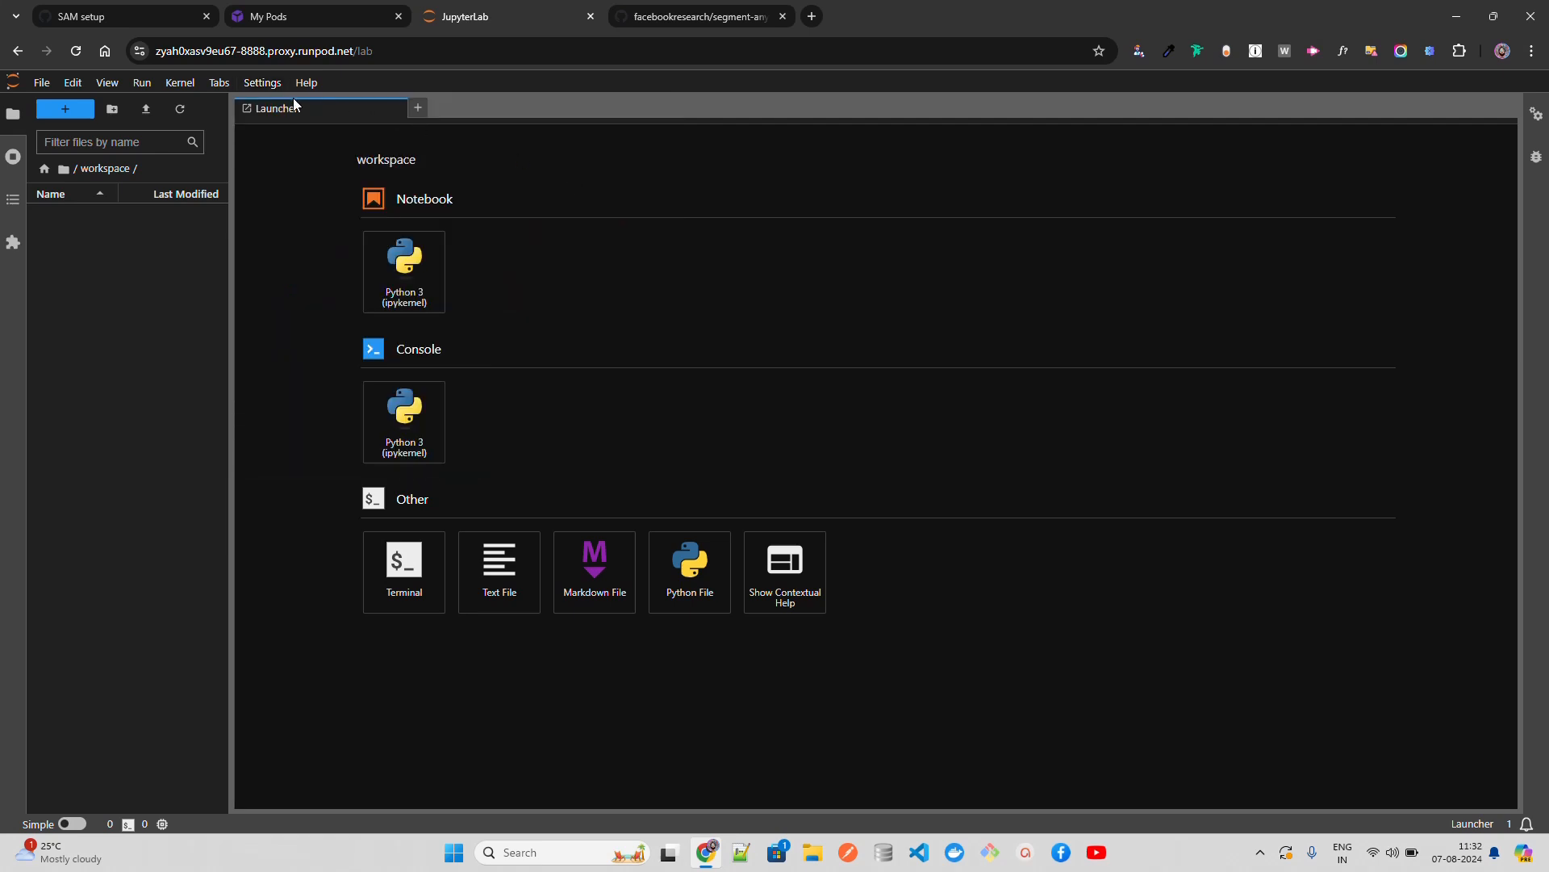
left_click(262, 82)
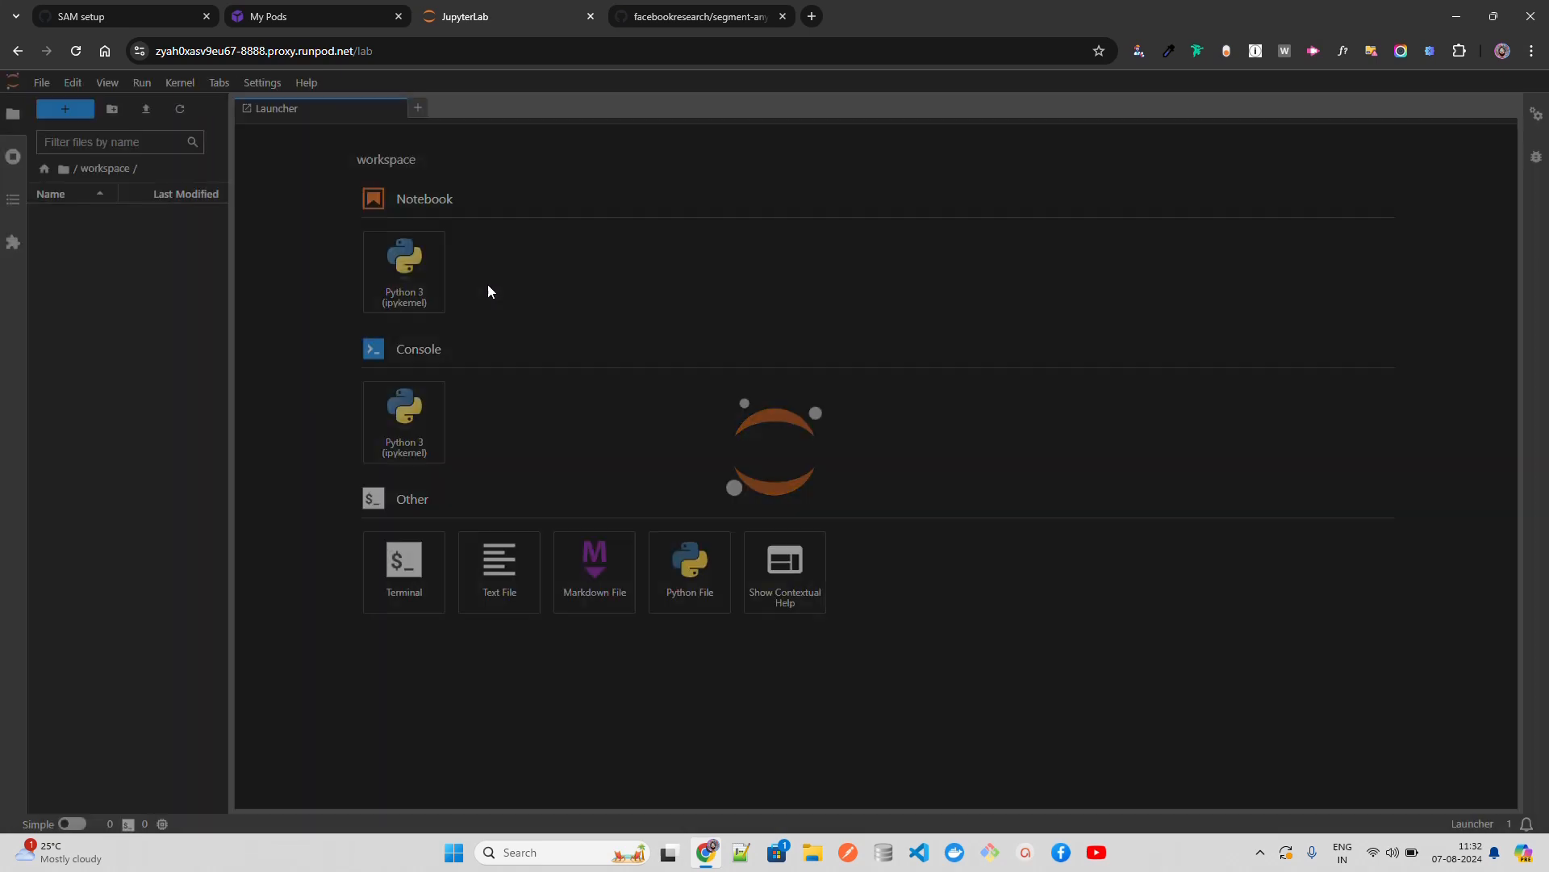
left_click(403, 267)
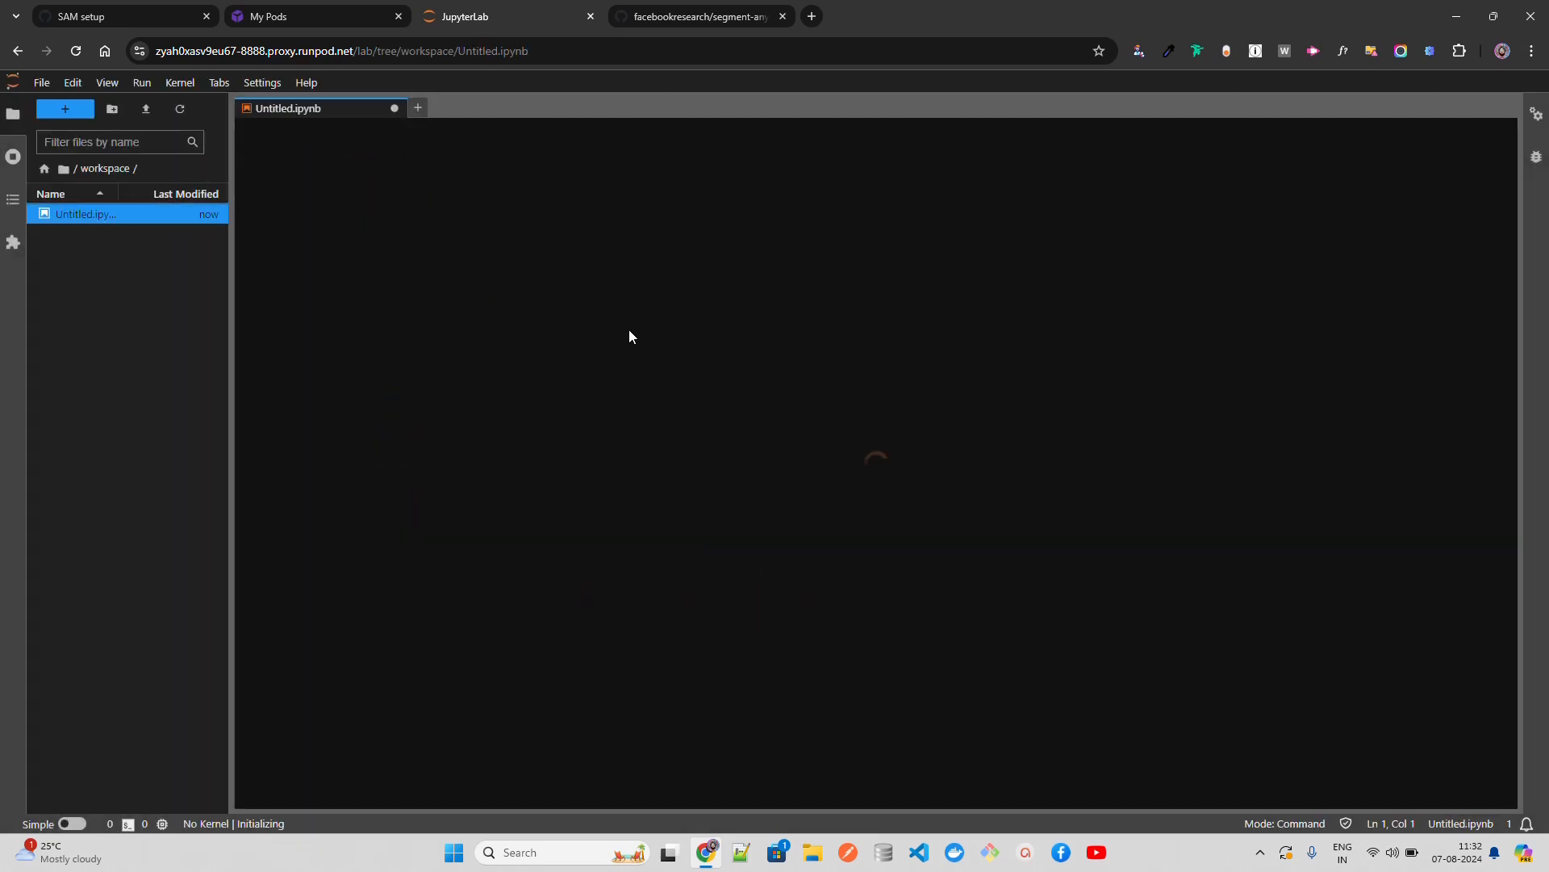
Step: Rename the notebook to 'SAM 2'
right_click(316, 107)
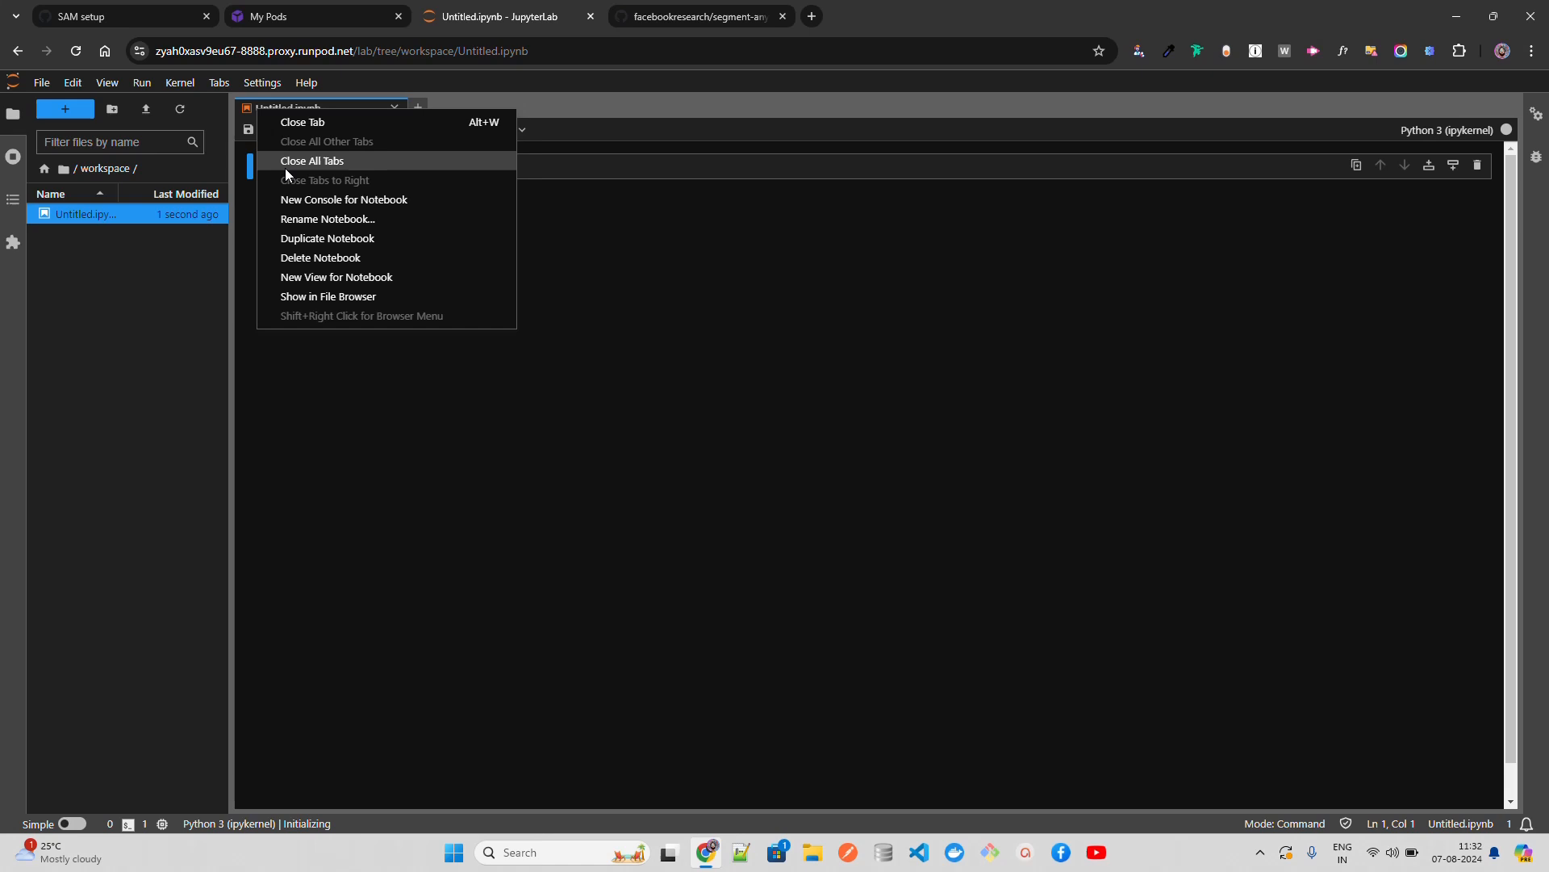
left_click(327, 221)
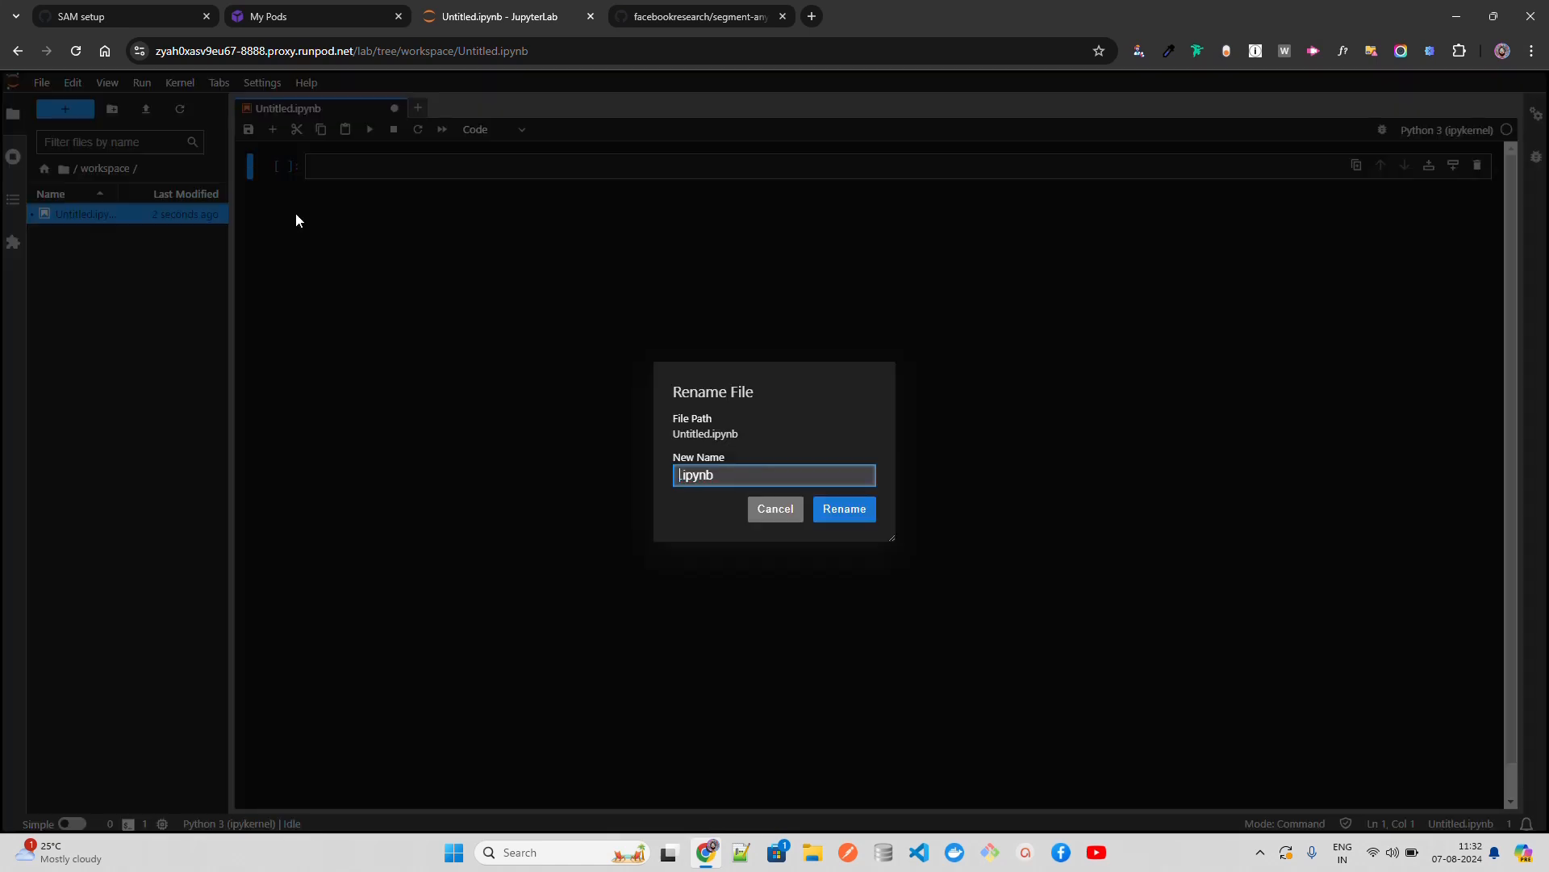
type("SAM 2")
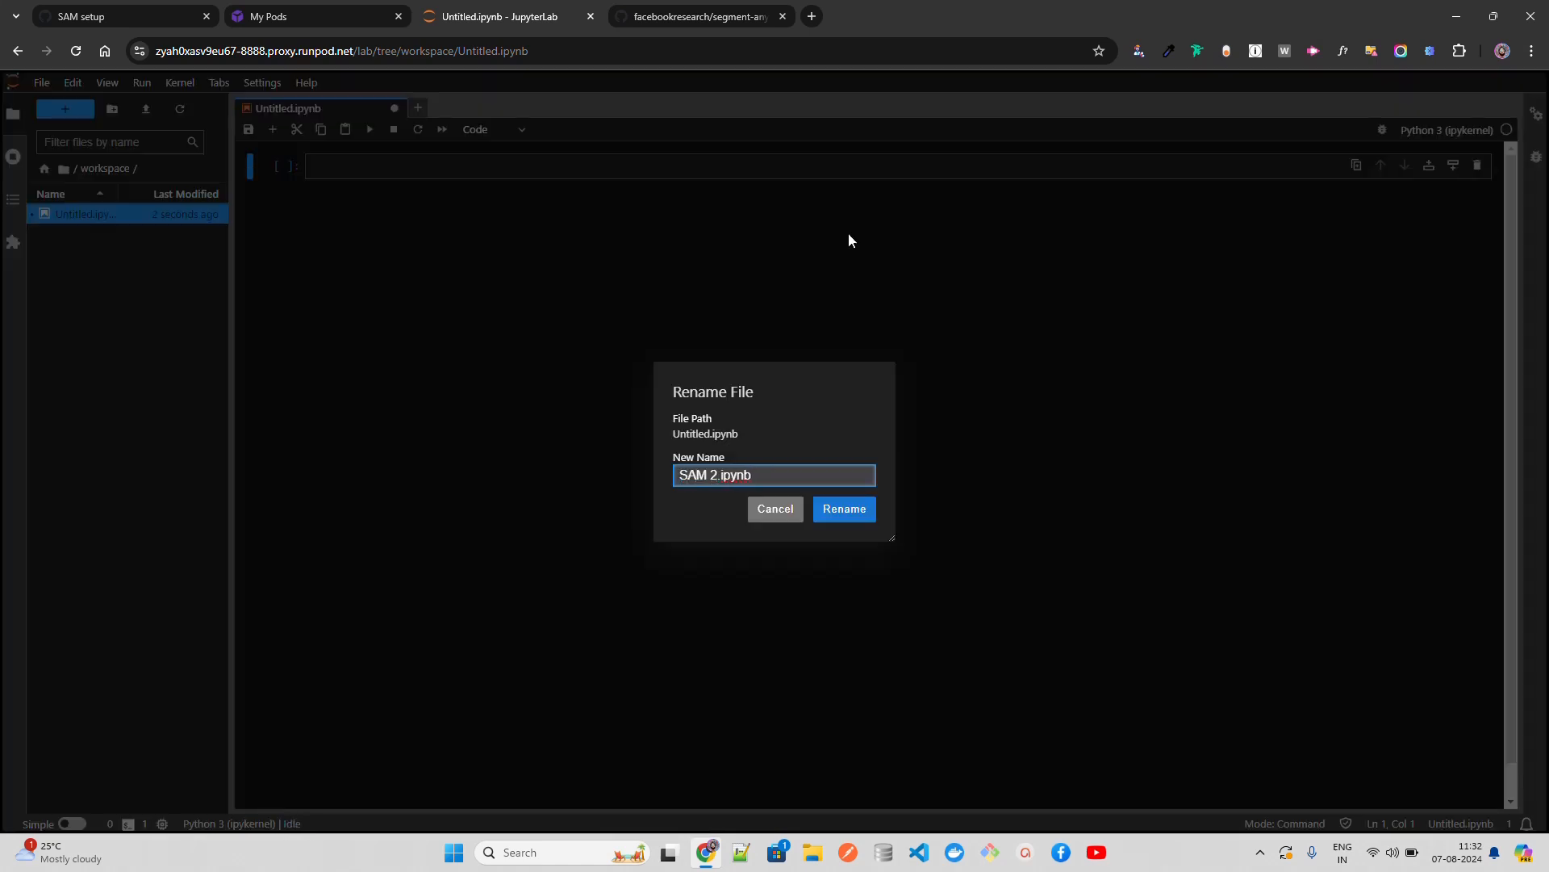
left_click(842, 509)
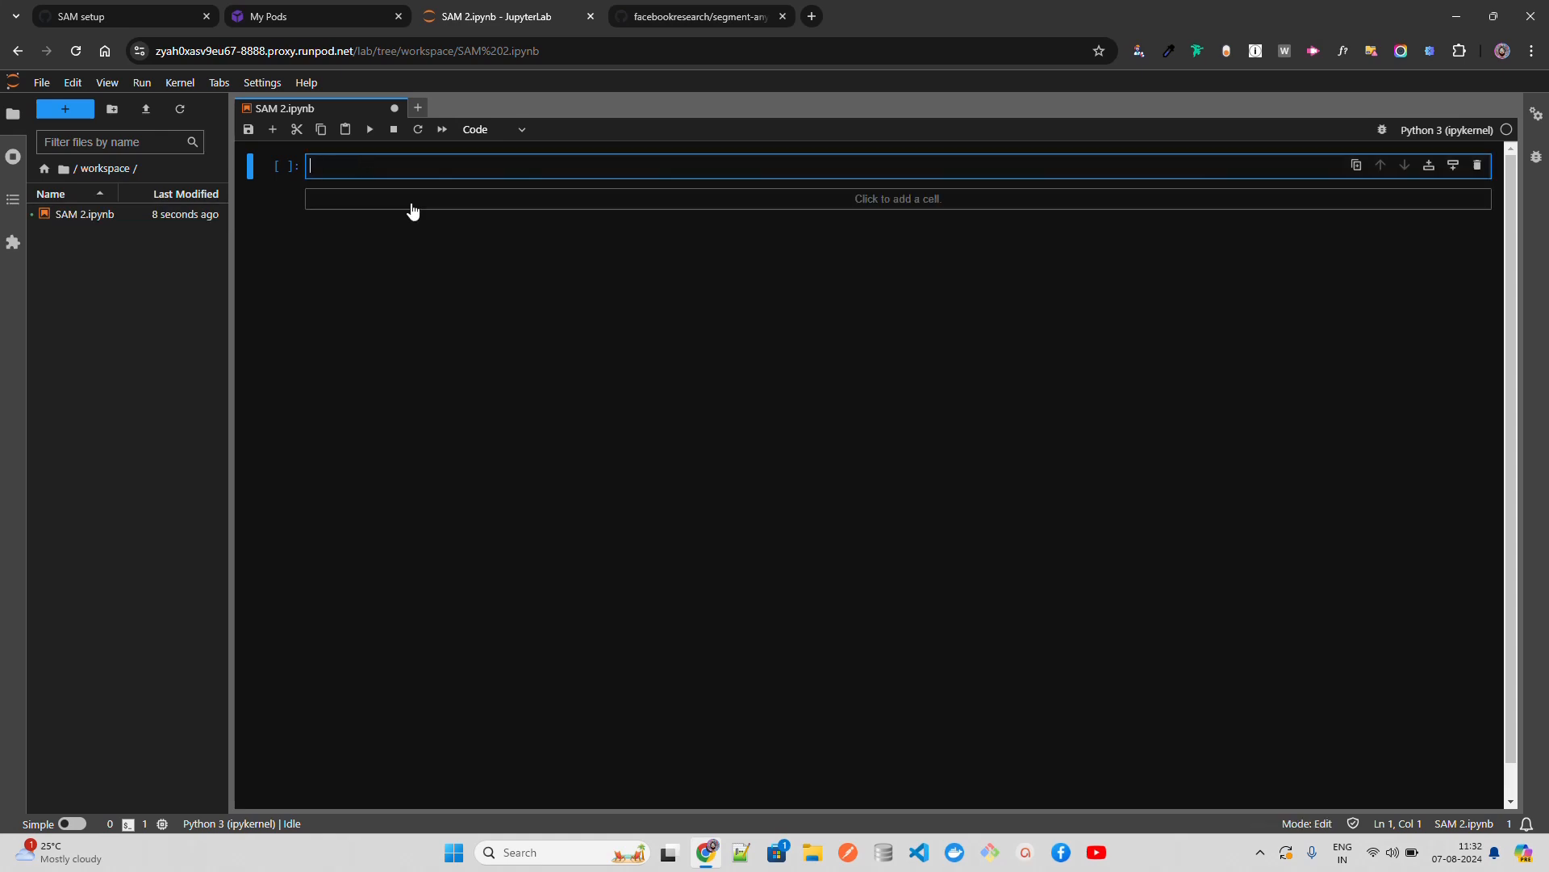
Step: Select the git clone command on the SAM 2 GitHub page and return to the notebook
left_click(696, 16)
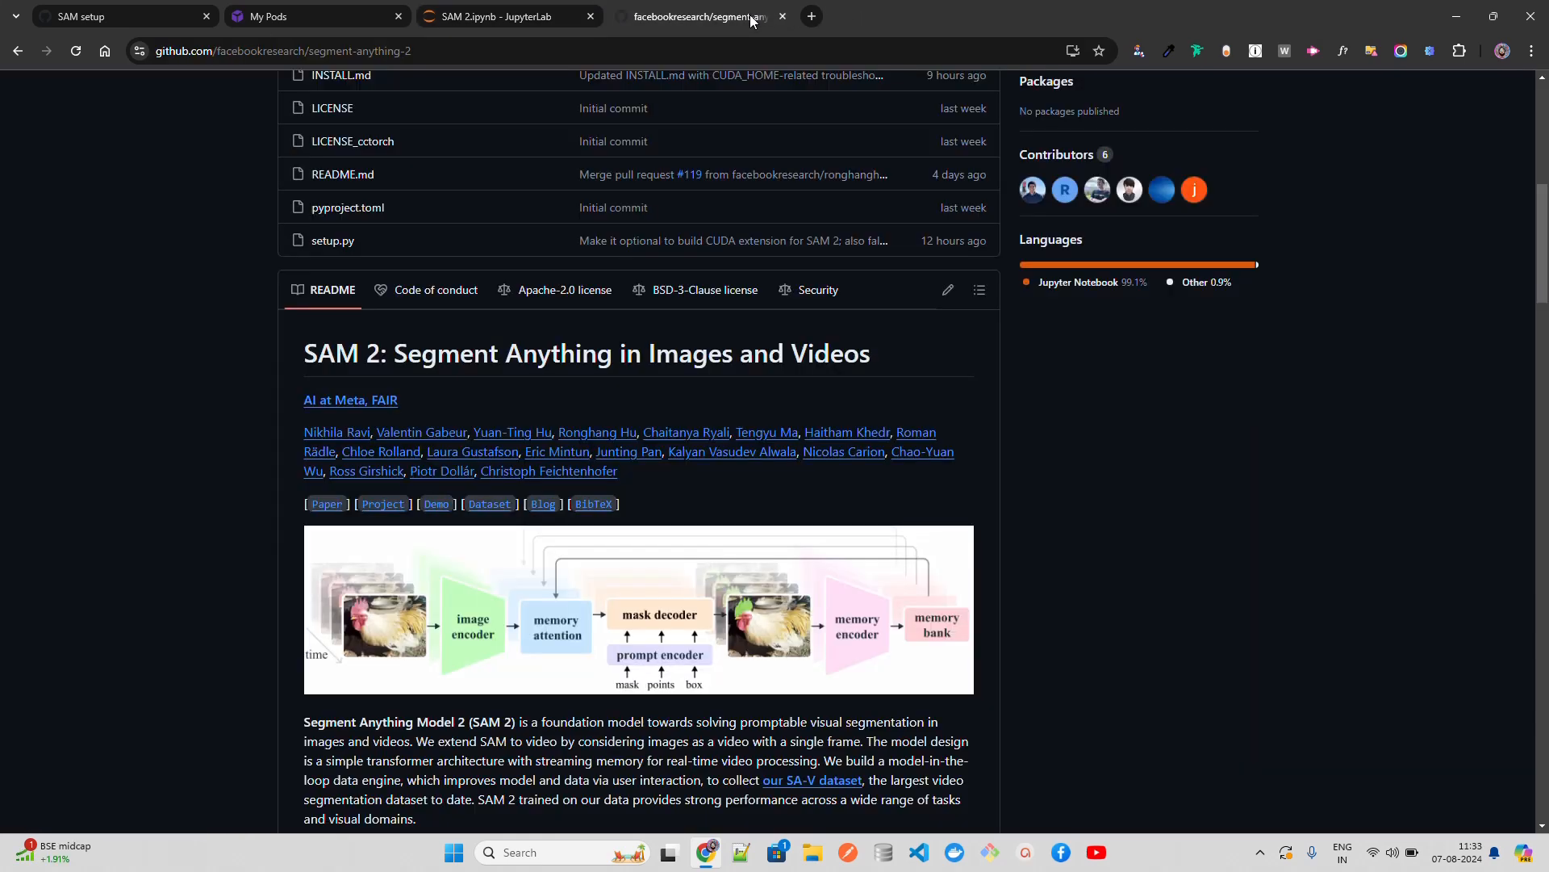
scroll("down", 3)
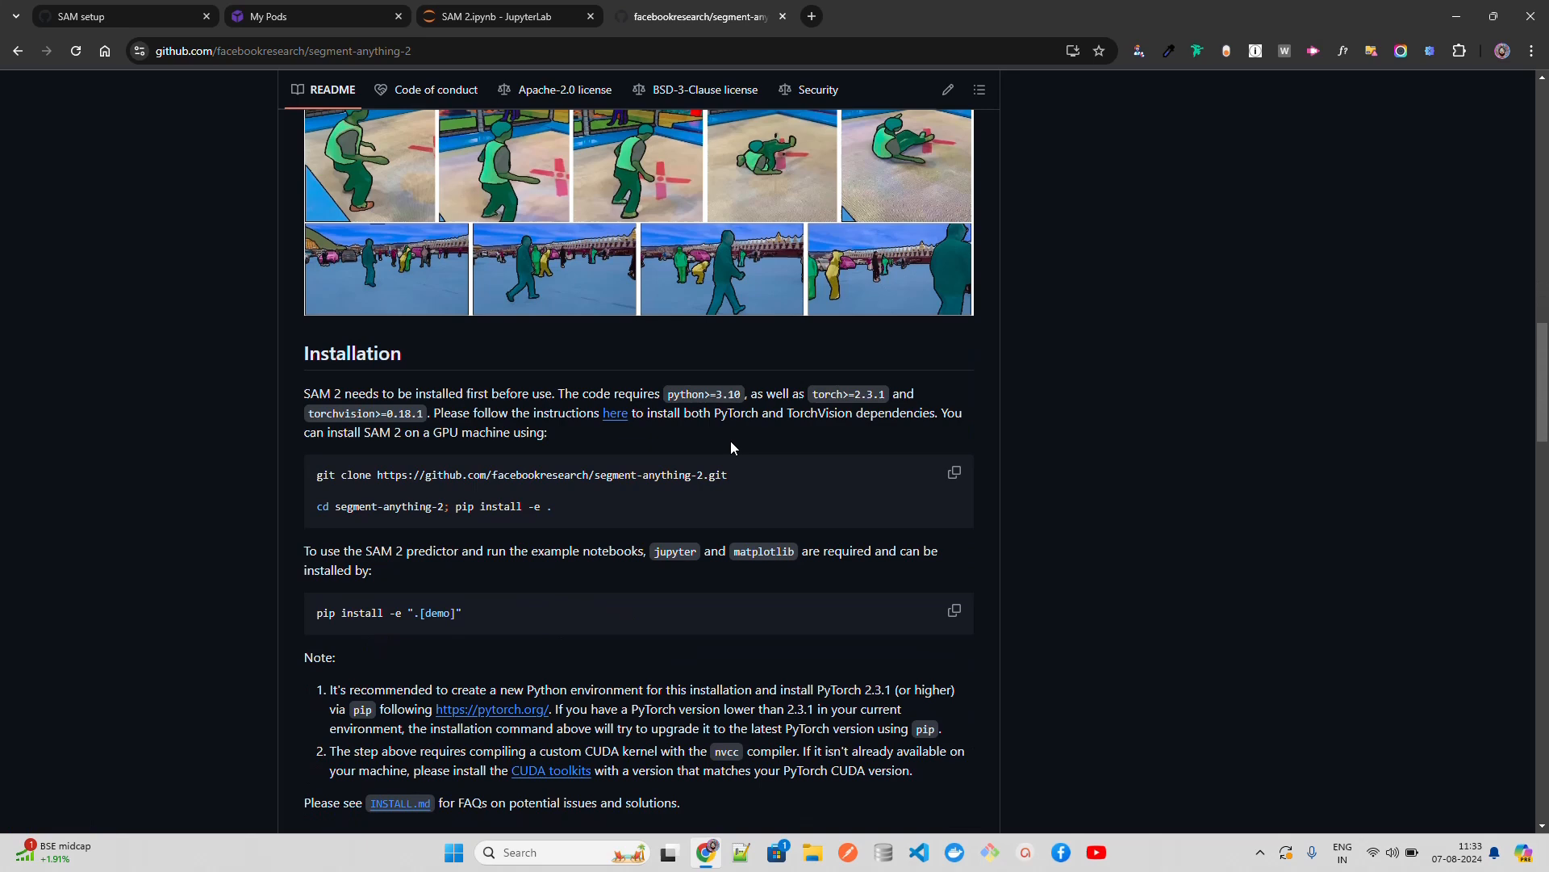
triple_click(520, 474)
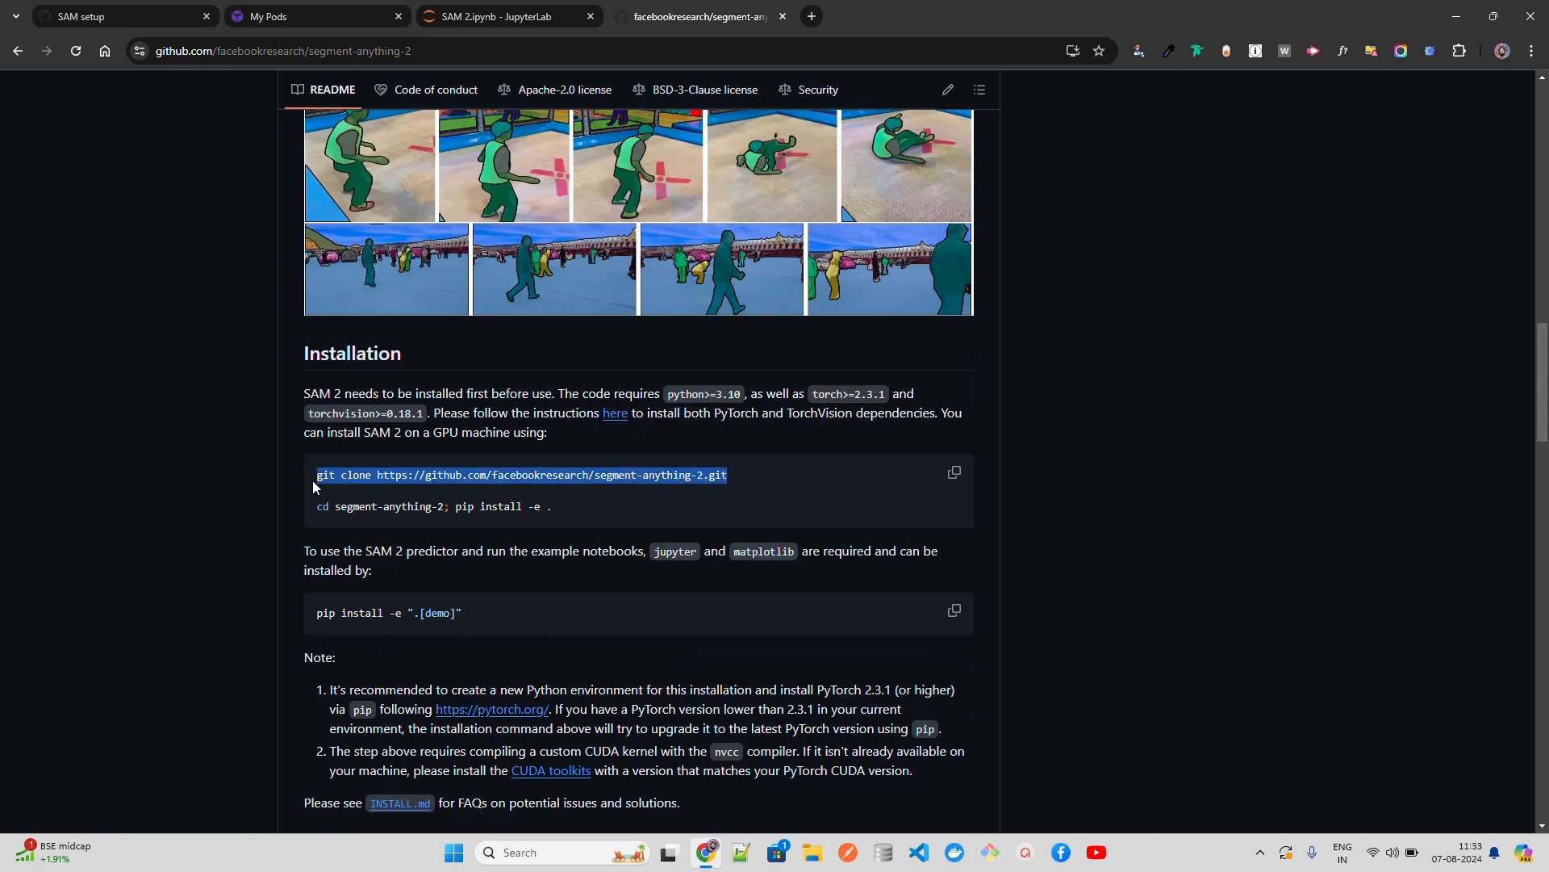
left_click(484, 16)
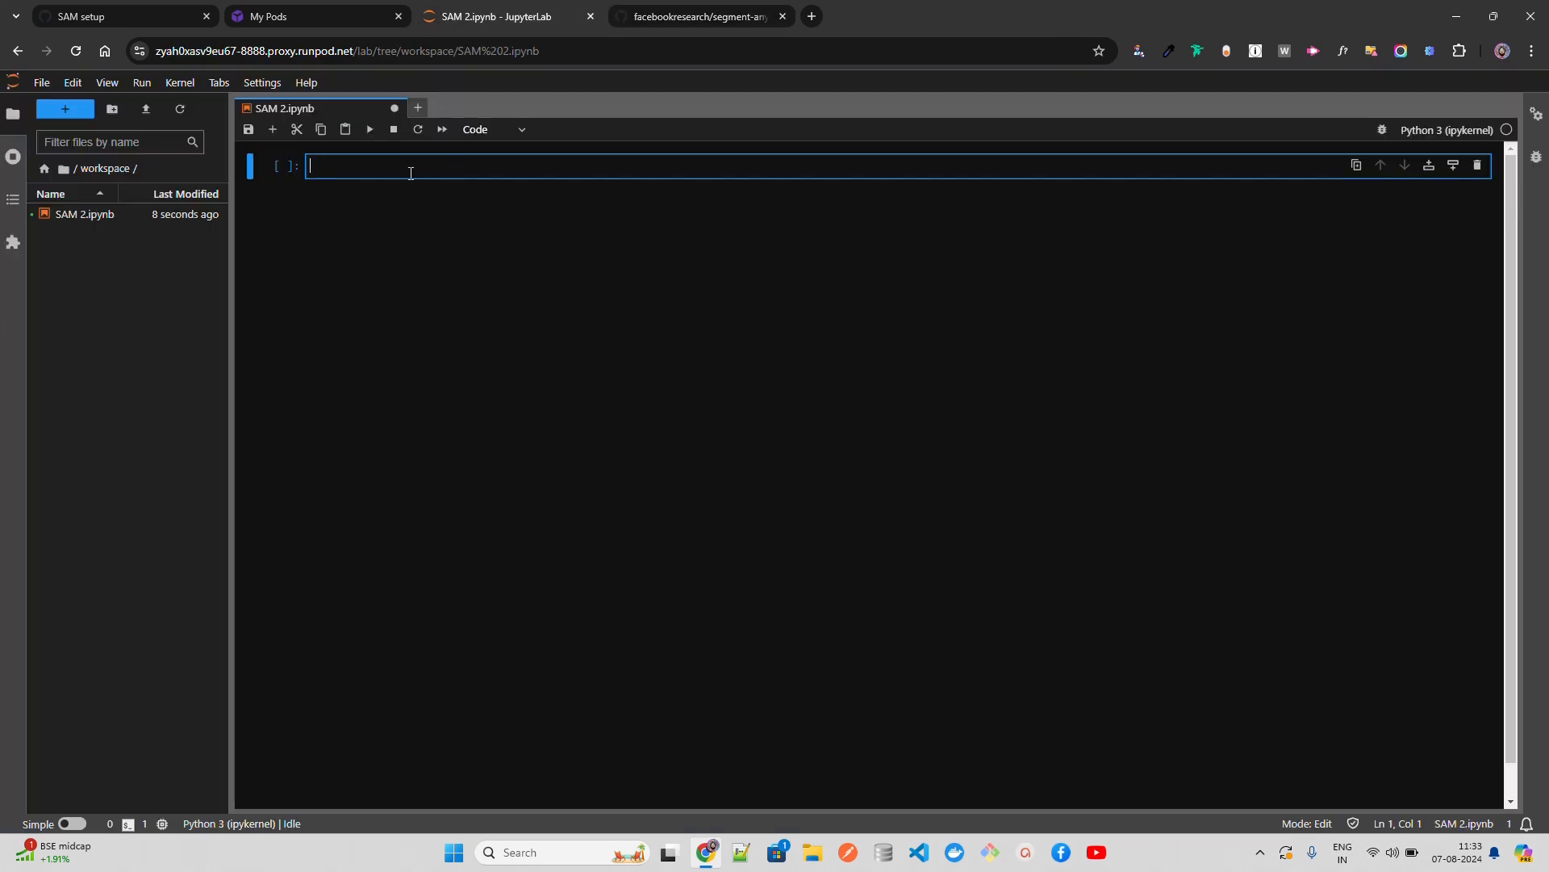
type("!git clone https://github.com/facebookresearch/segment-anything-2.git")
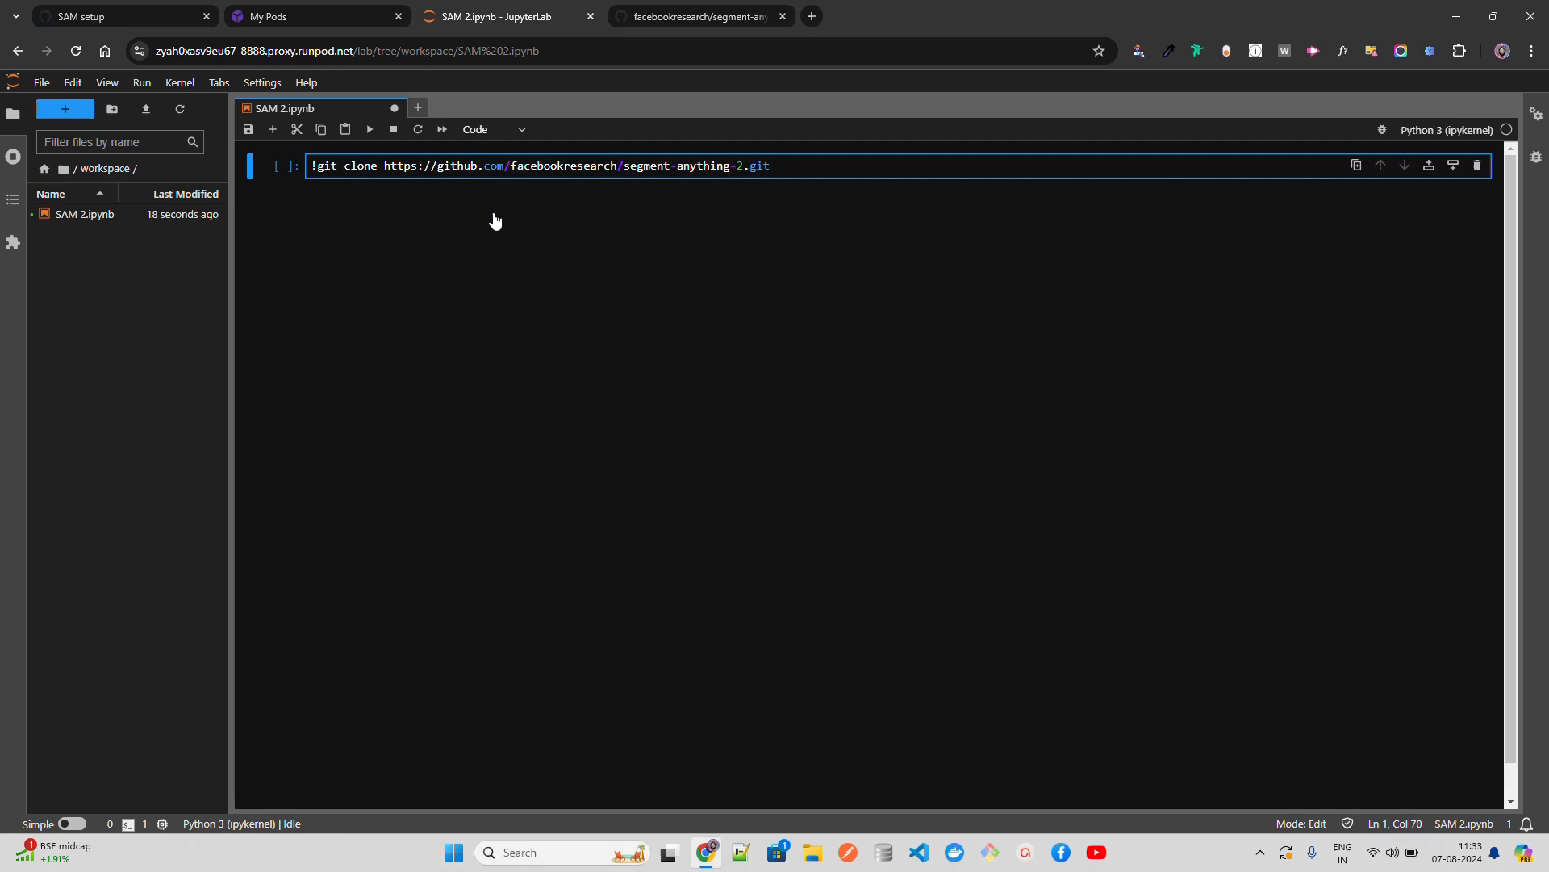
mouse_move(786, 198)
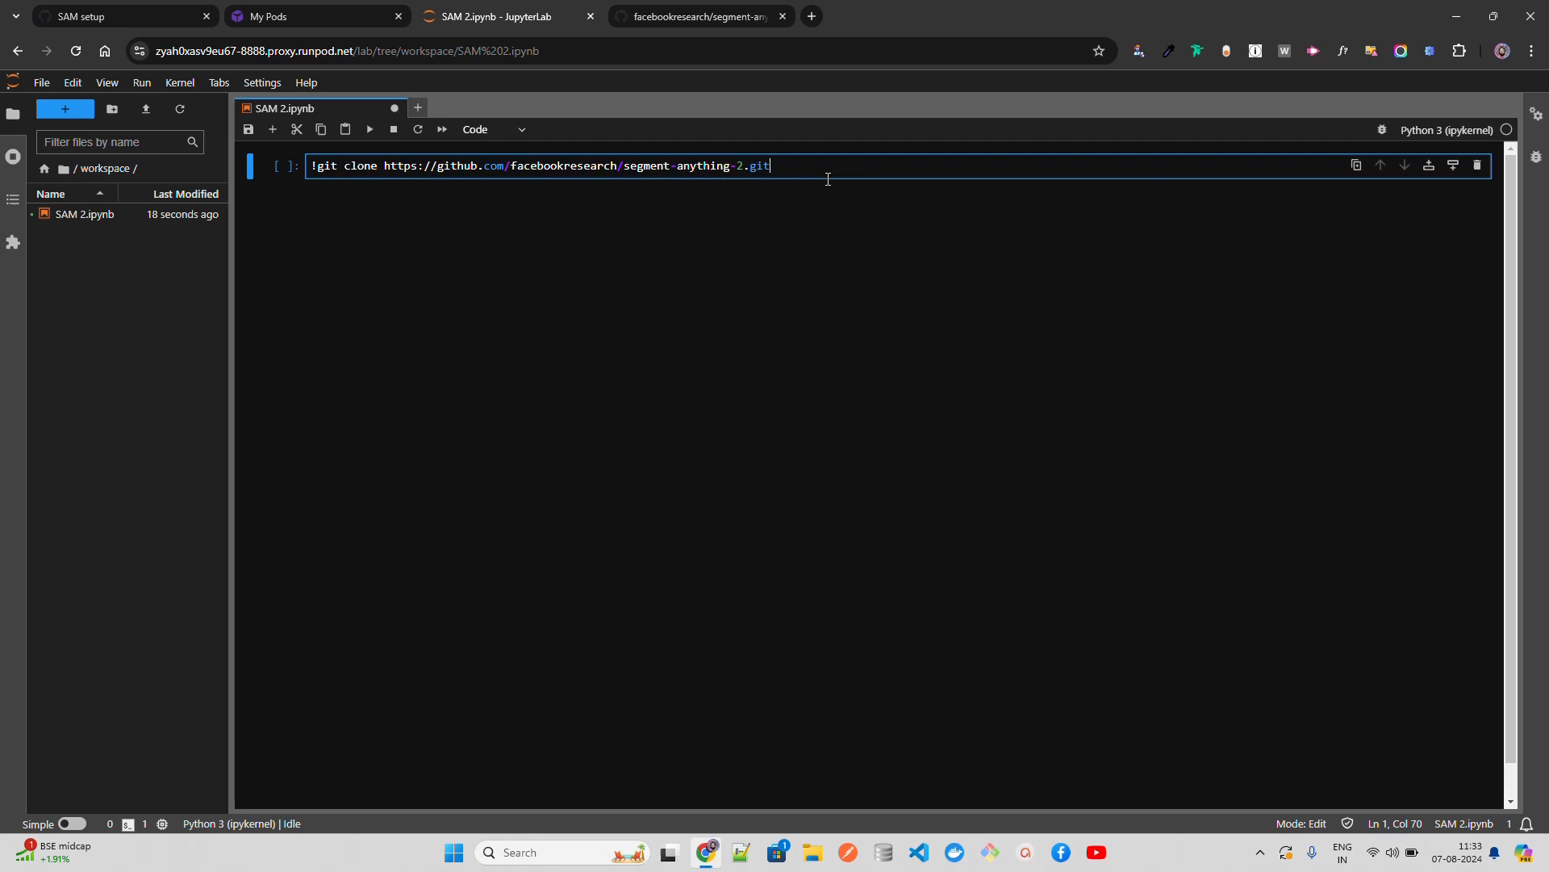
mouse_move(450, 181)
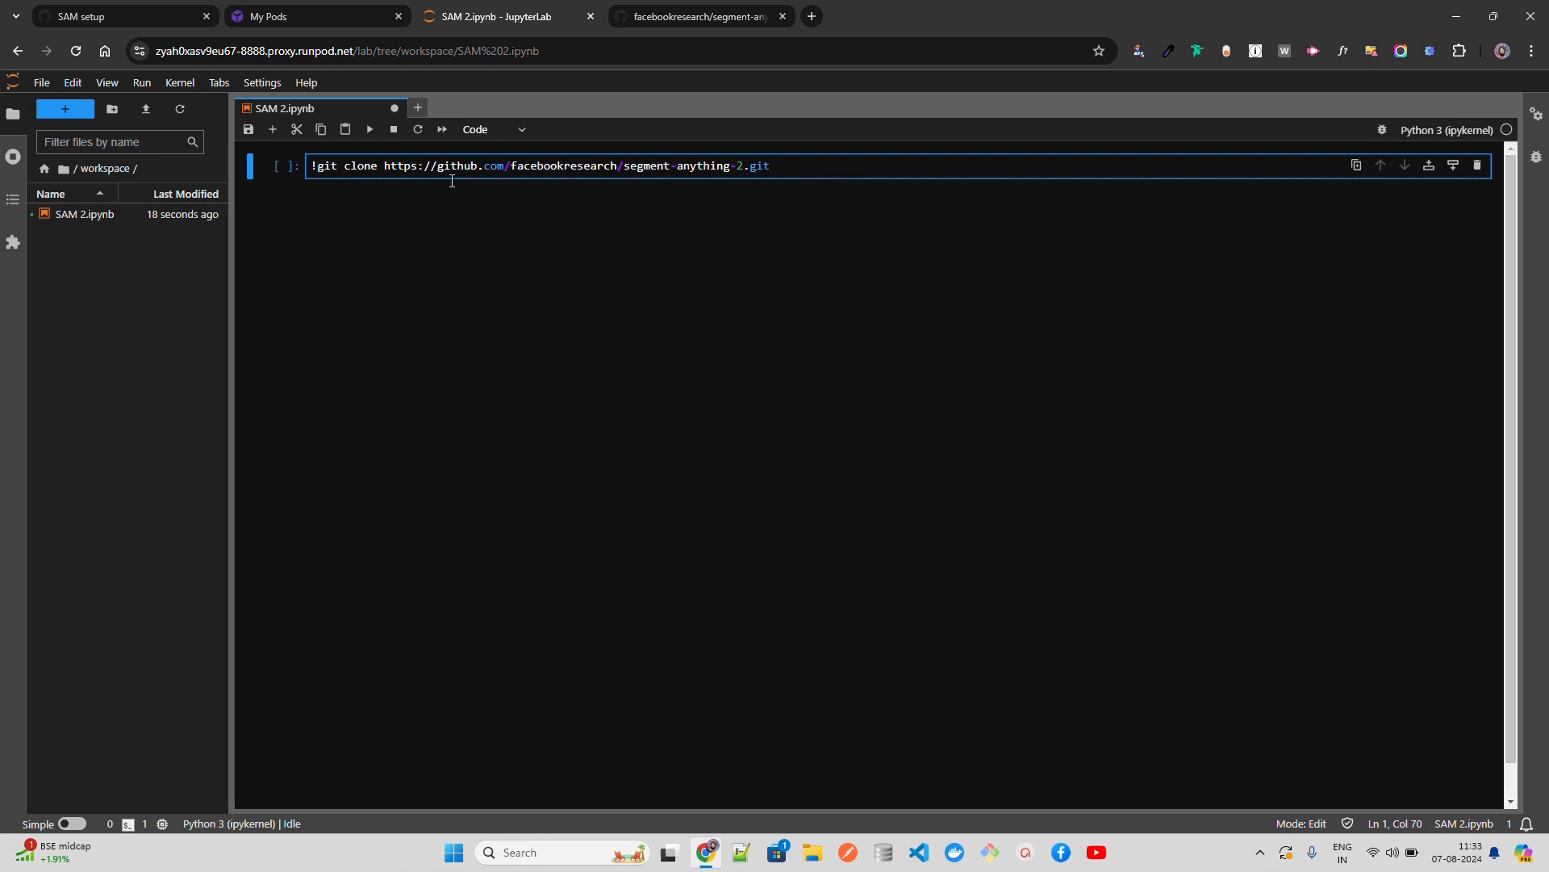
mouse_move(779, 219)
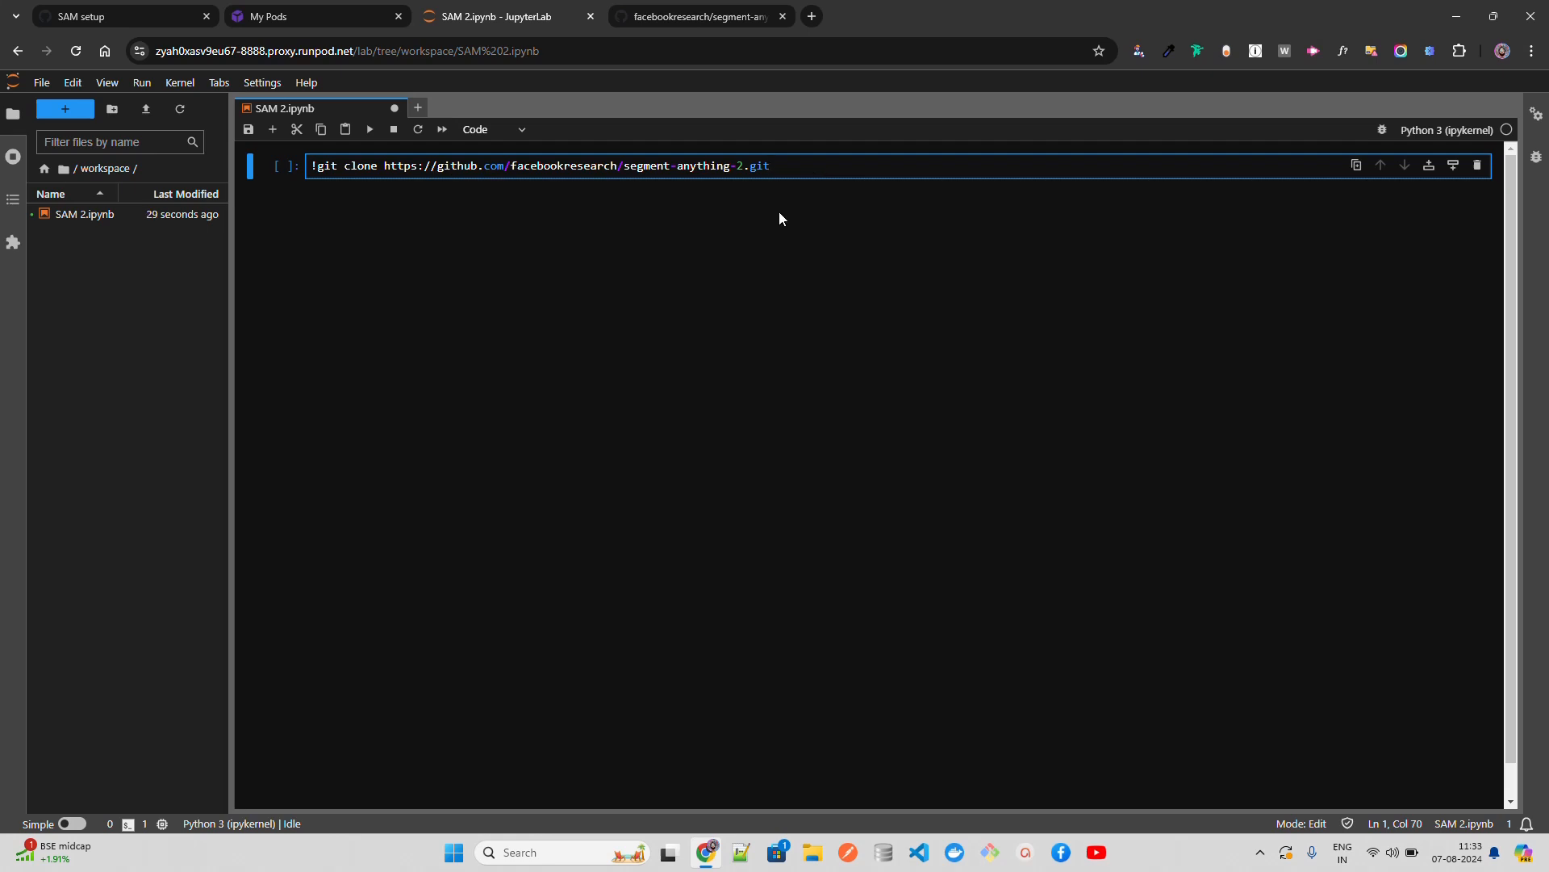
key("BackSpace")
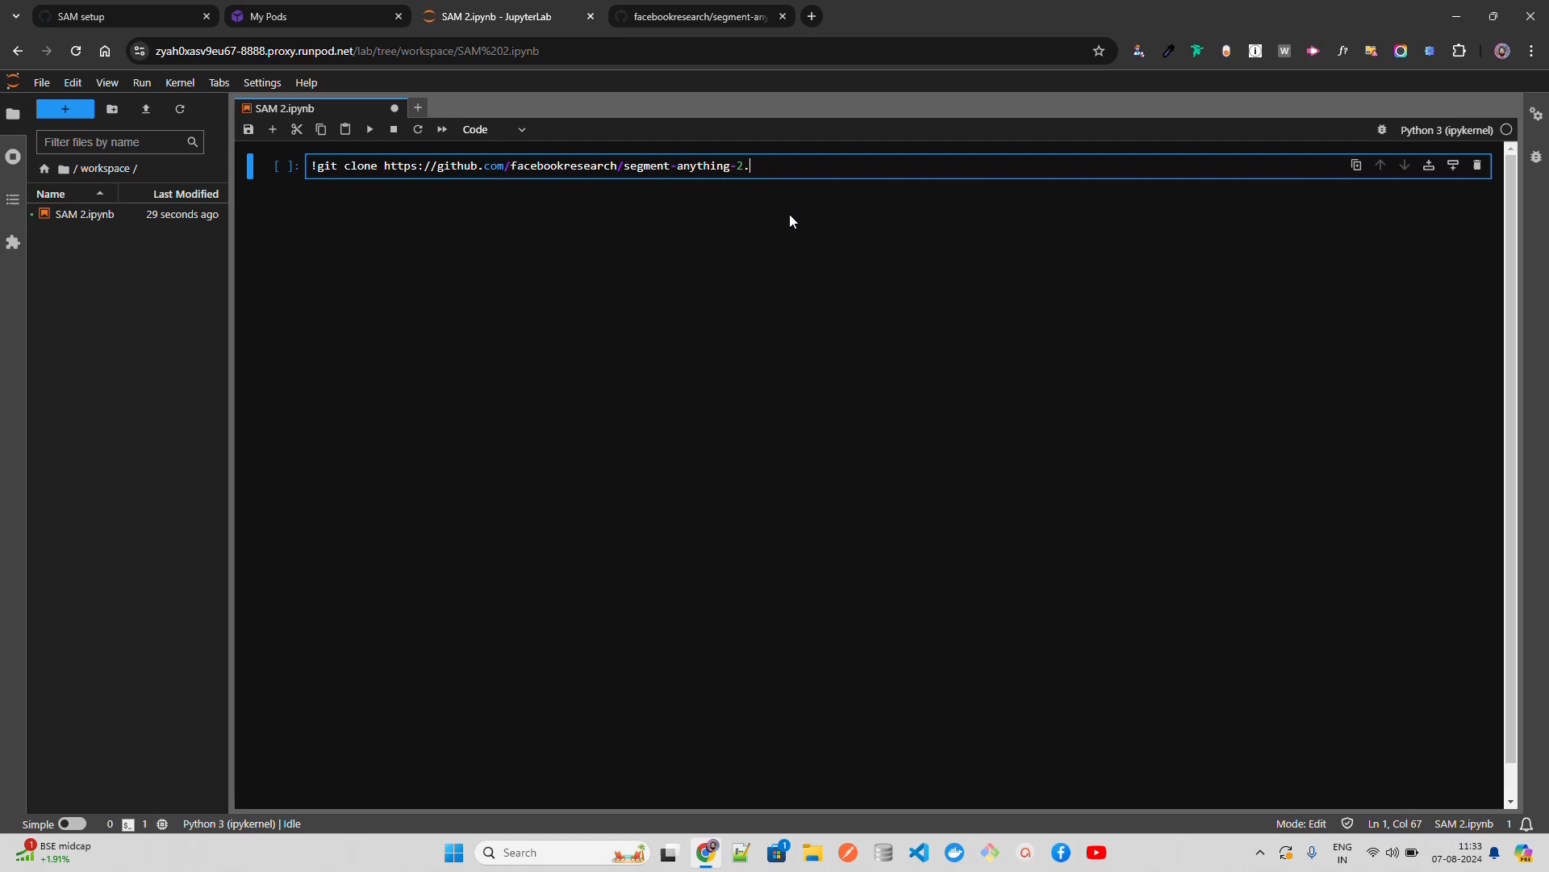
key("shift+enter")
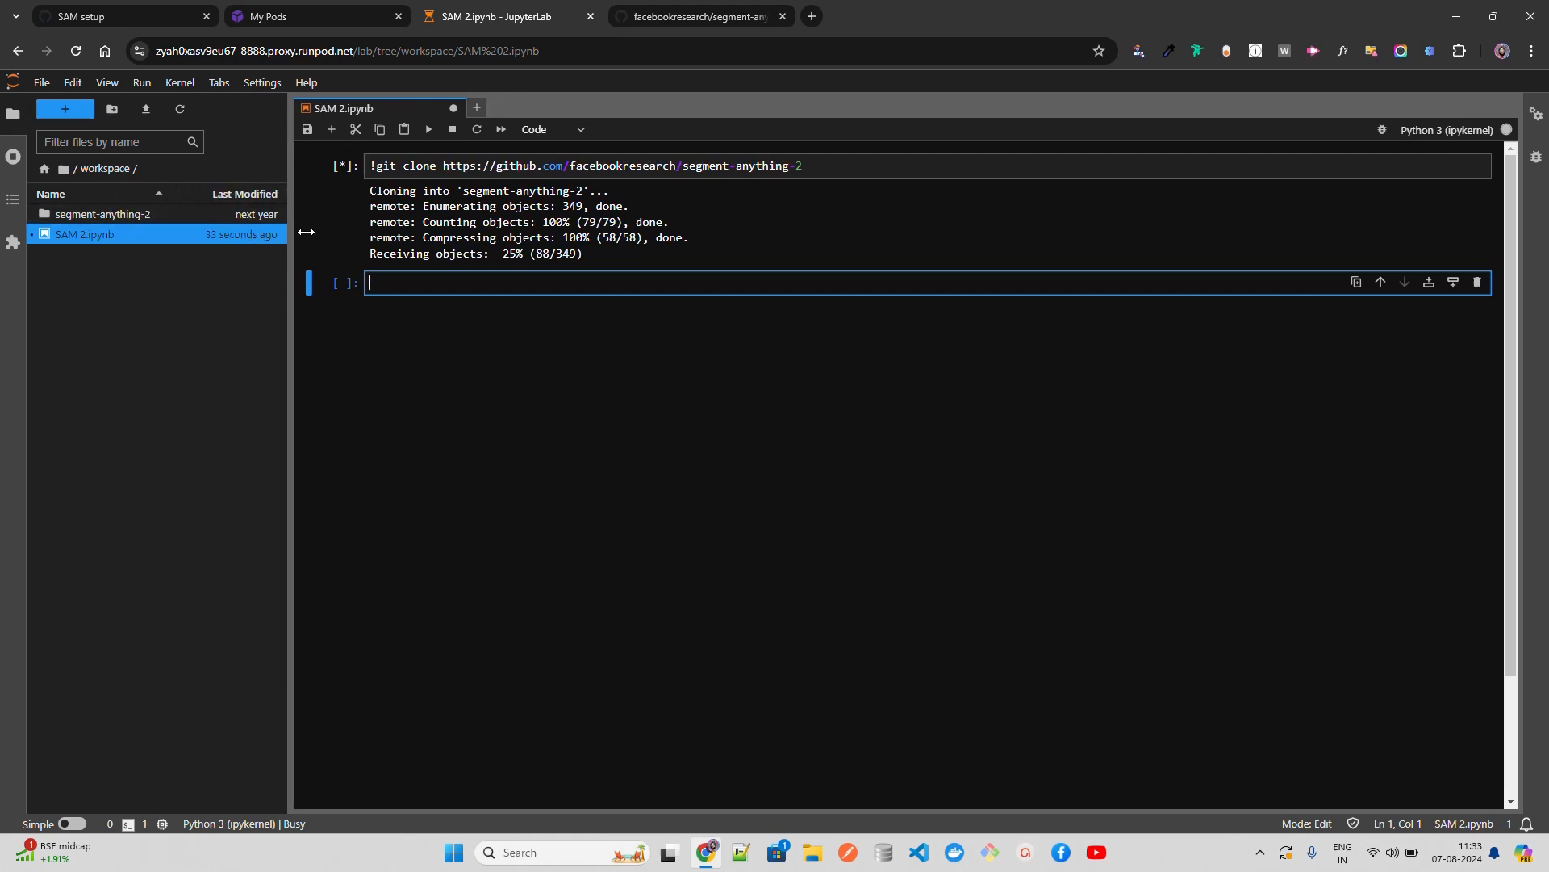
Step: Browse into the cloned segment-anything-2 folder, then back to the workspace listing
left_click(263, 82)
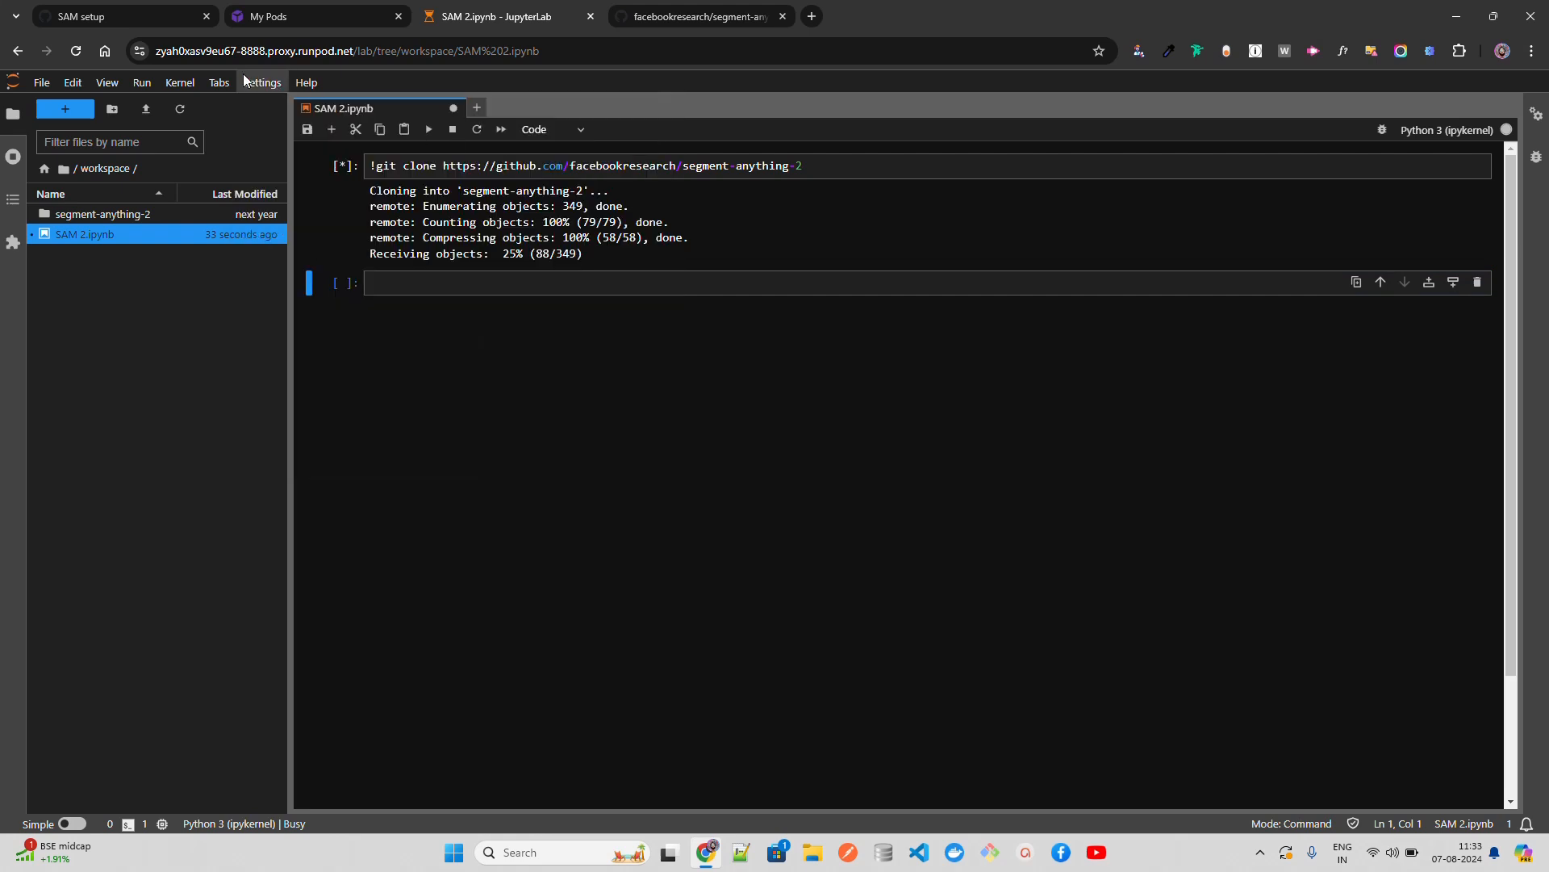
left_click(261, 82)
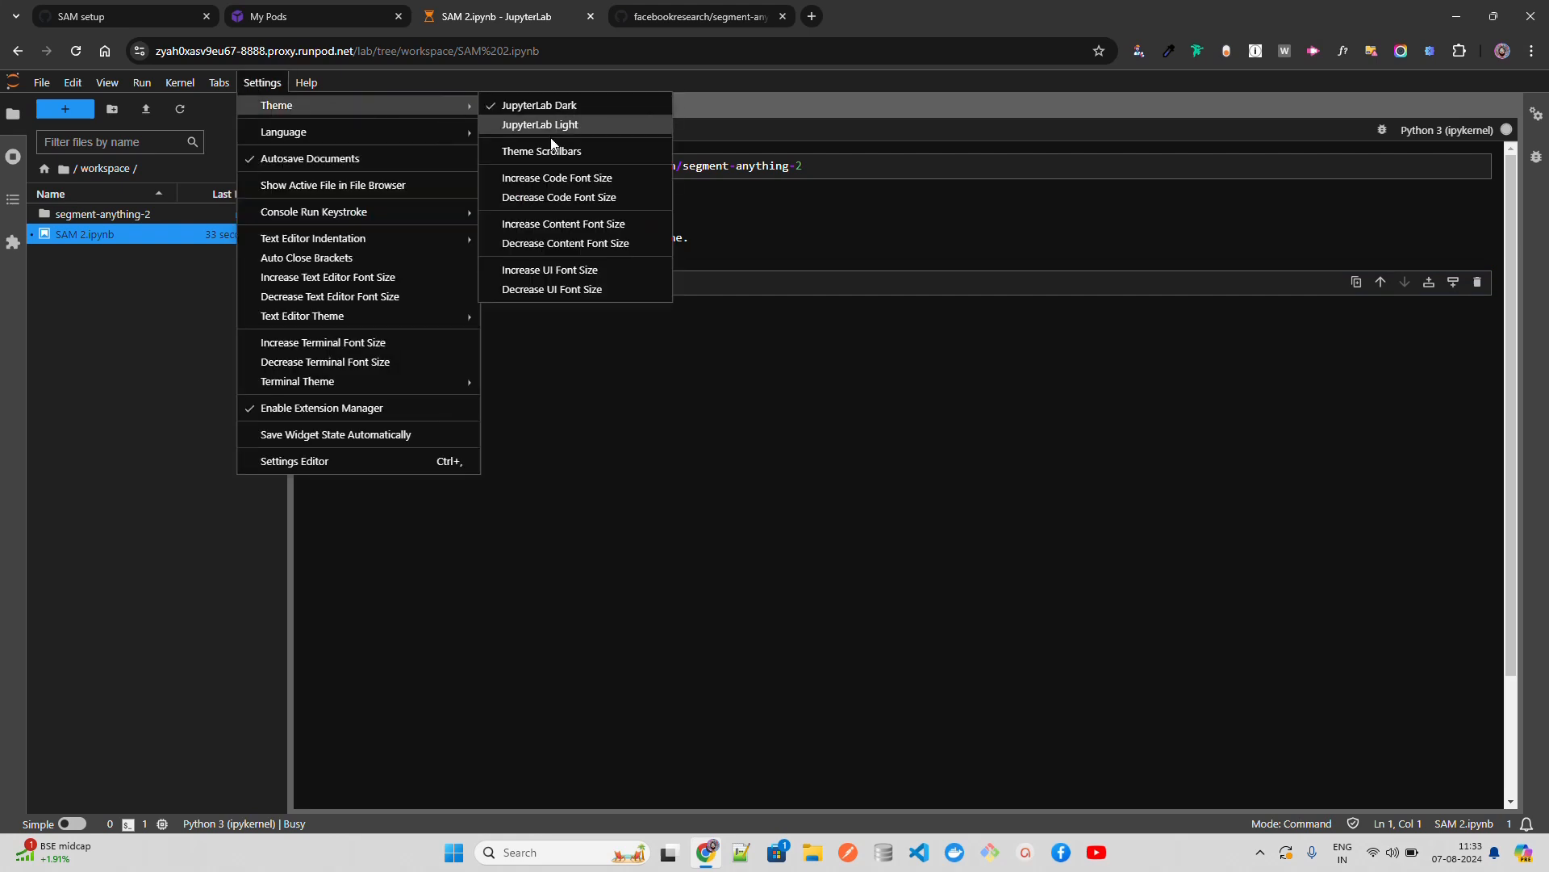
left_click(580, 555)
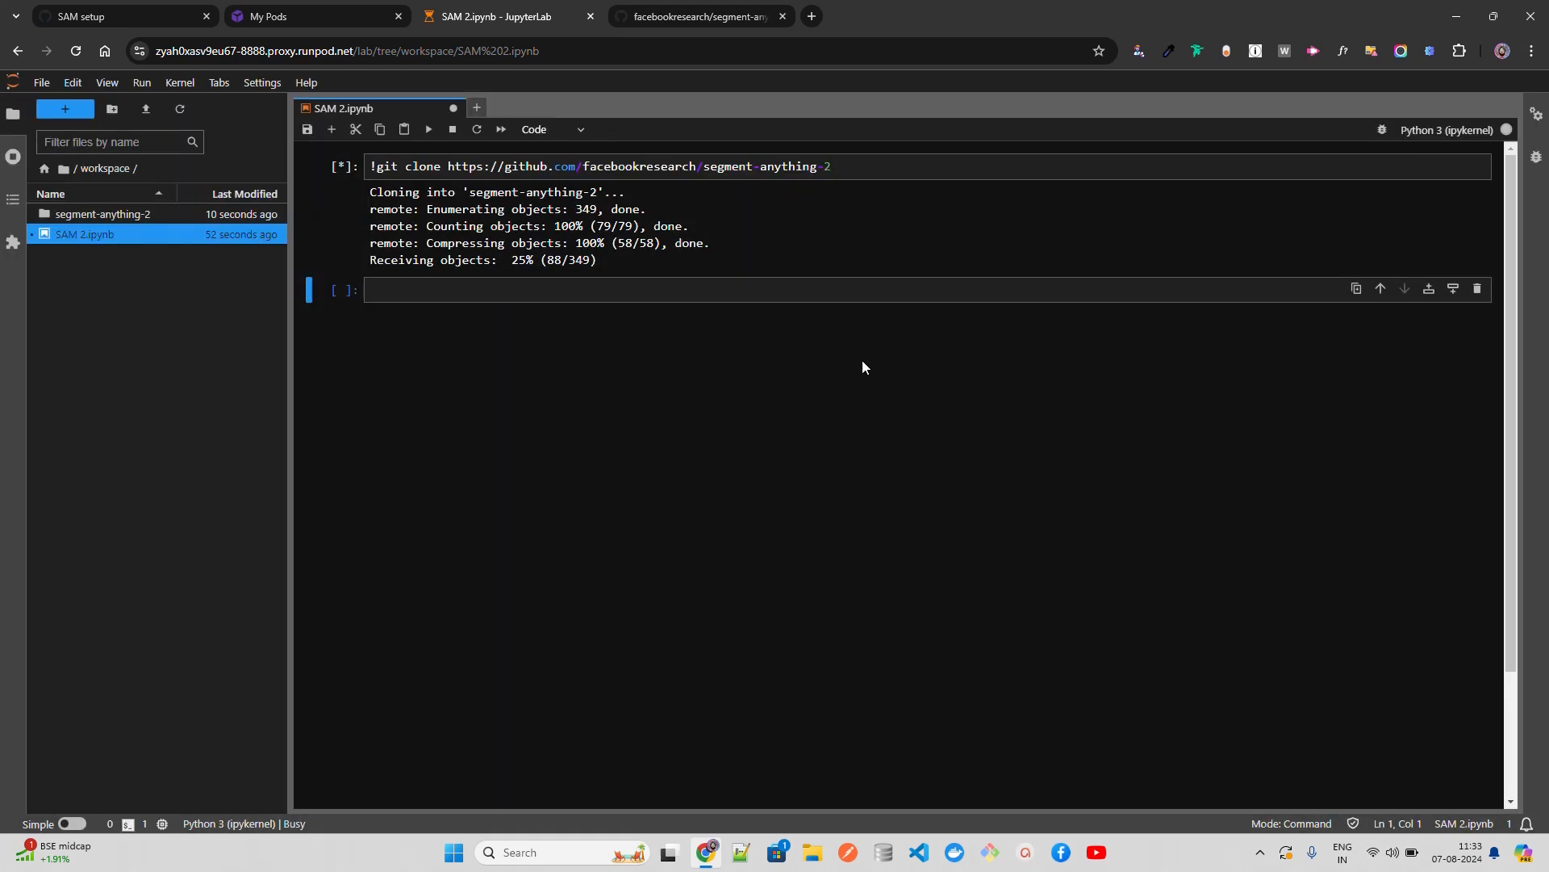
mouse_move(717, 356)
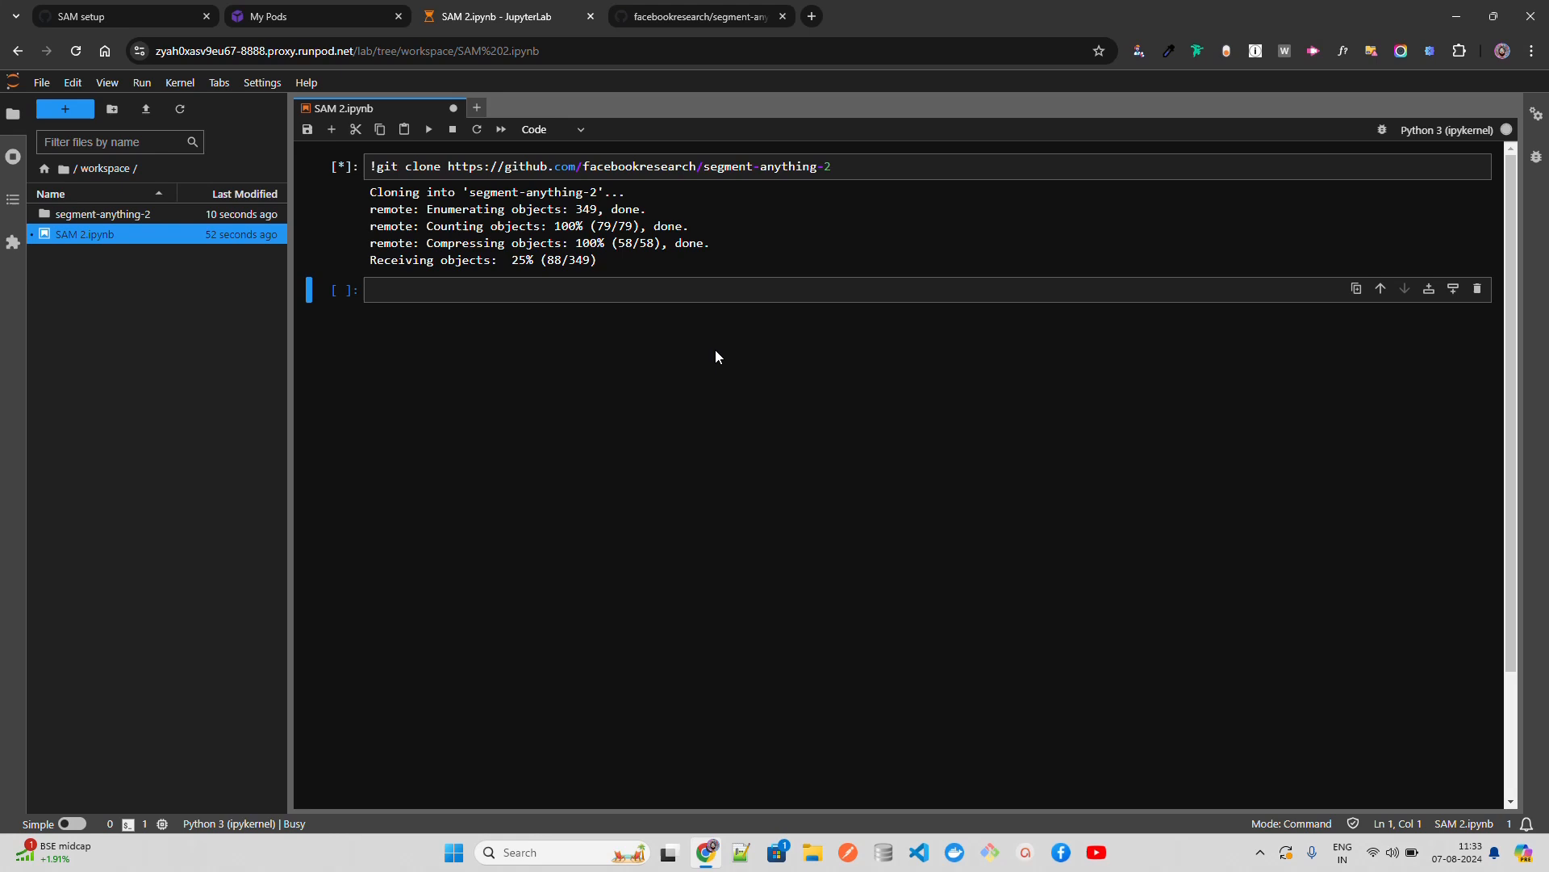
mouse_move(700, 370)
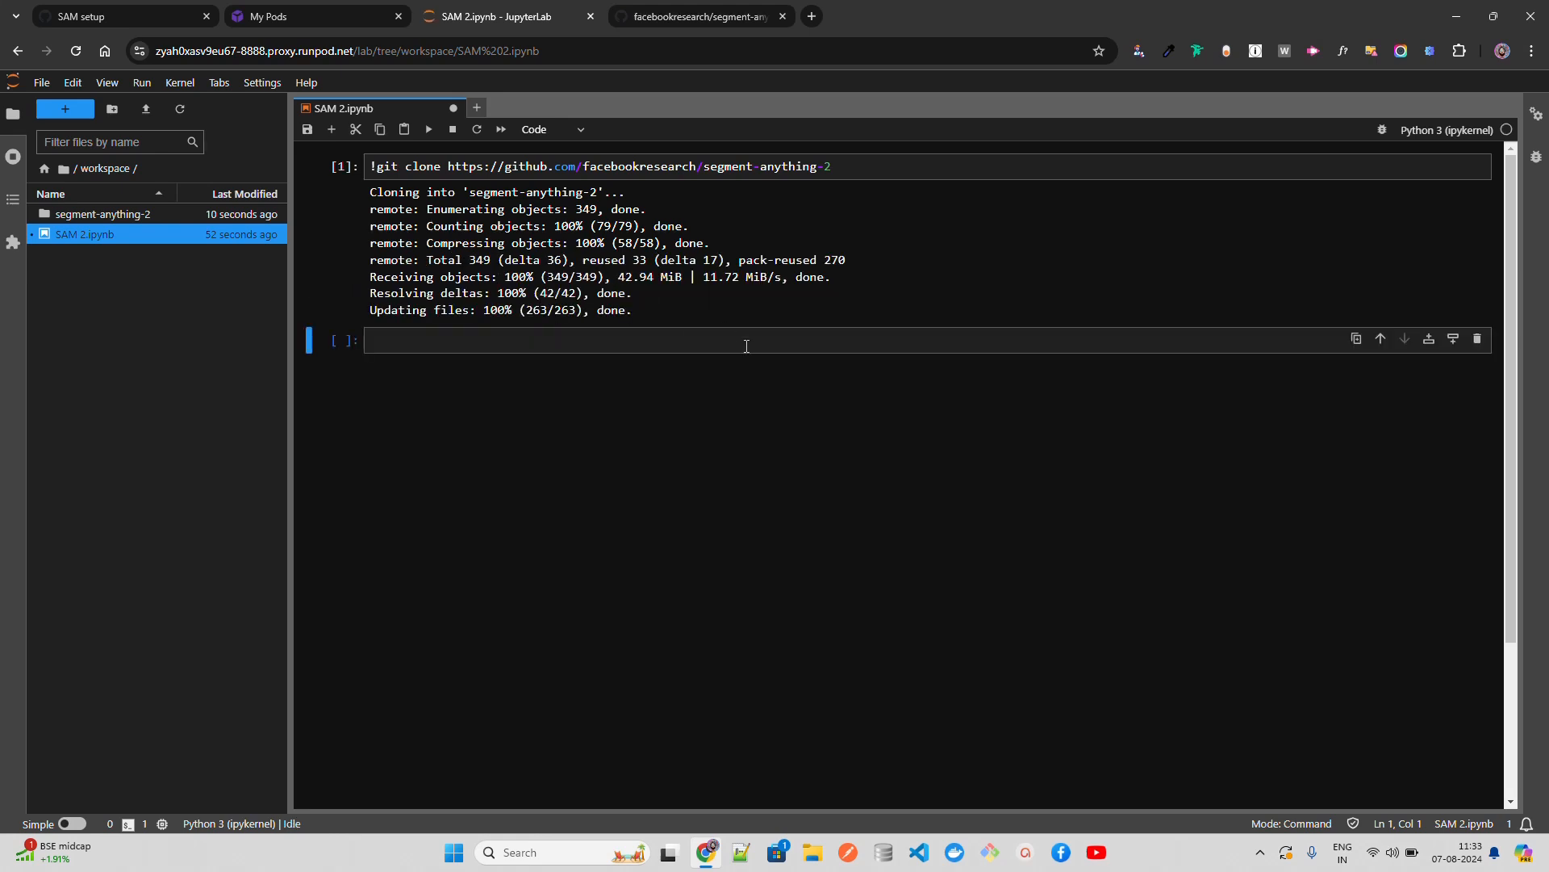
mouse_move(585, 327)
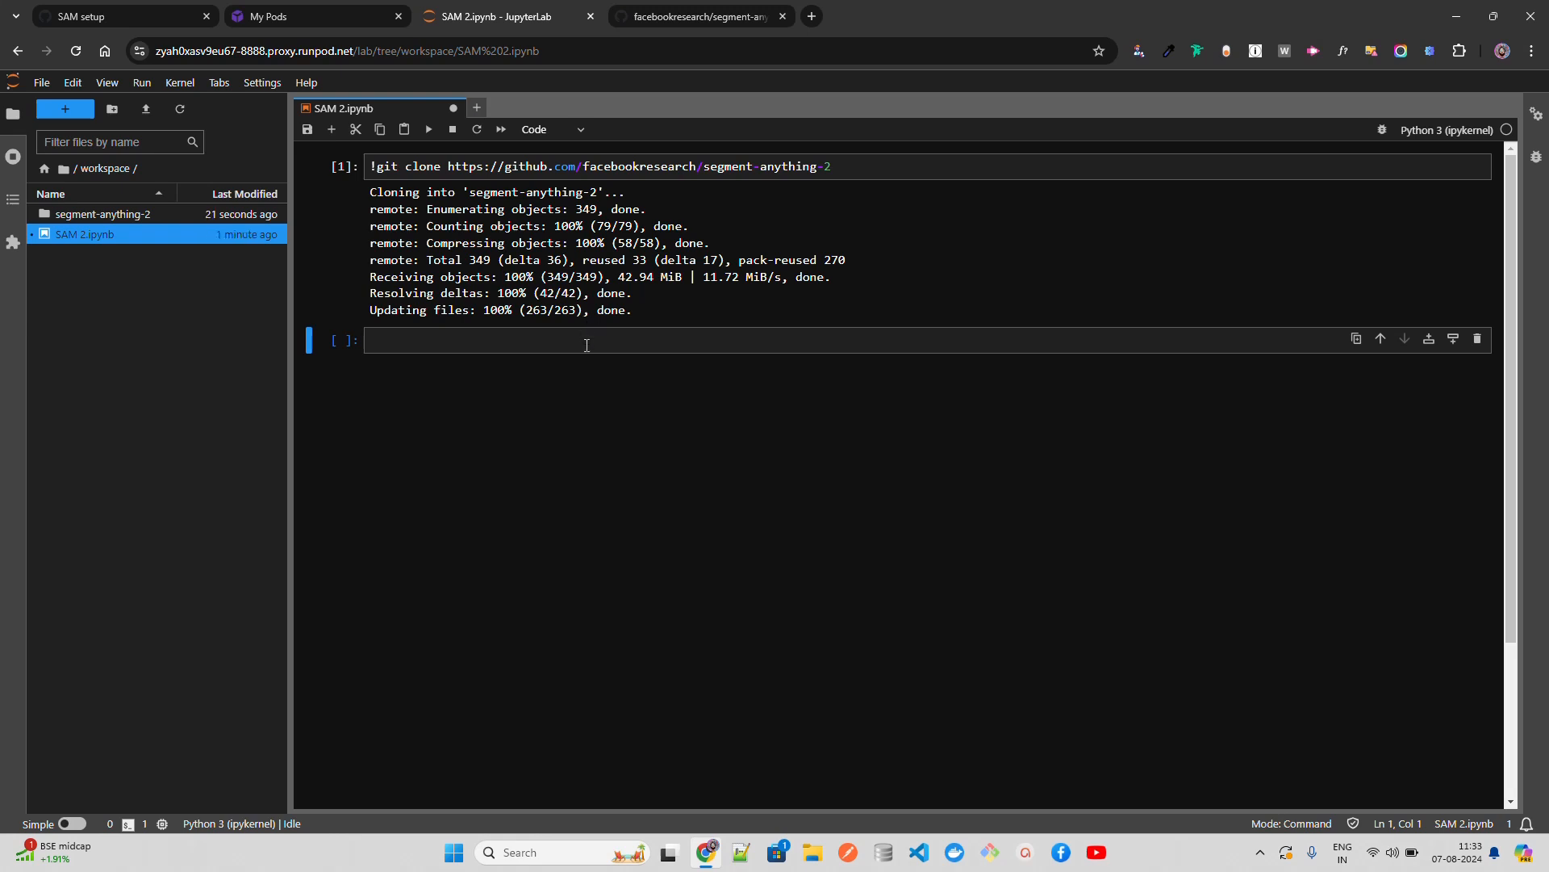
double_click(103, 213)
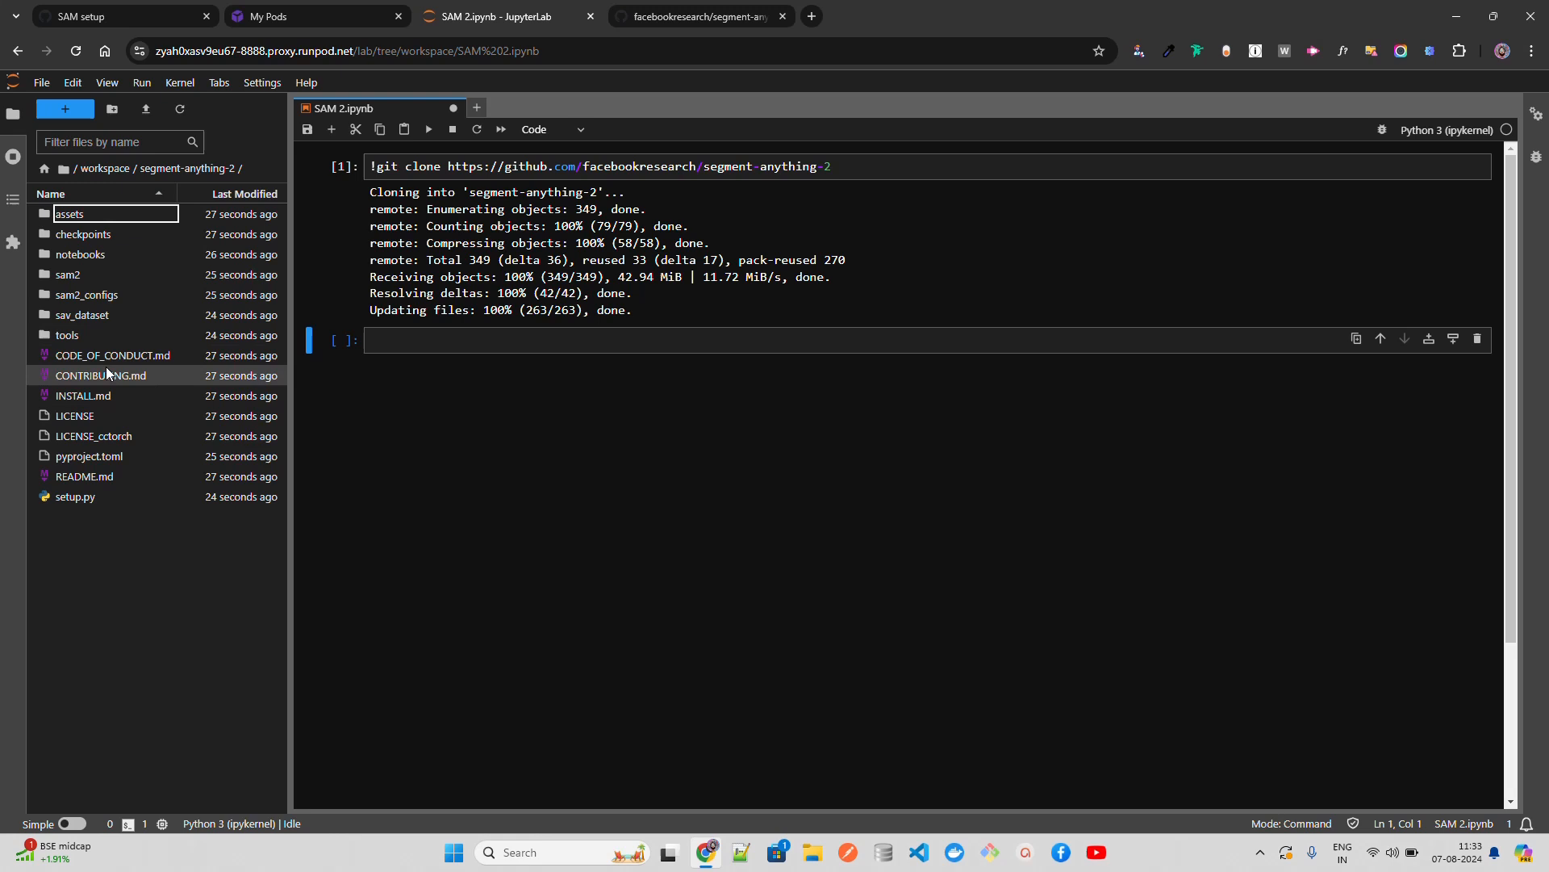
mouse_move(79, 254)
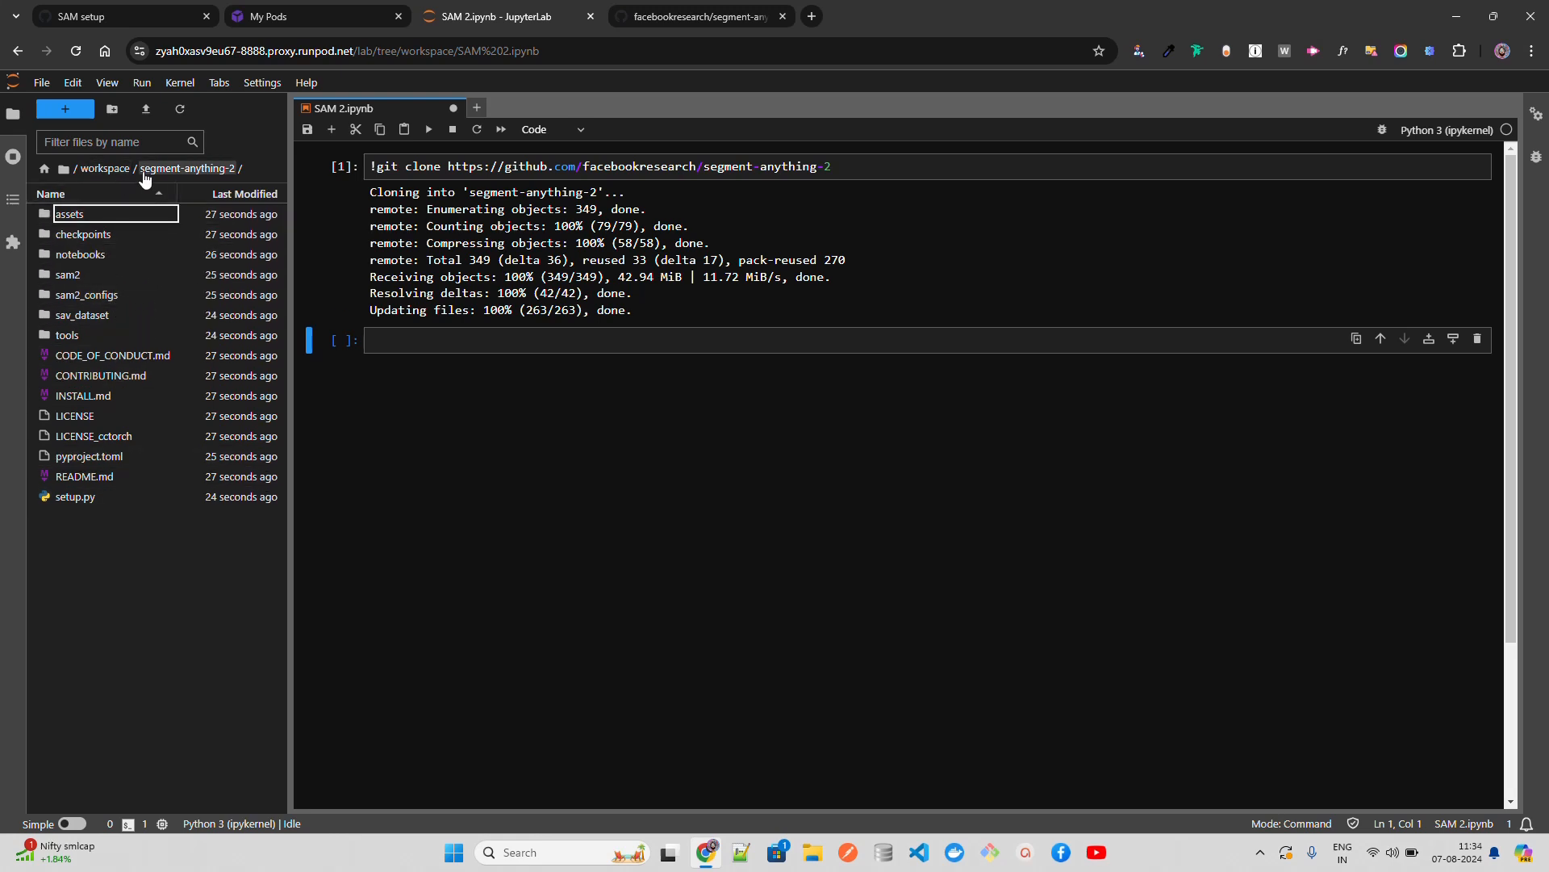
left_click(104, 168)
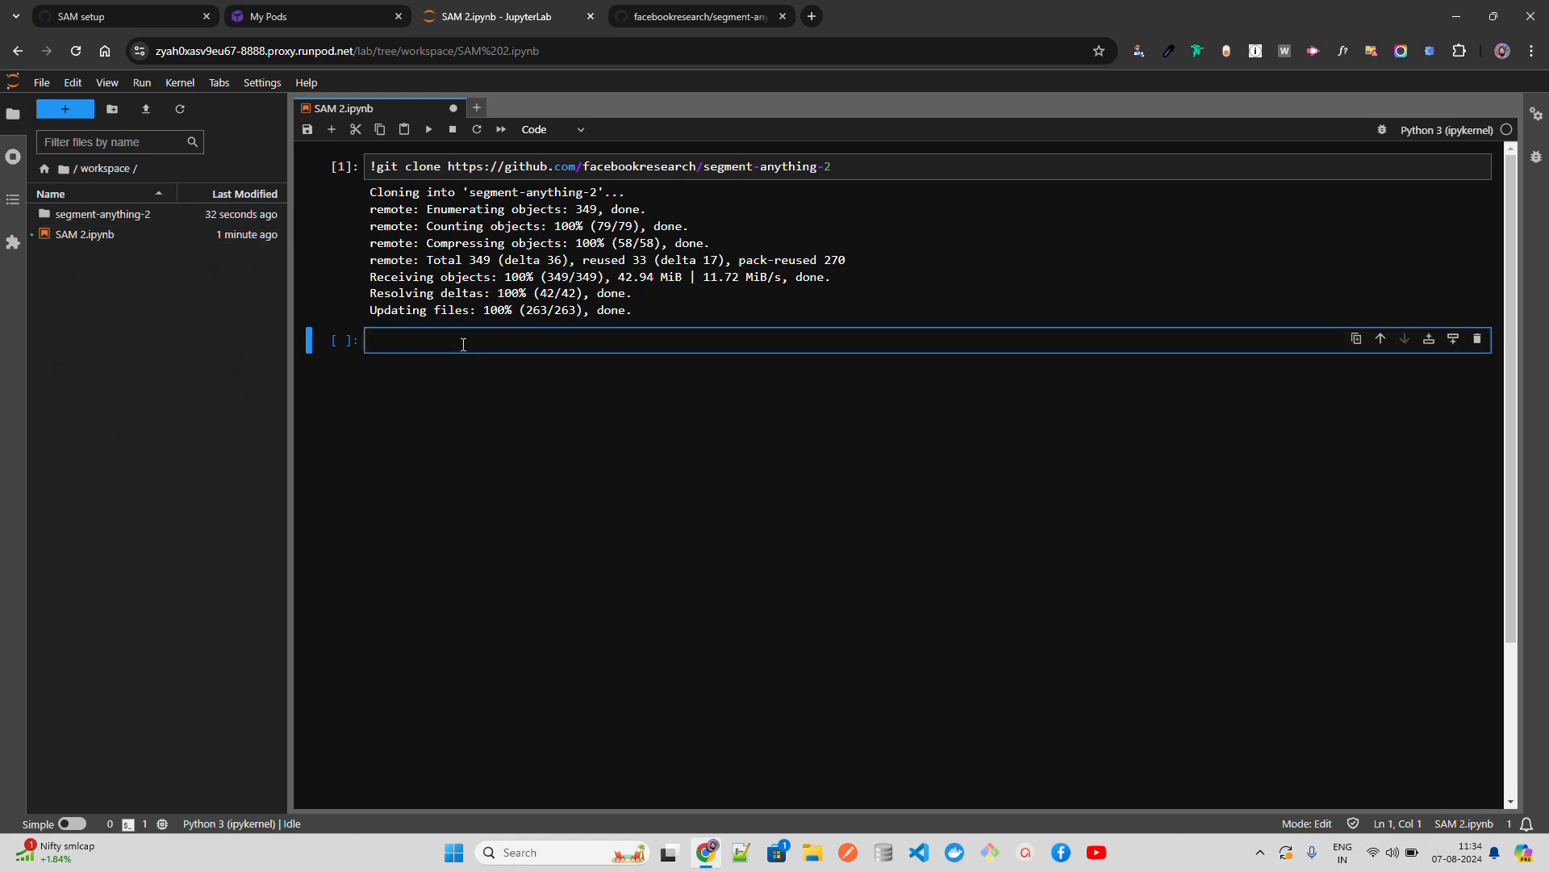
Step: Change into segment-anything-2 with %cd and confirm the directory with !pwd
type("%cd seg")
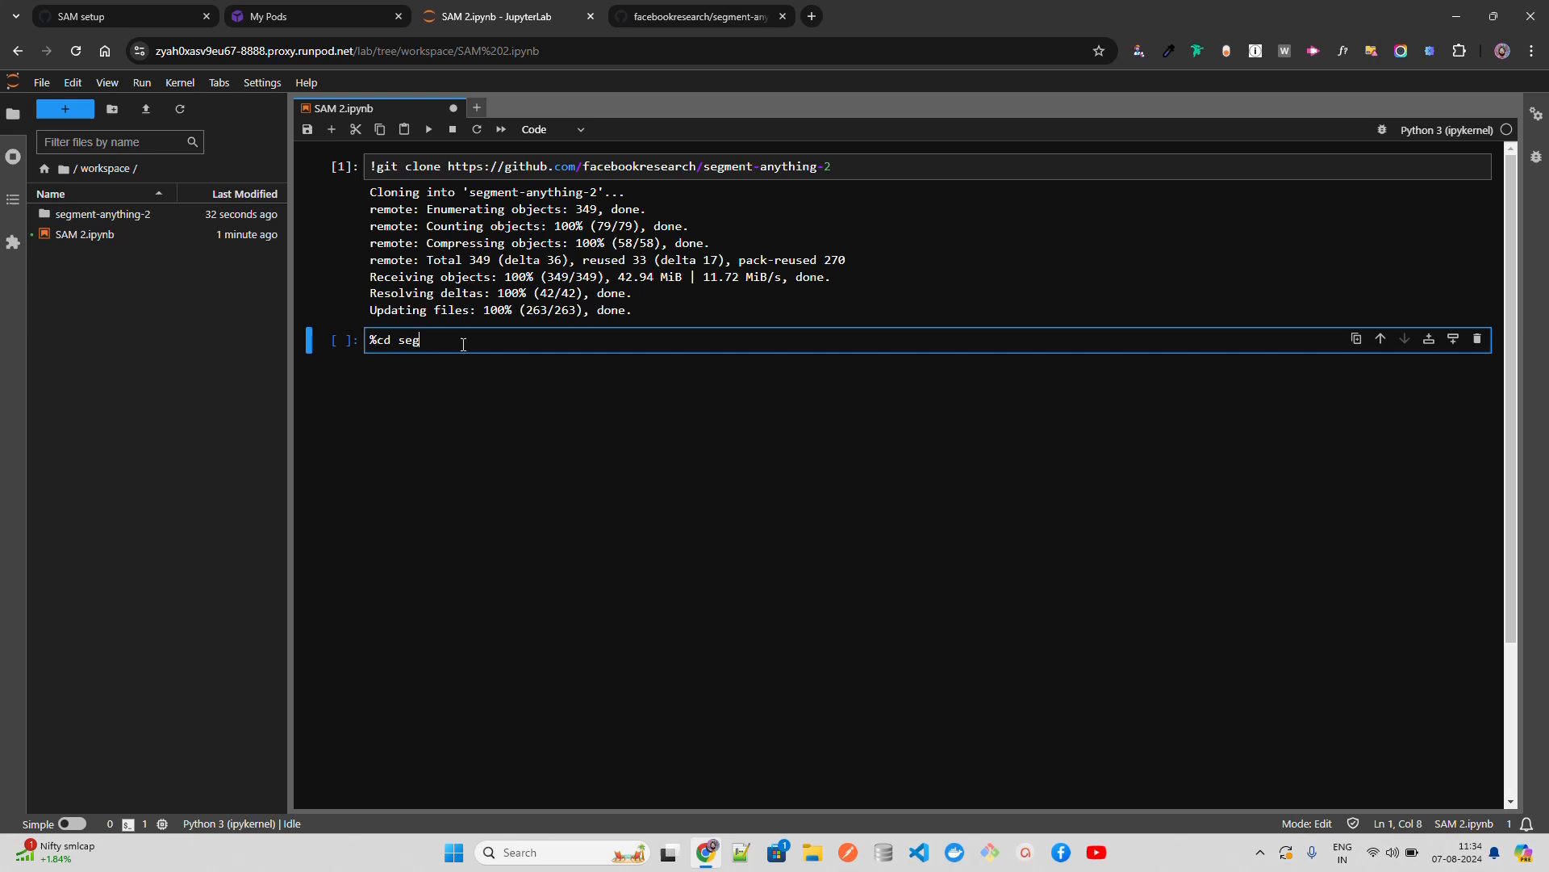
type("ment-an")
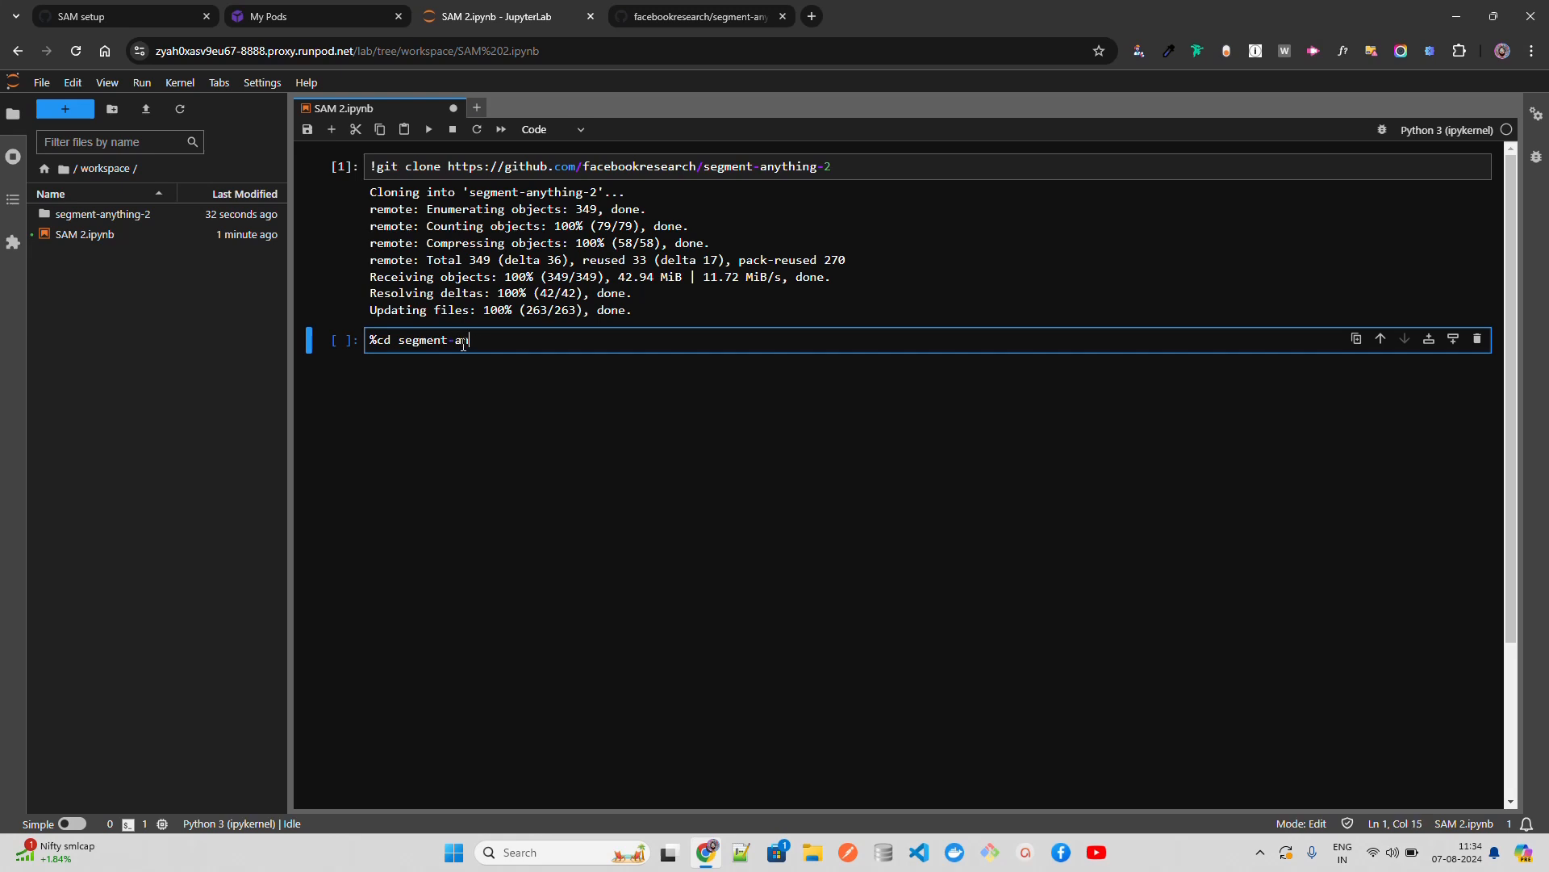
type("ything-")
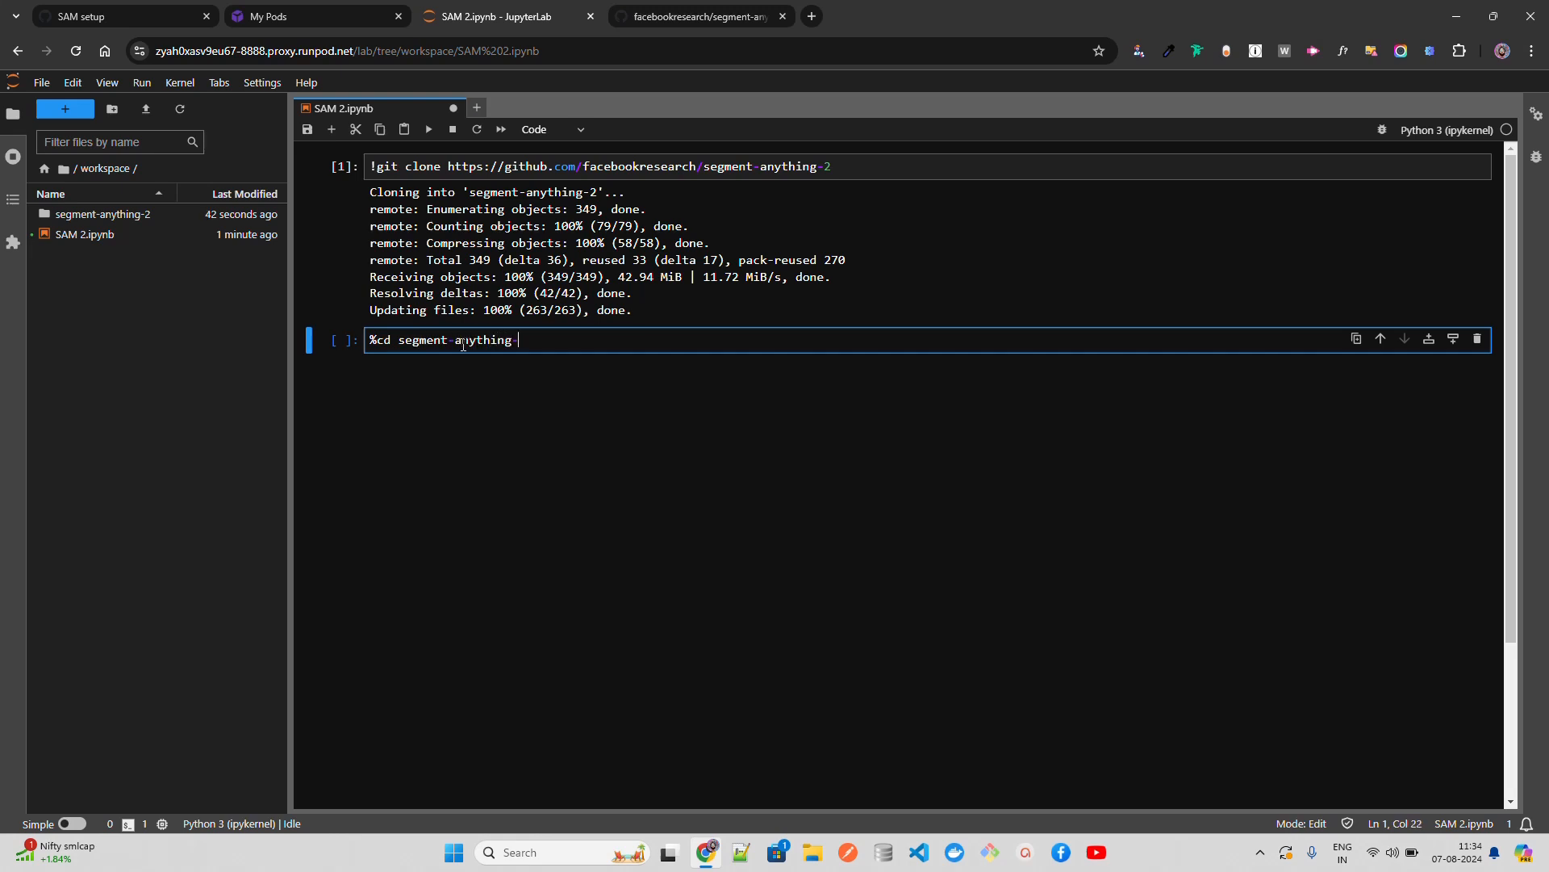
key("shift+enter")
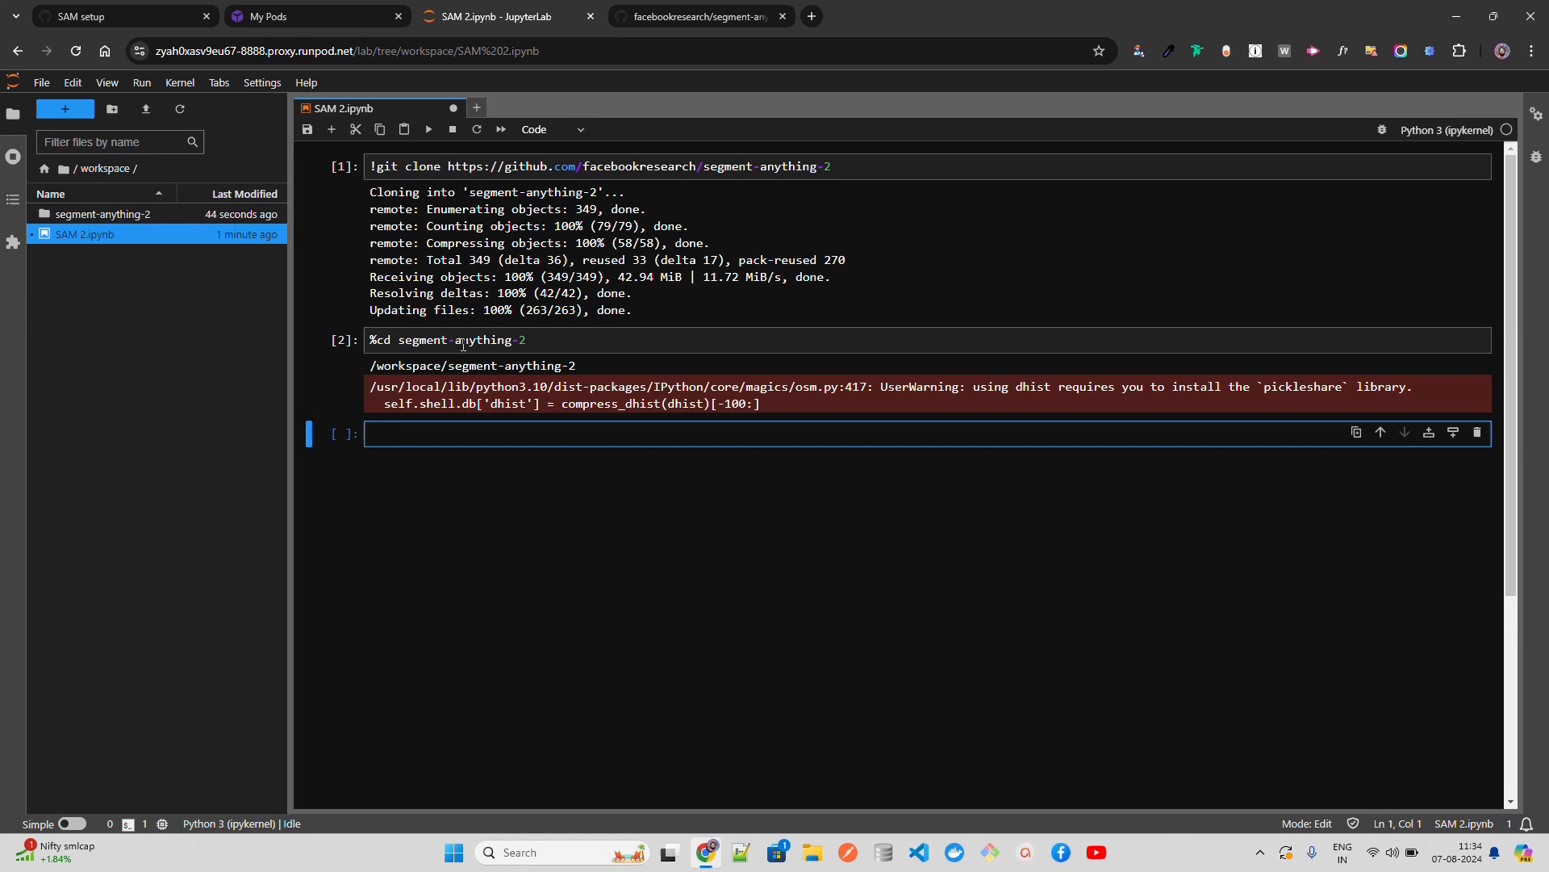
type("!pw")
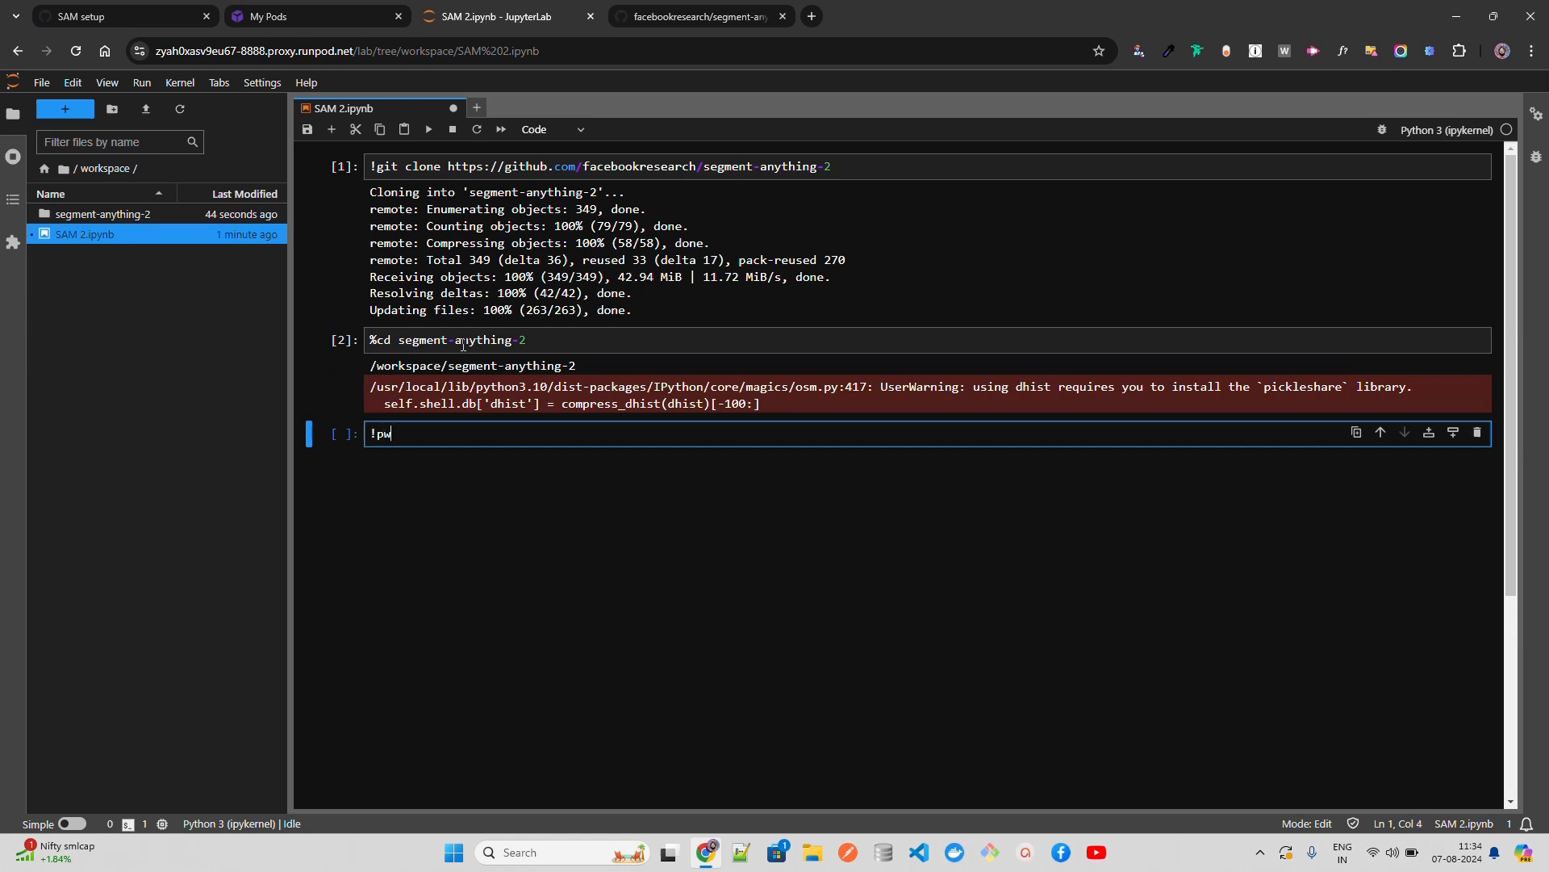
key("shift+Enter")
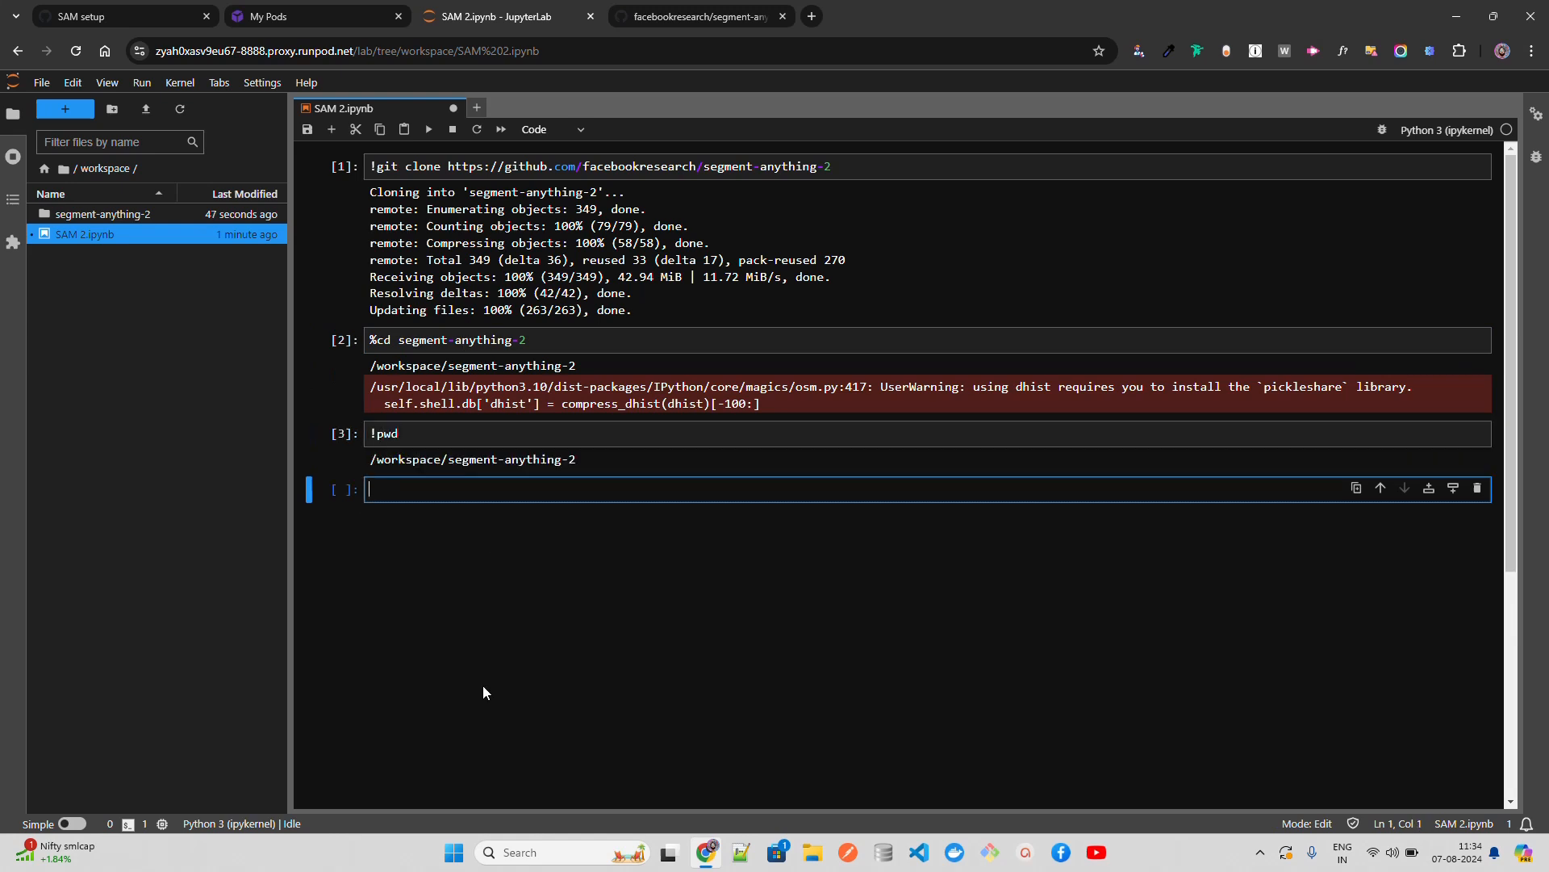
mouse_move(591, 510)
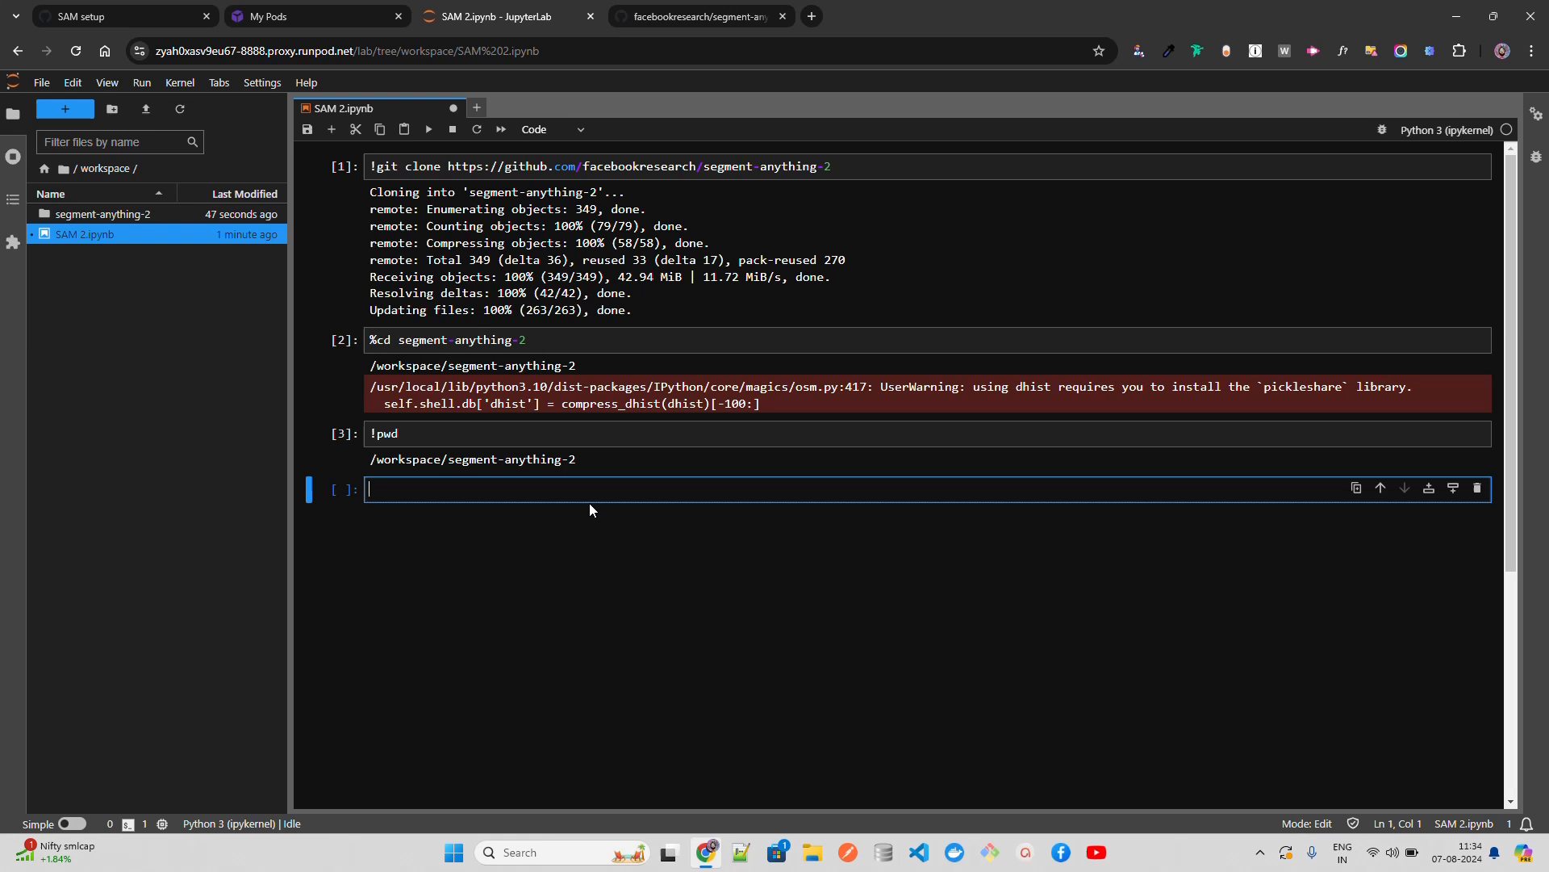
Step: Enter !pip install -e . in the next cell
type("!pip install")
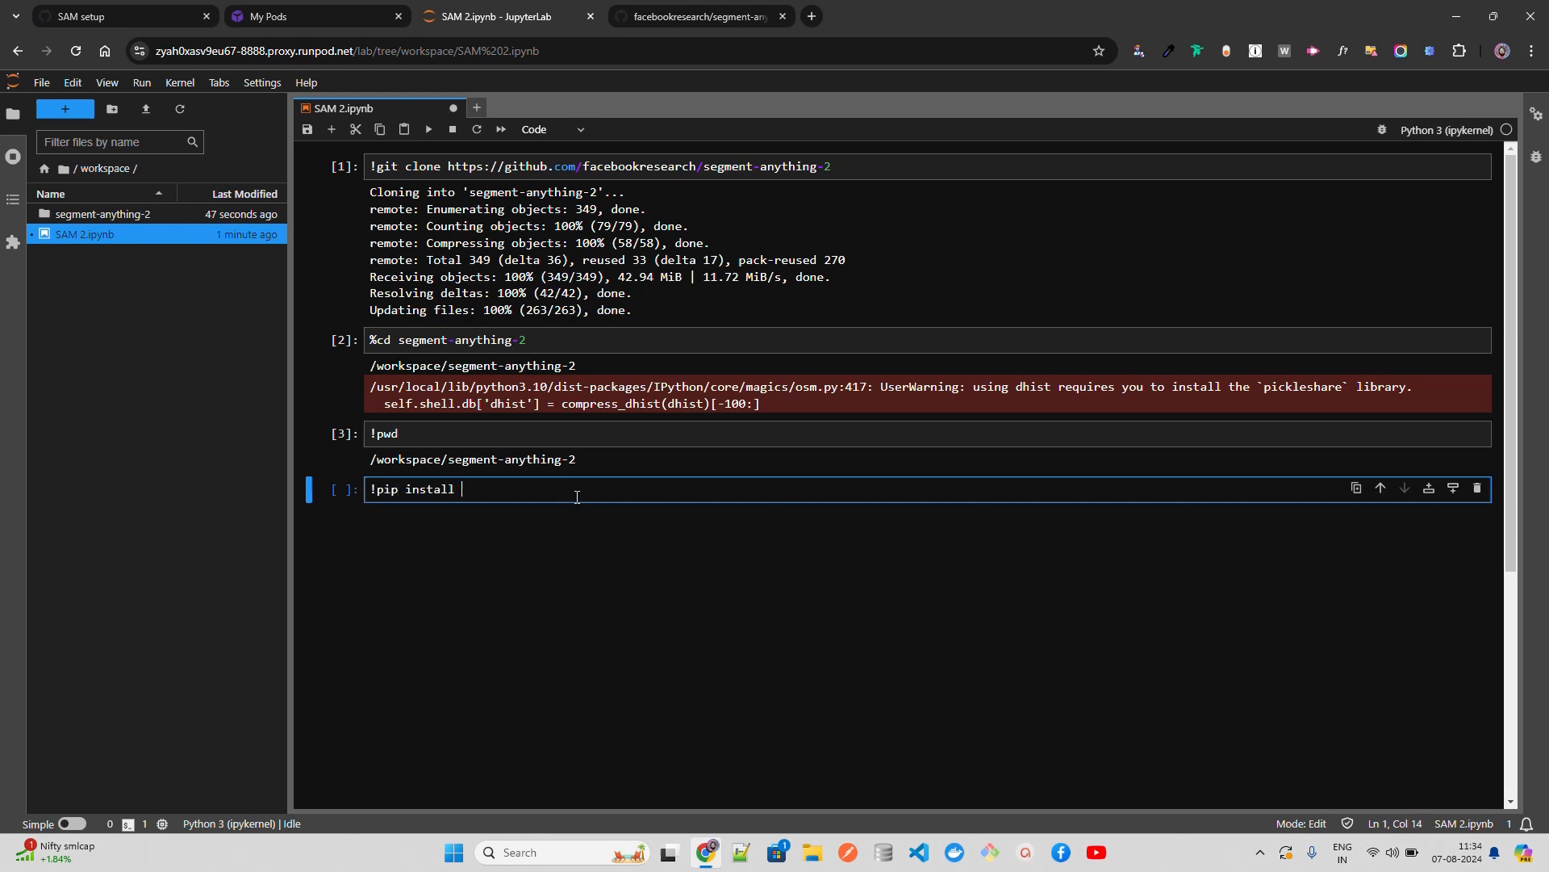
type("-e")
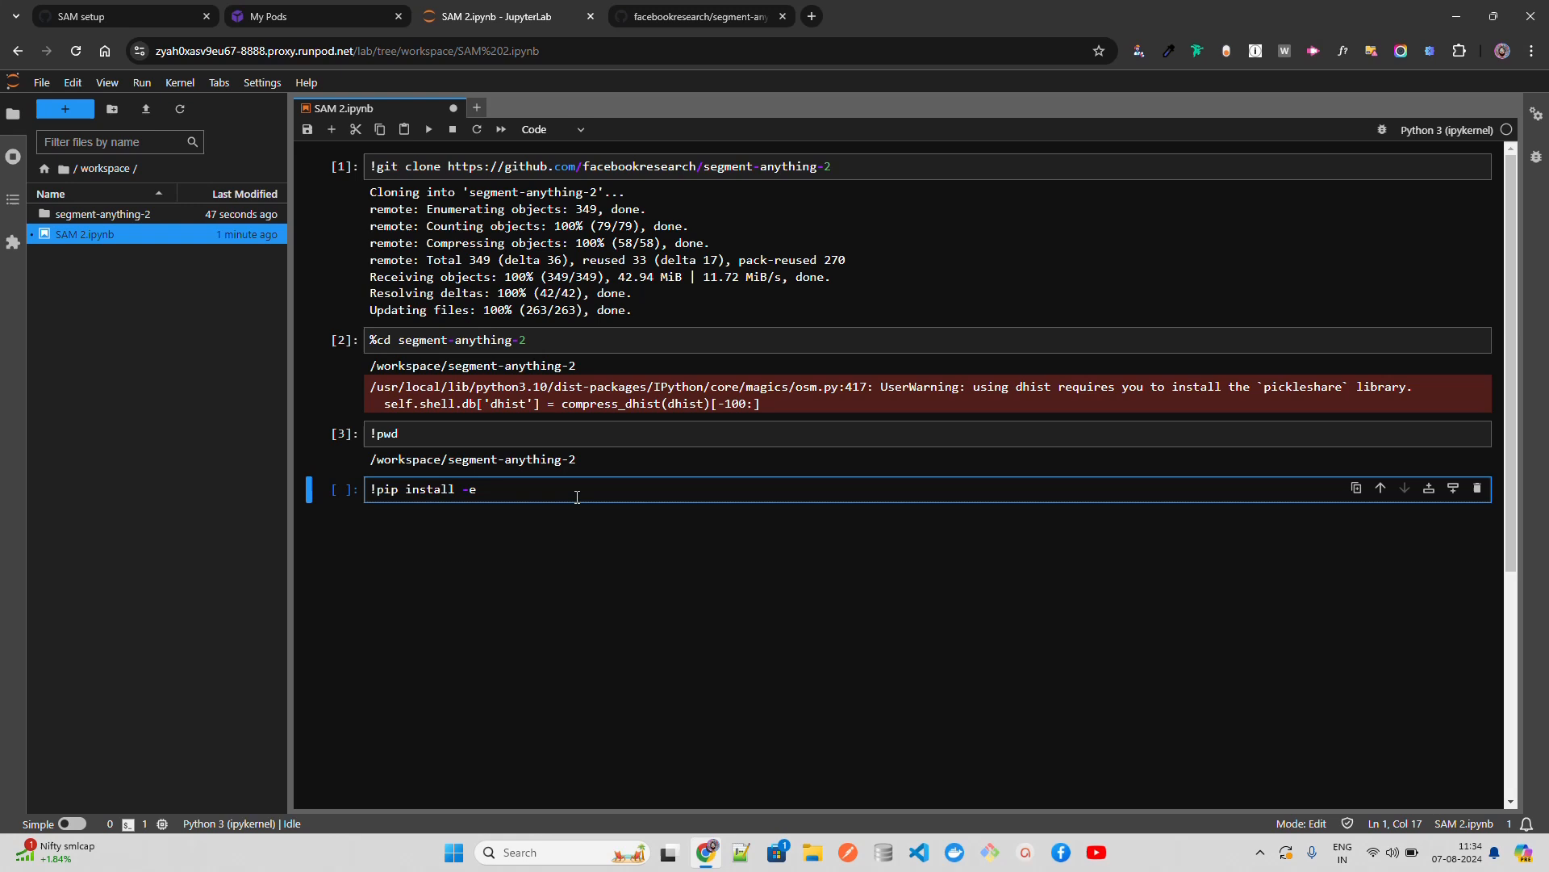
type(".")
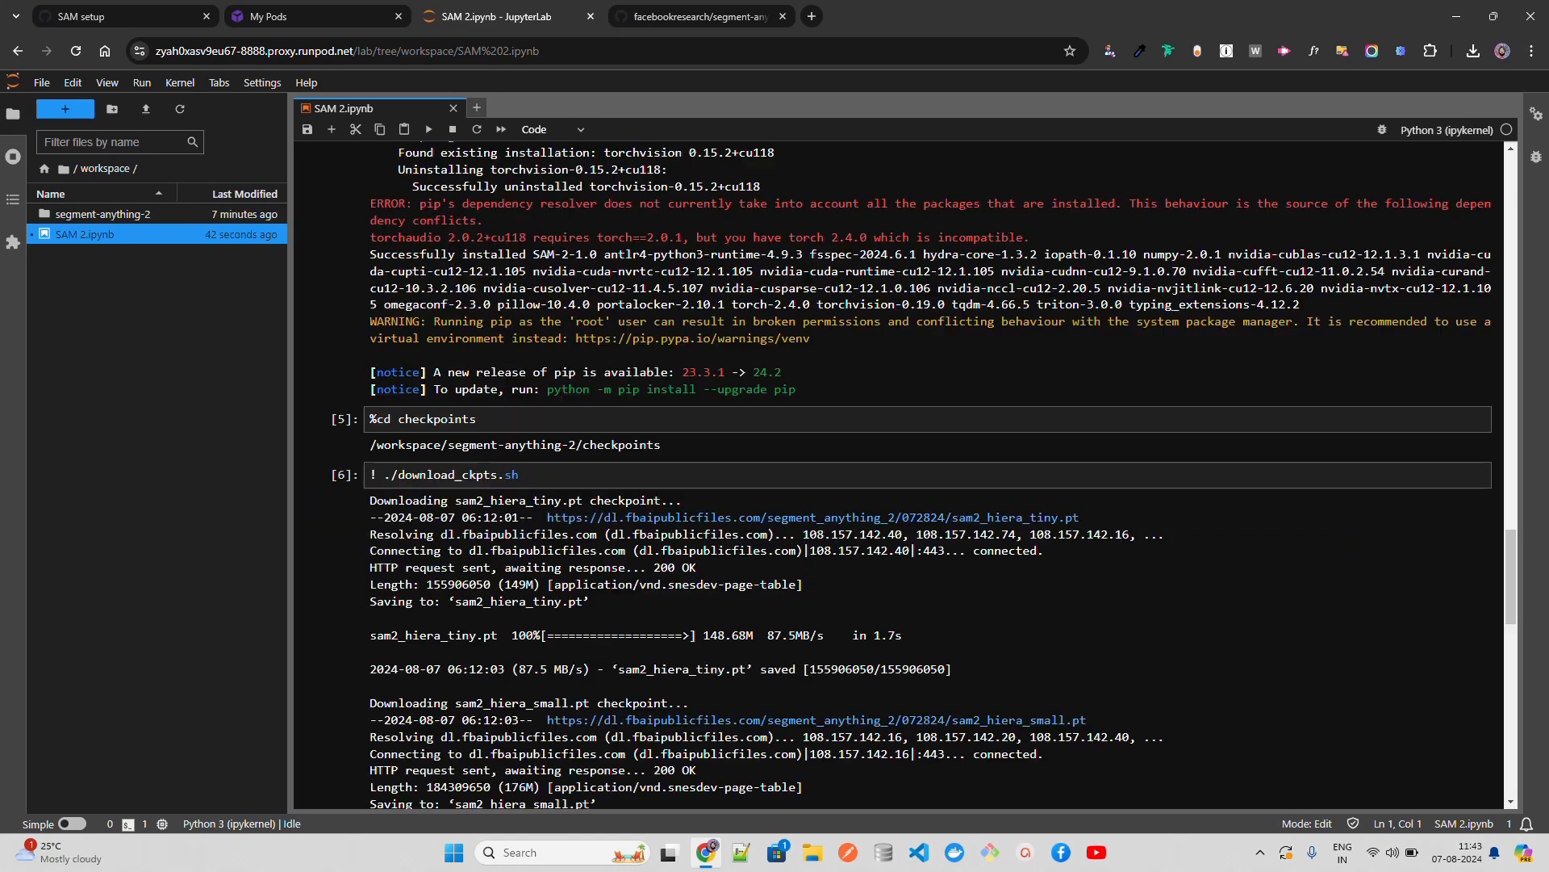
Step: Check the download log and segment-anything-2 folder to confirm all checkpoints, including sam2_hiera_large.pt, downloaded
scroll("up", 3)
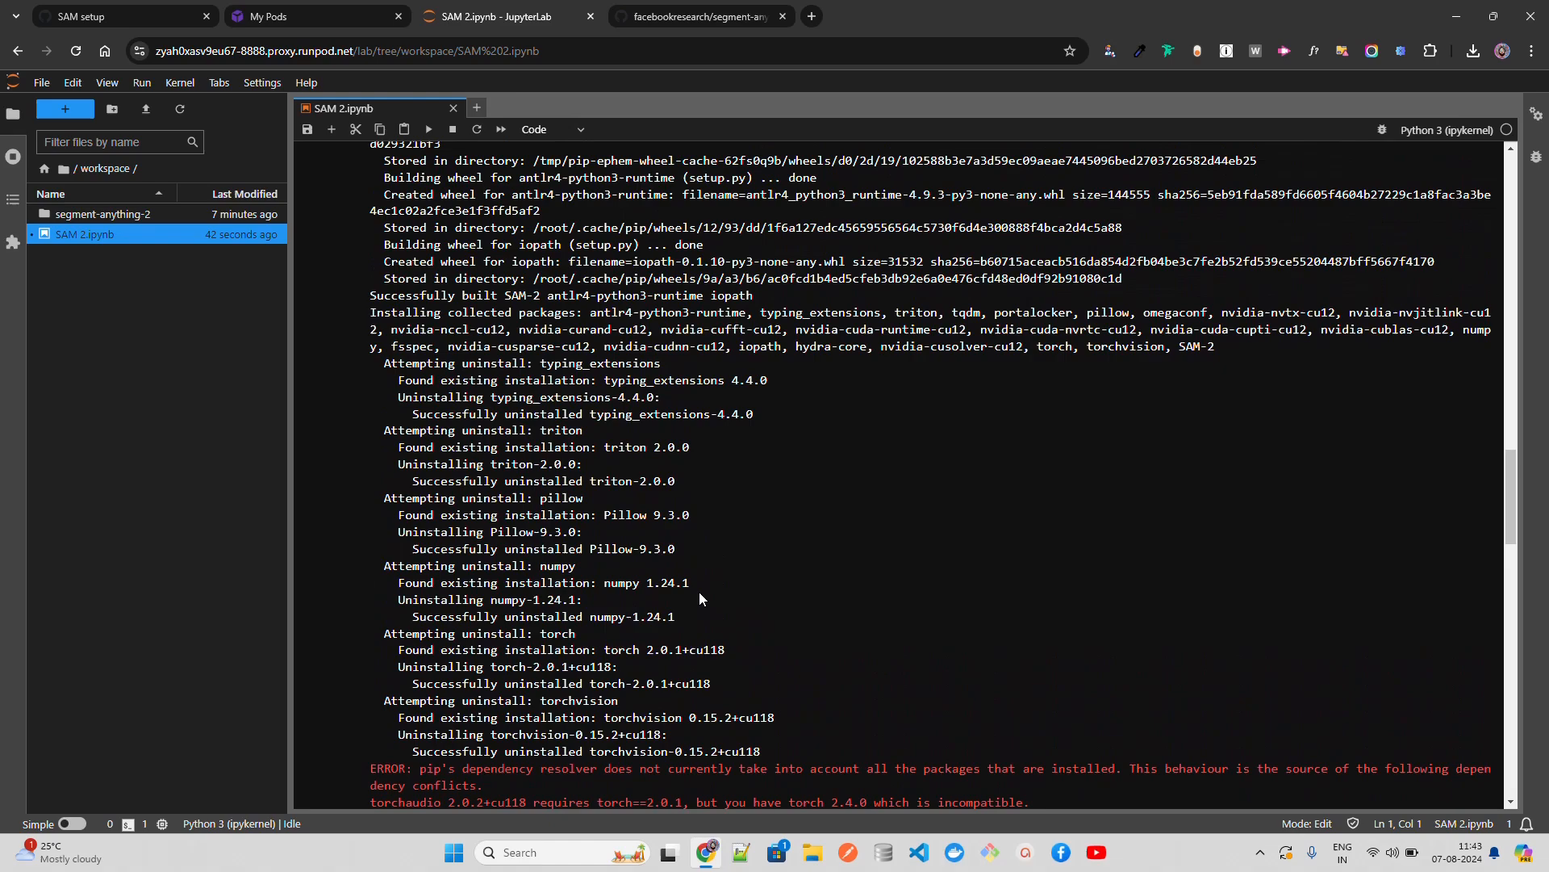
scroll("down", 3)
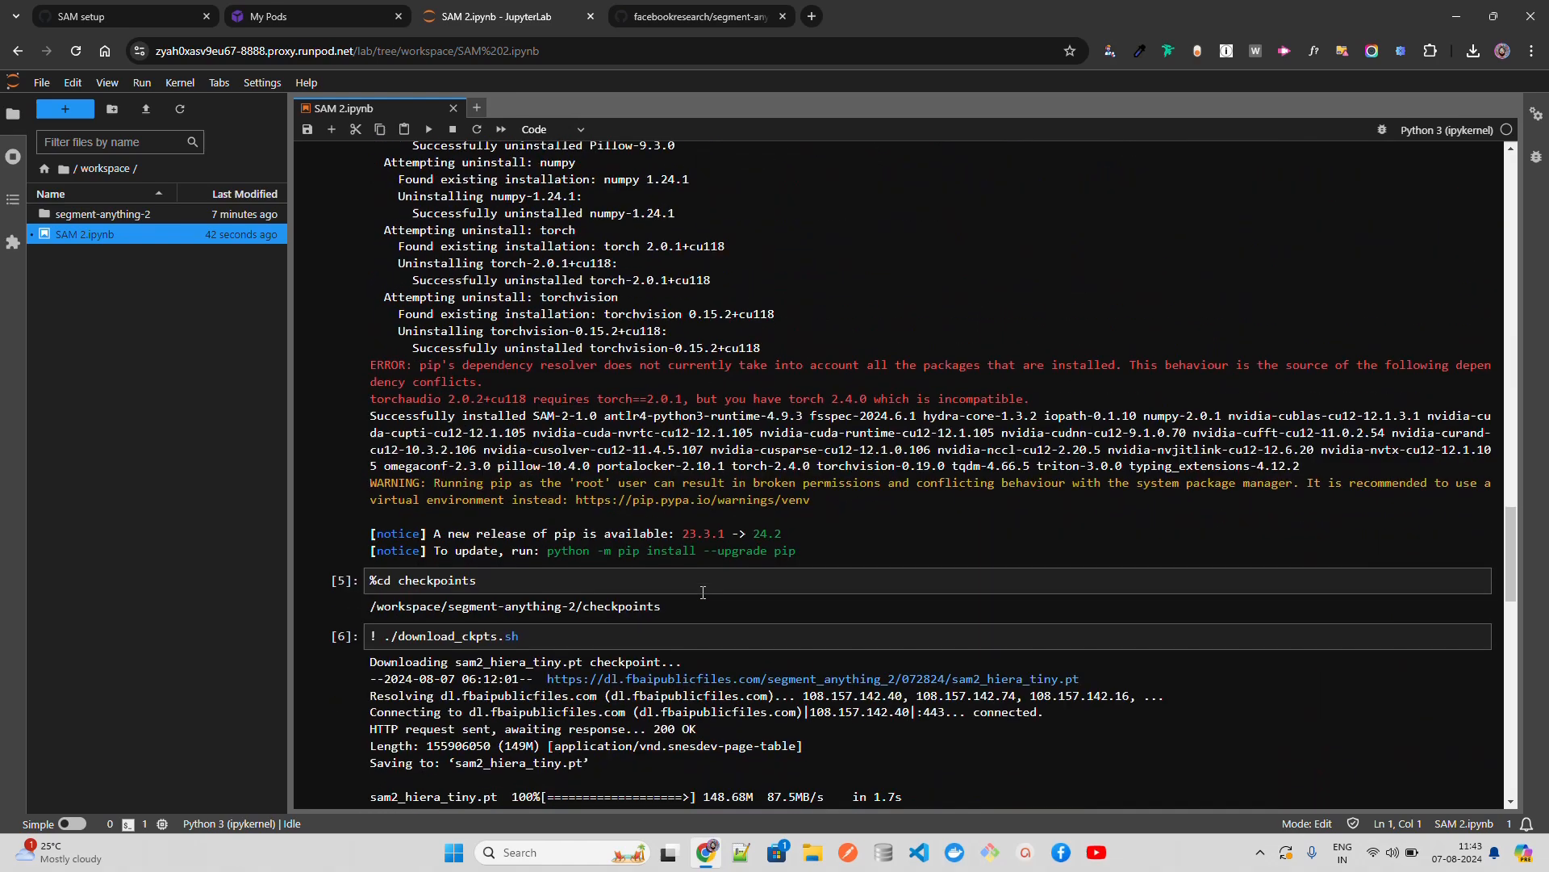
scroll("down", 3)
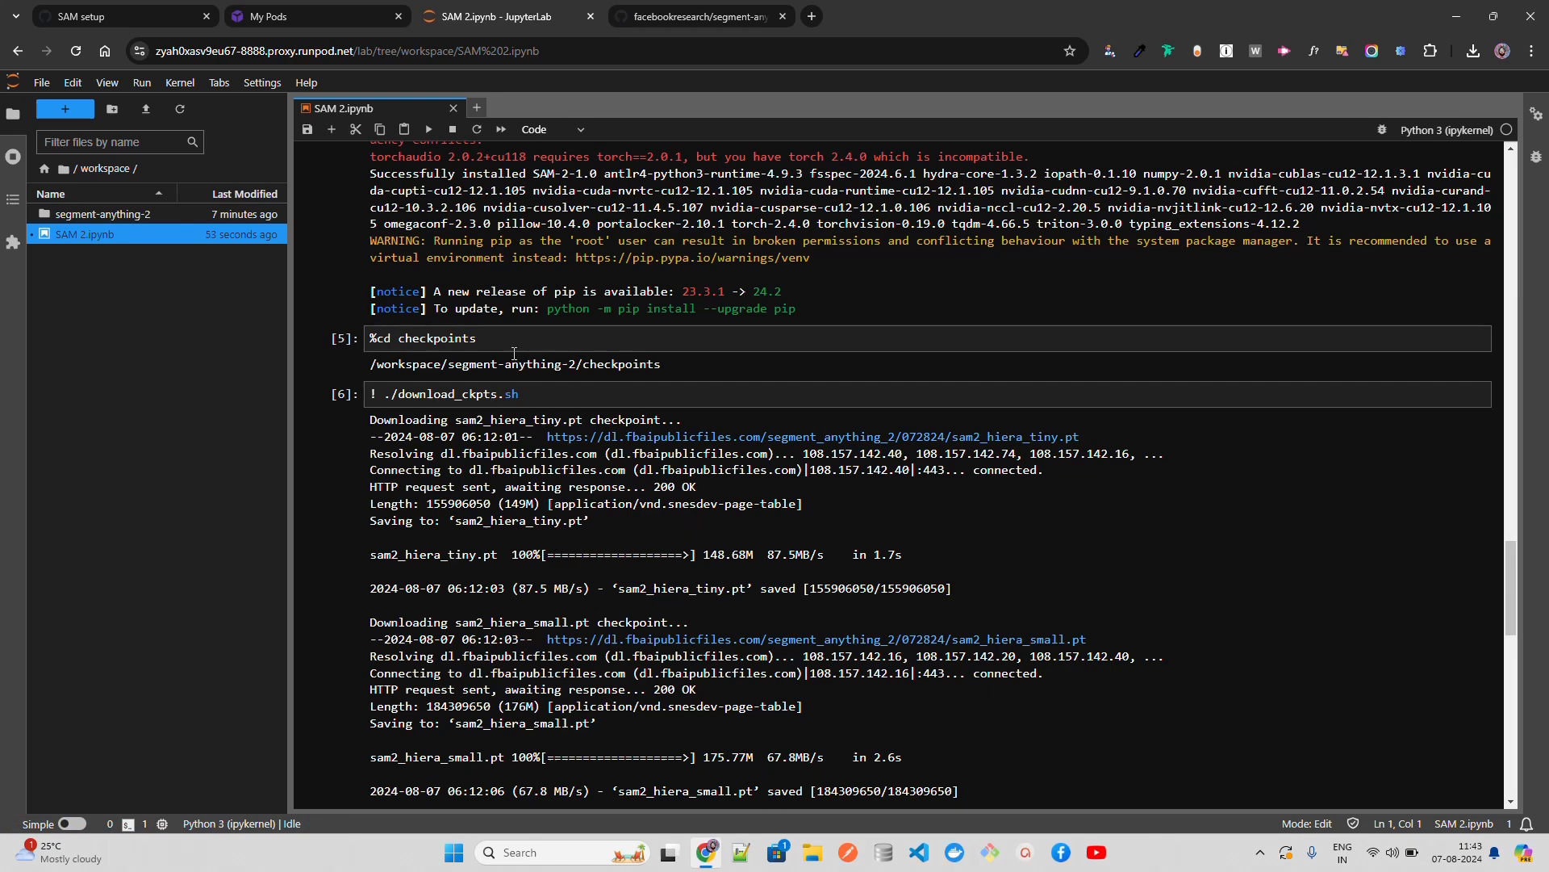
left_click(102, 213)
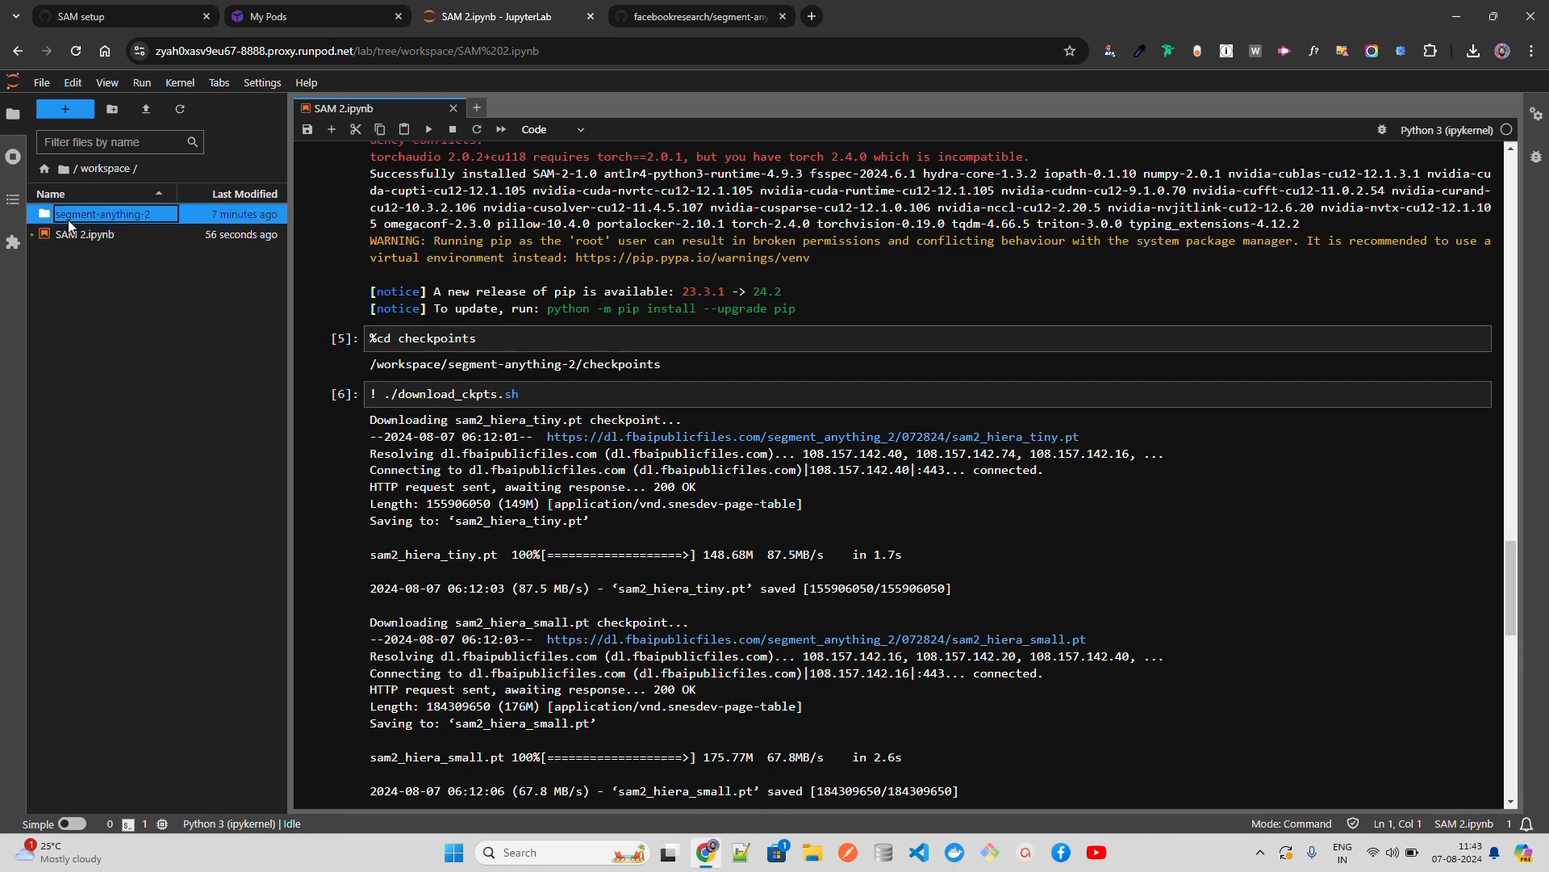
double_click(105, 213)
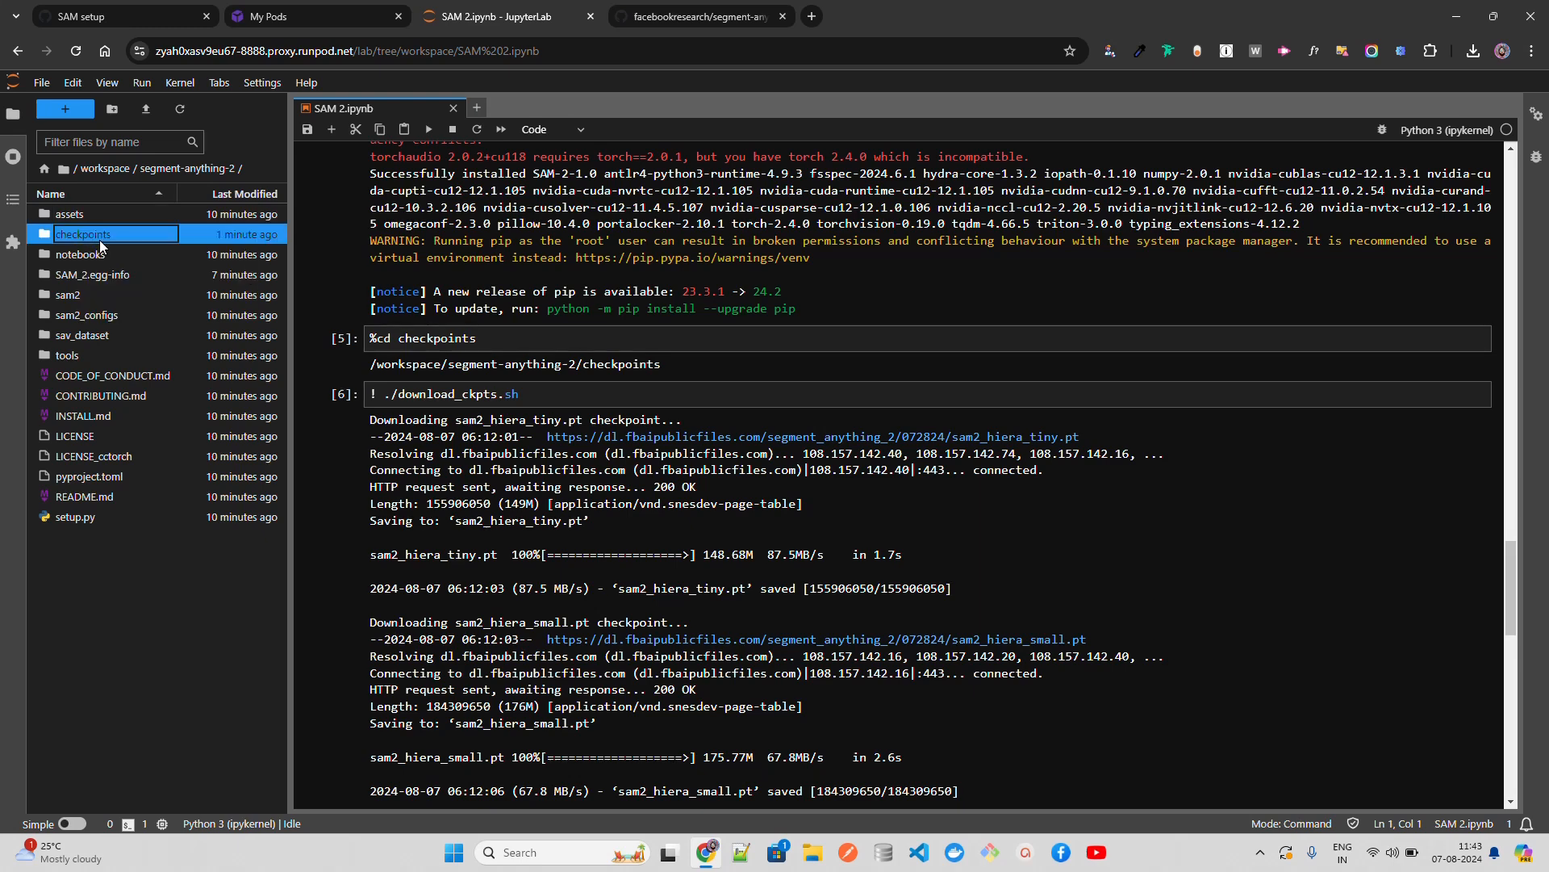
mouse_move(125, 307)
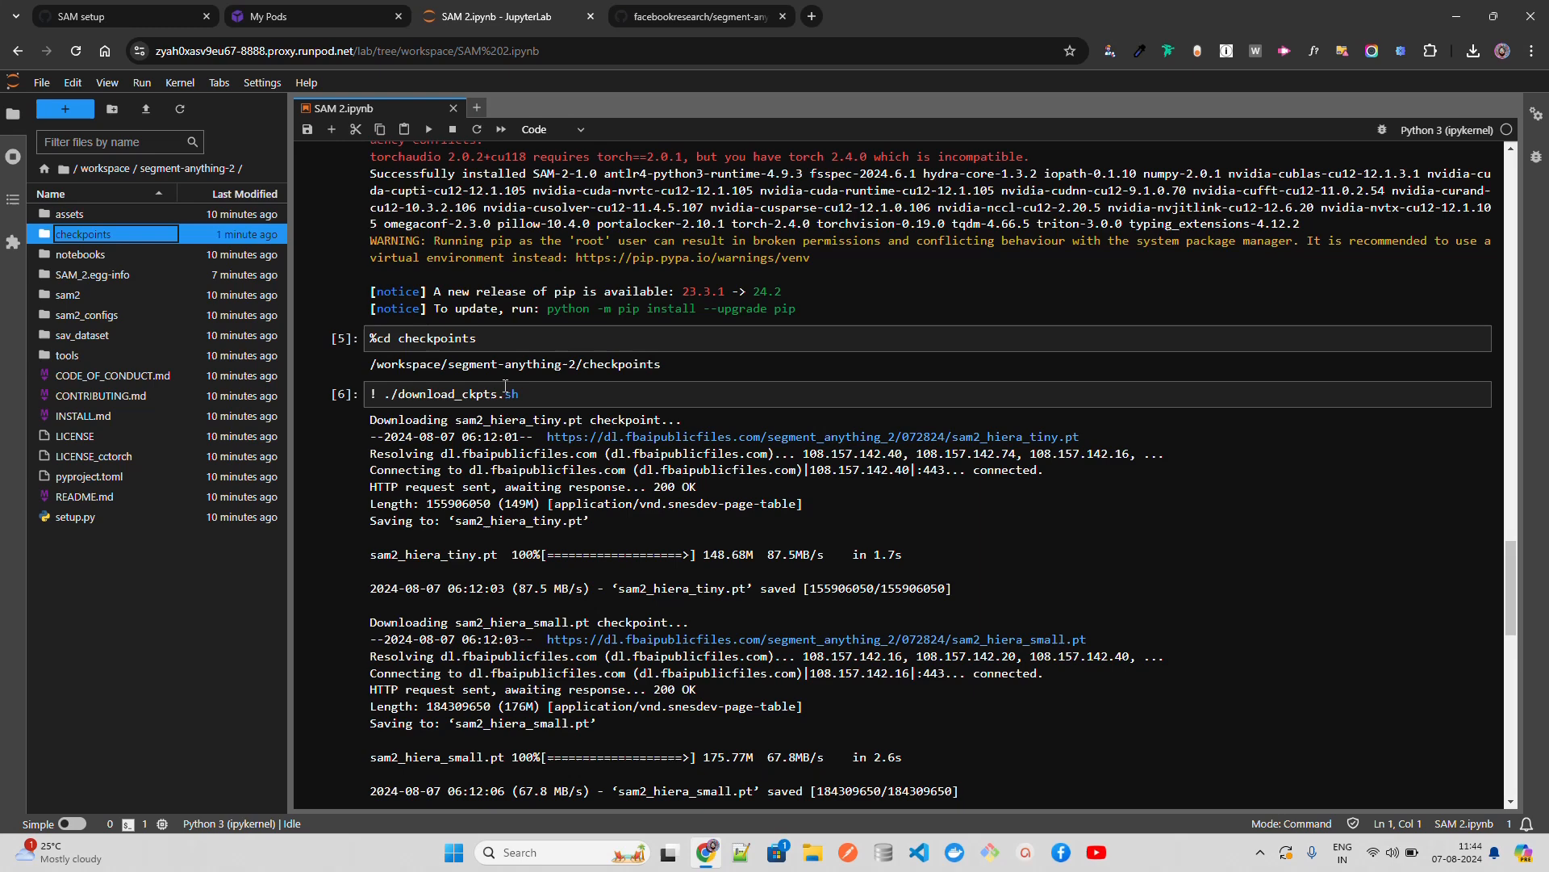
mouse_move(173, 405)
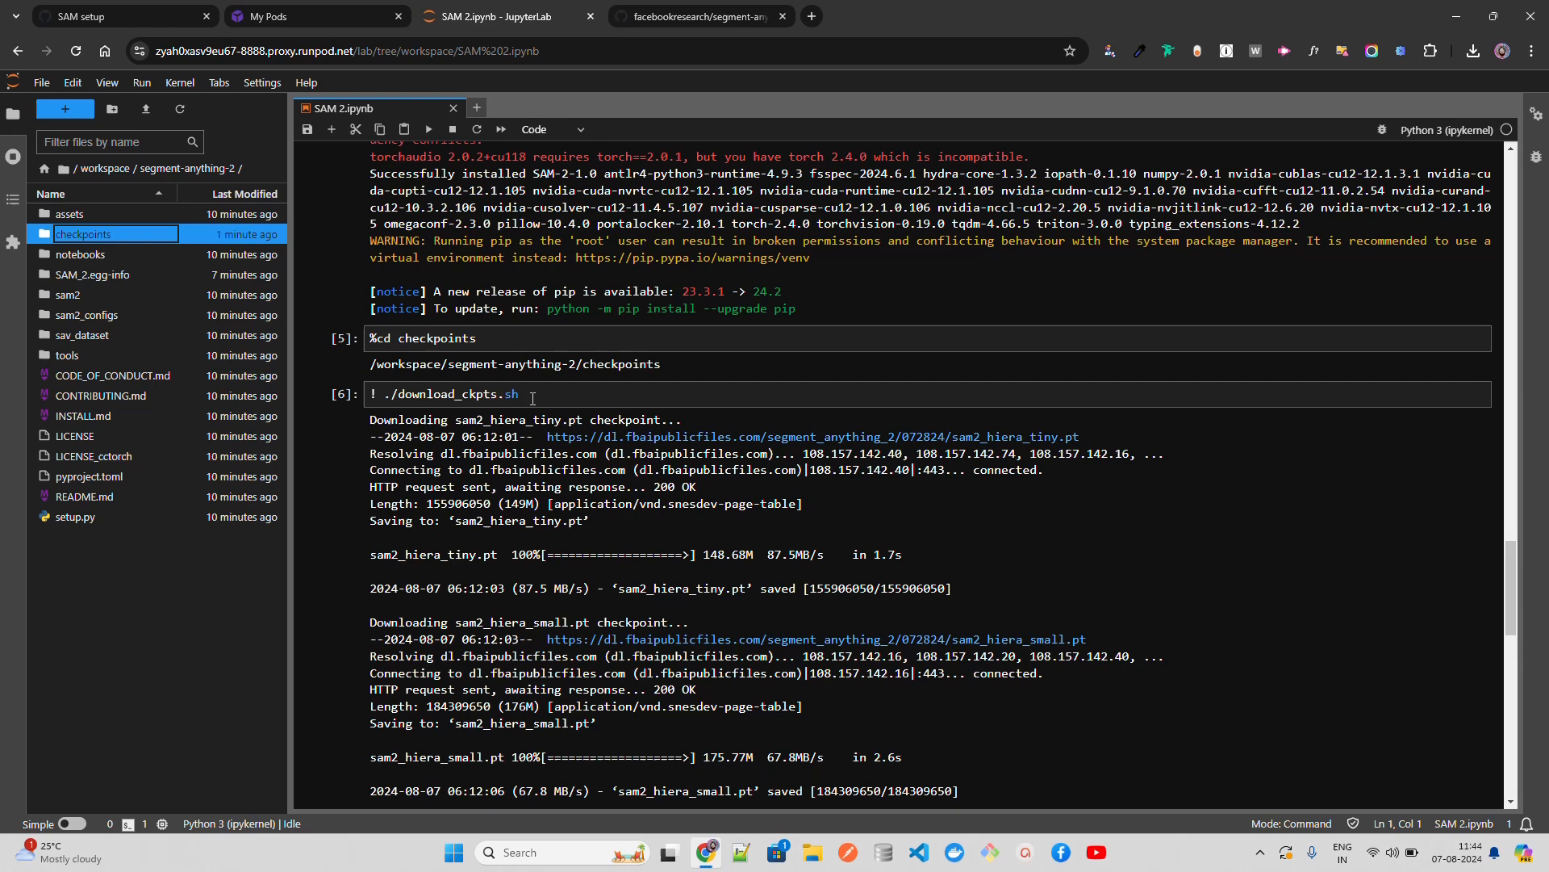
mouse_move(630, 487)
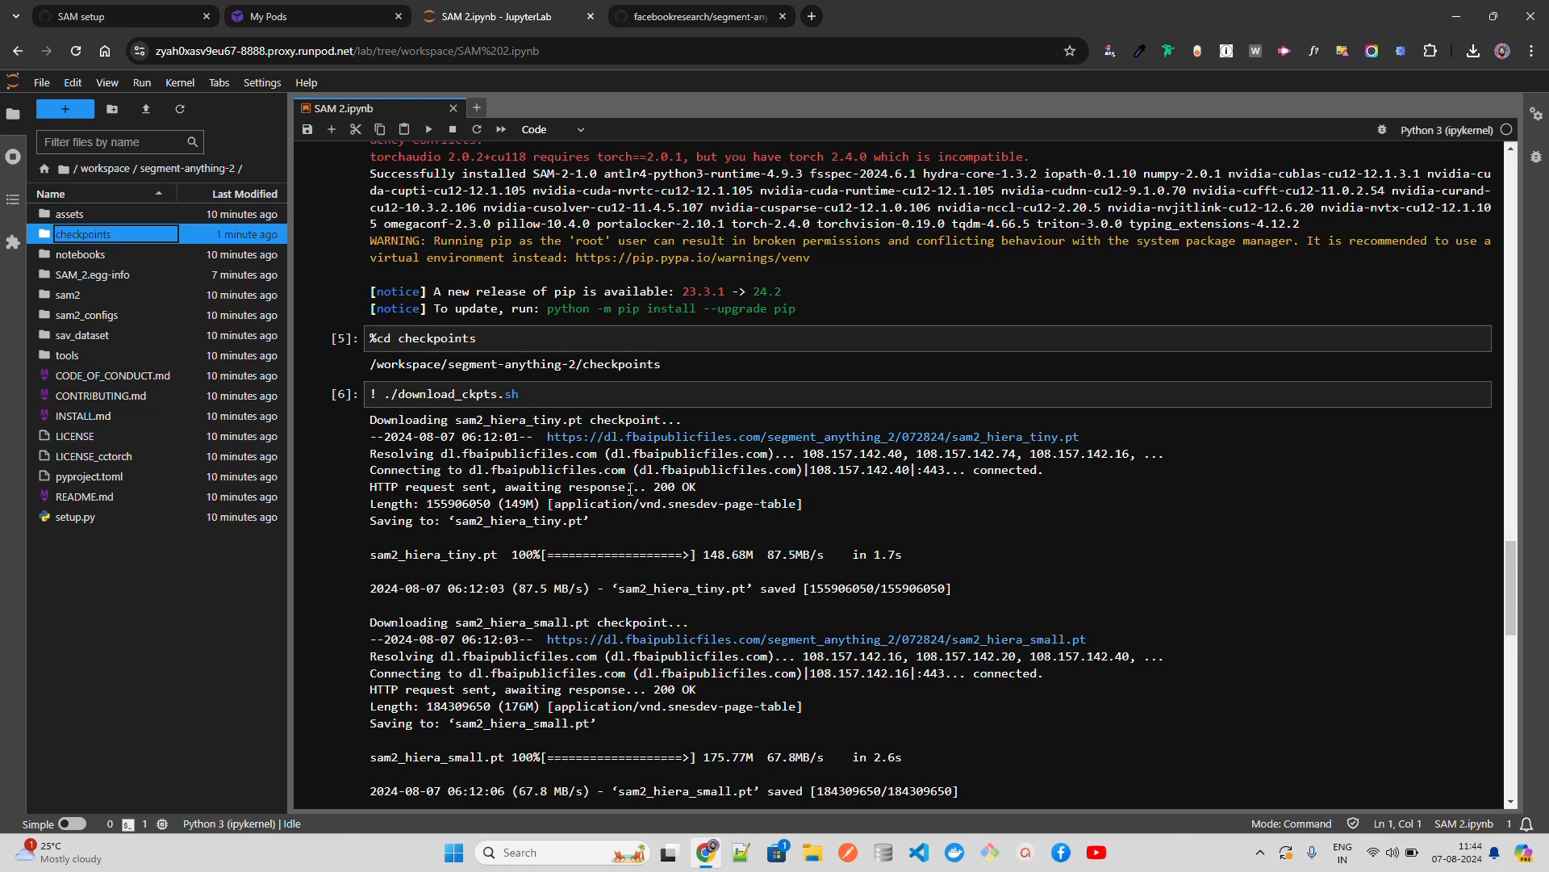
scroll("down", 3)
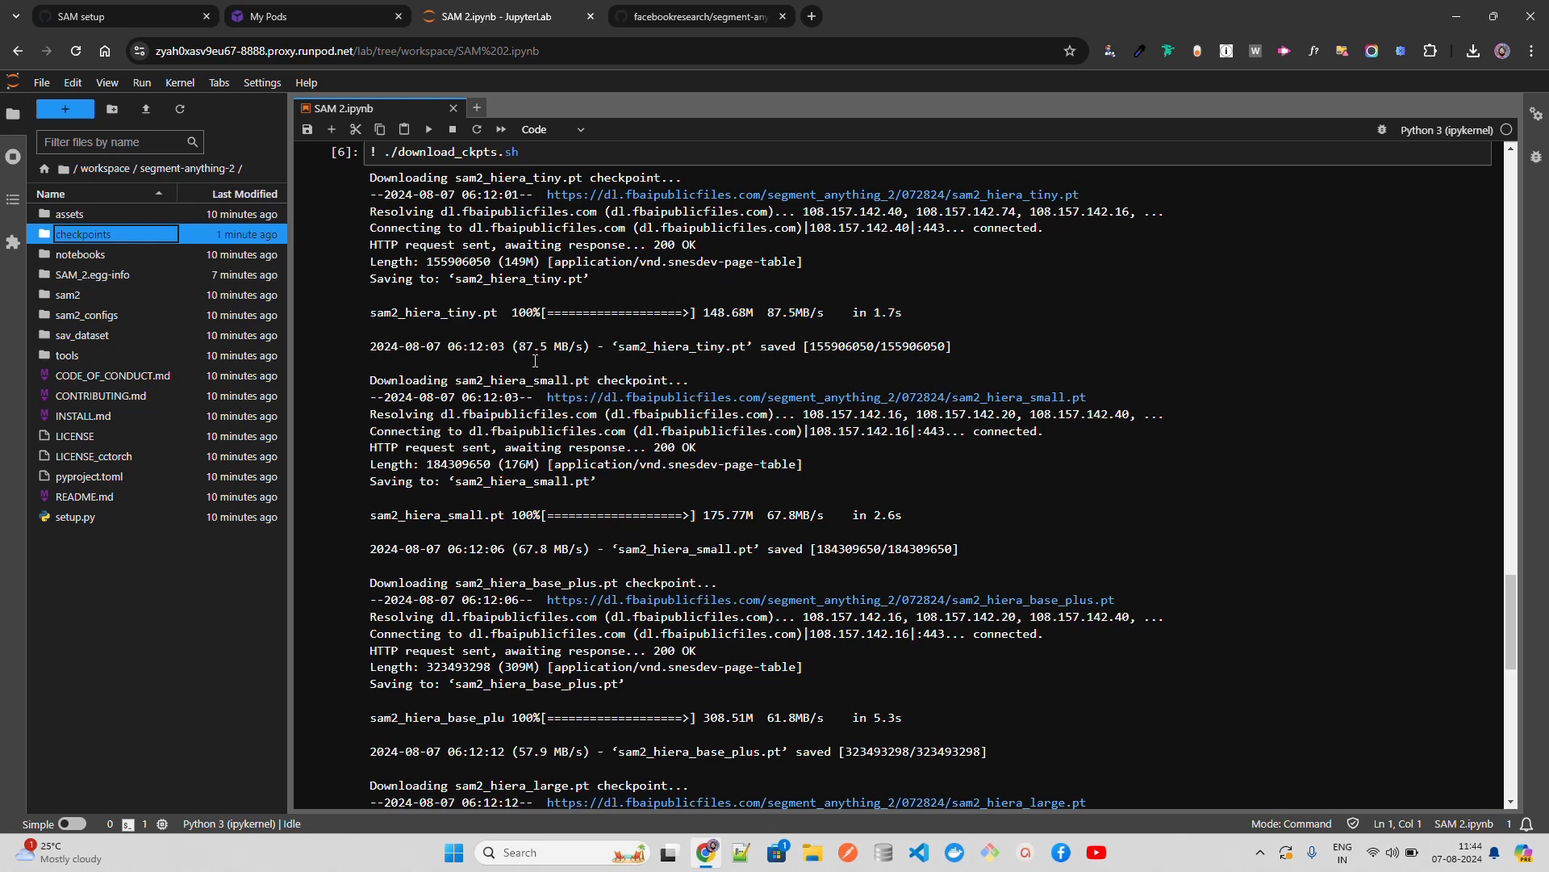
mouse_move(770, 423)
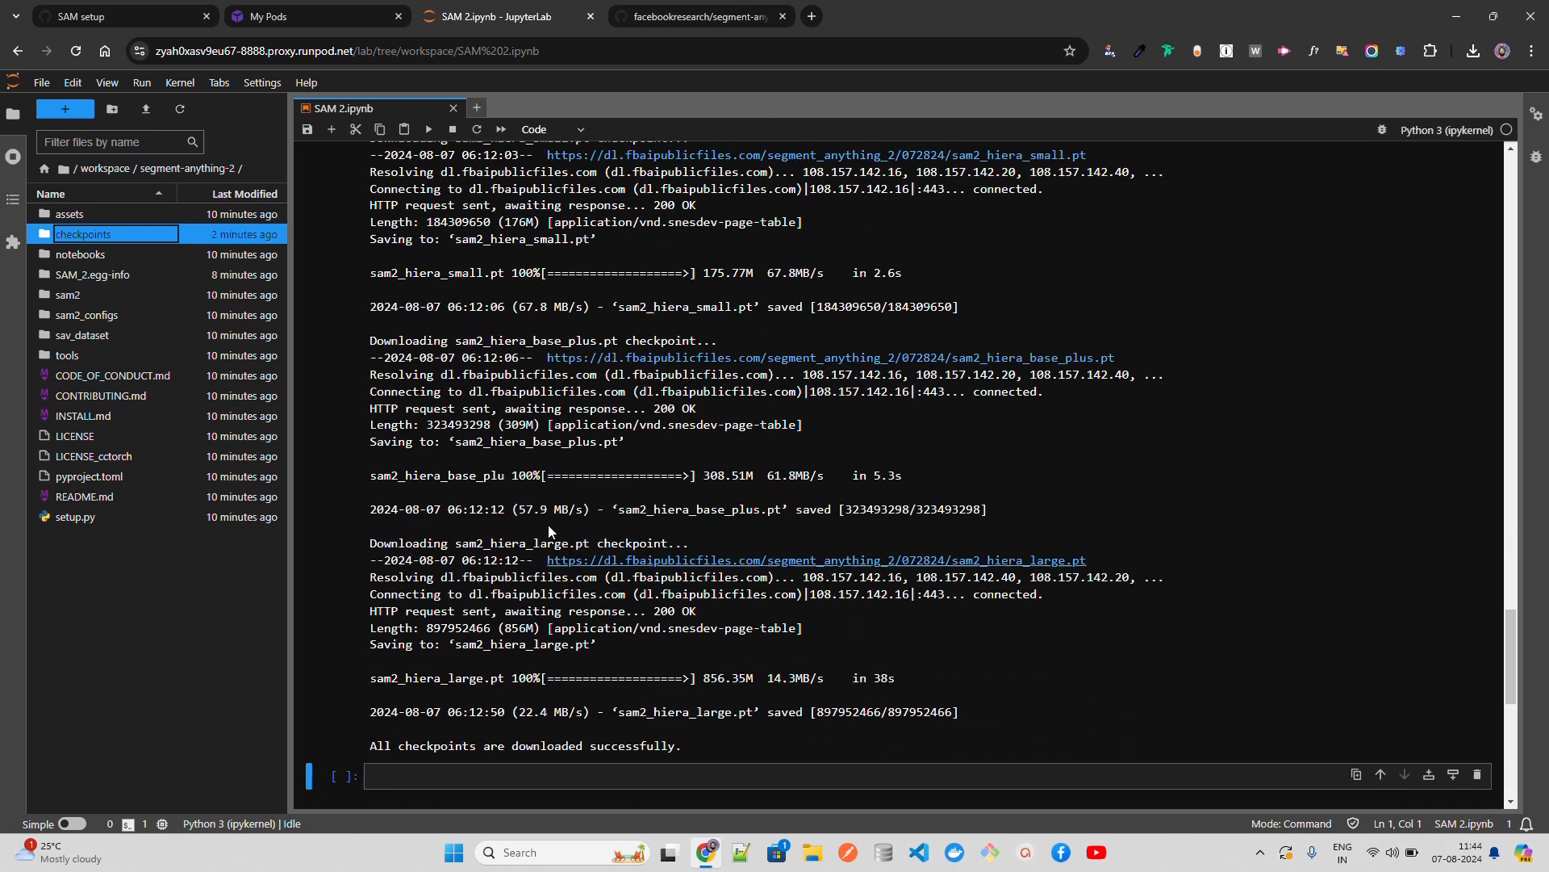
double_click(732, 678)
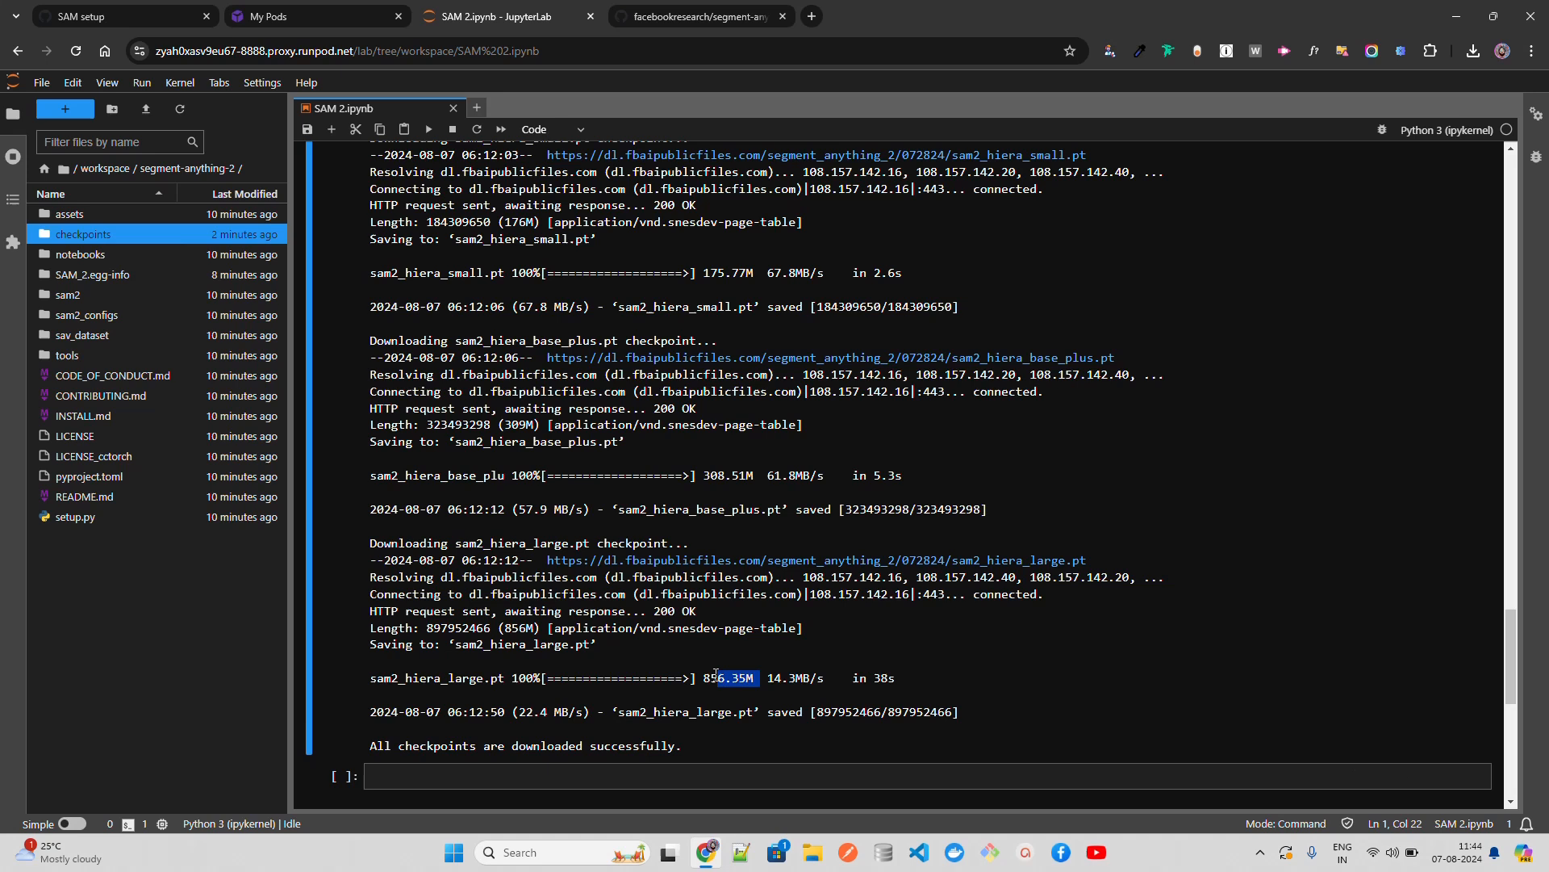
scroll("down", 3)
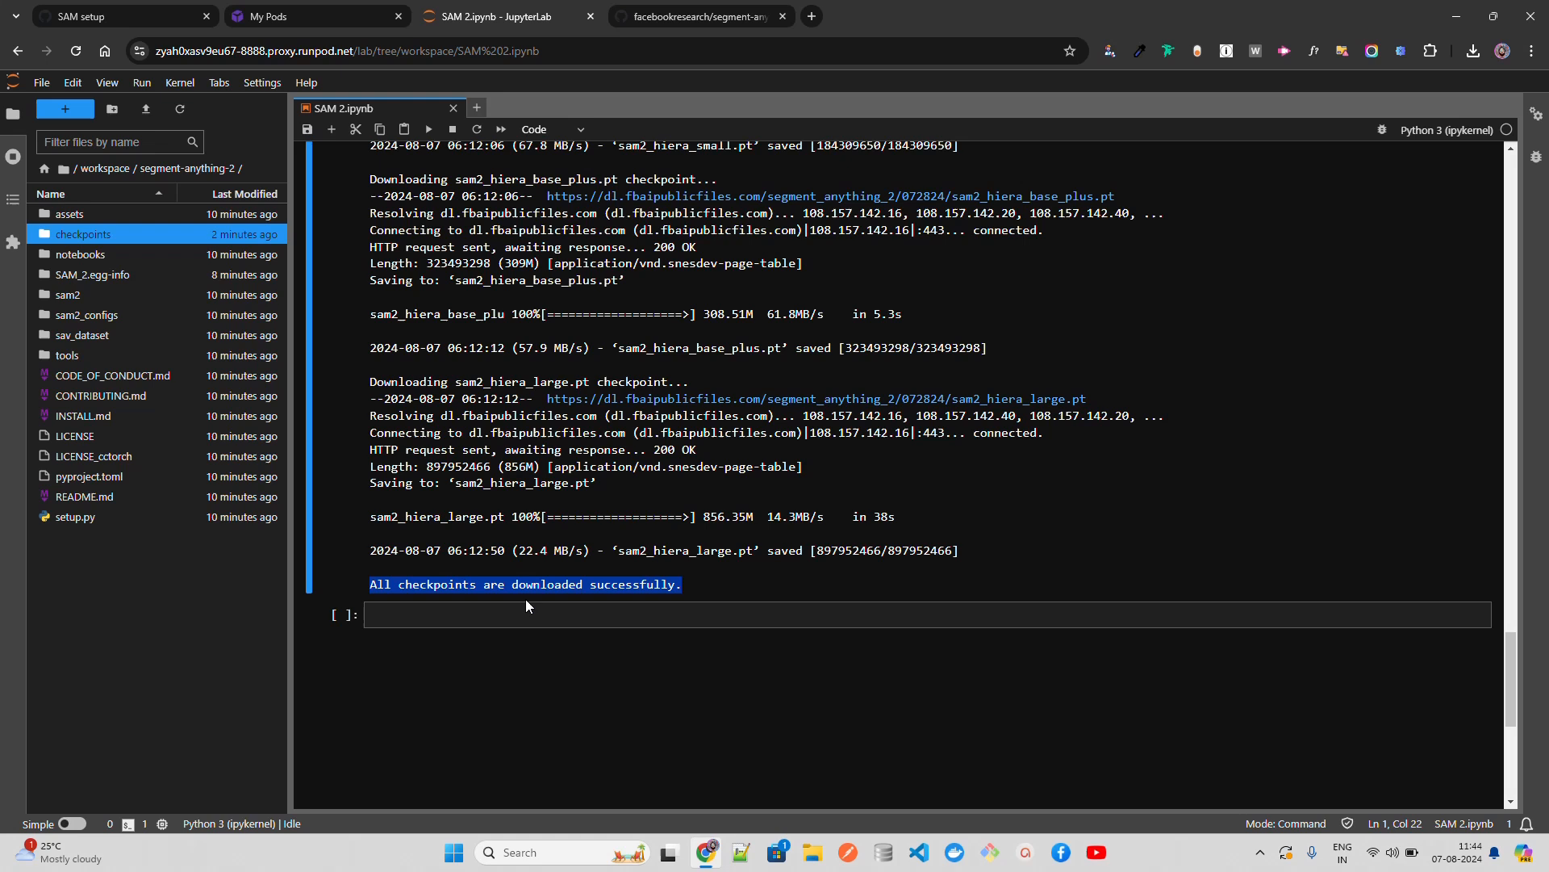
mouse_move(488, 601)
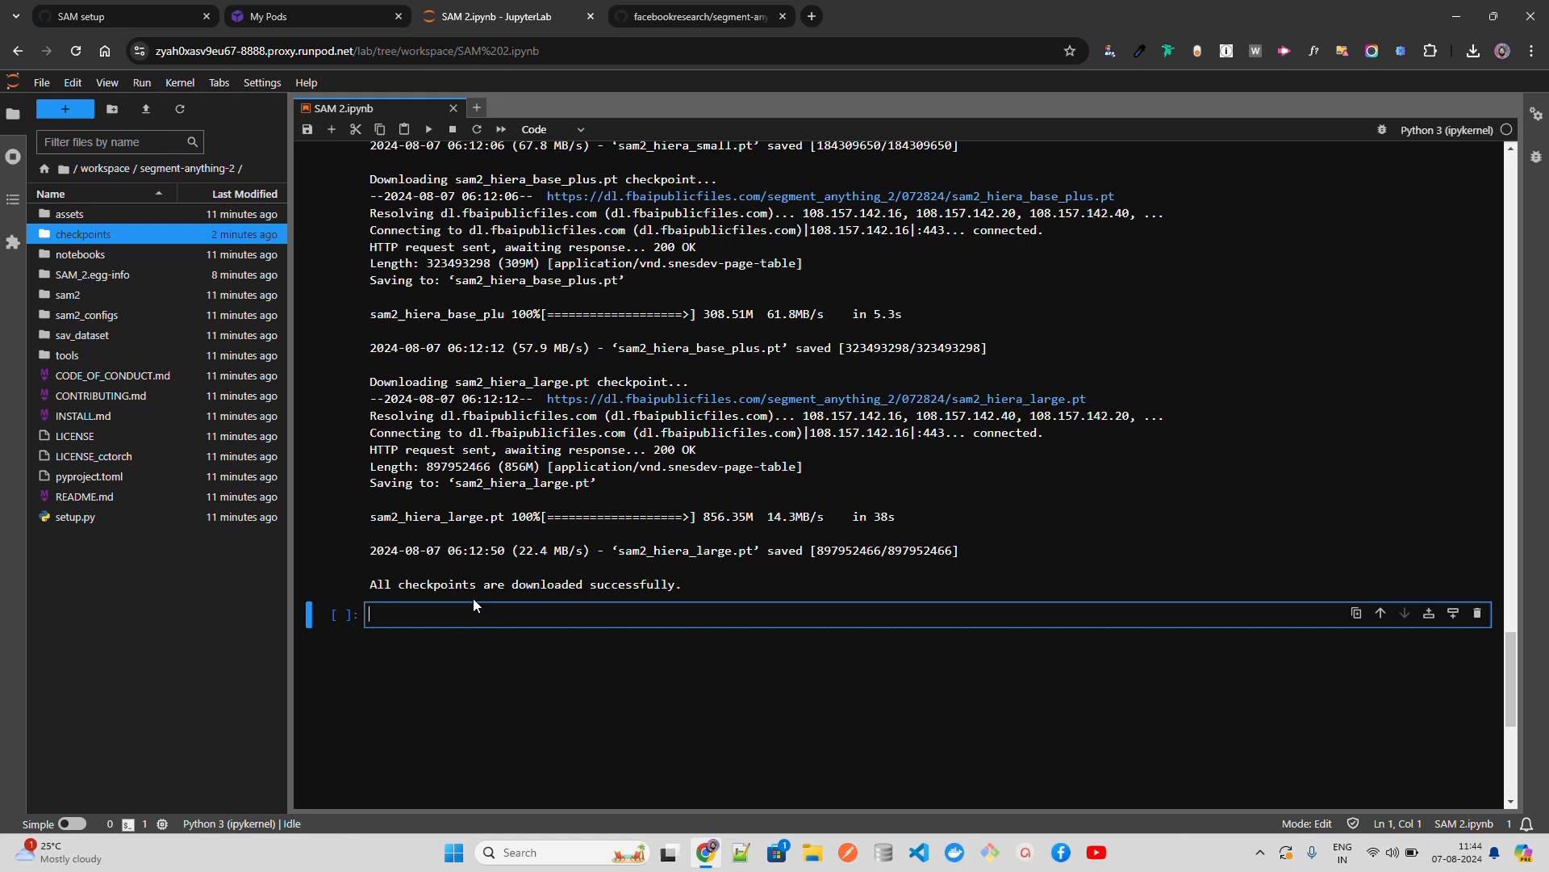
Step: Install opencv-python-headless with !pip install in the new cell
type("!pip")
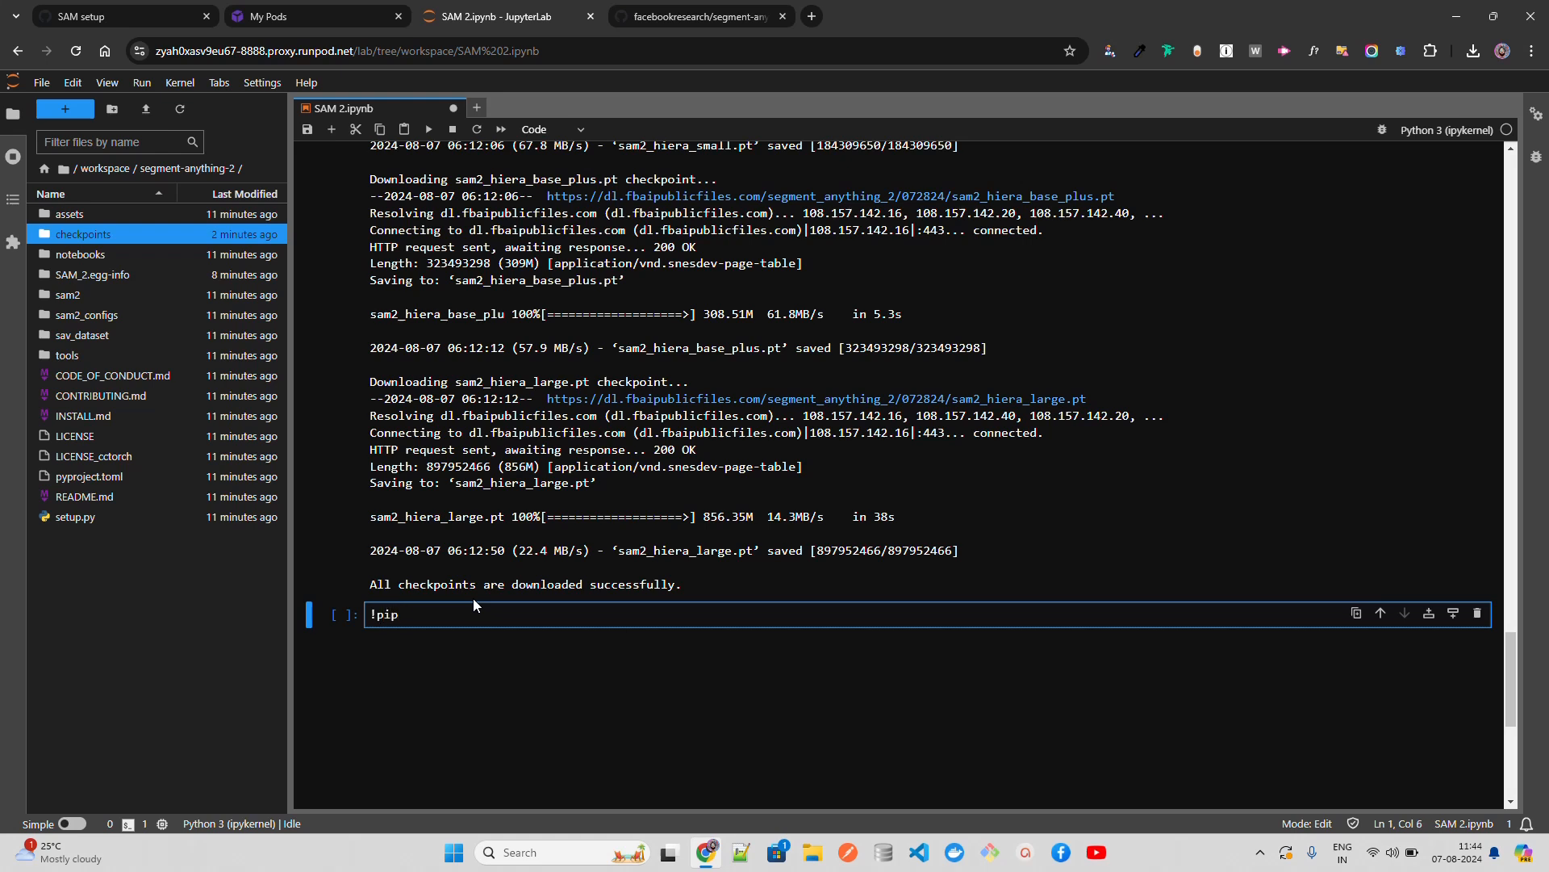
type("install")
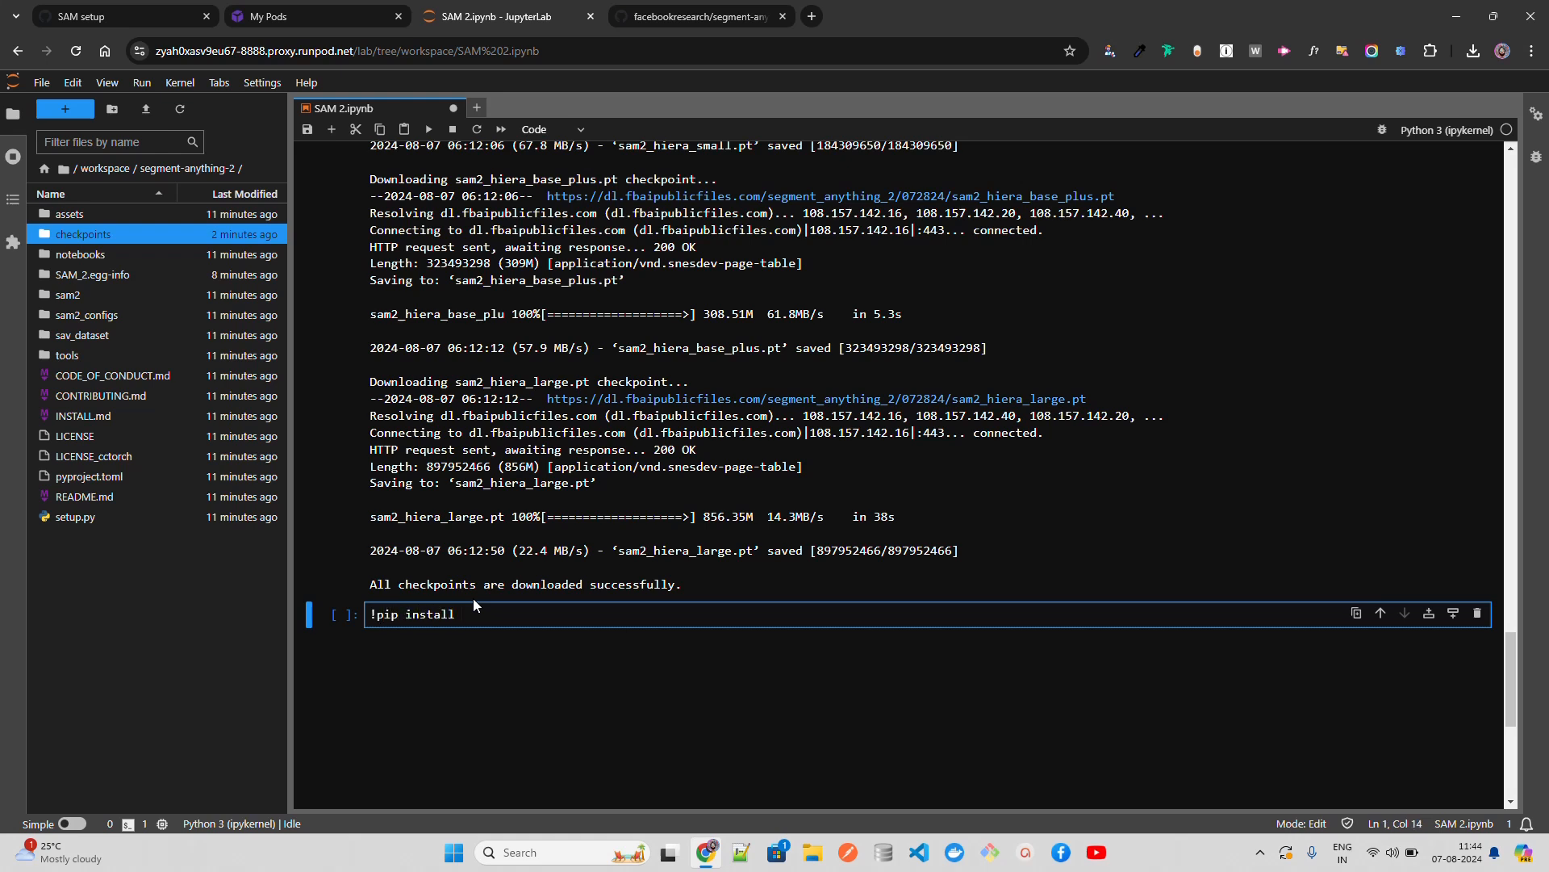
type("opencv-python-")
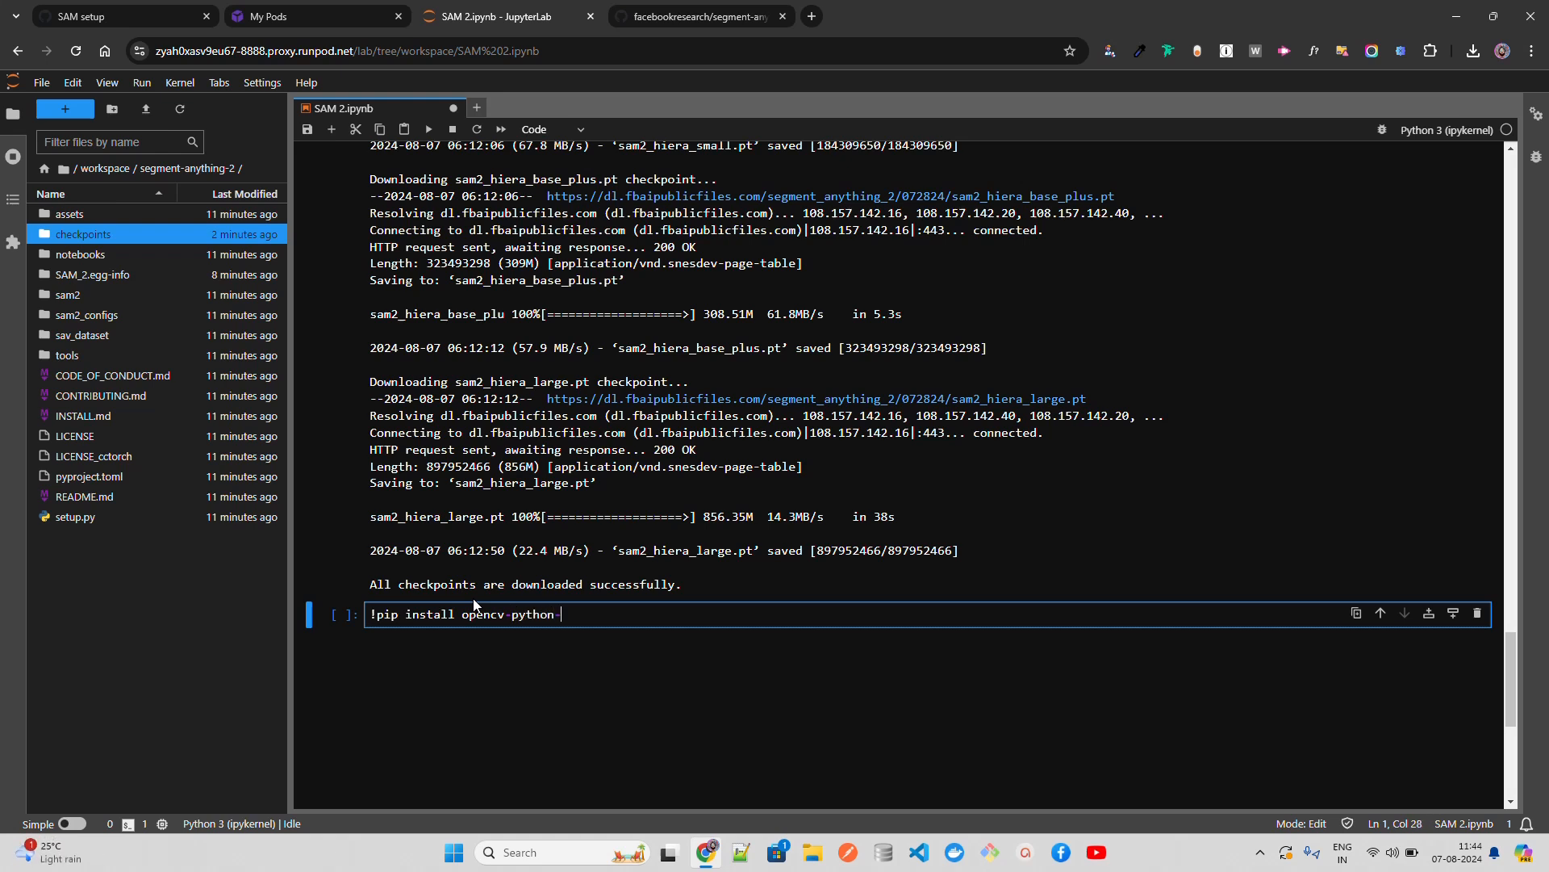
type("headless")
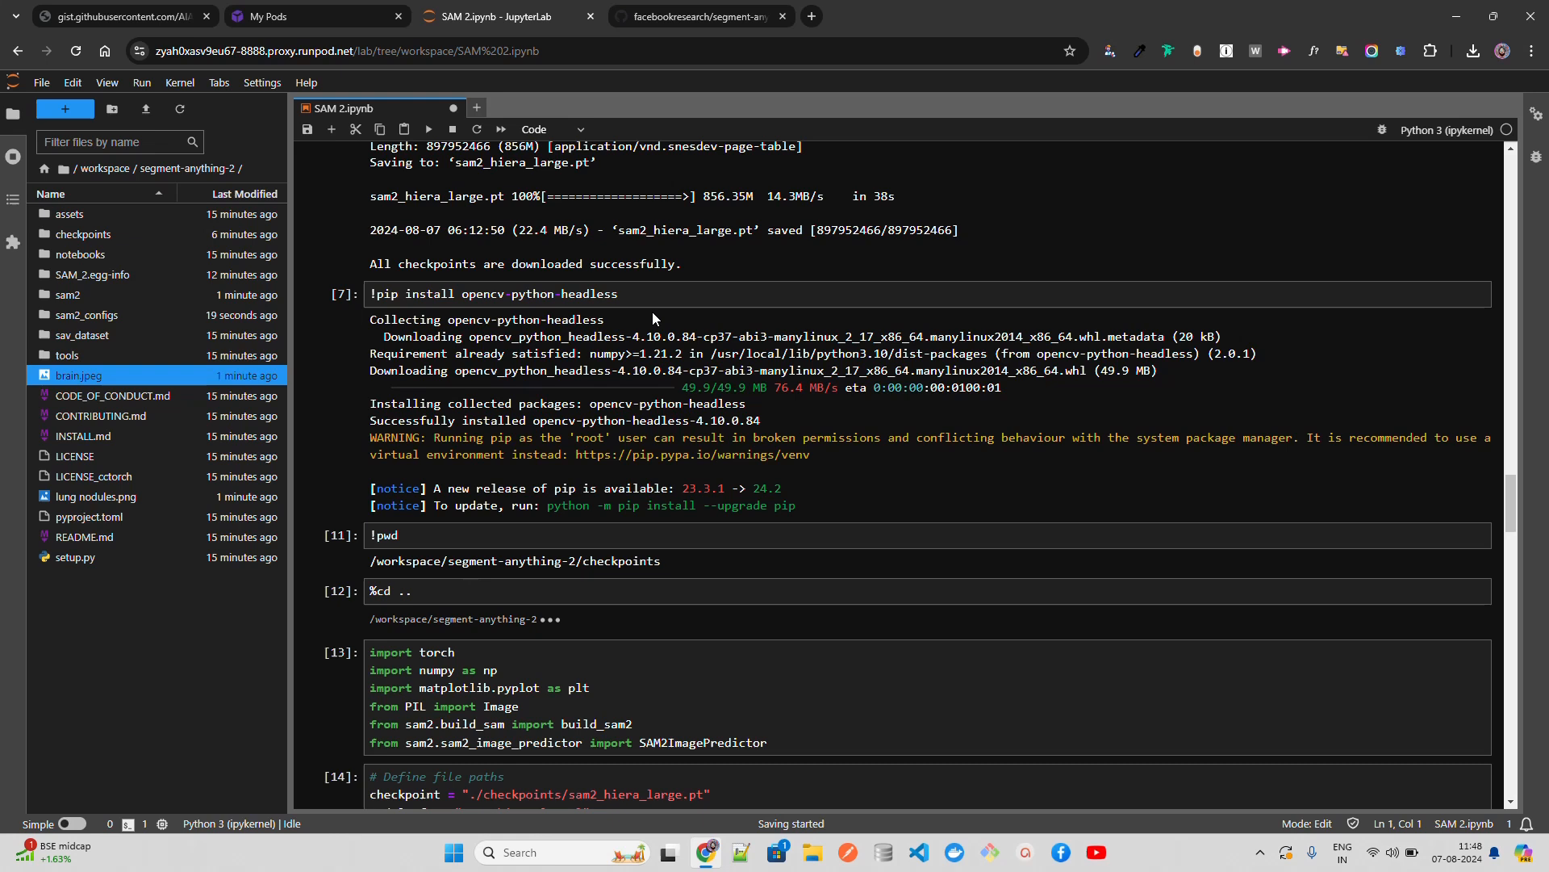
Step: Review the large checkpoint paths and brain.jpeg RGB array cells, then select the checkpoints folder
scroll("down", 3)
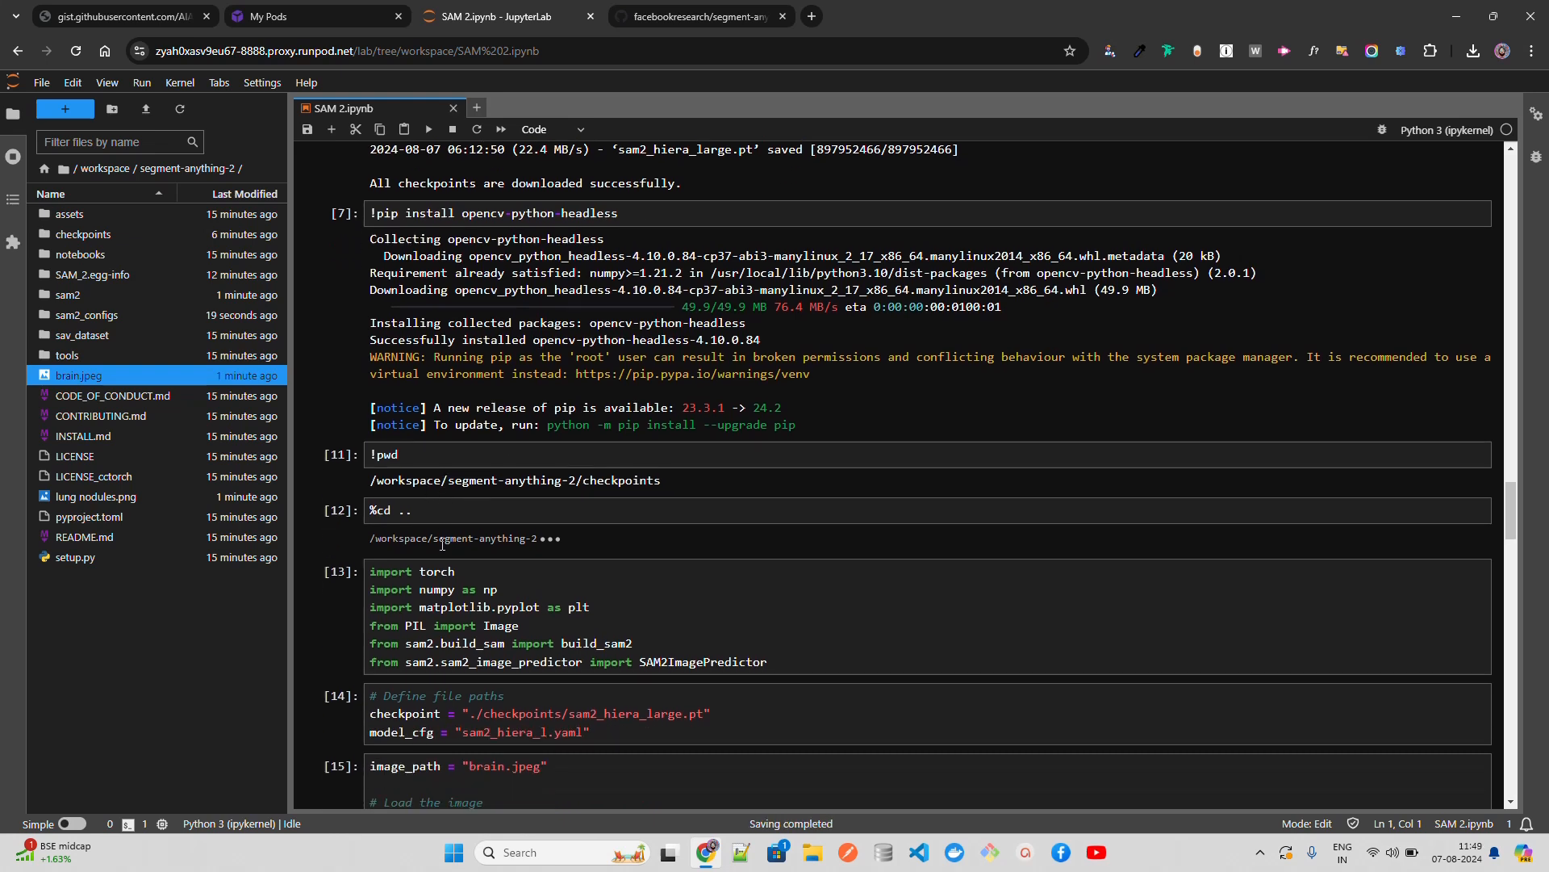
scroll("down", 3)
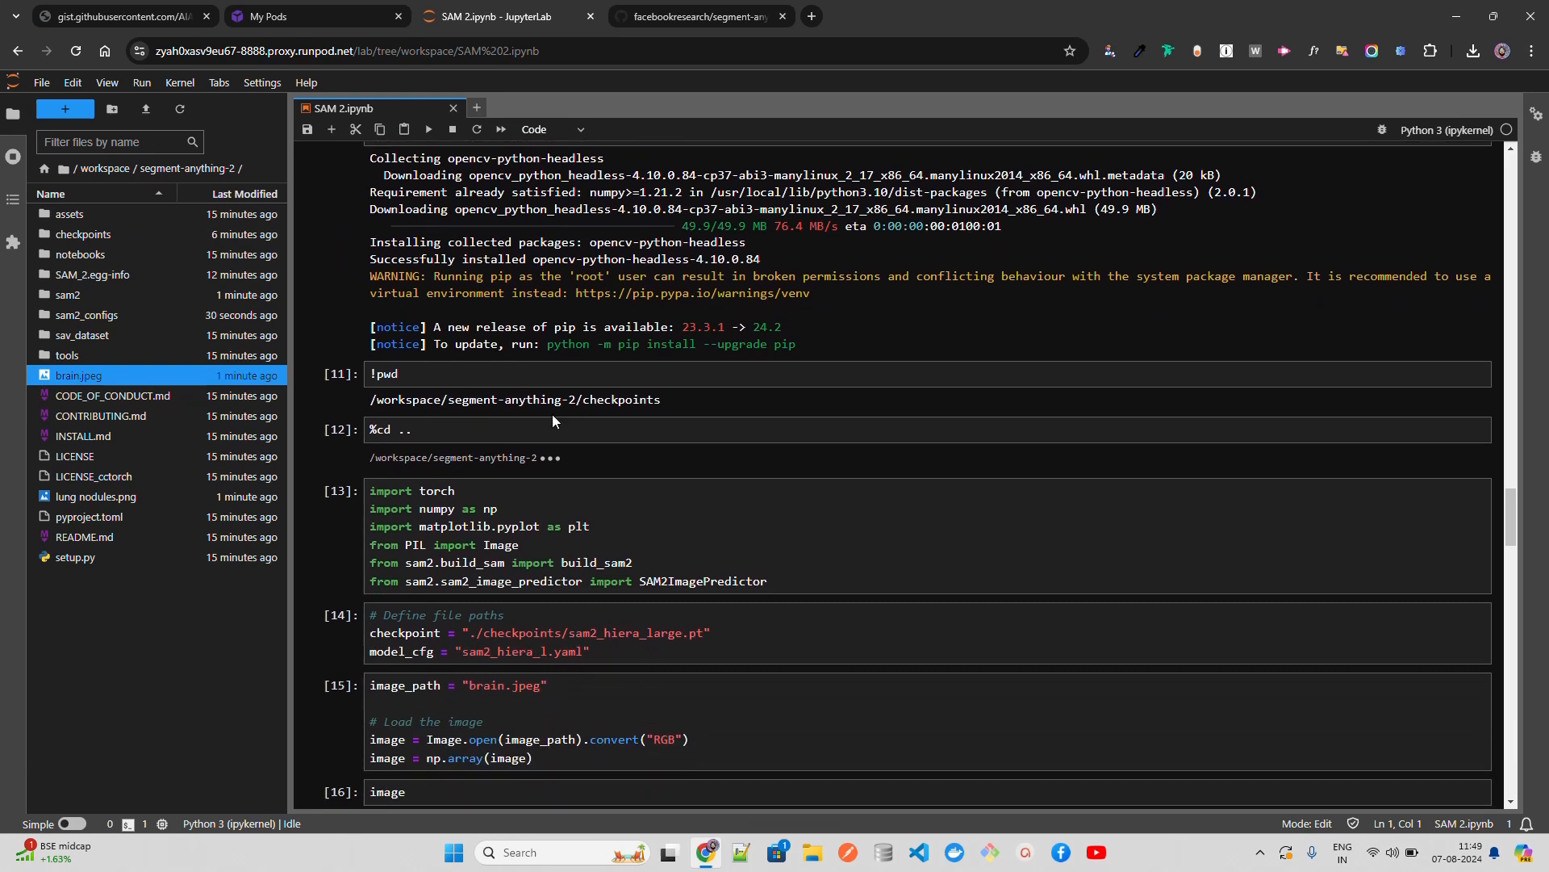
mouse_move(673, 413)
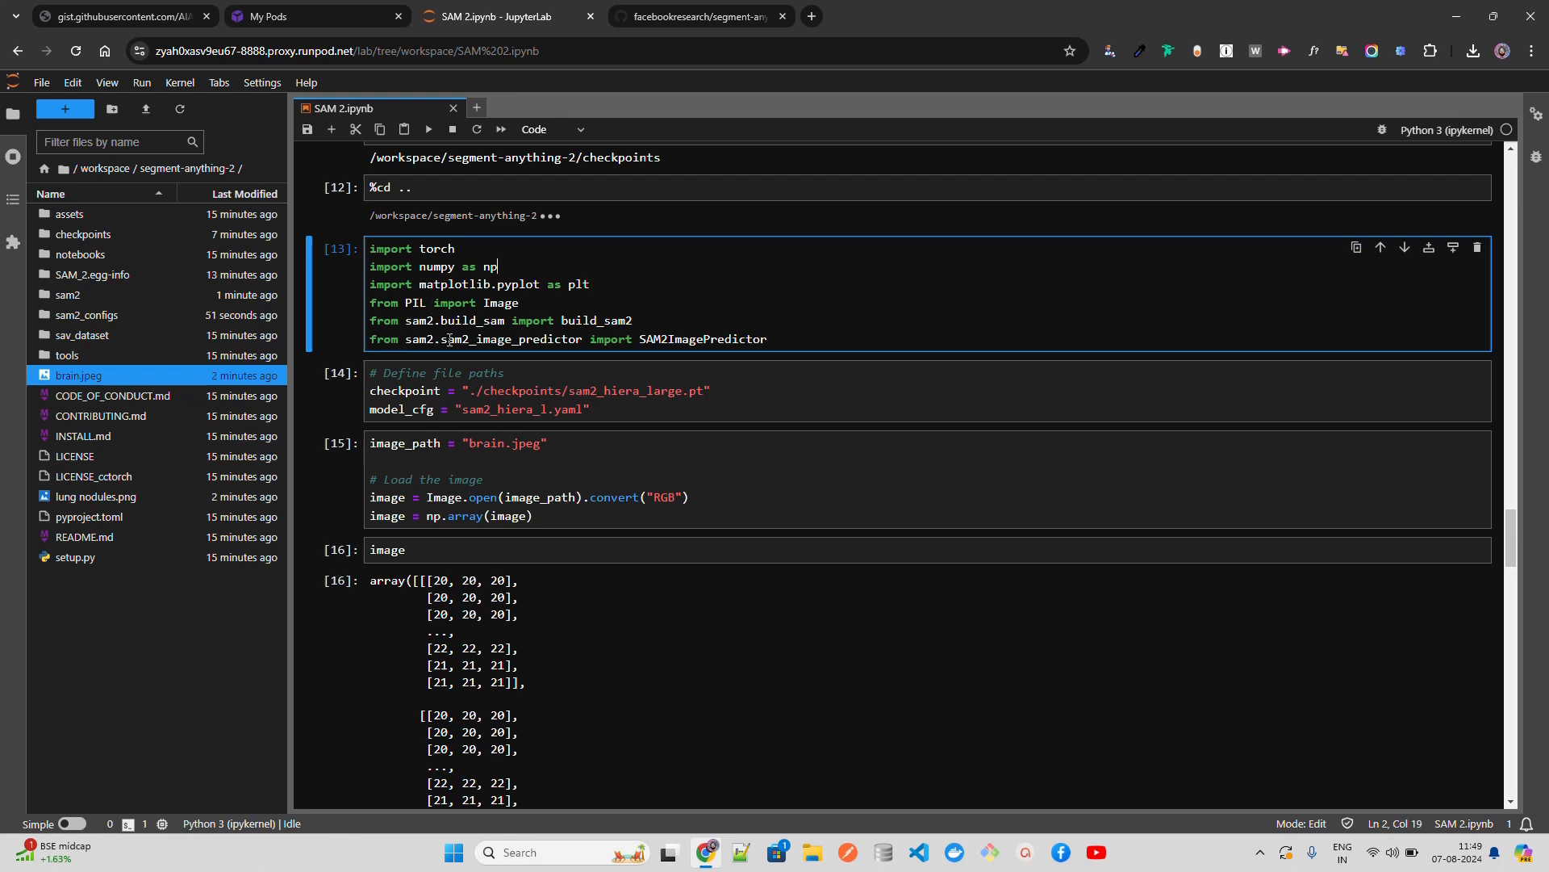
scroll("down", 3)
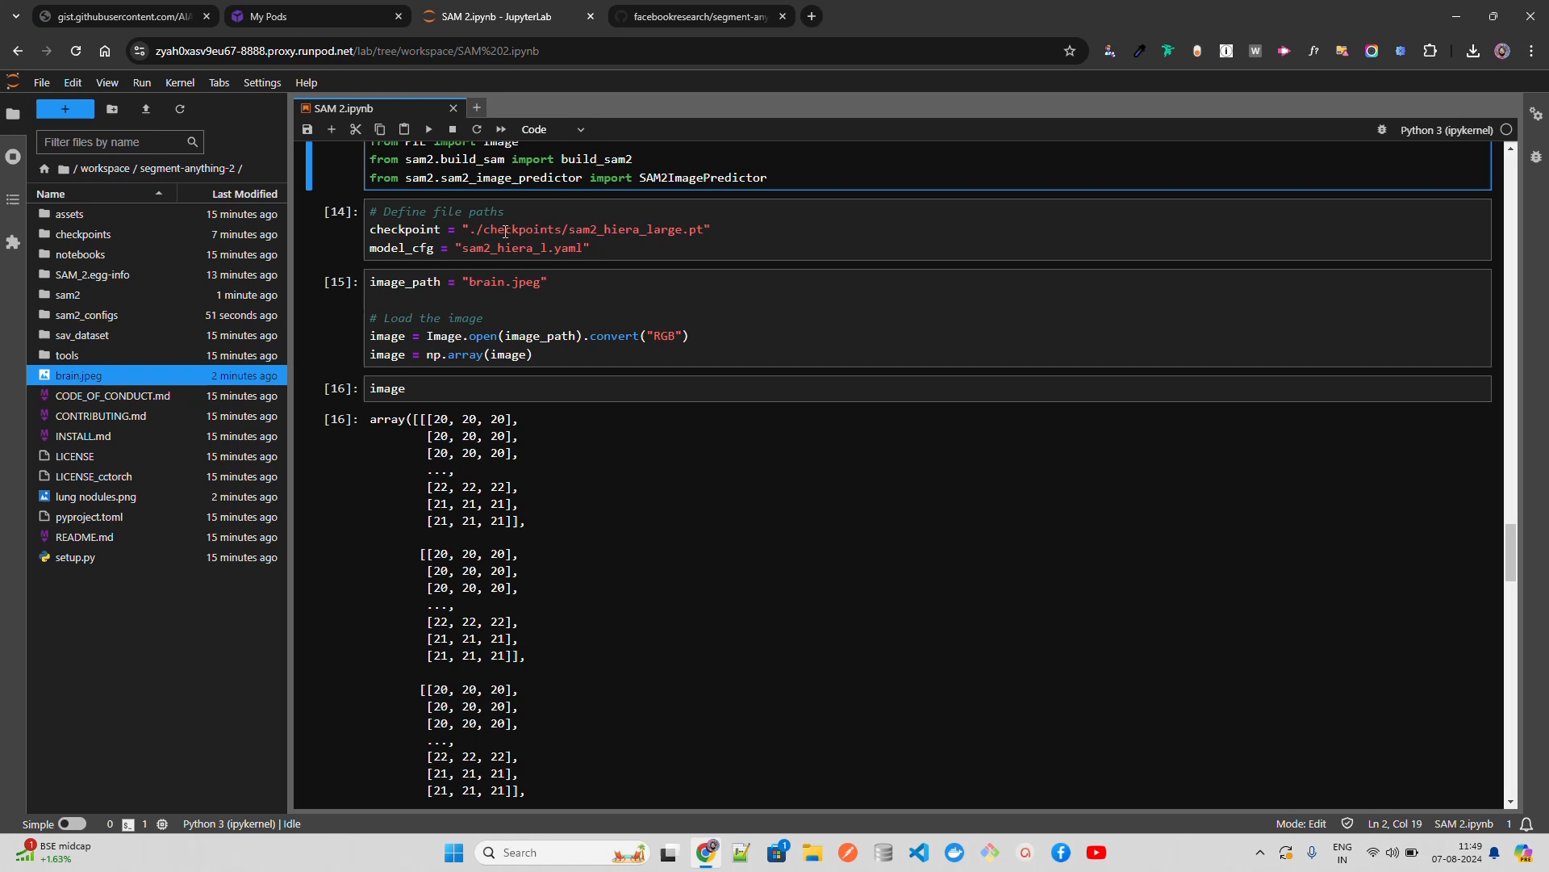
mouse_move(690, 224)
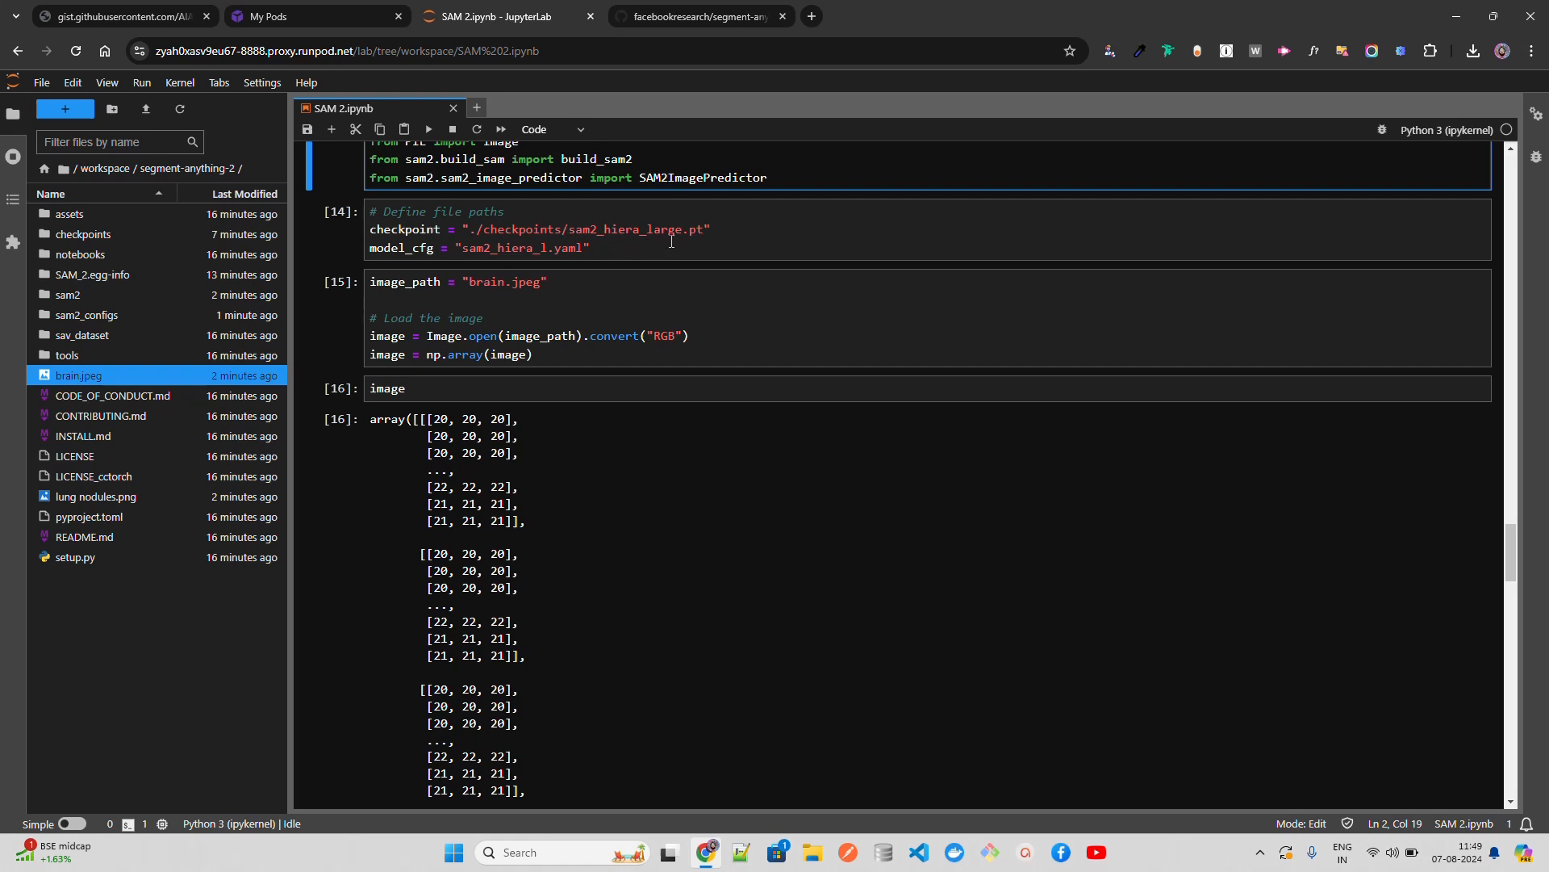
left_click(83, 234)
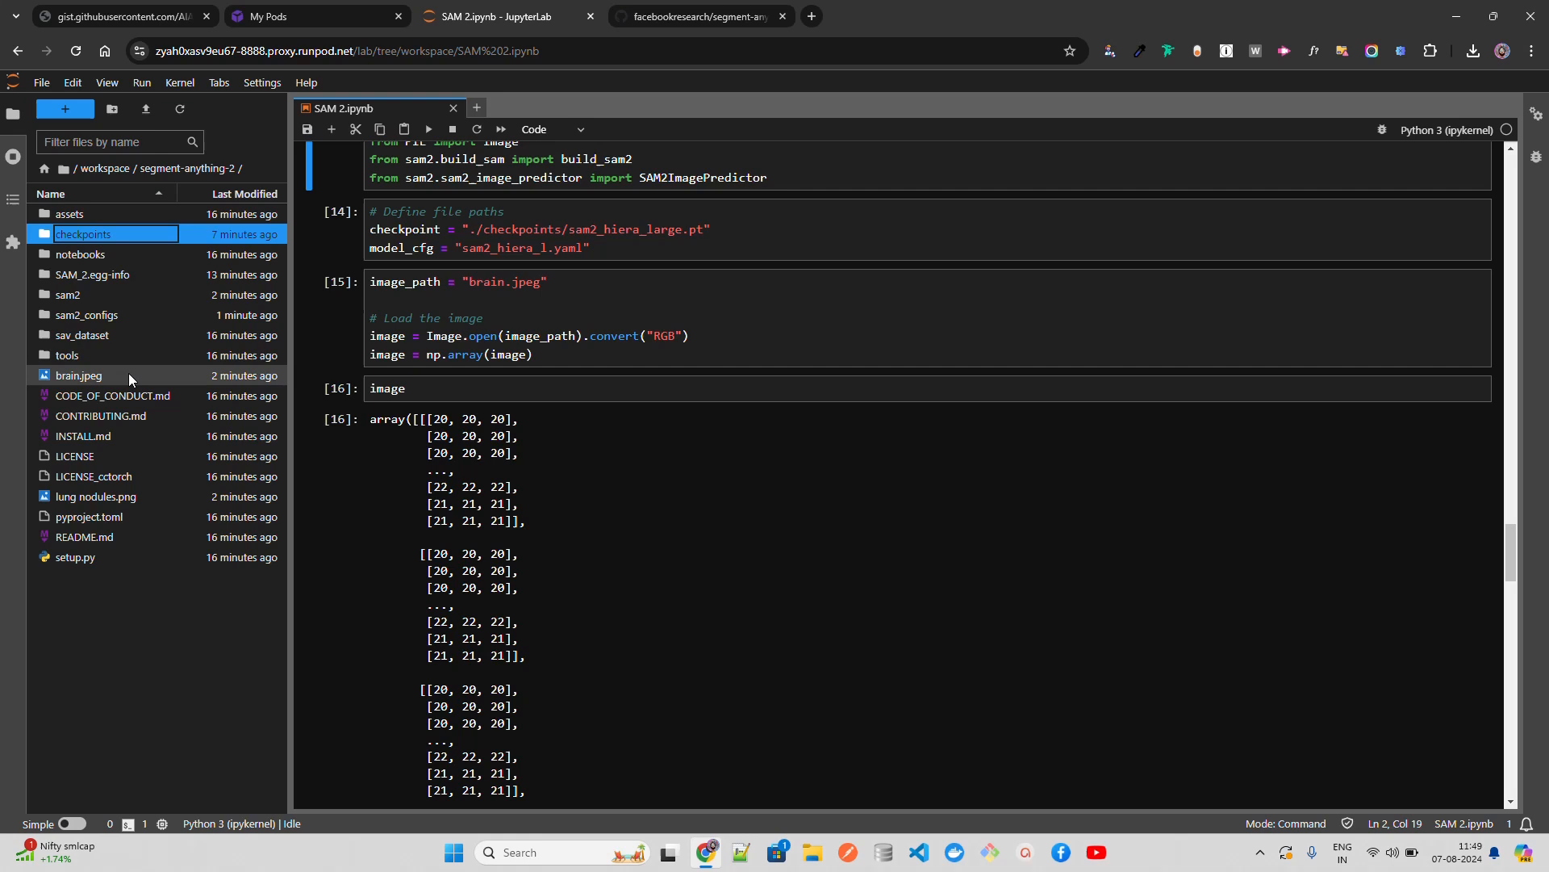
Step: Preview brain.jpeg, the brain scan with a bright lesion, then return to SAM 2.ipynb
double_click(79, 375)
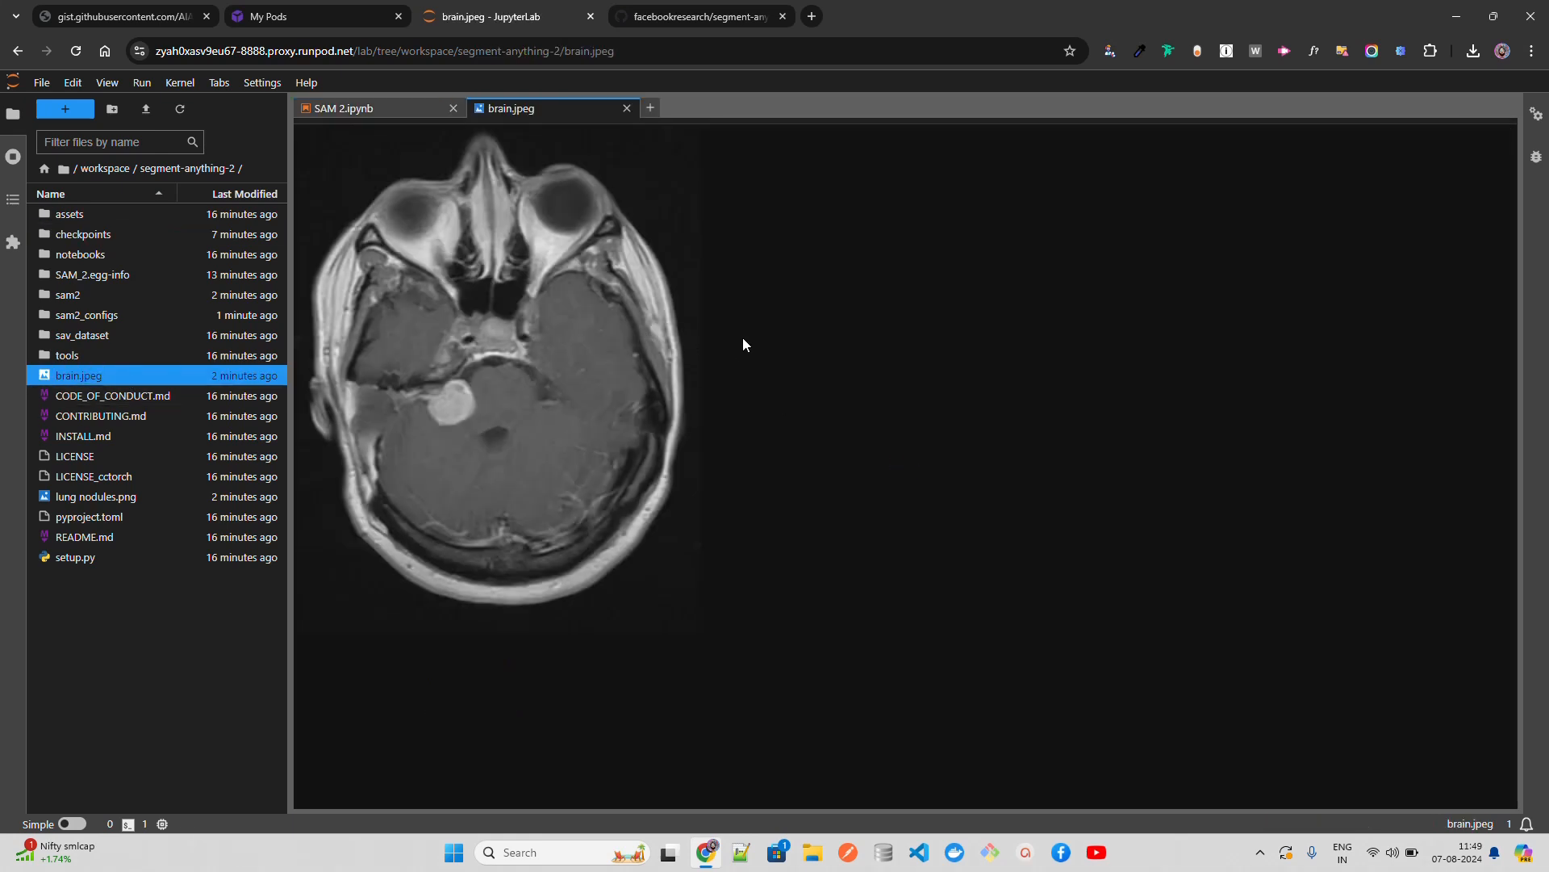
mouse_move(450, 257)
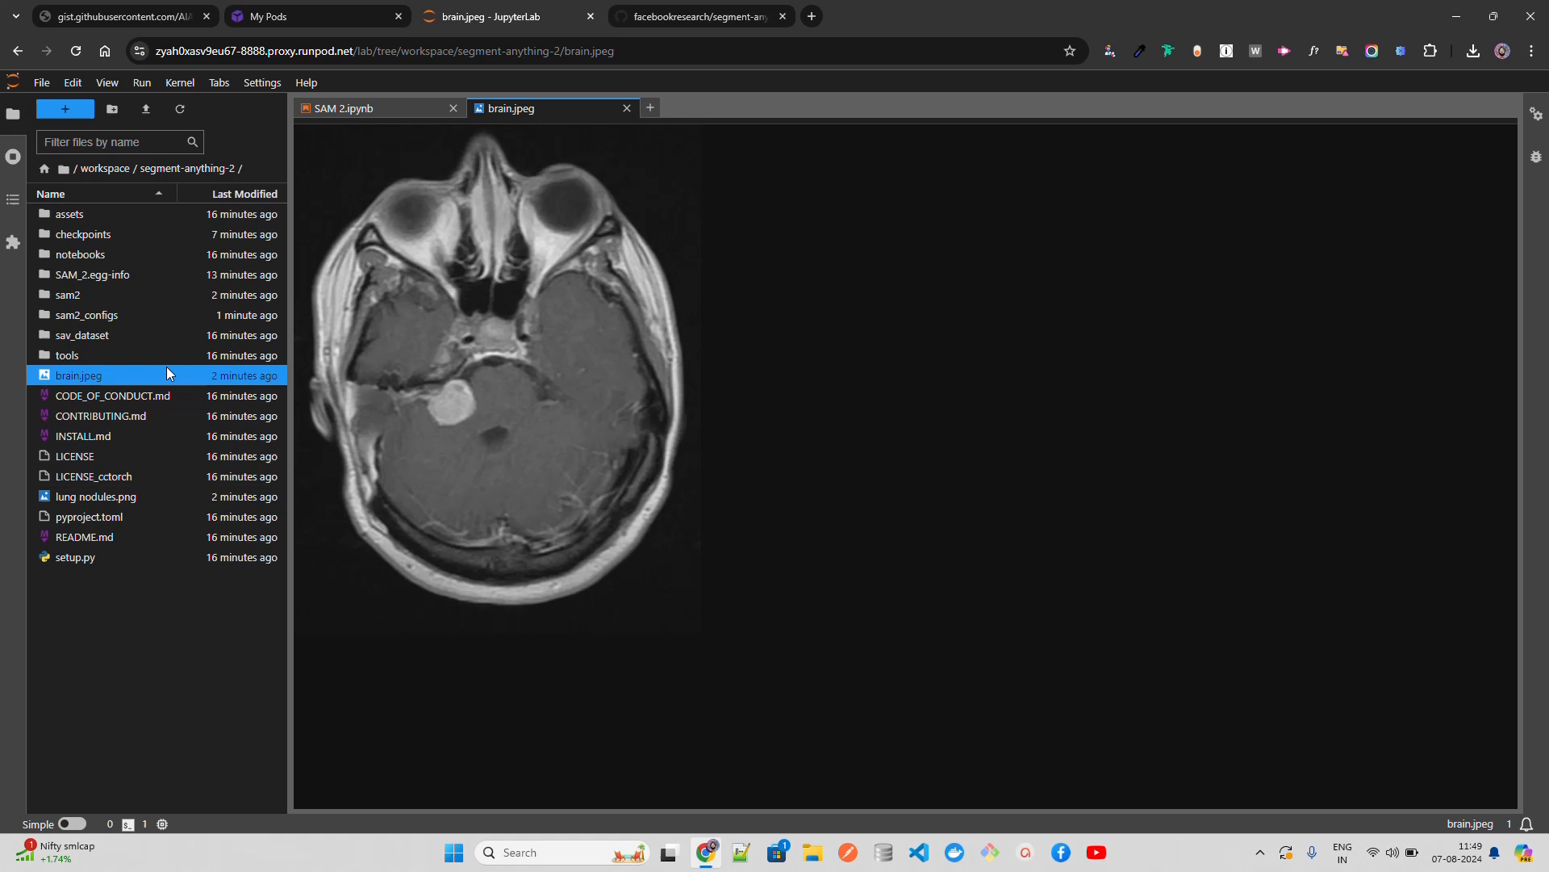
mouse_move(459, 316)
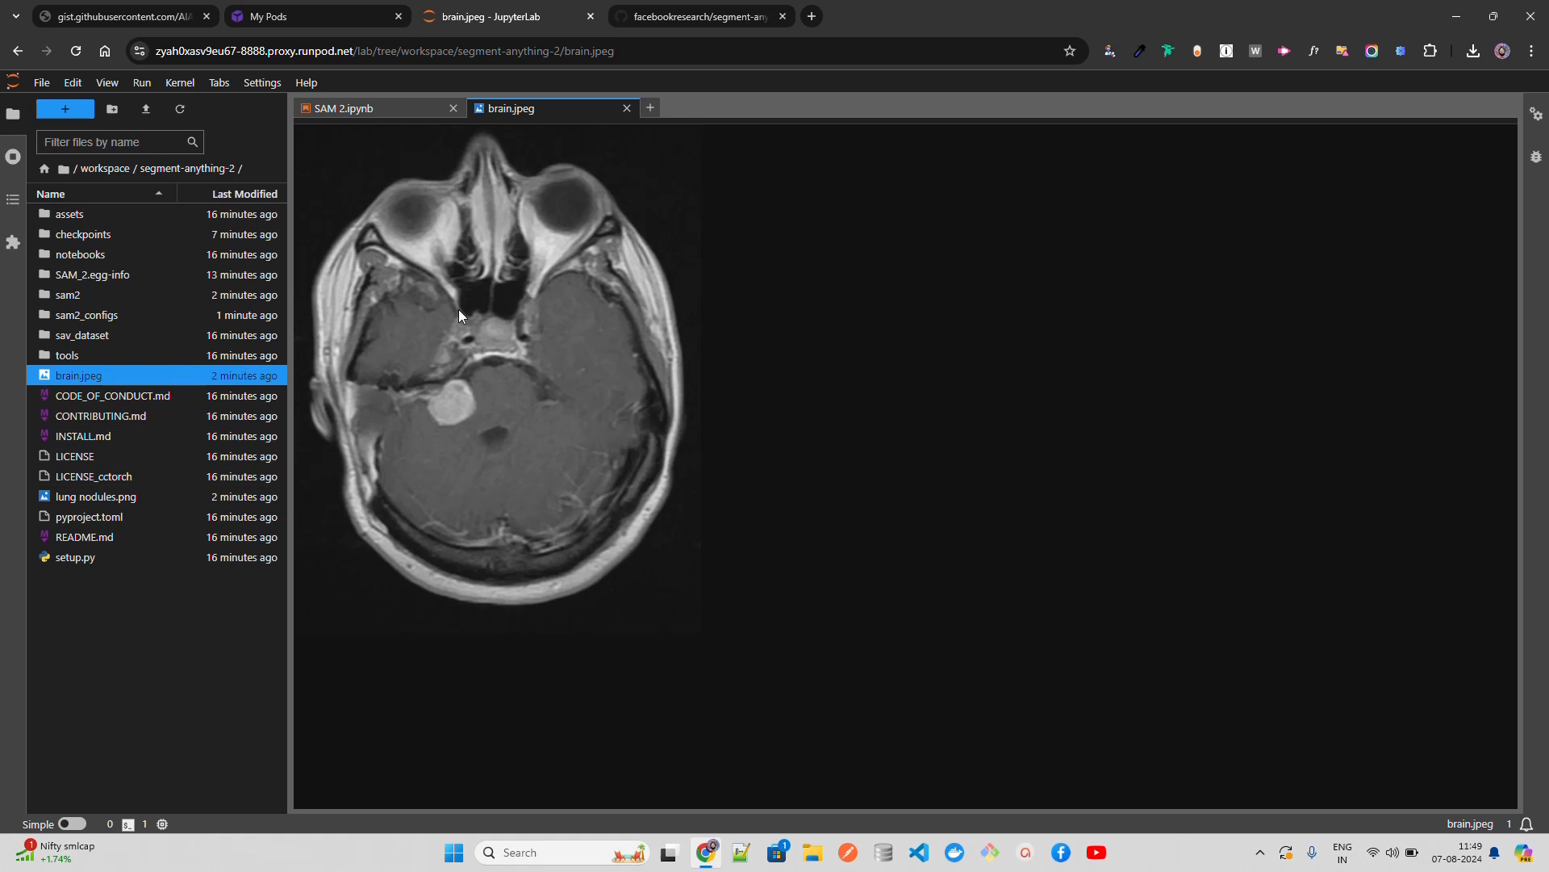
mouse_move(534, 400)
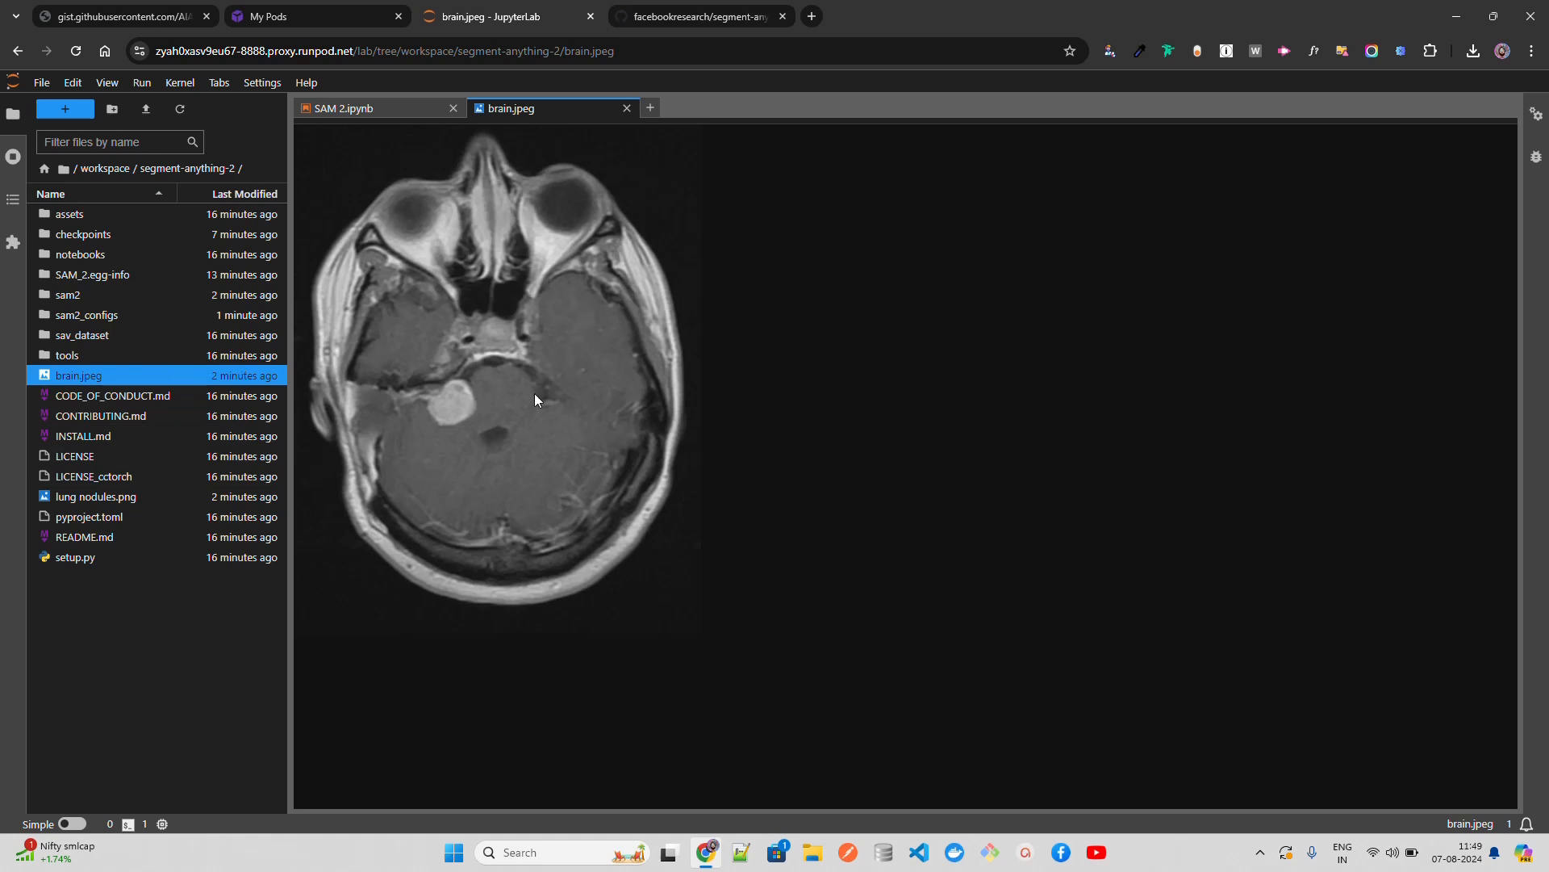
left_click(351, 107)
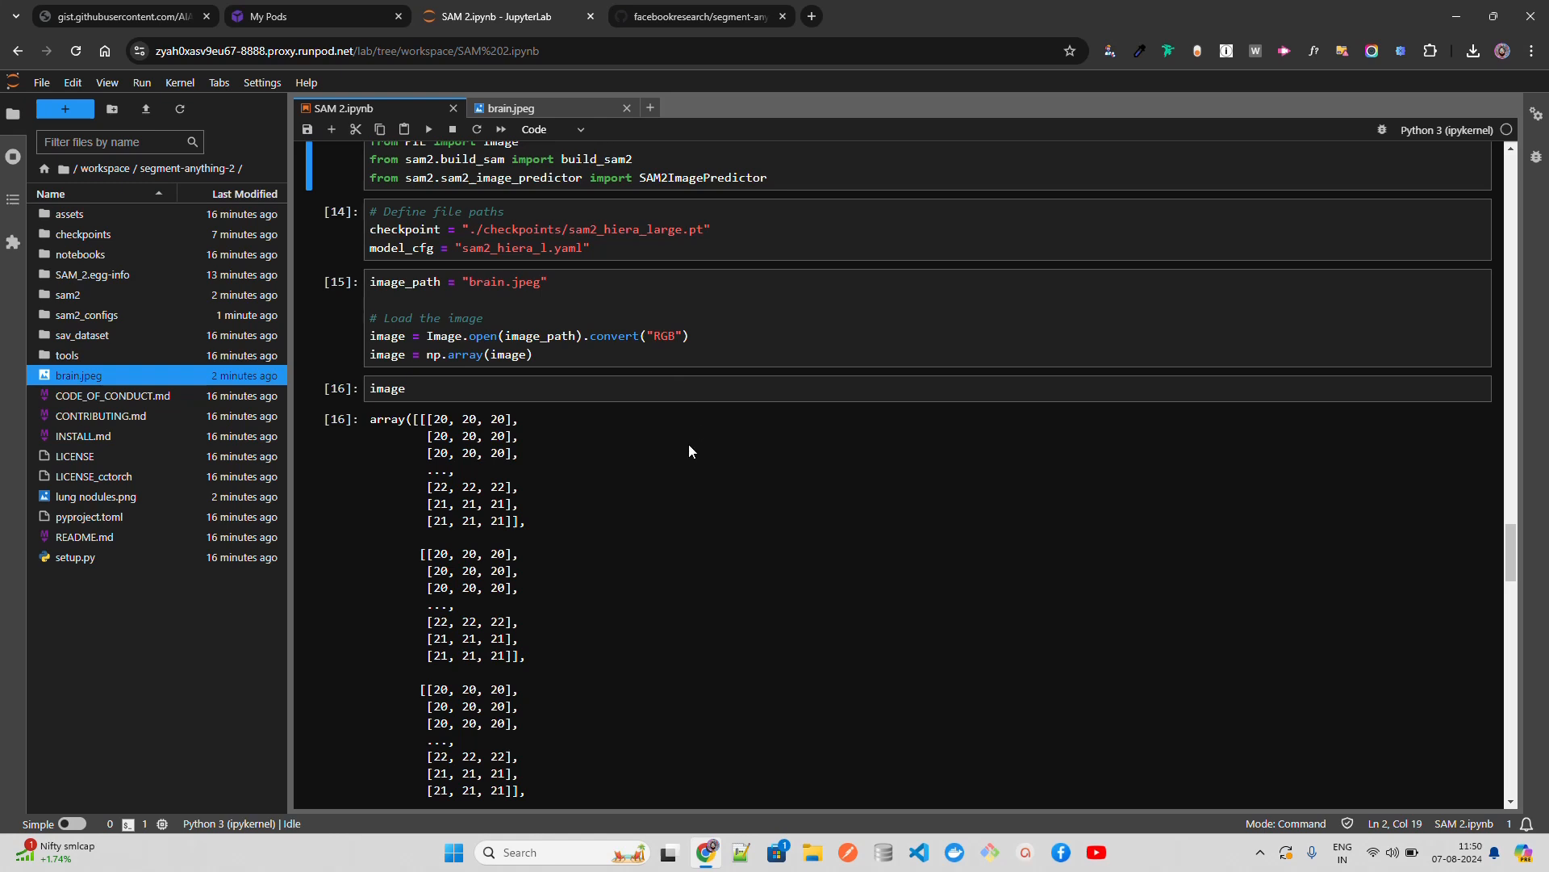
mouse_move(660, 480)
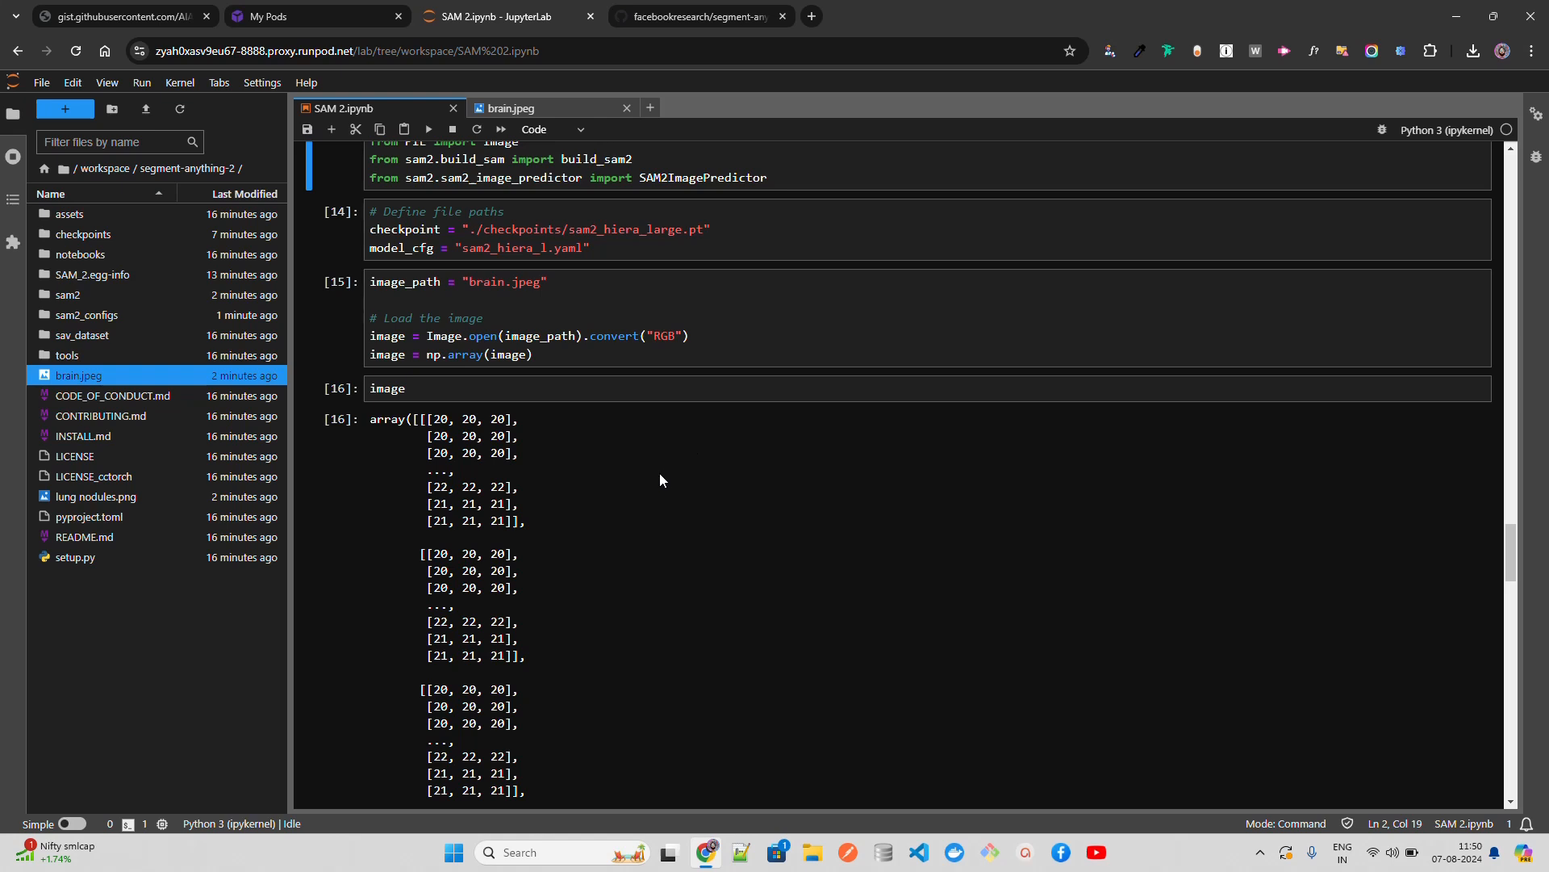
mouse_move(732, 507)
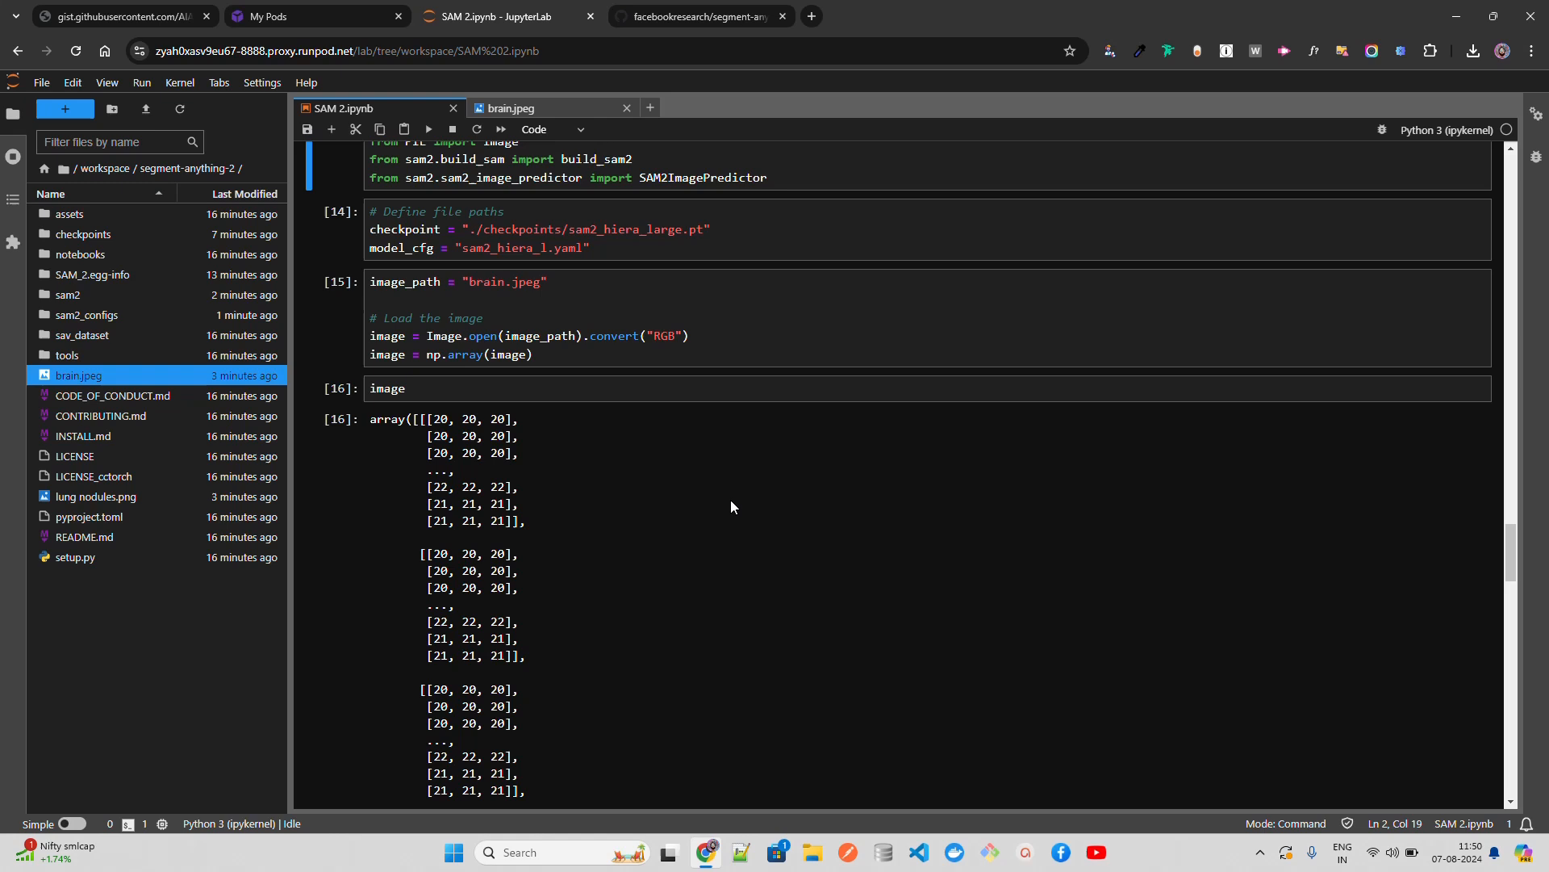
mouse_move(680, 454)
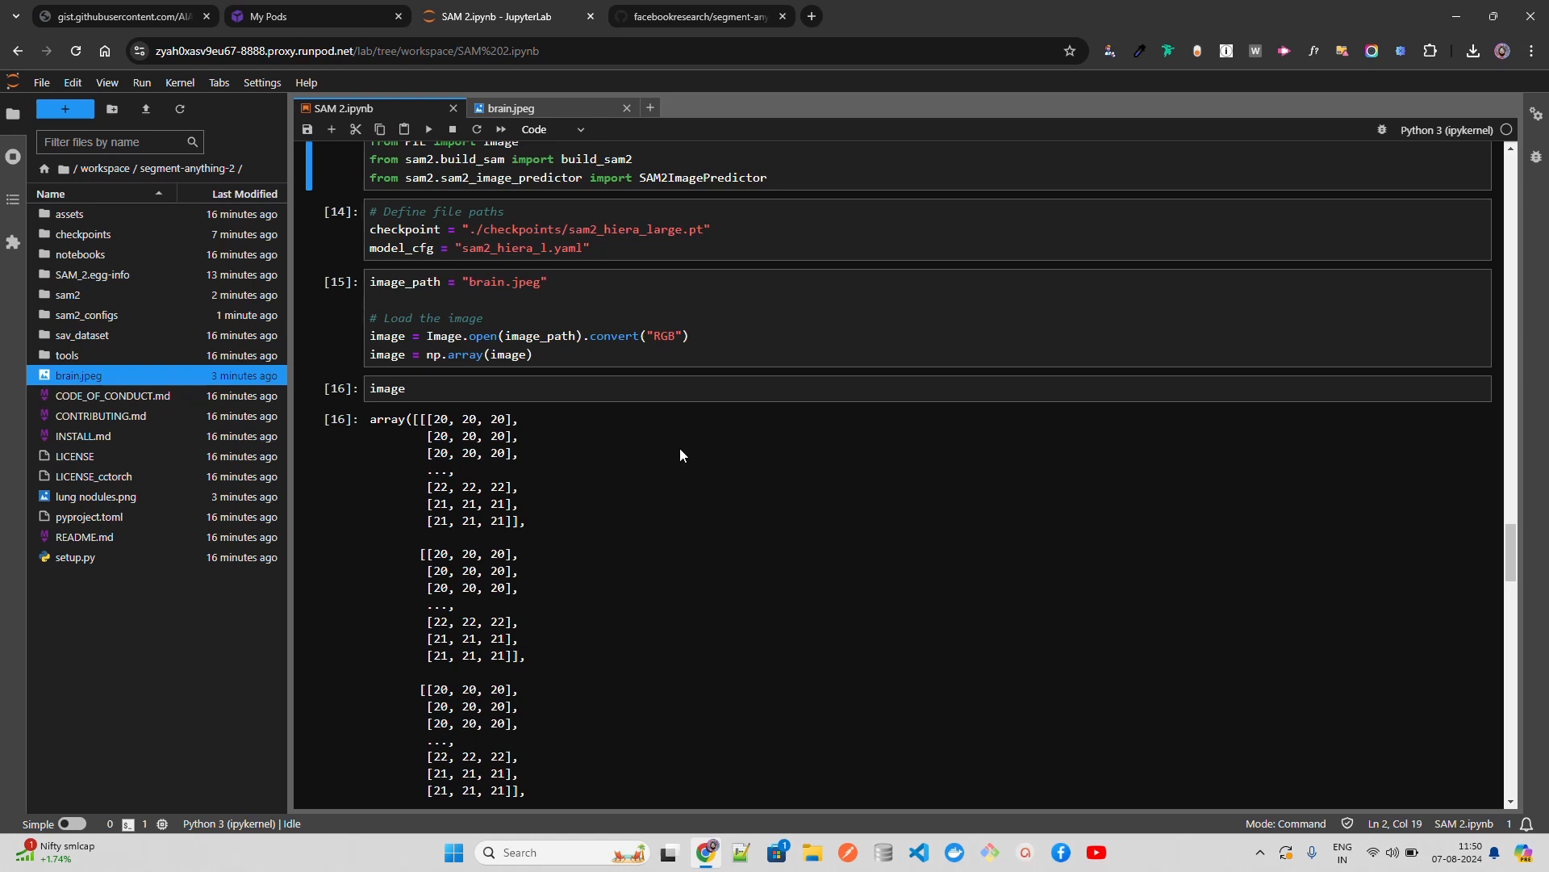
mouse_move(618, 392)
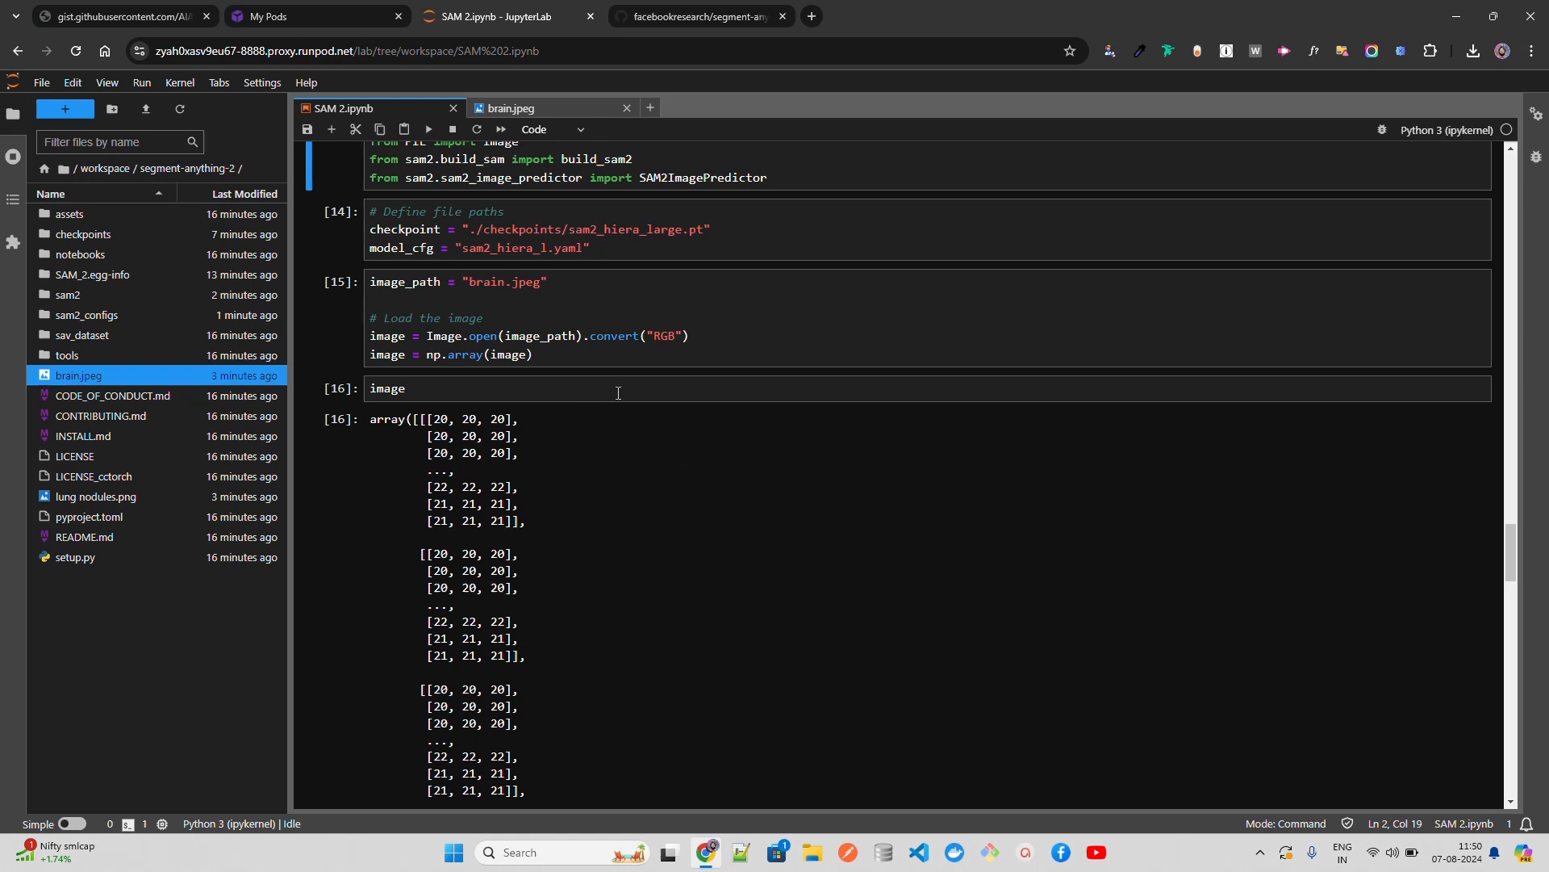
mouse_move(686, 402)
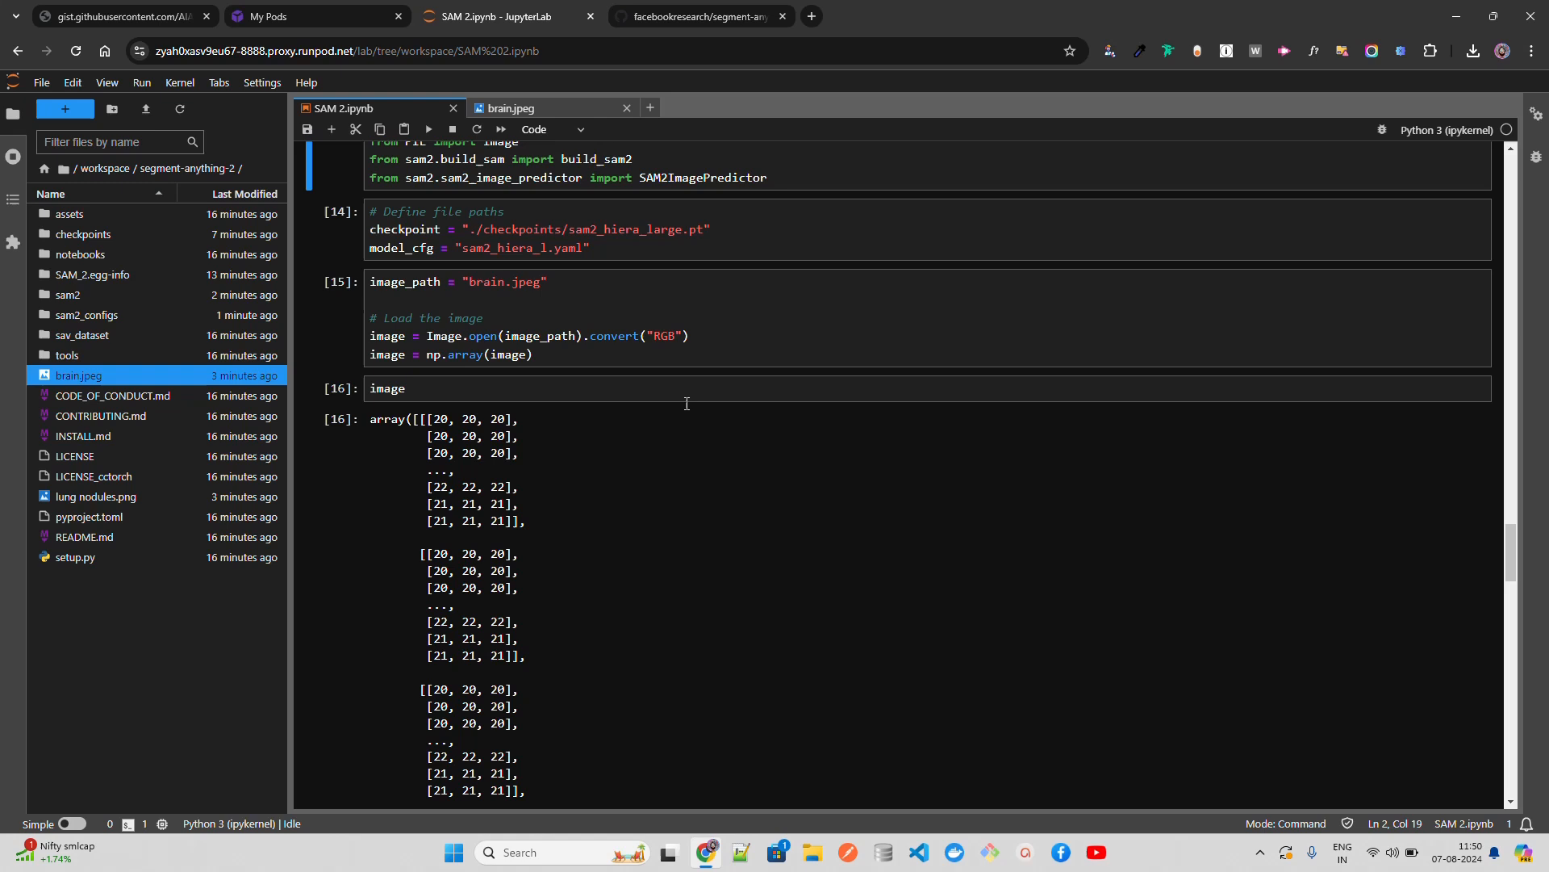
mouse_move(514, 271)
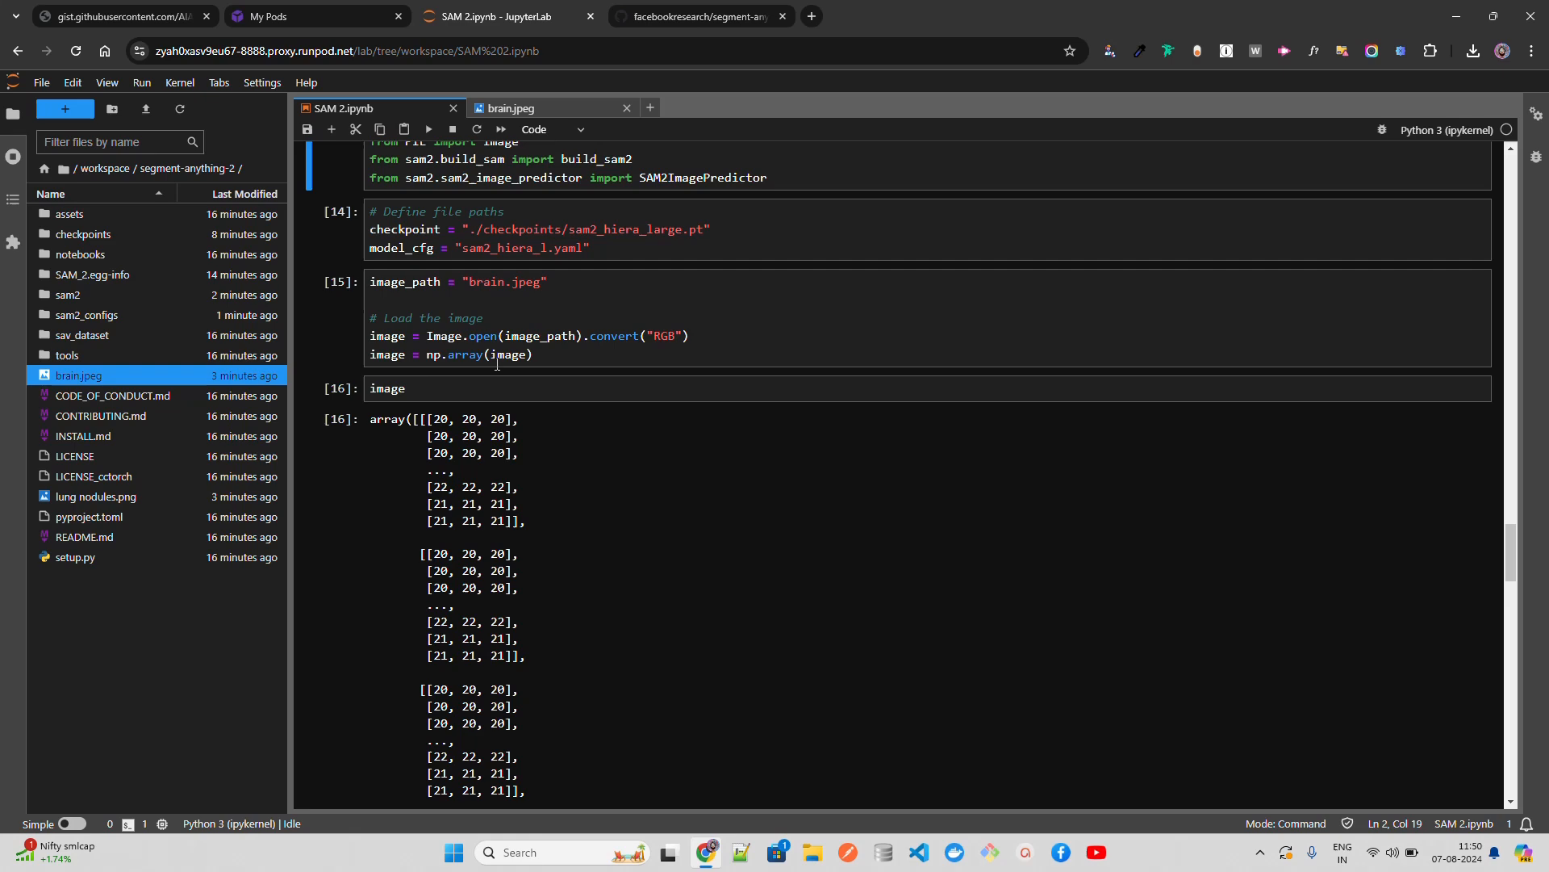
mouse_move(484, 489)
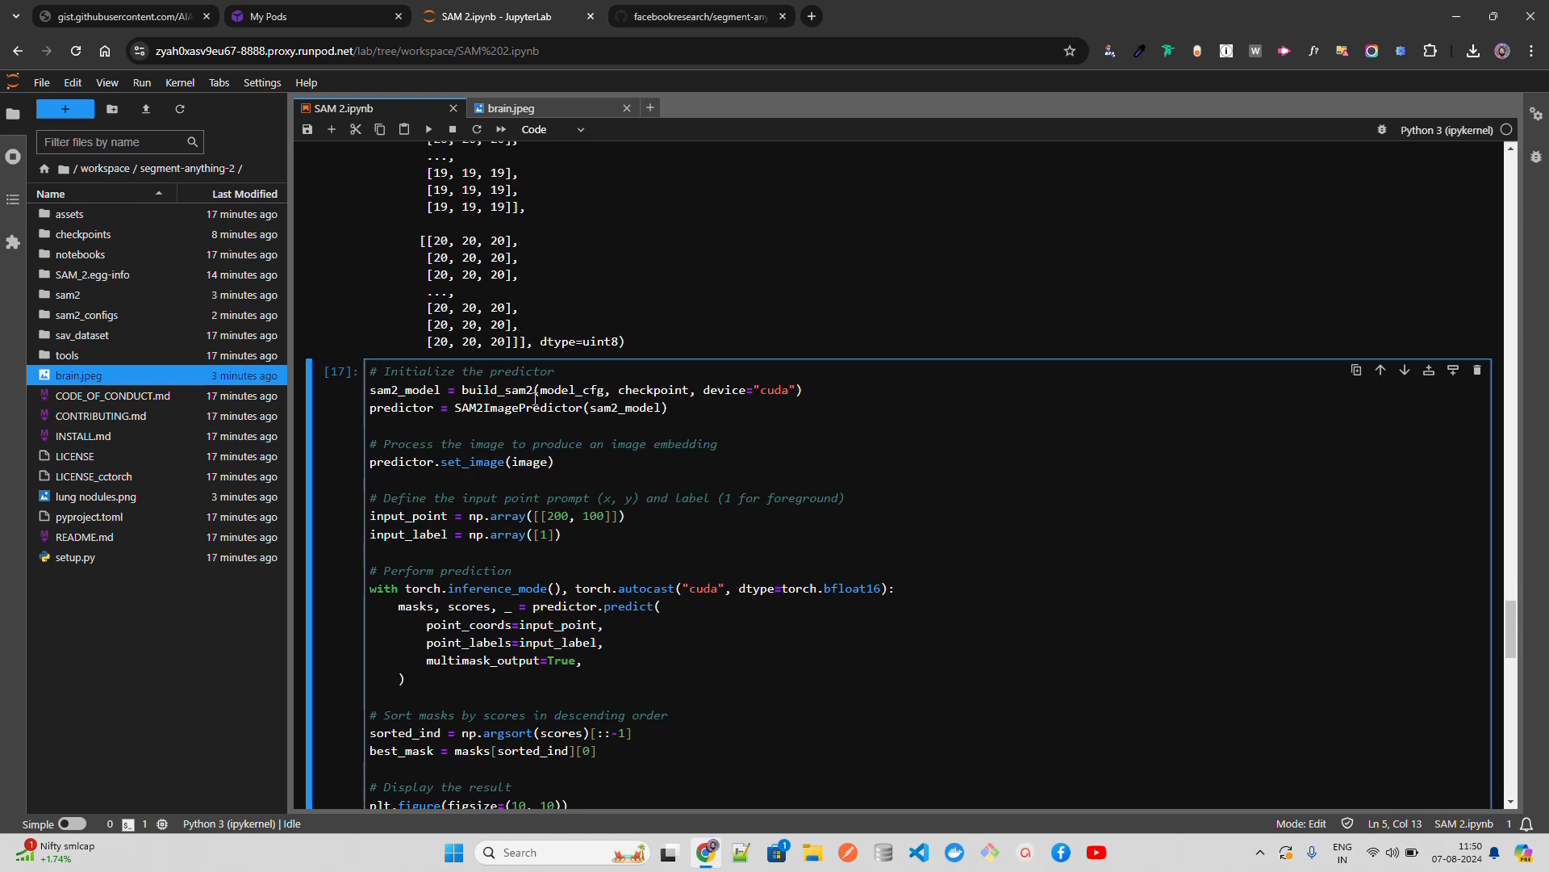
Step: Review the blue mask over the brain scan, then bring up the segment-anything-2 README
scroll("down", 3)
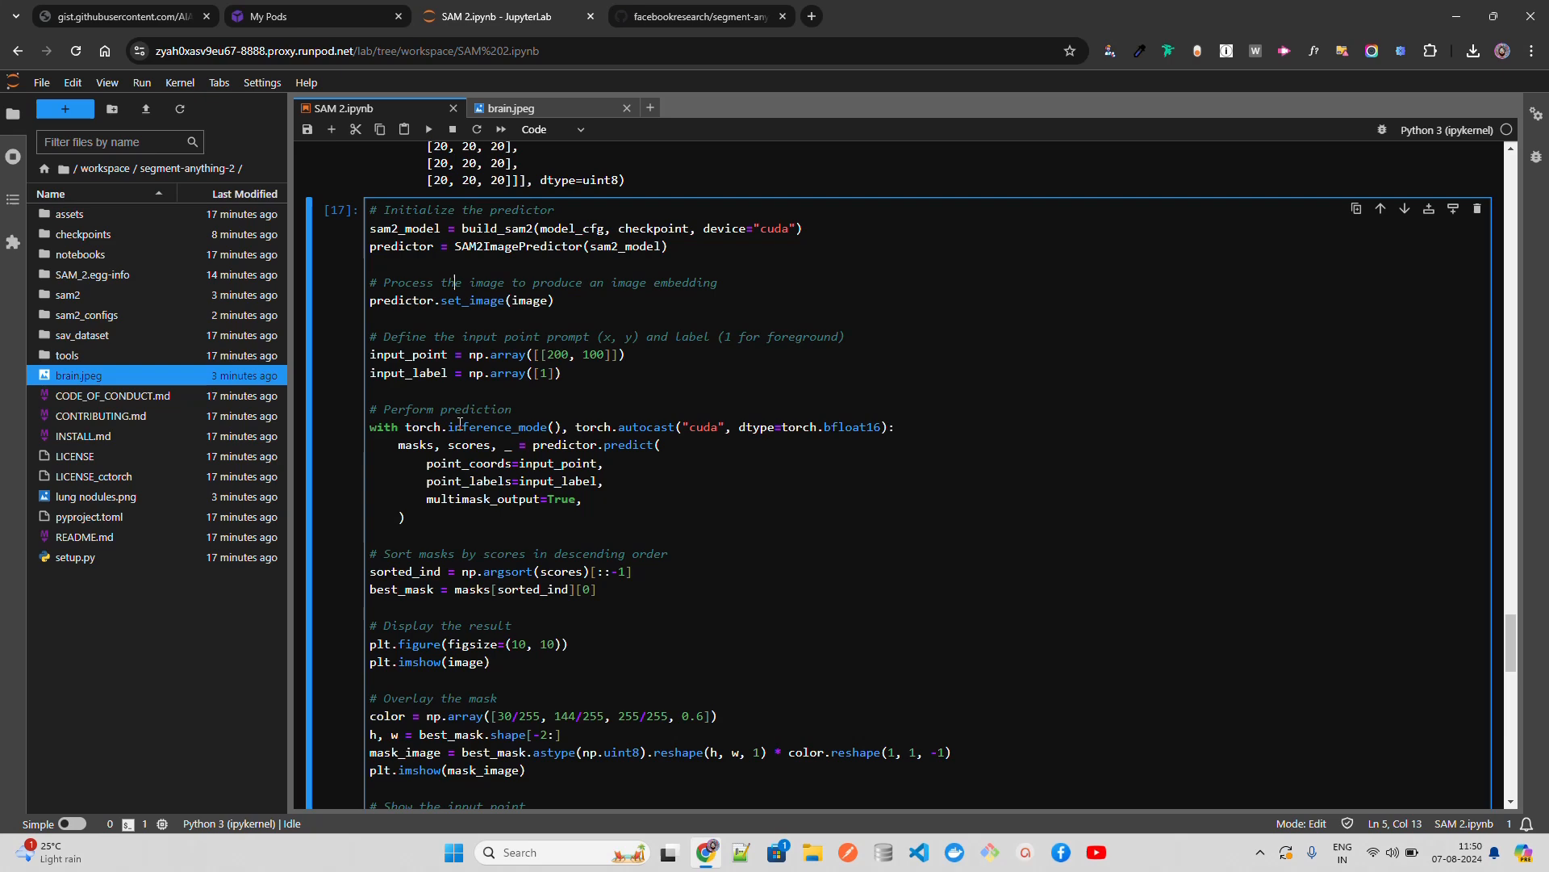
scroll("down", 3)
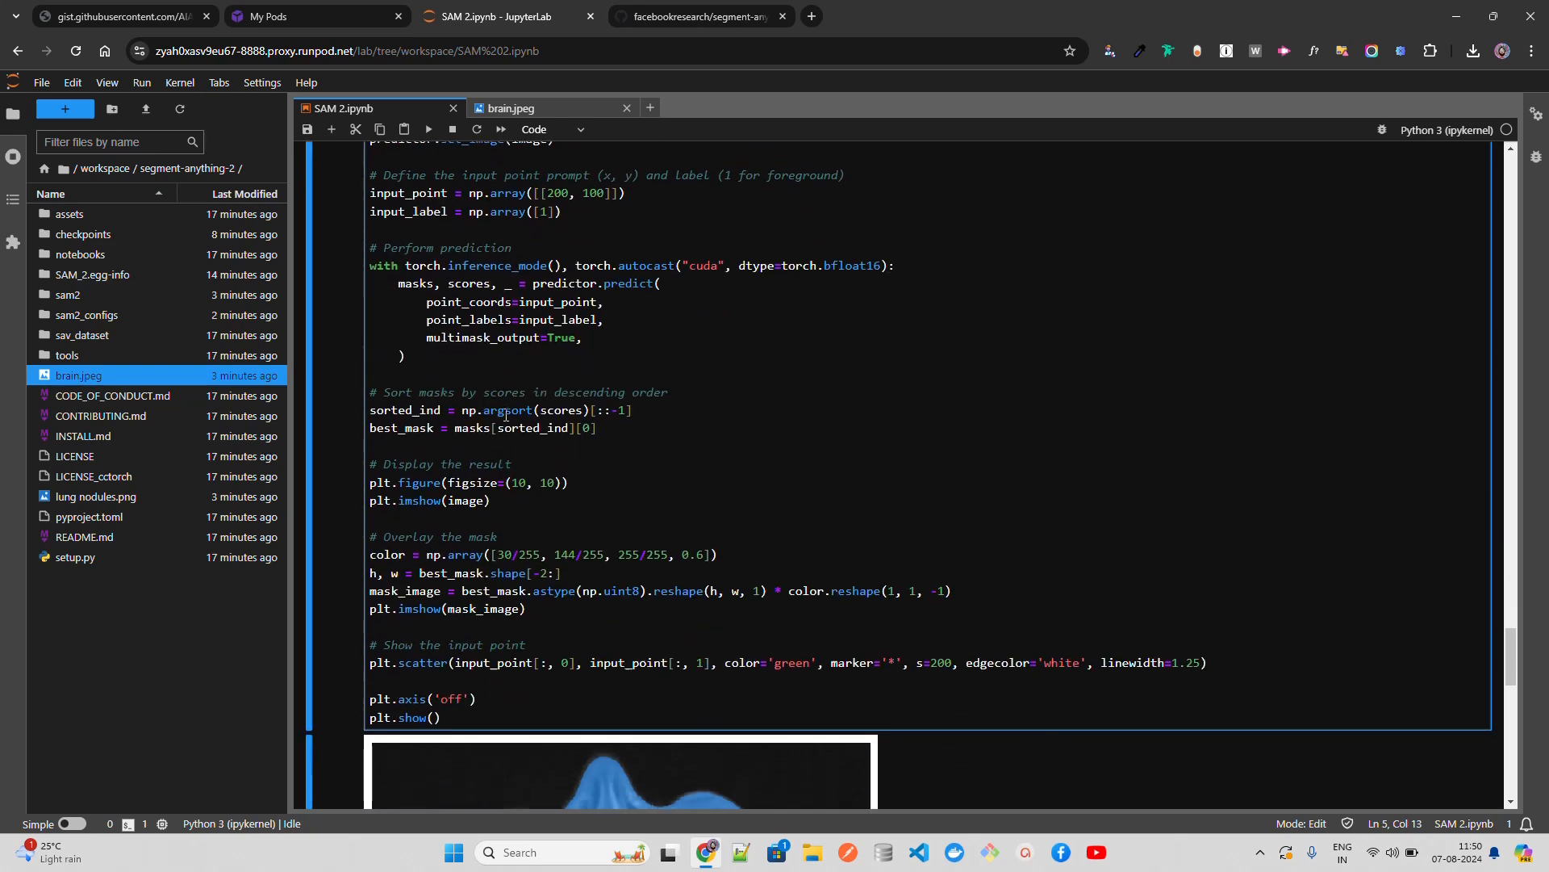
mouse_move(542, 462)
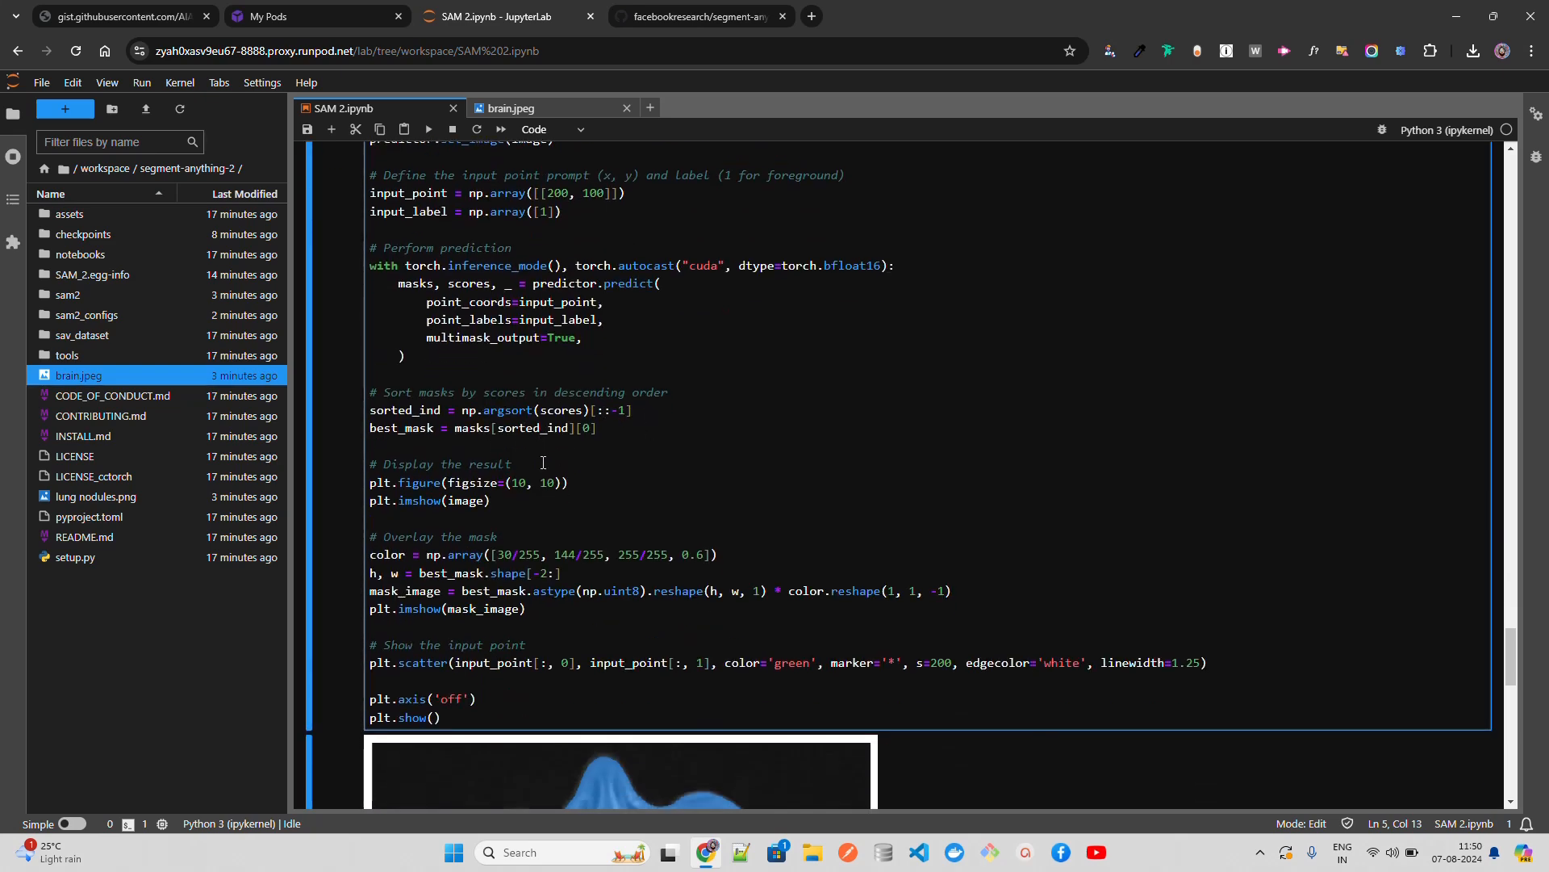
scroll("down", 3)
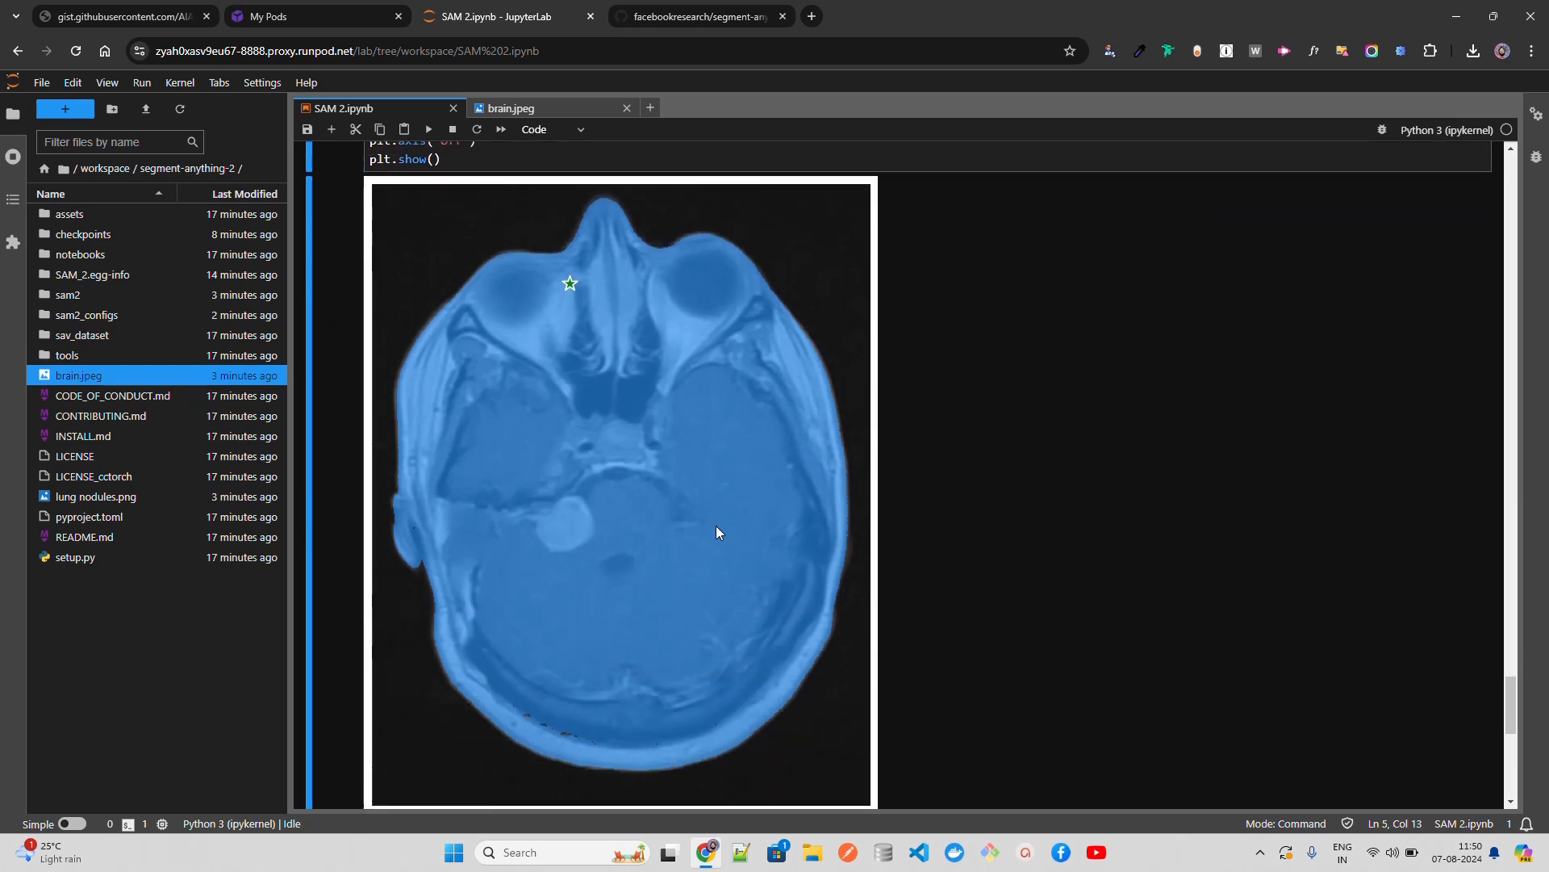
scroll("down", 3)
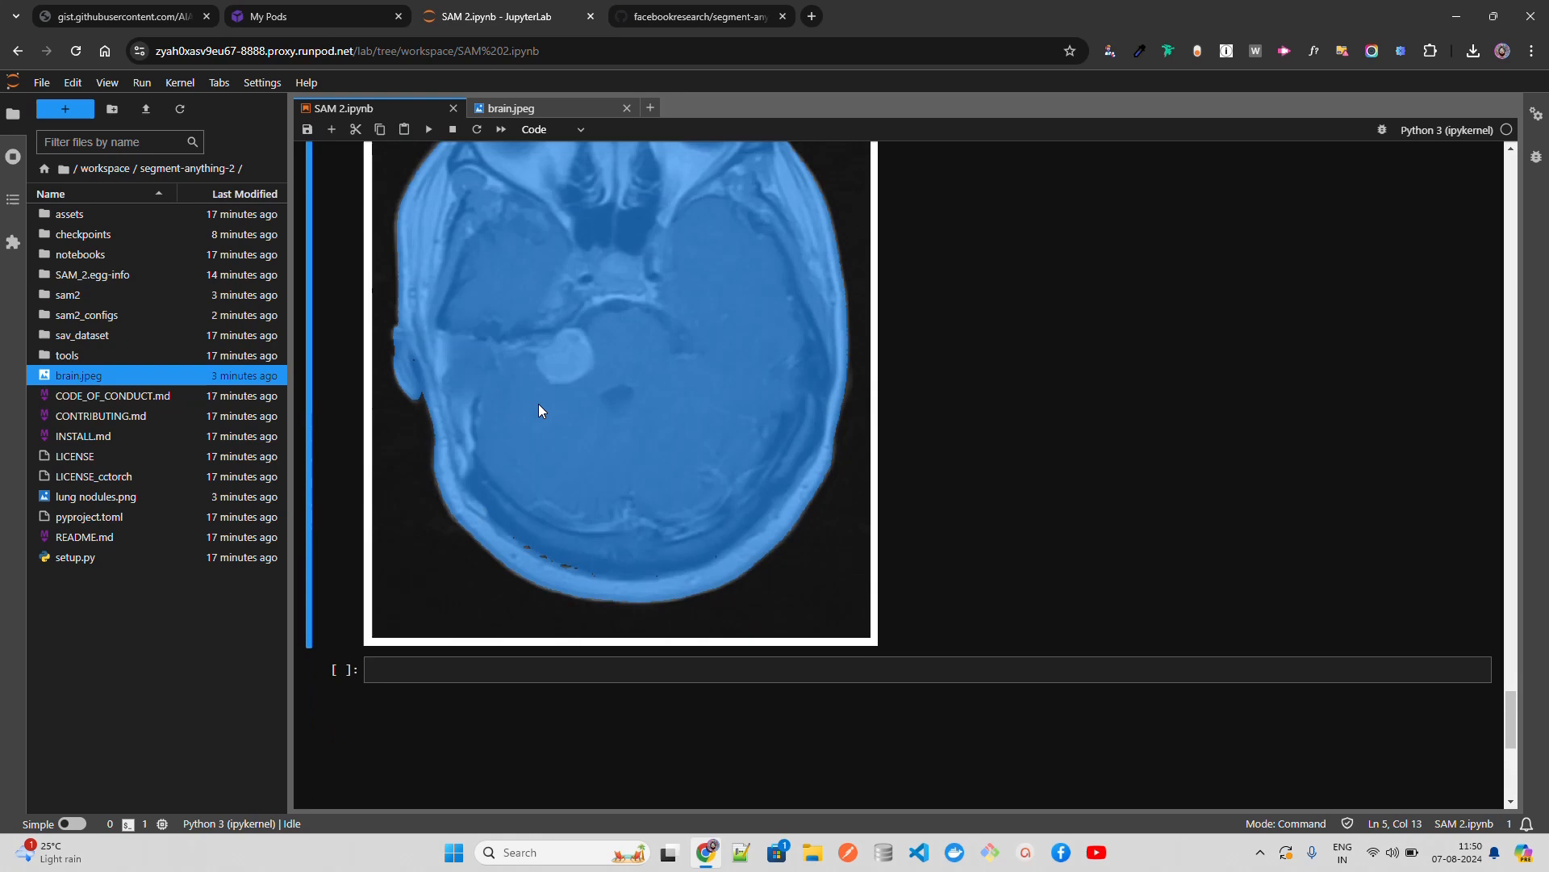
scroll("up", 3)
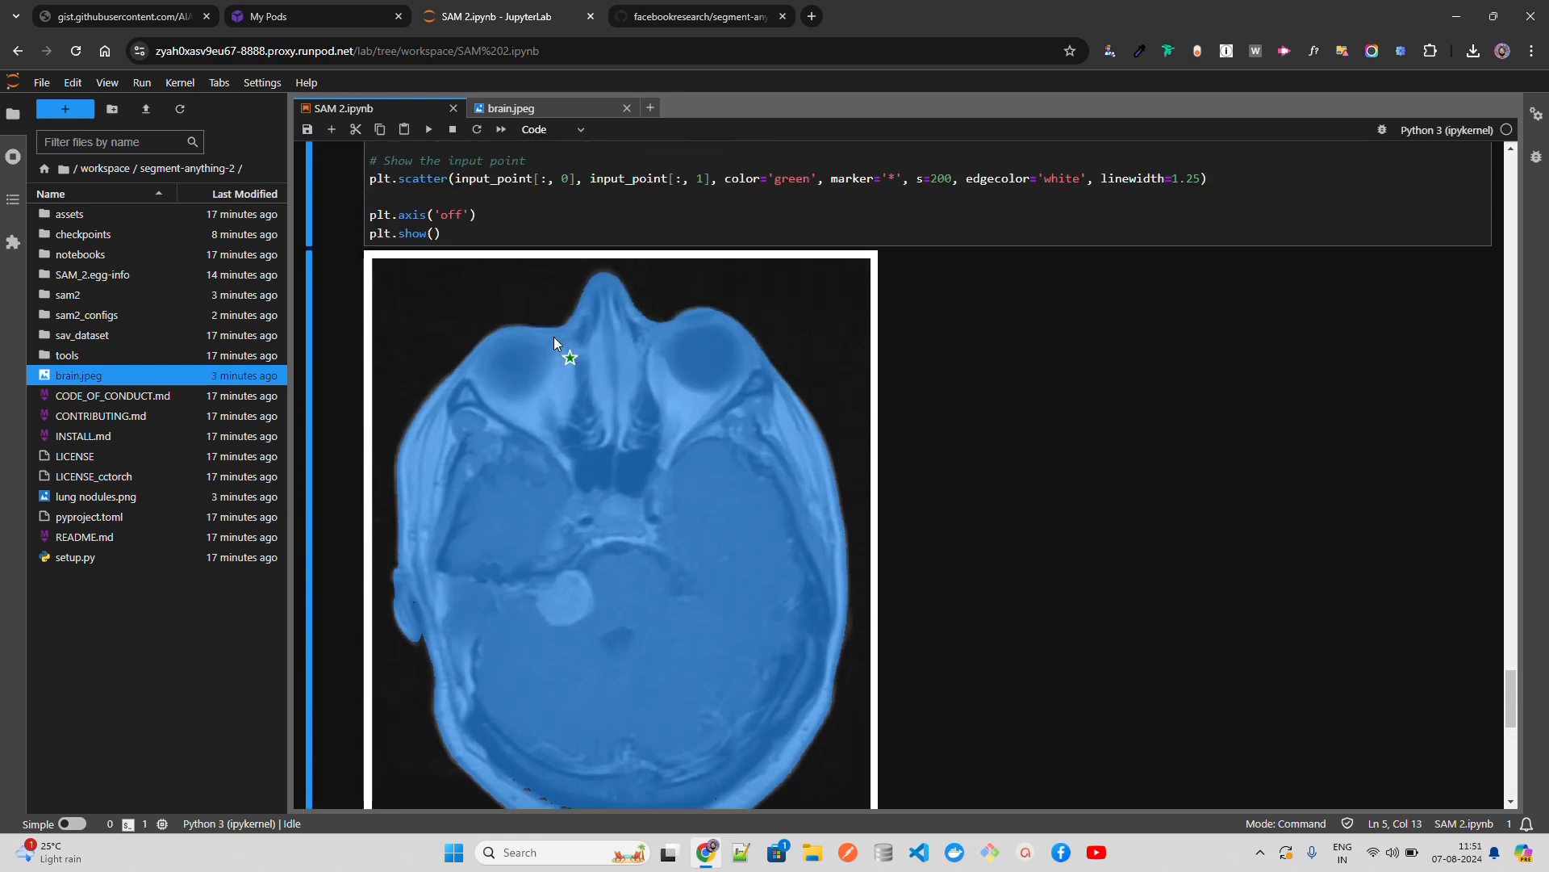
scroll("up", 3)
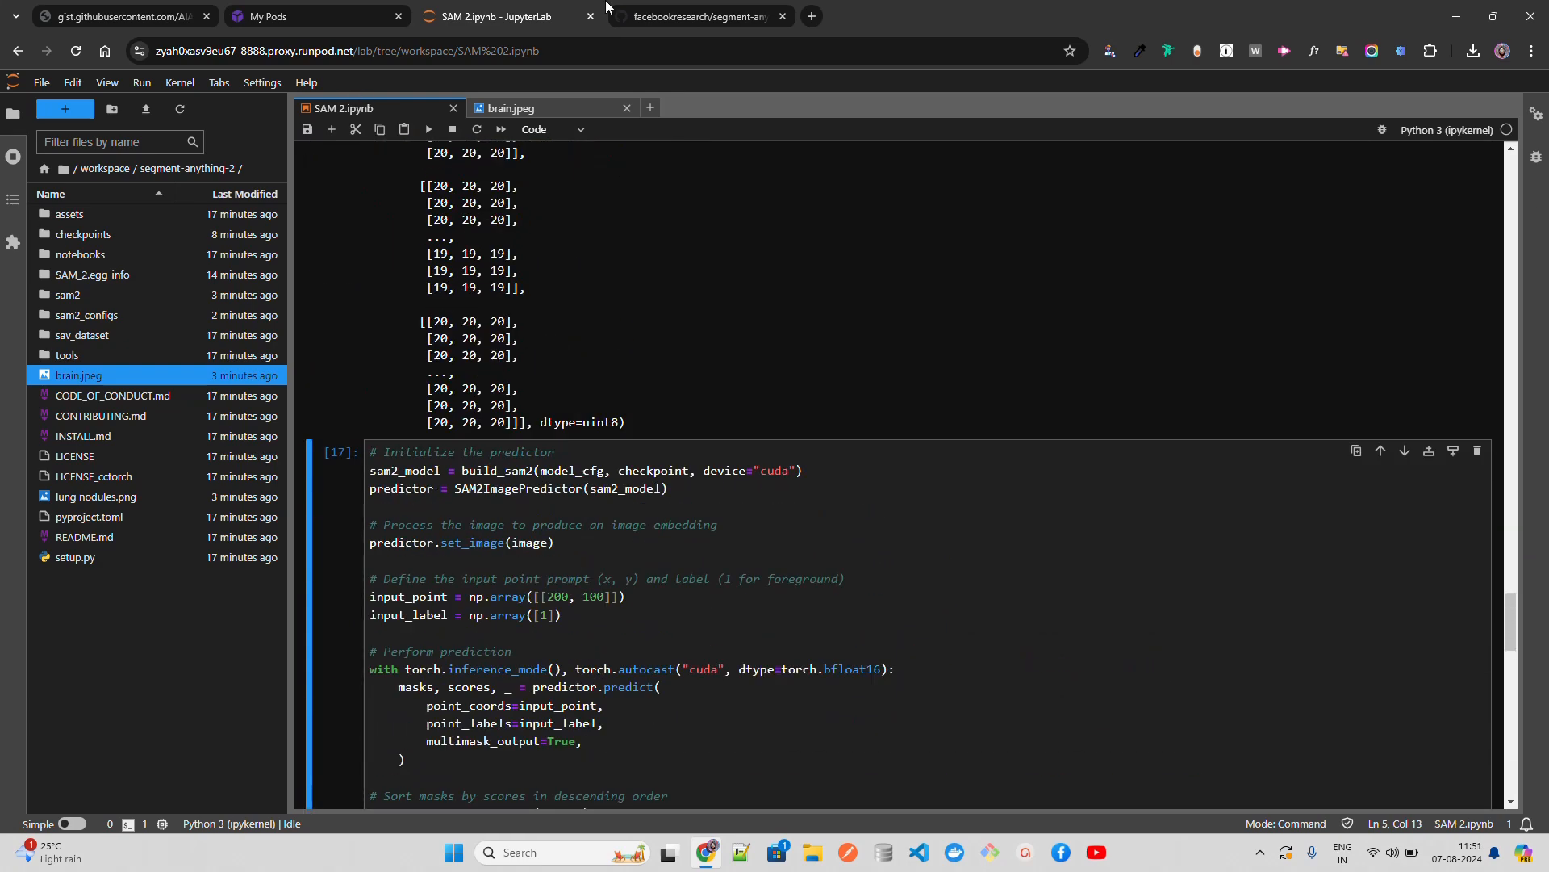
left_click(702, 16)
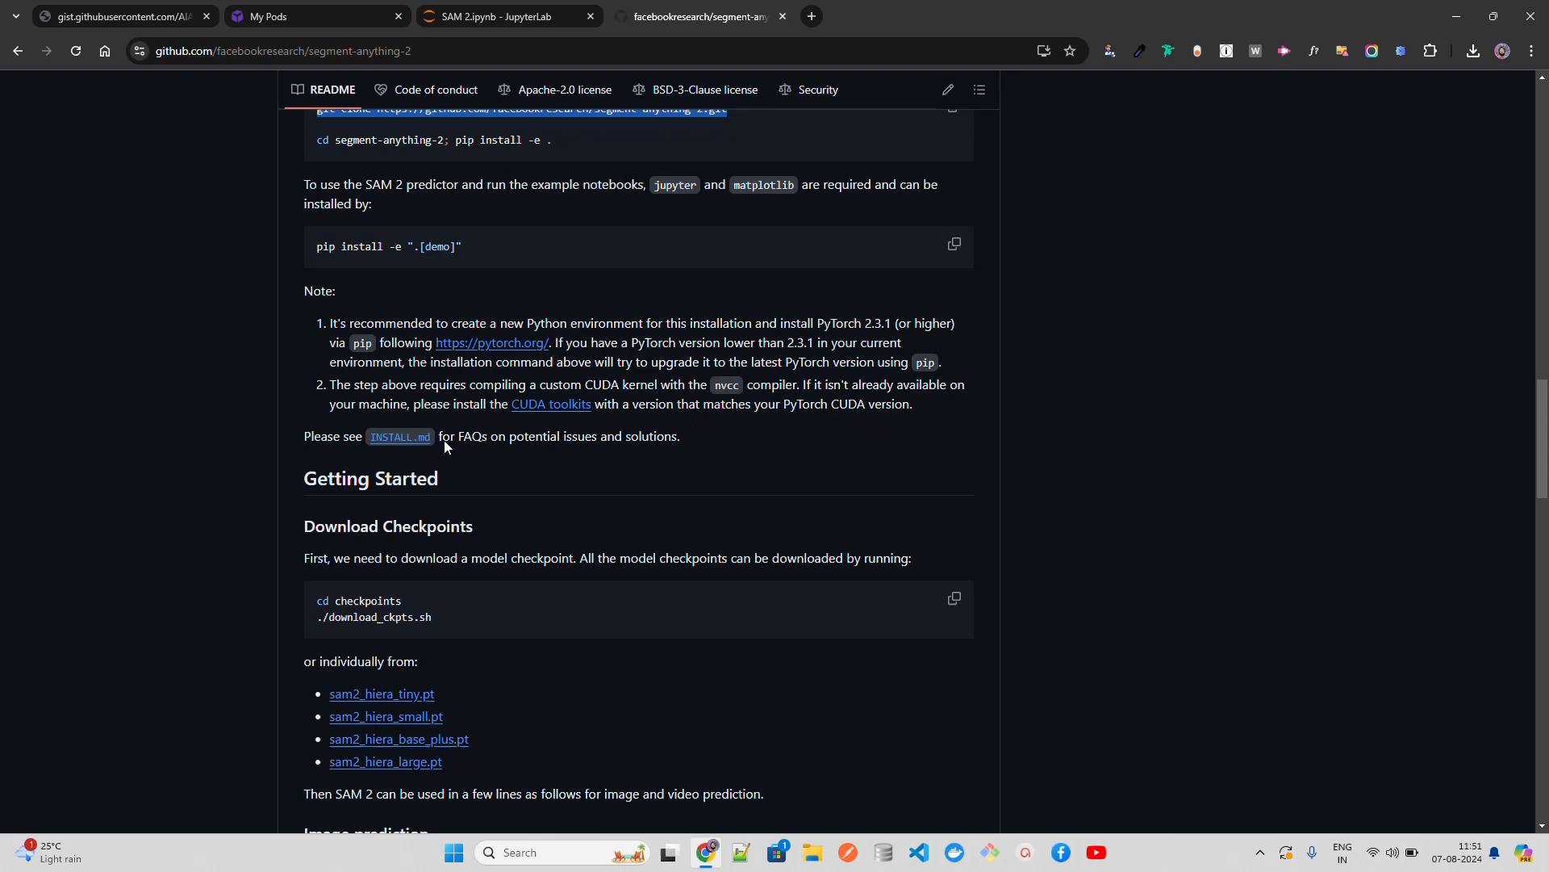
Step: Read the README from Image prediction down to Citing SAM 2, then return to the notebook
scroll("down", 3)
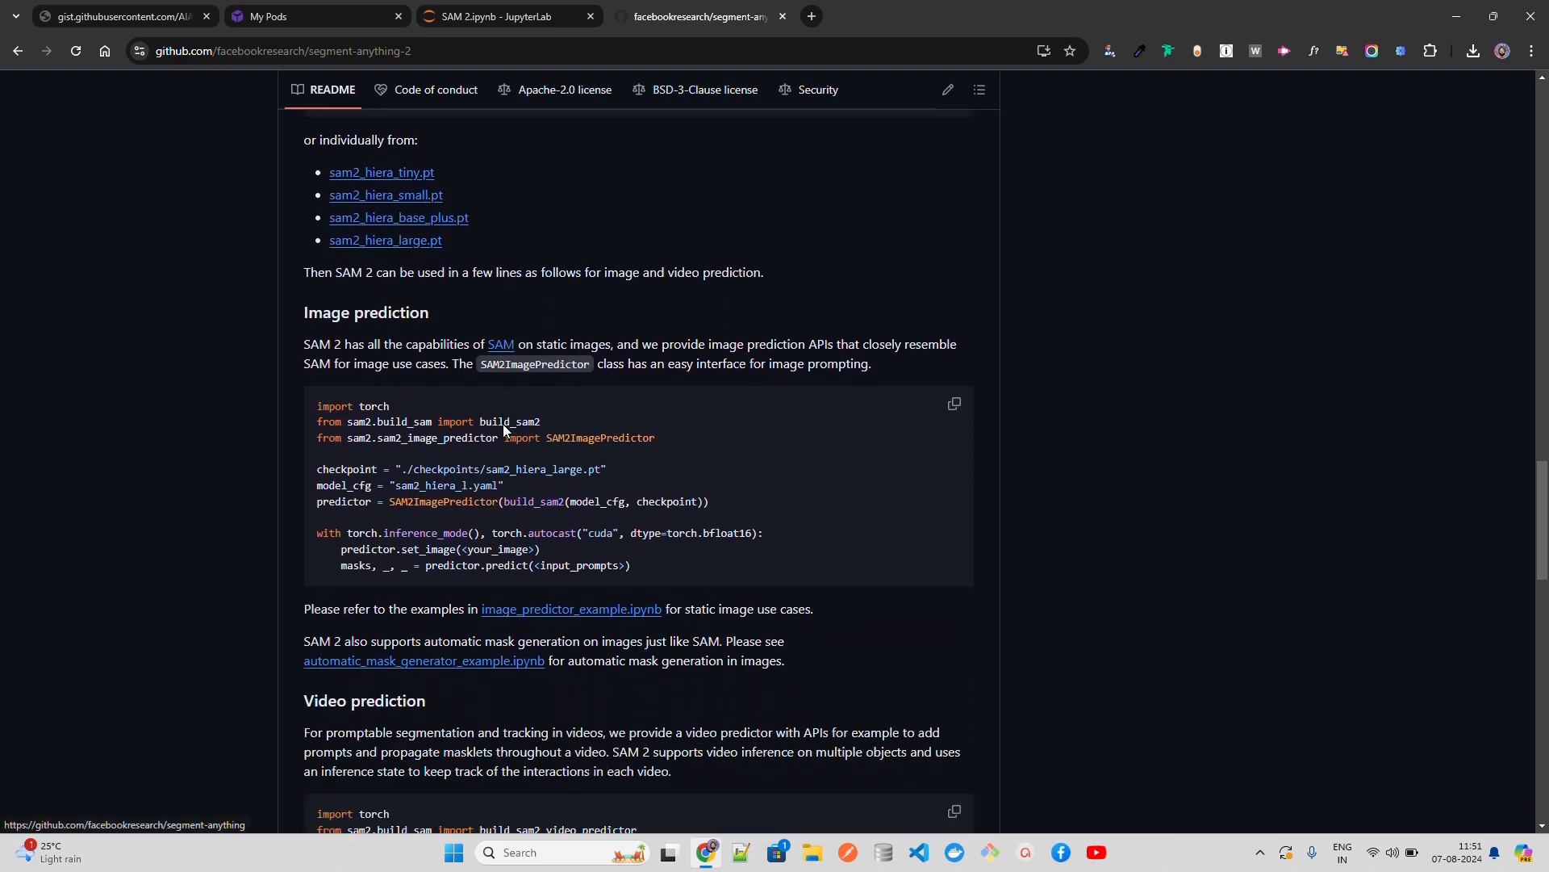
scroll("down", 3)
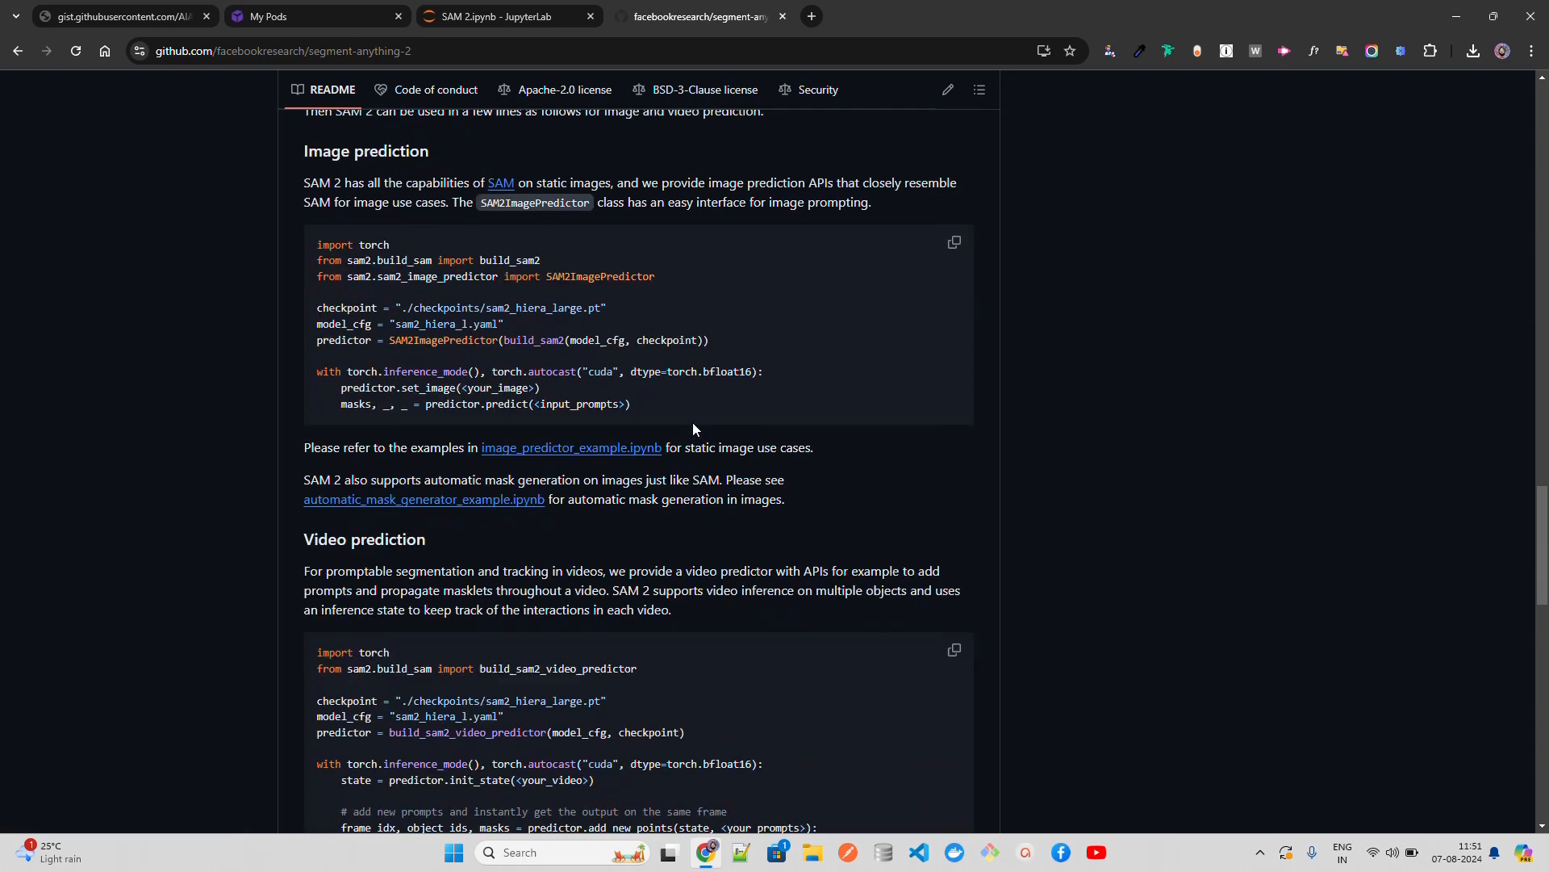
scroll("down", 3)
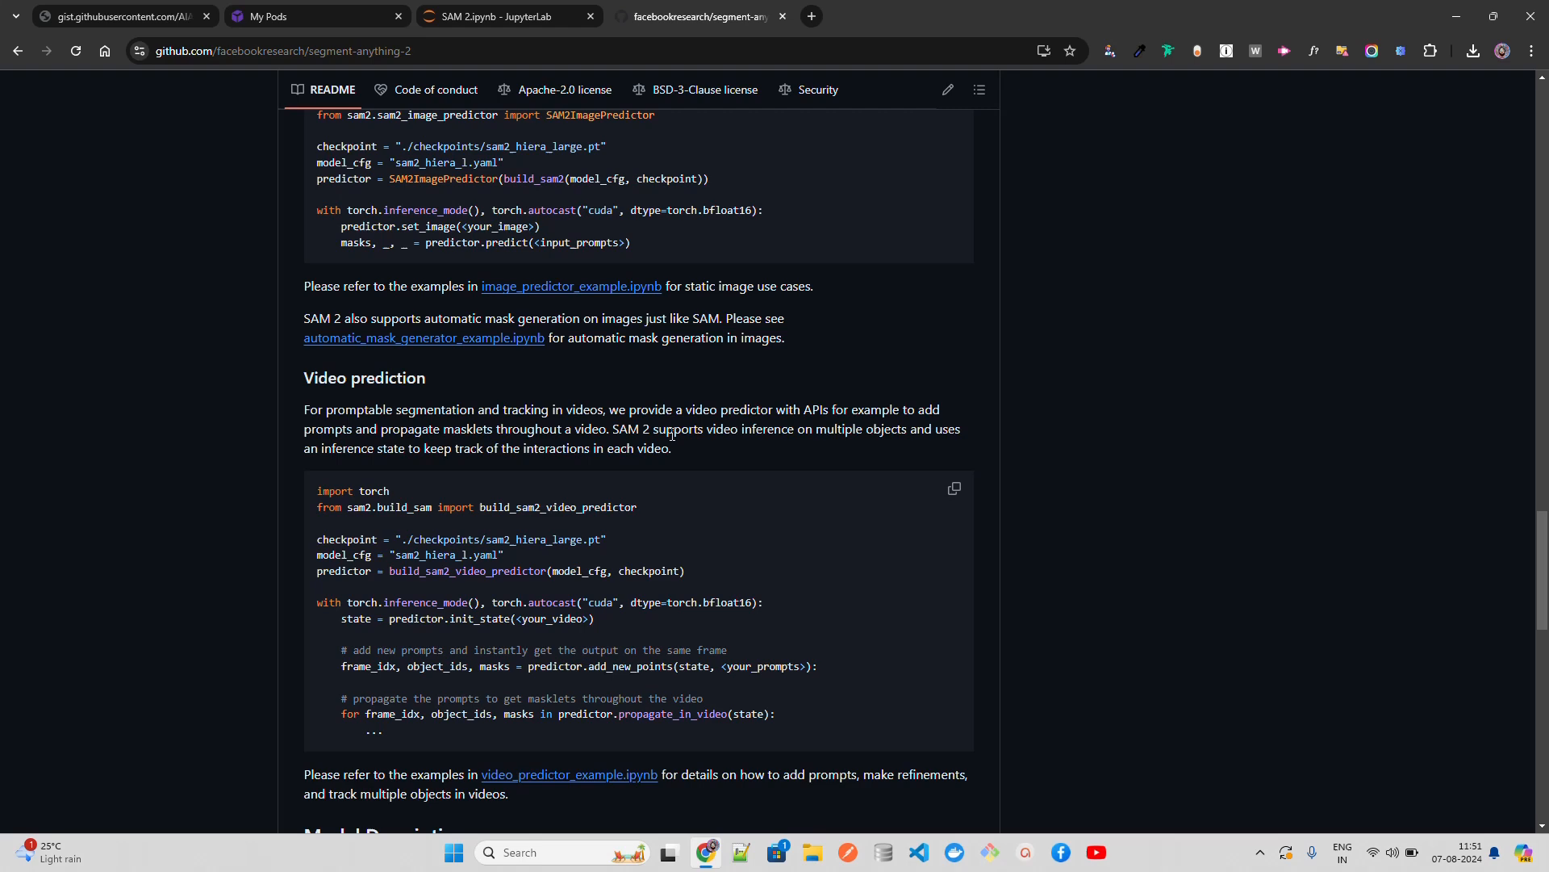
scroll("down", 3)
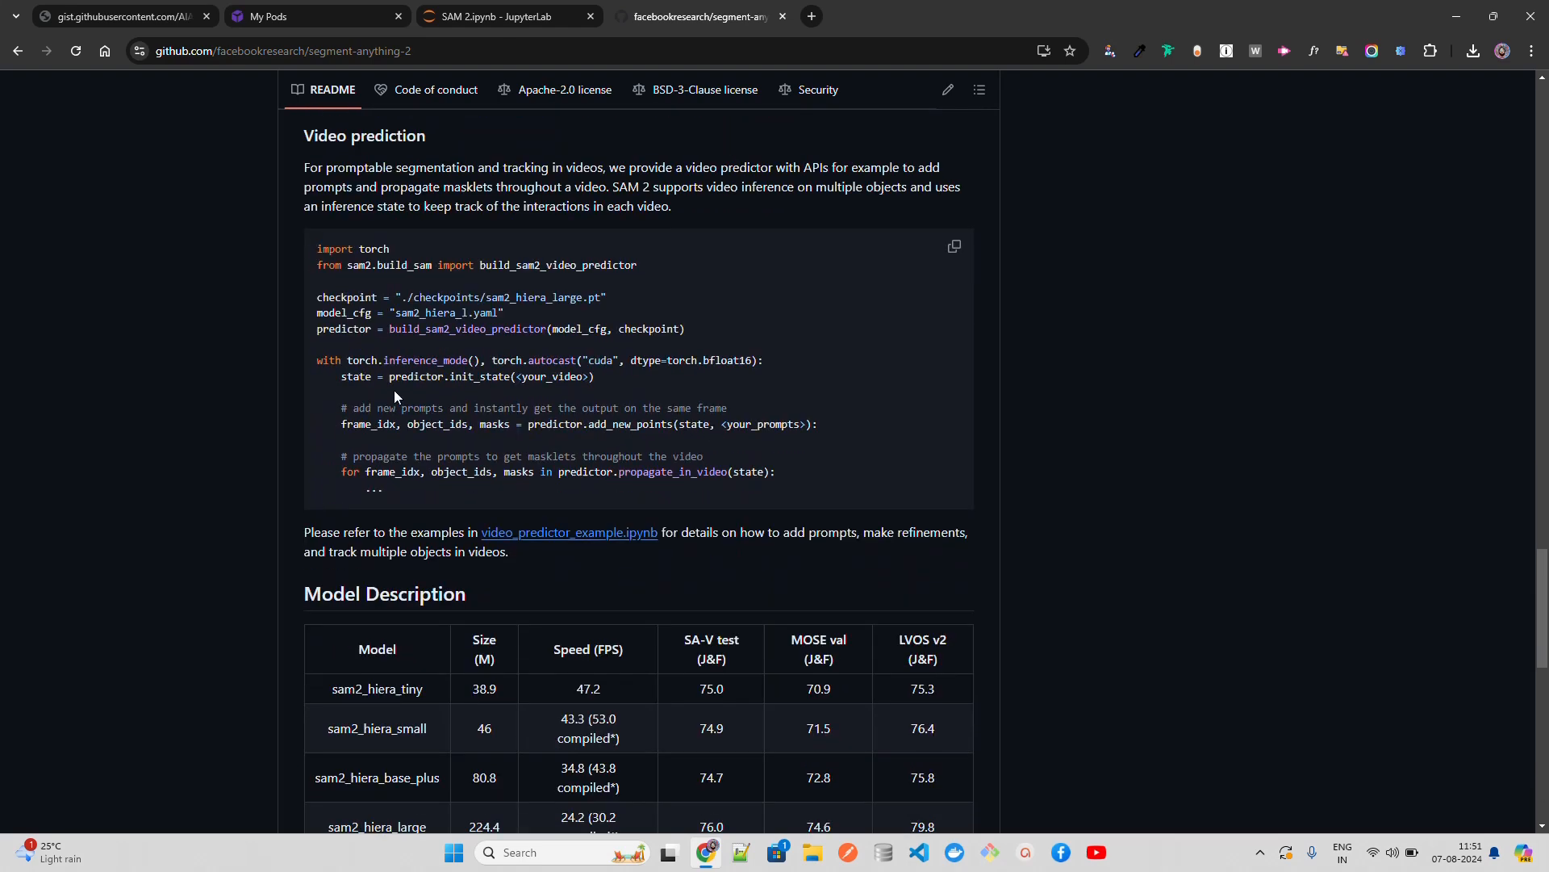
scroll("down", 3)
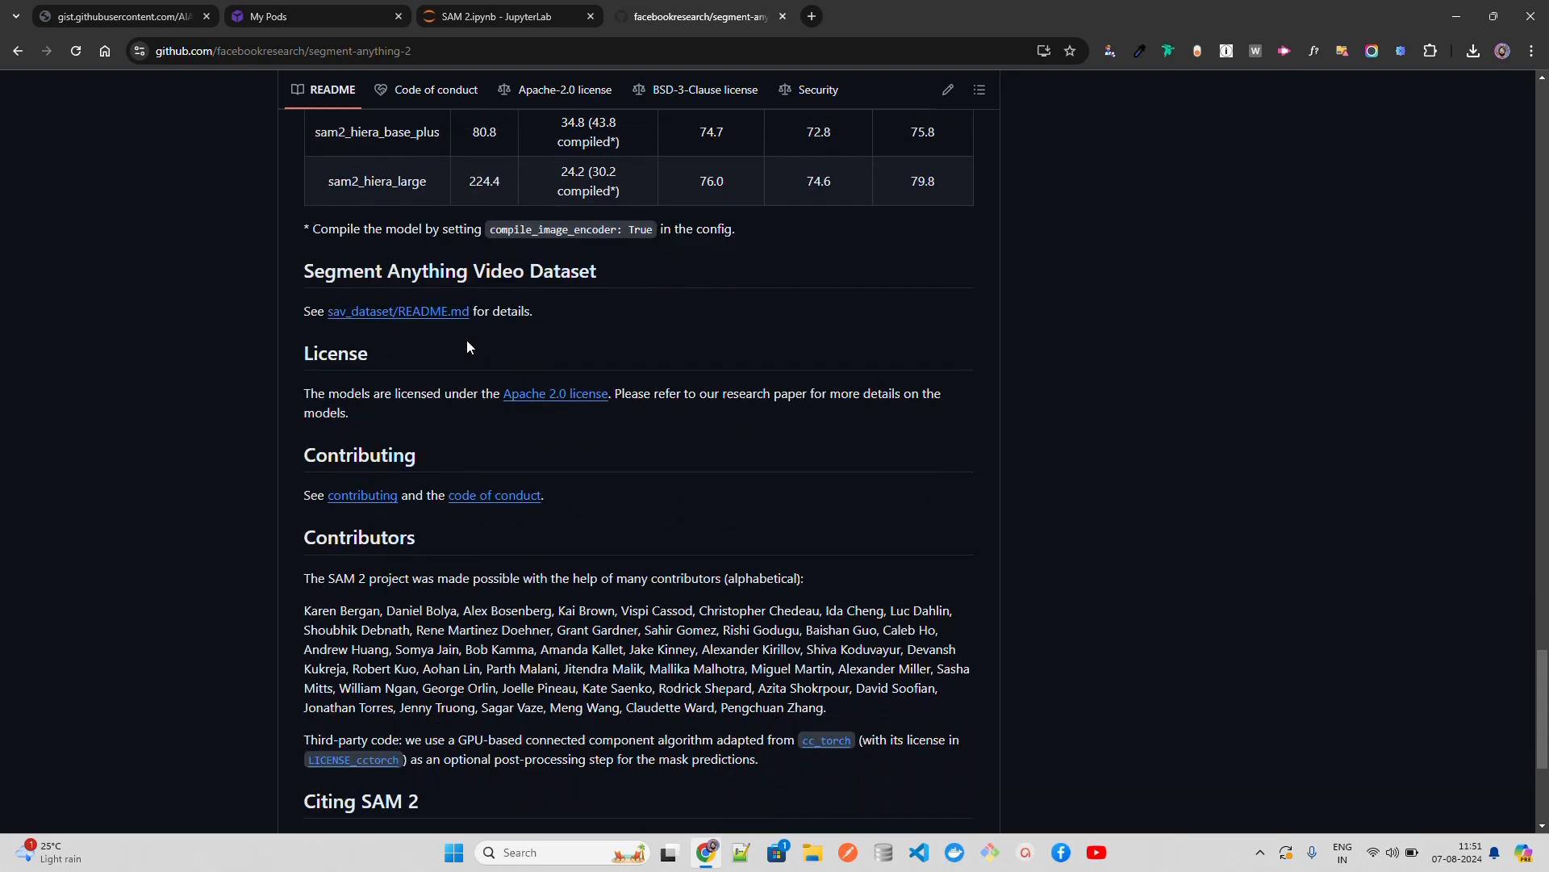
scroll("down", 3)
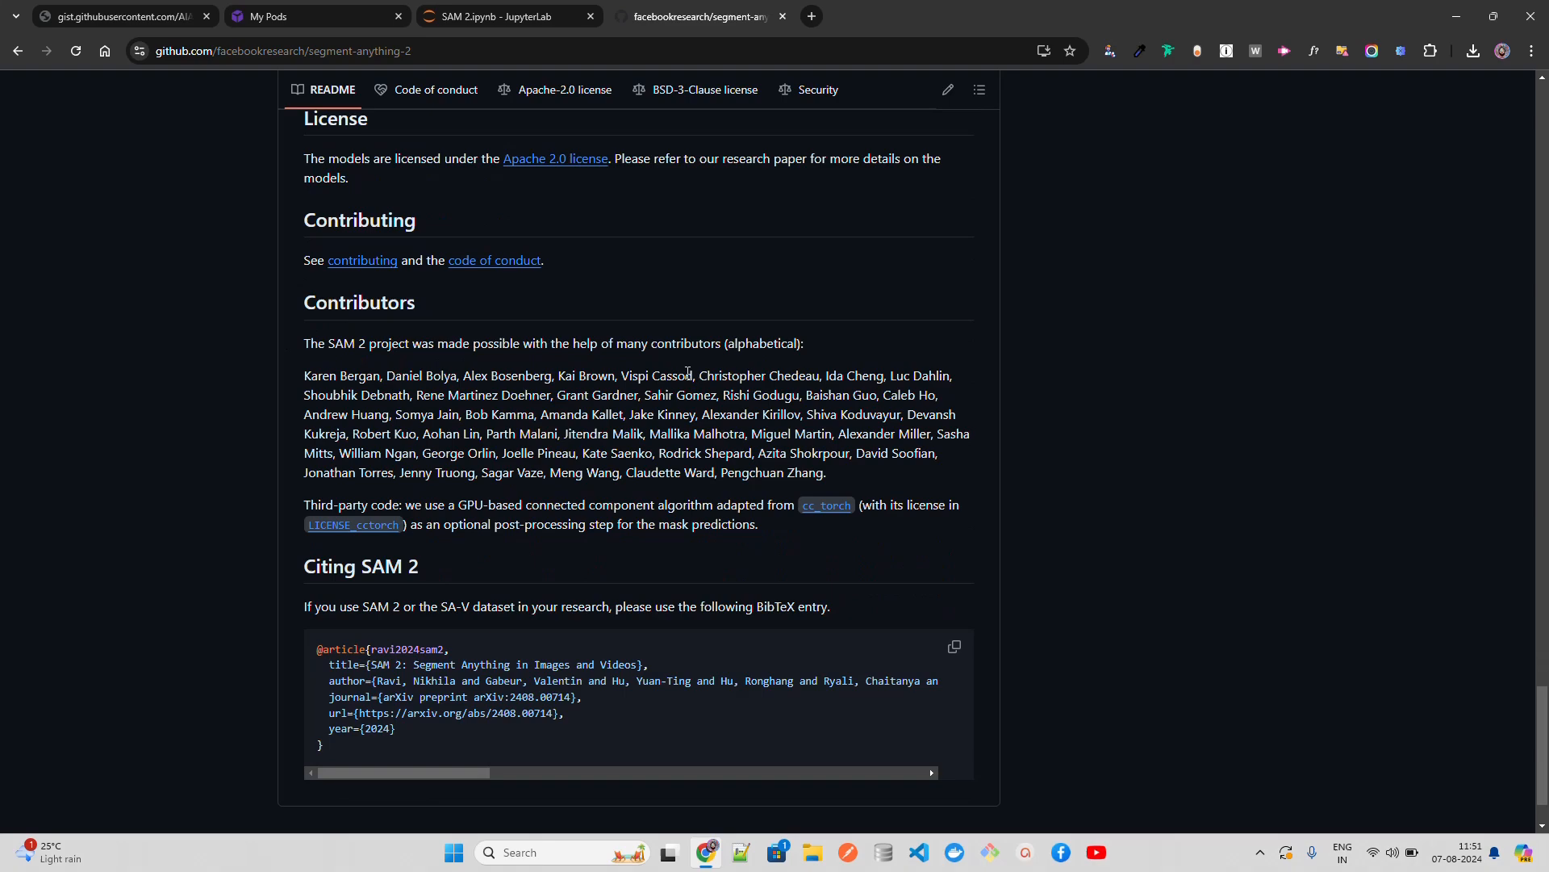
scroll("up", 3)
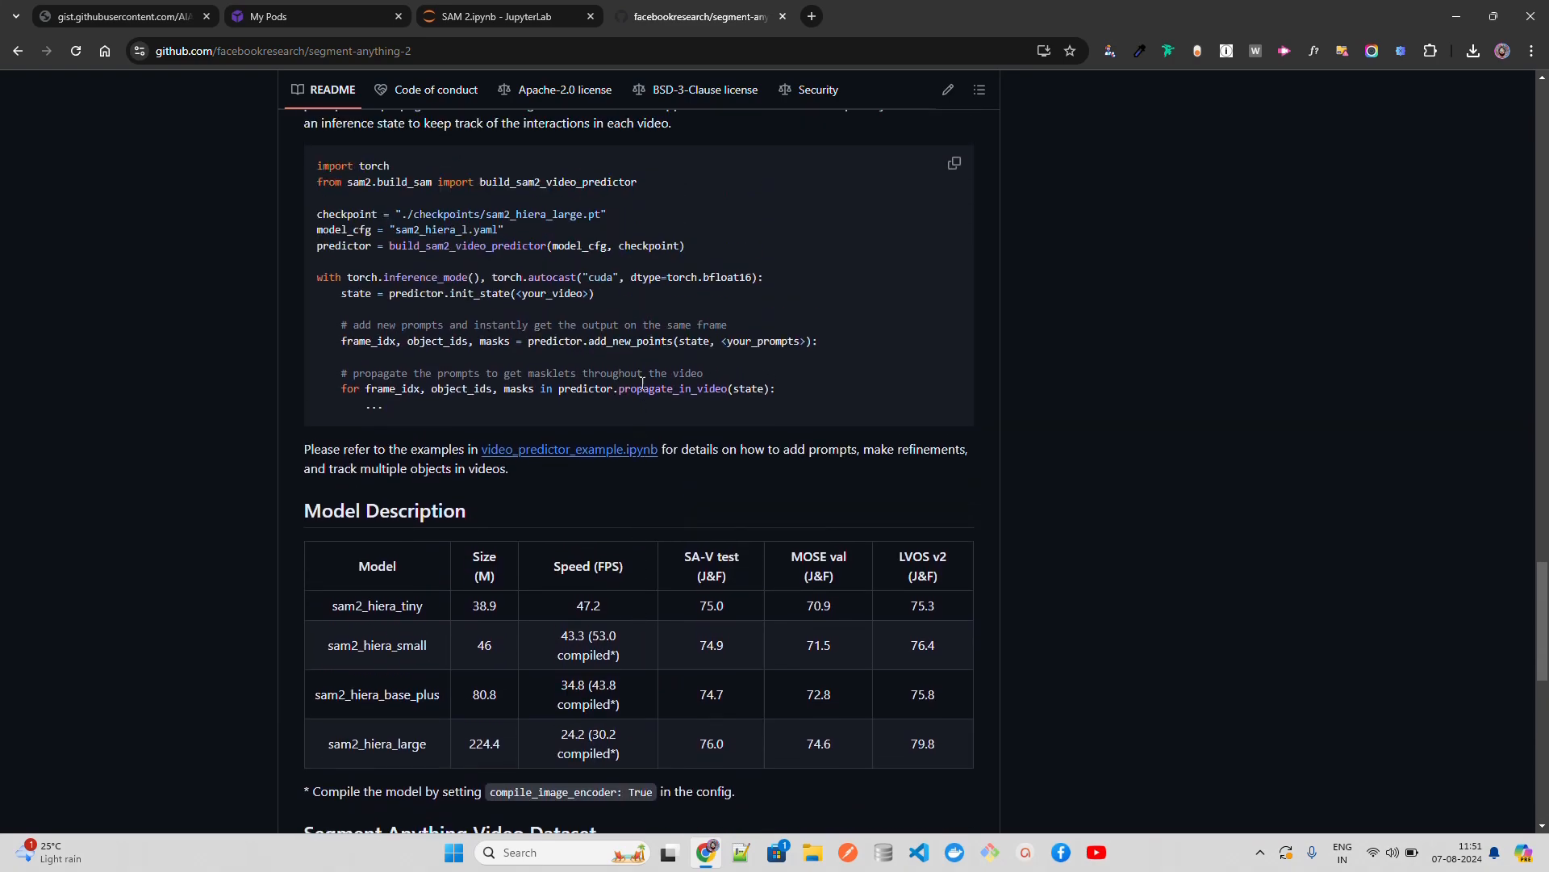
scroll("up", 3)
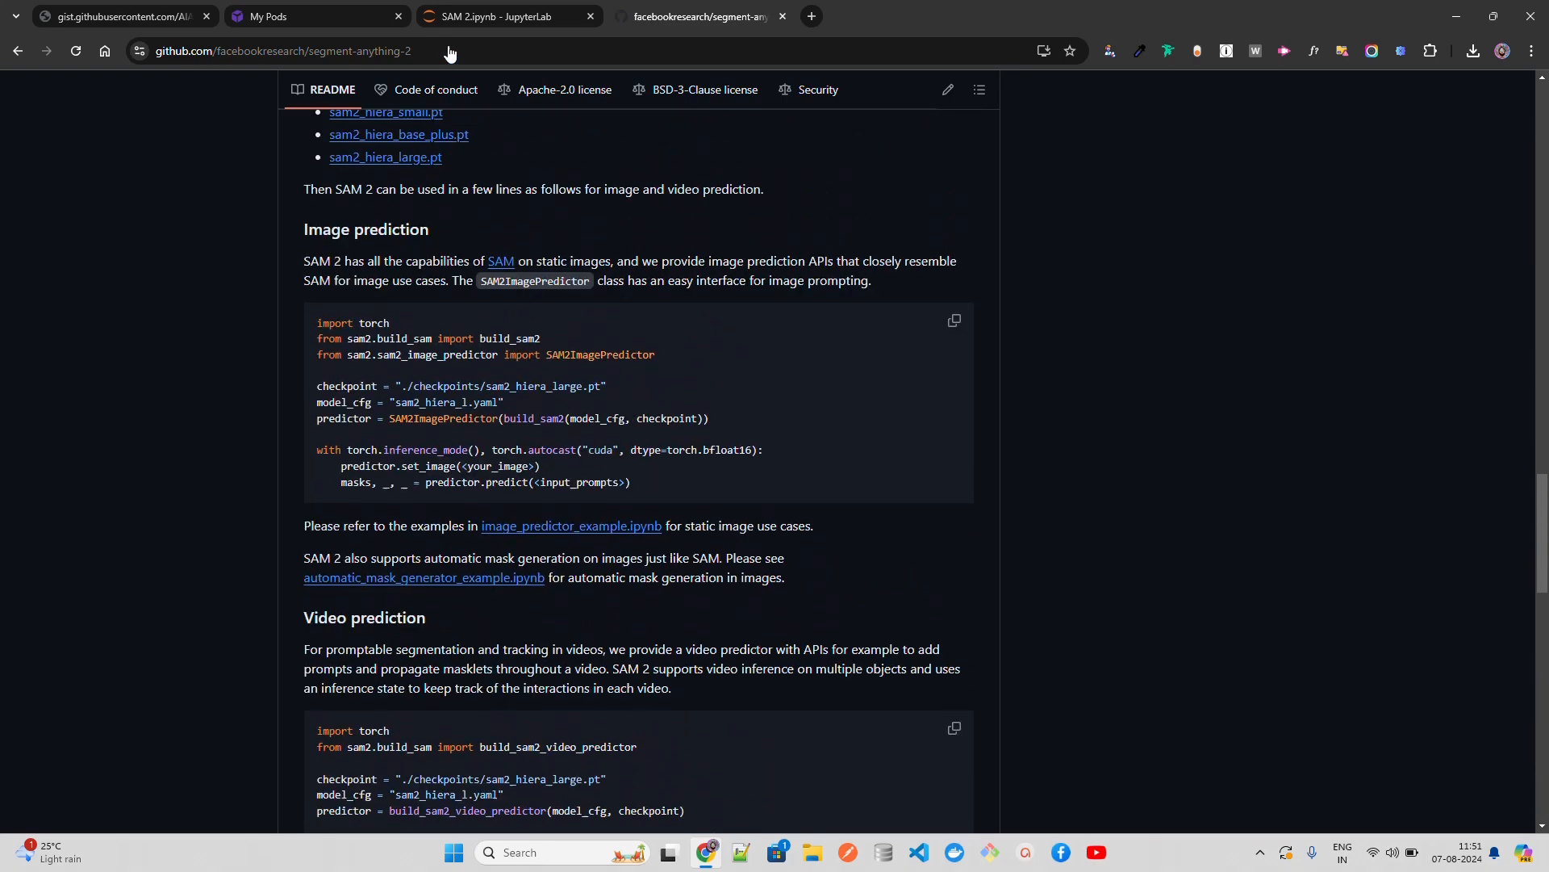
left_click(498, 16)
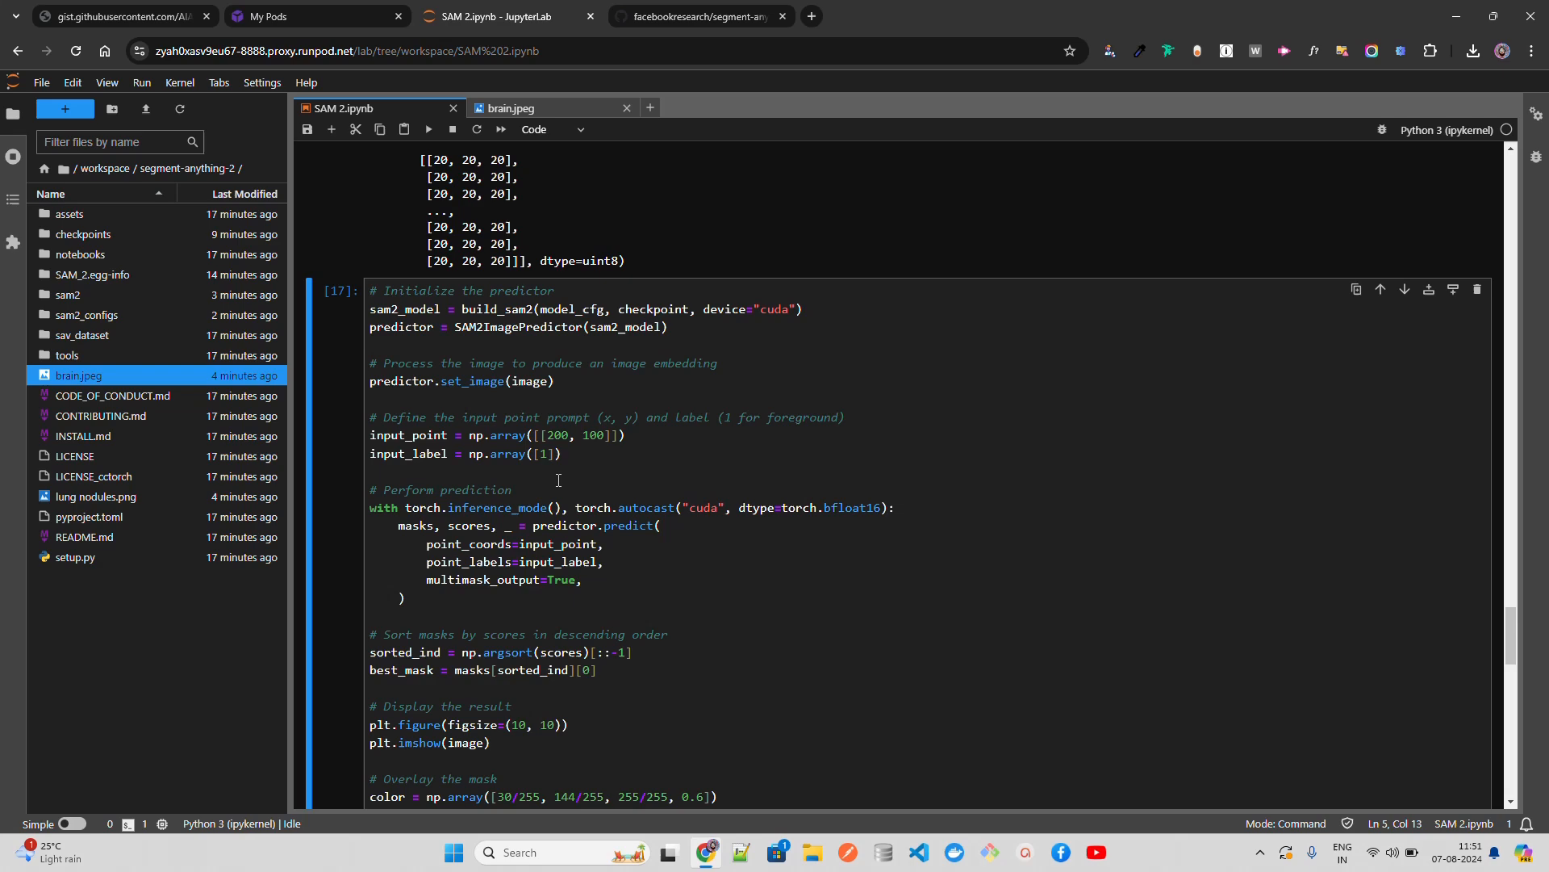
Step: Change image_path to 'lung nodules.png' and re-run that cell, then switch to GitHub
scroll("up", 3)
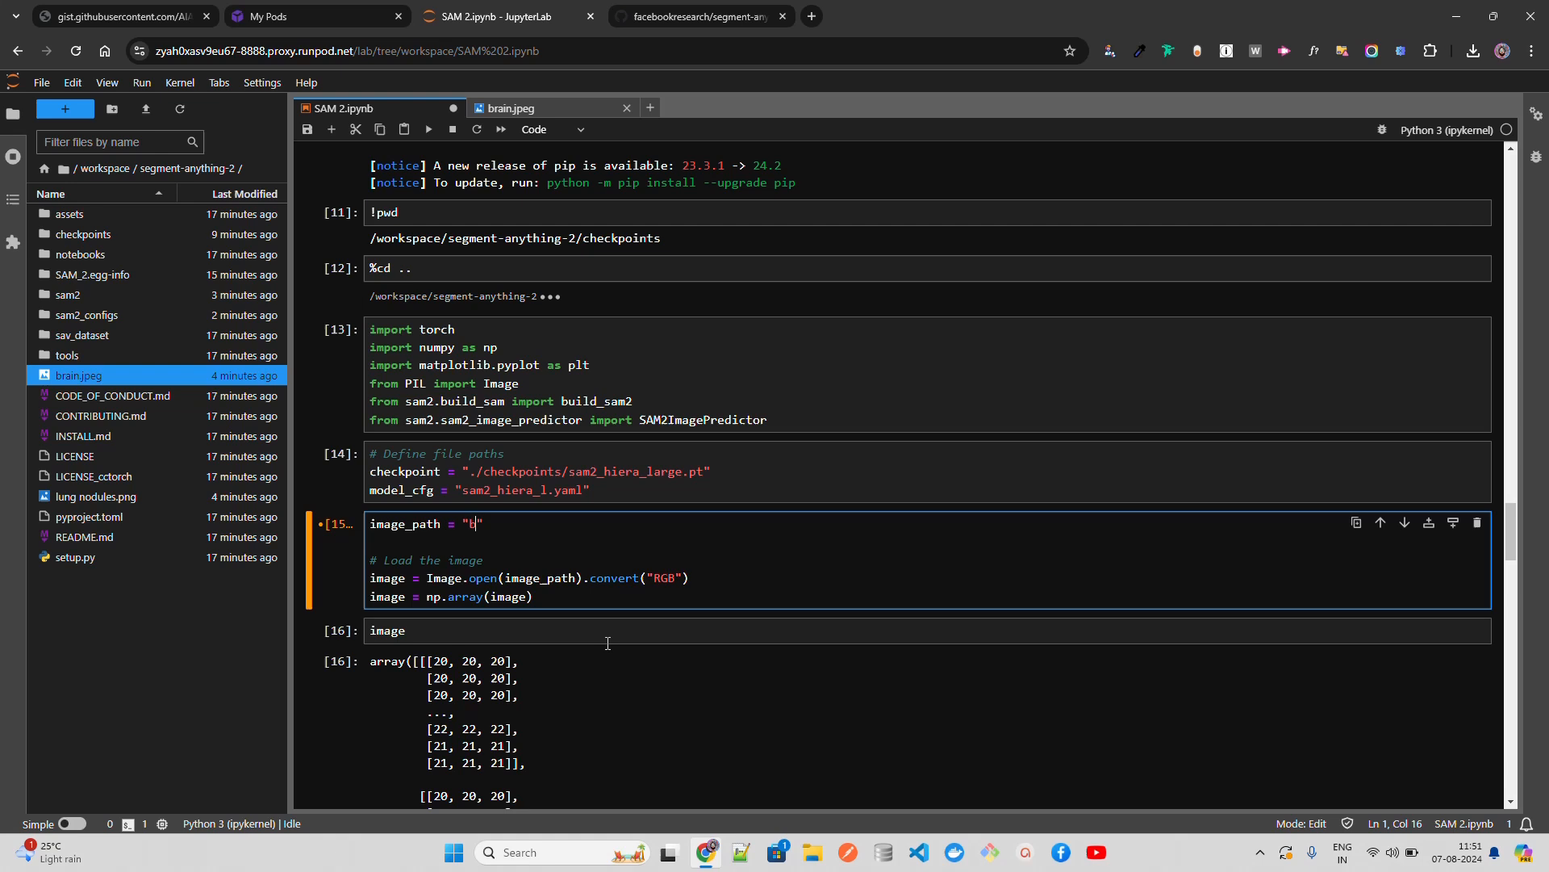
type("ung")
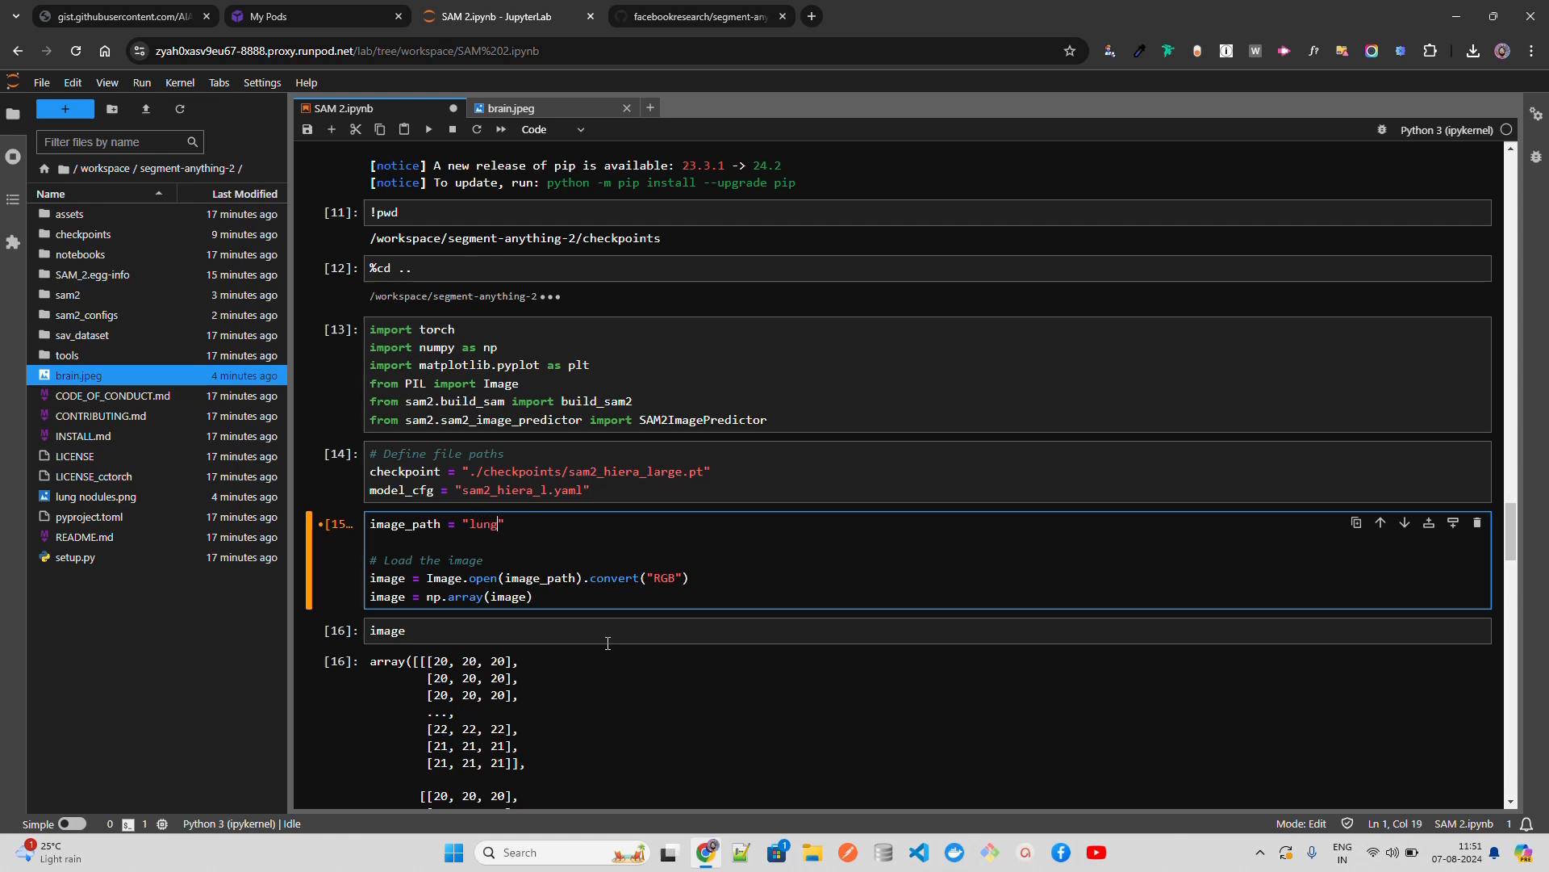
type("nodu")
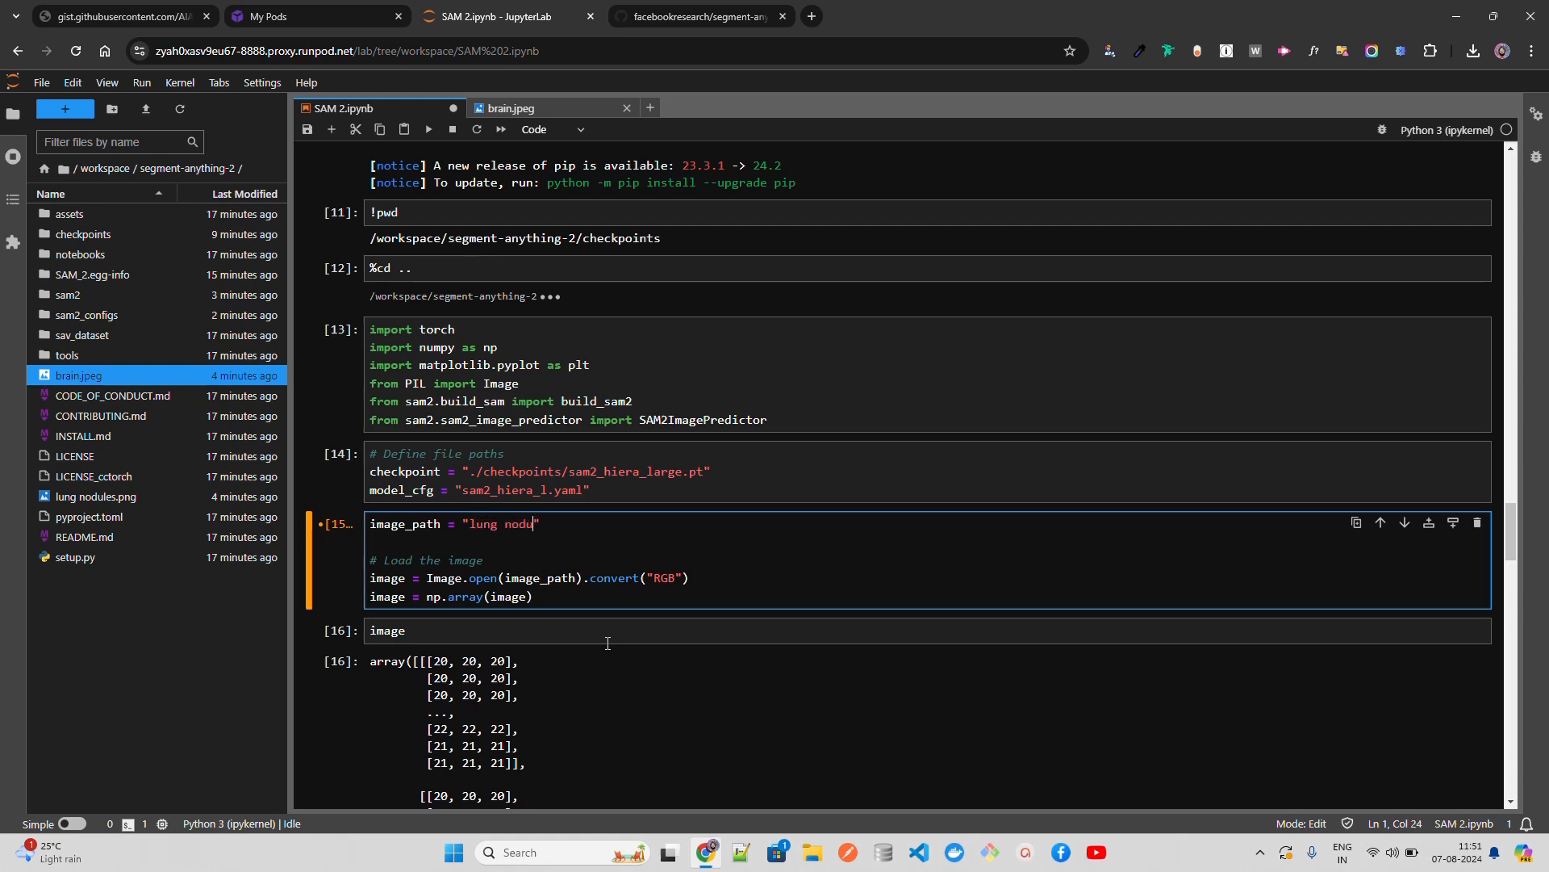
scroll("down", 3)
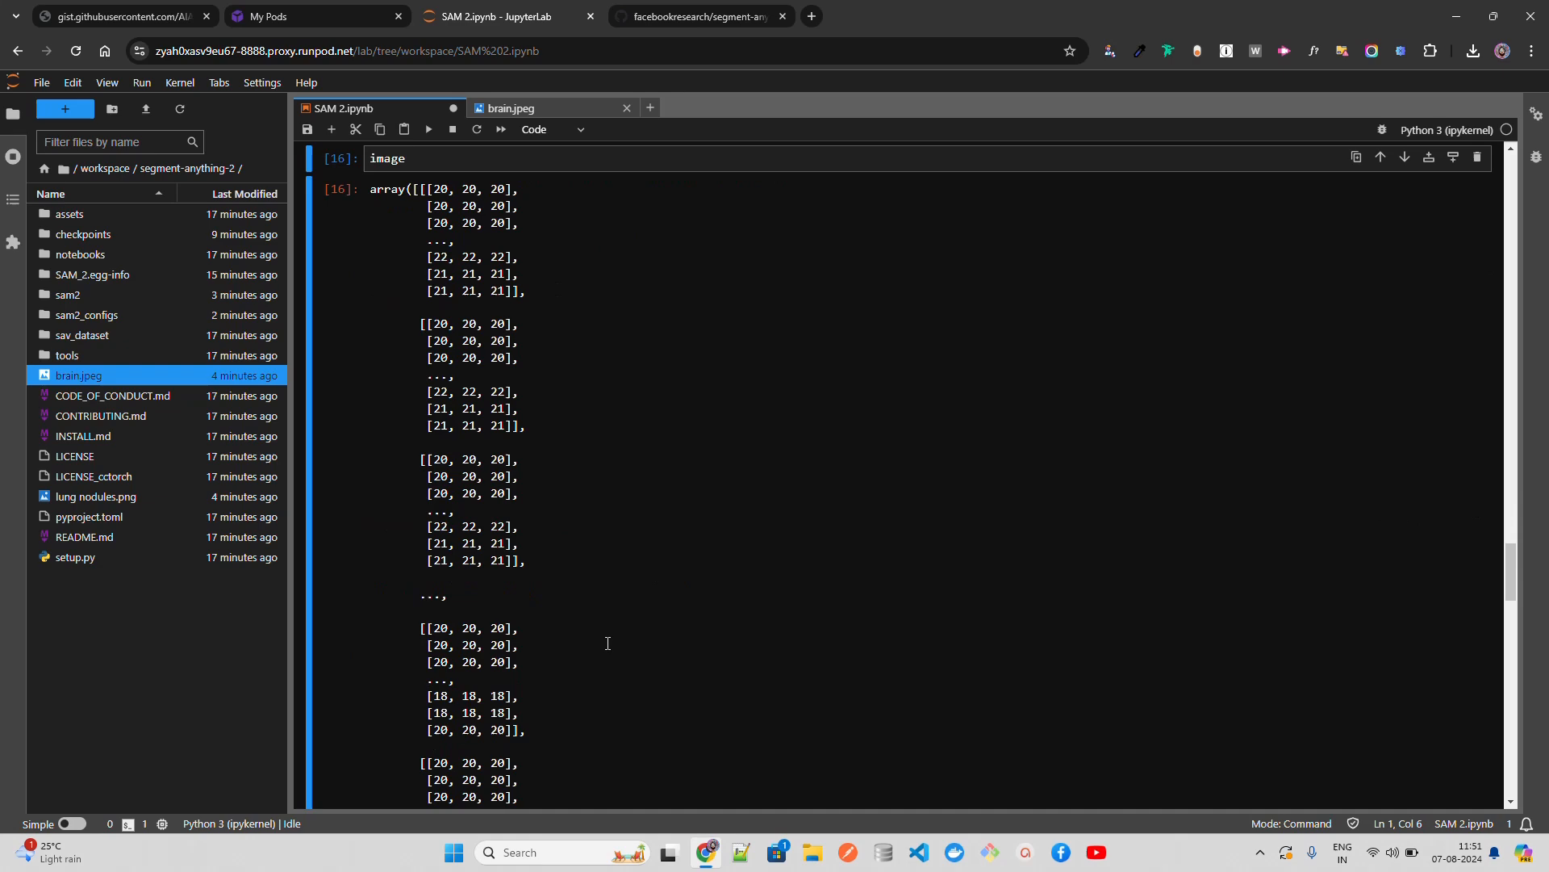
scroll("up", 3)
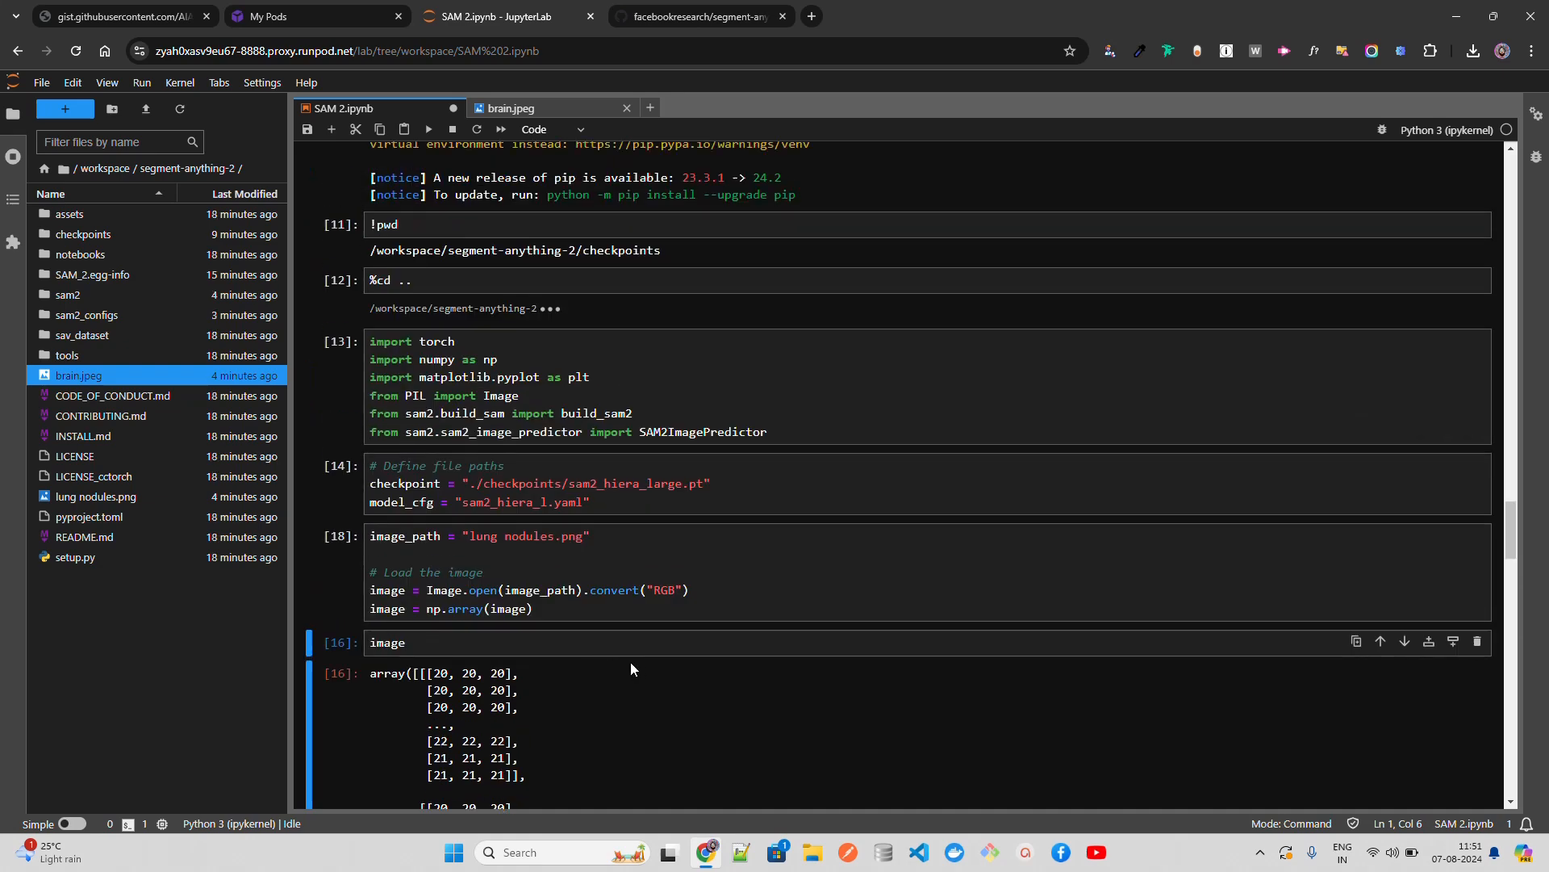
scroll("down", 3)
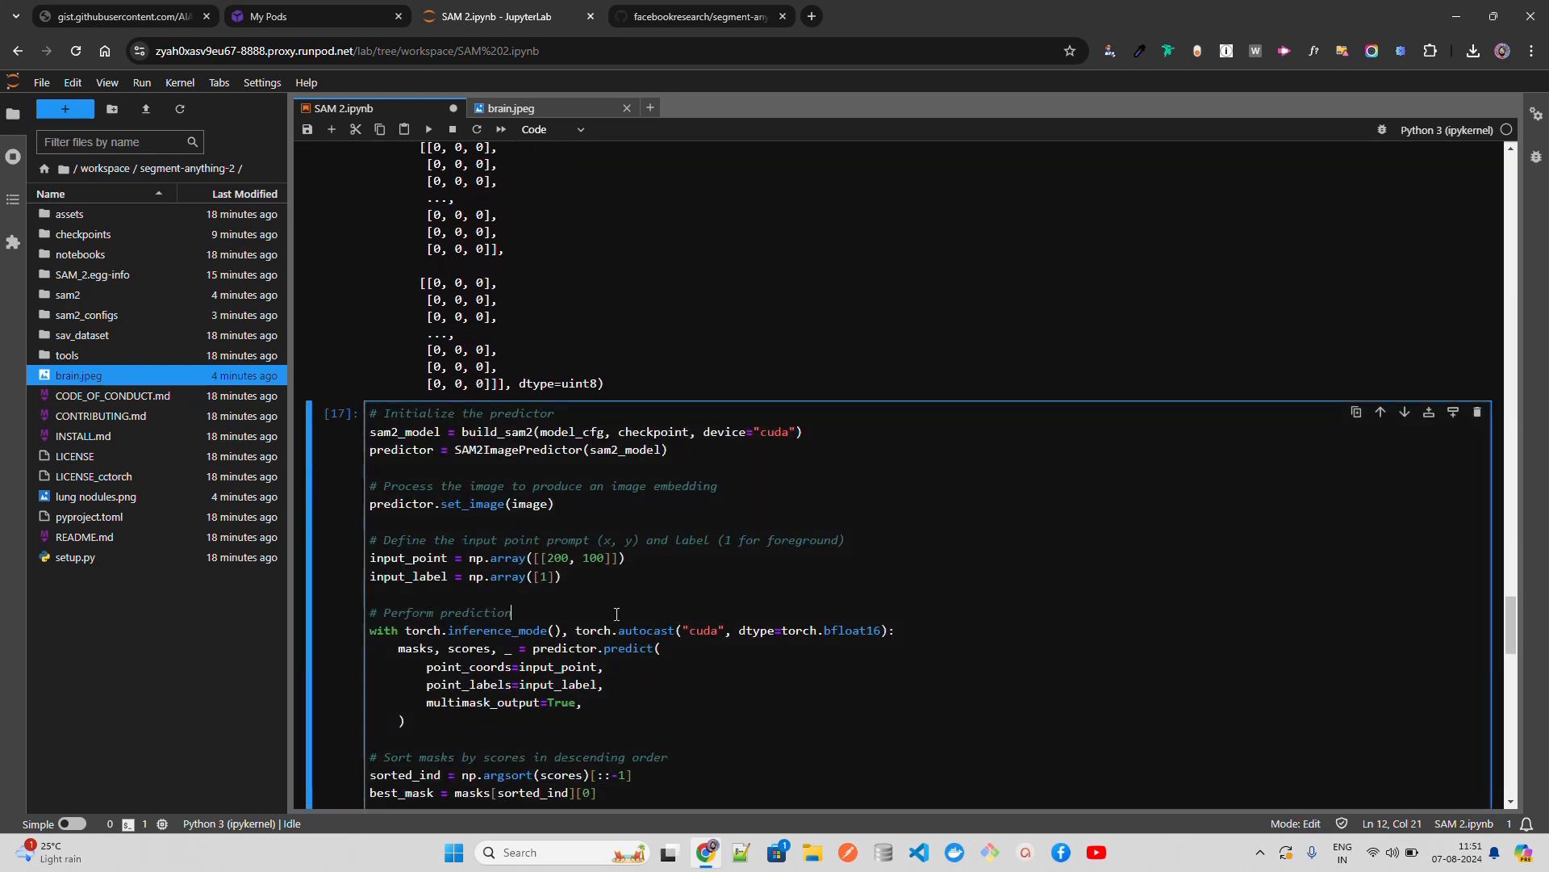
left_click(702, 16)
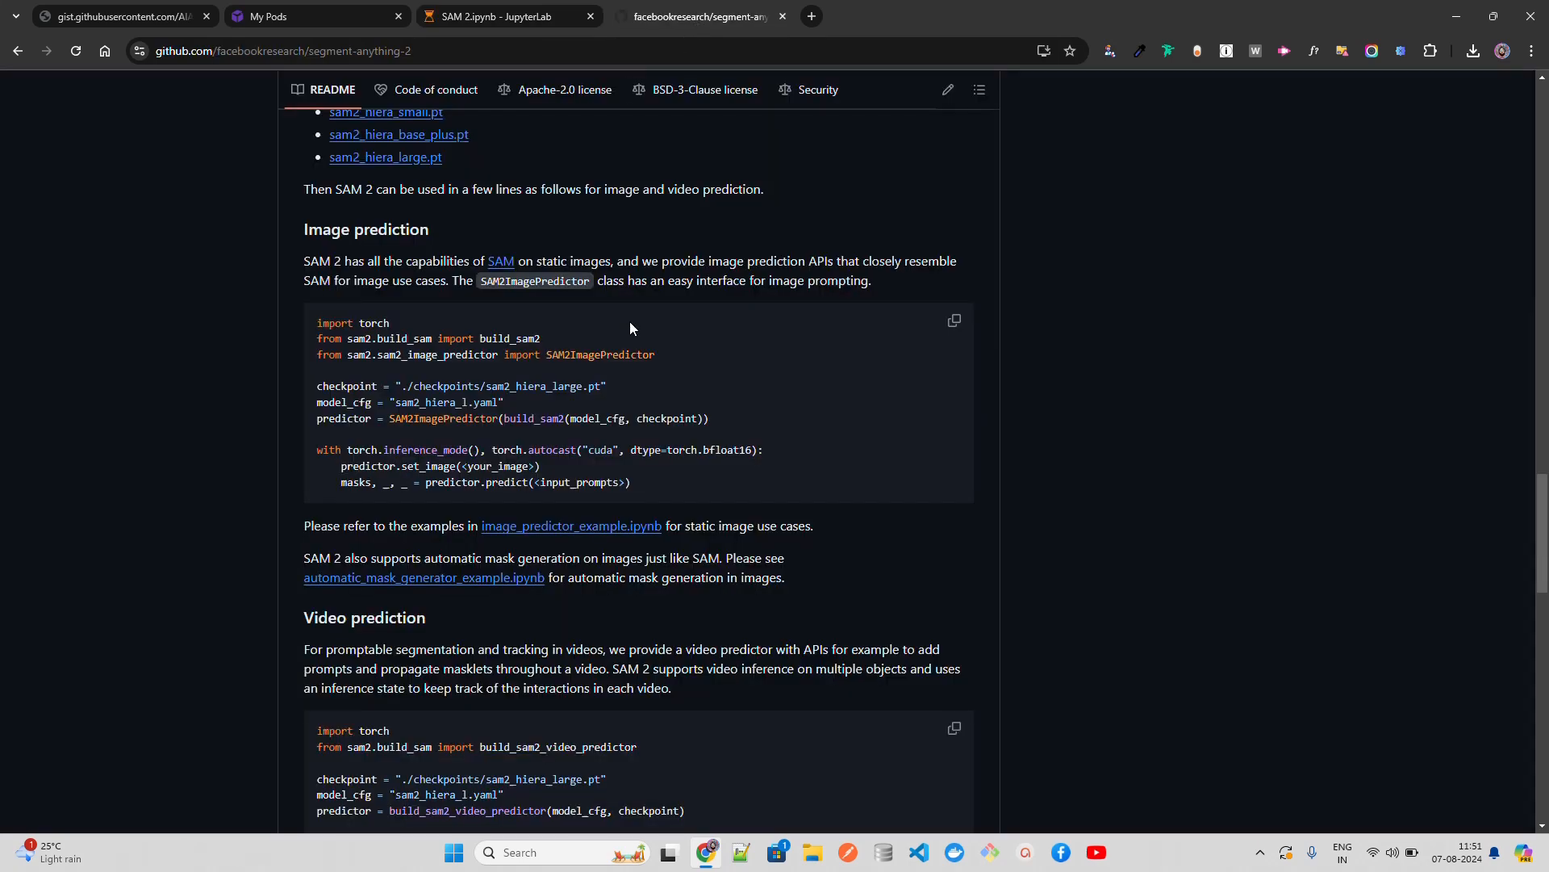
mouse_move(721, 483)
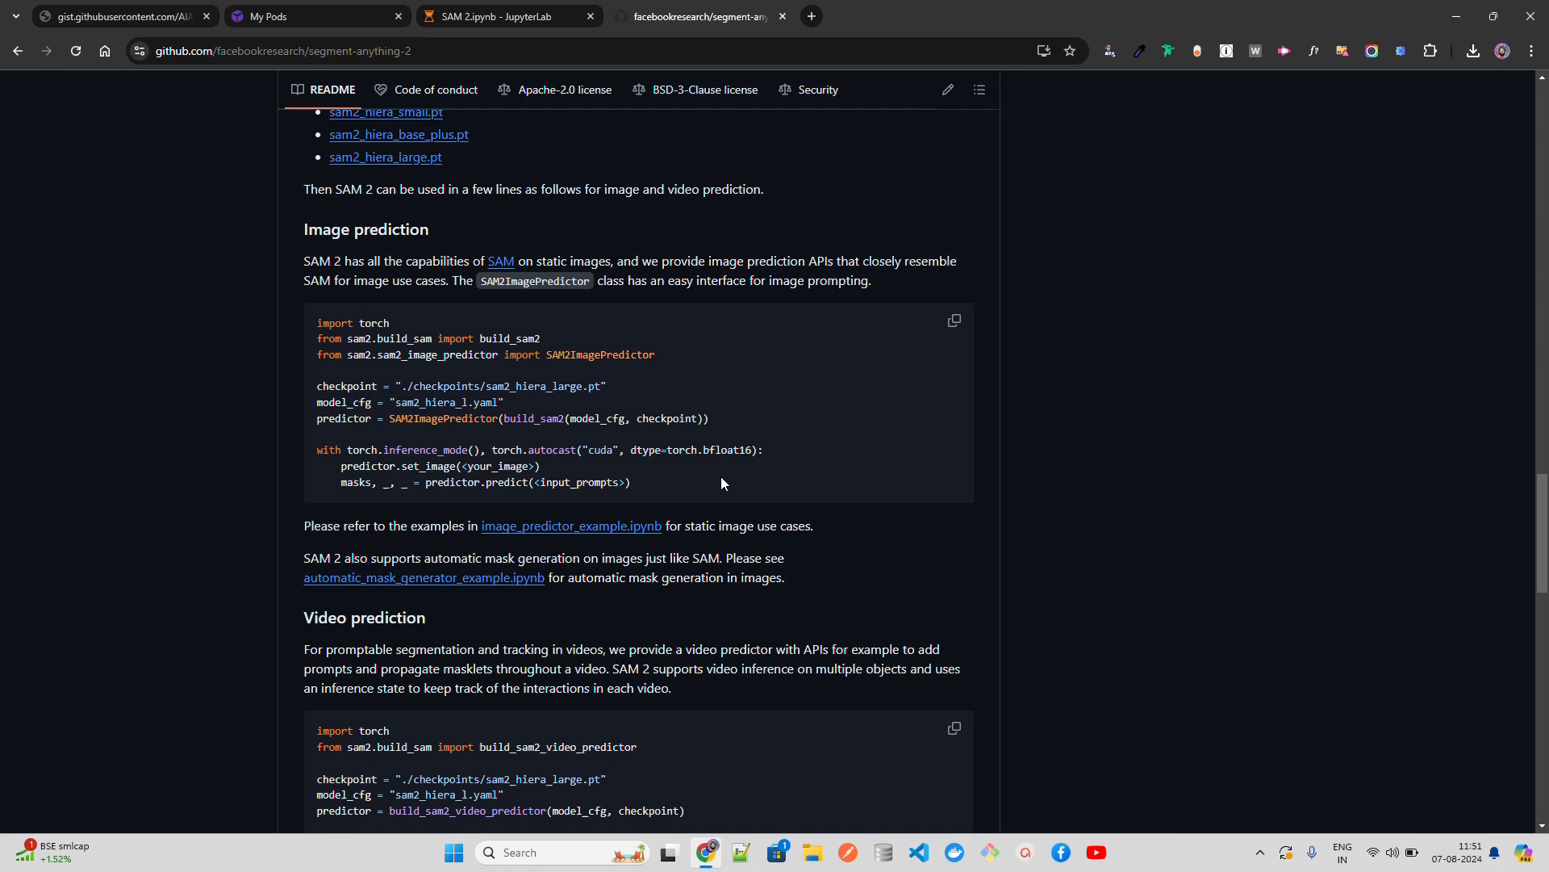
mouse_move(780, 417)
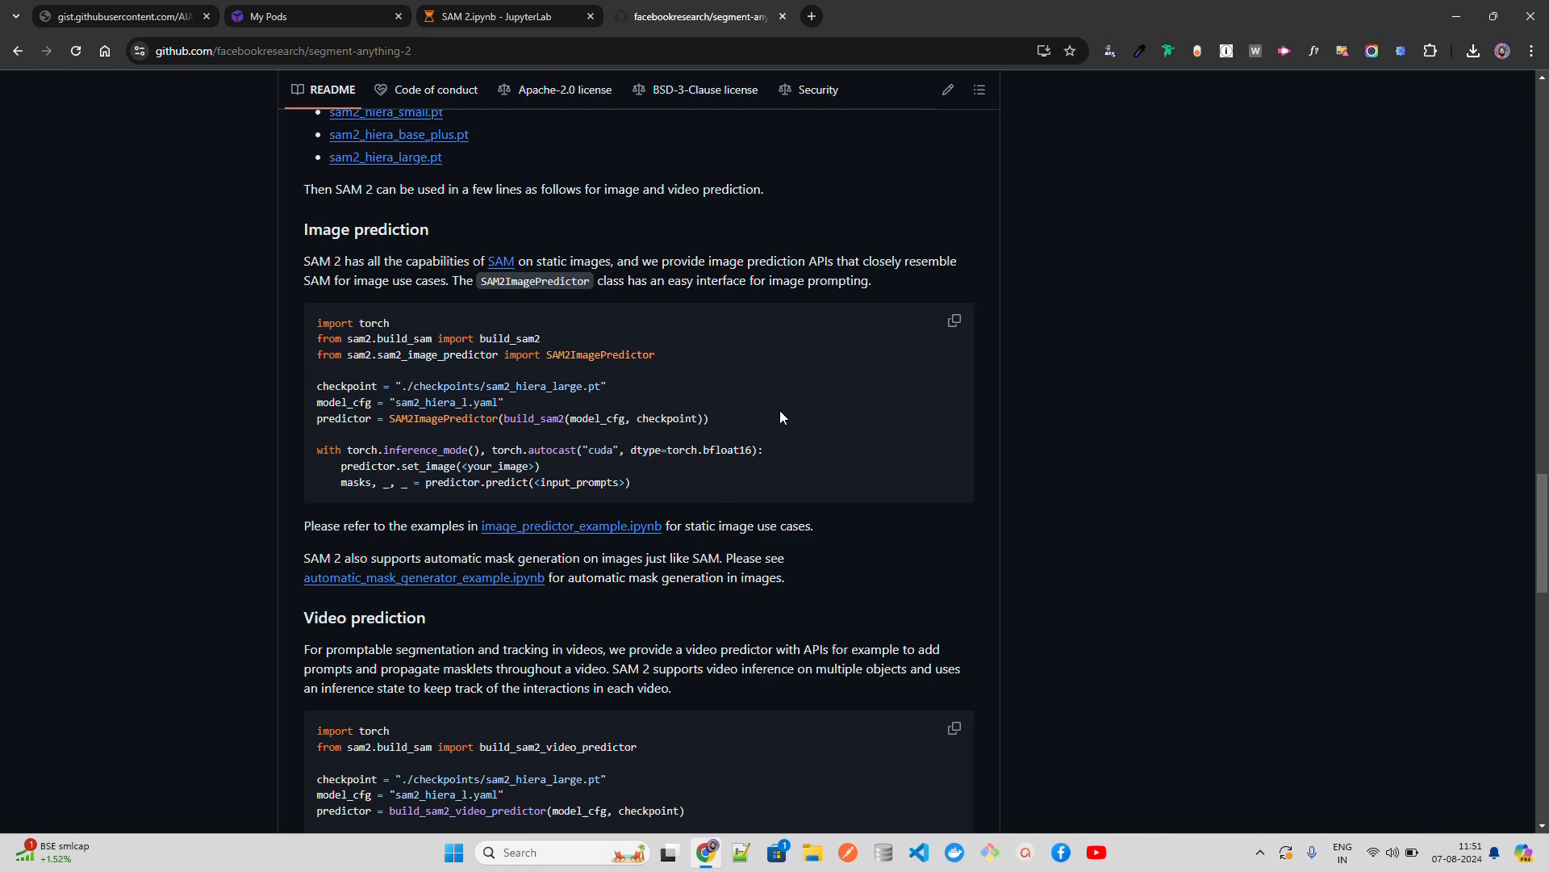
mouse_move(815, 412)
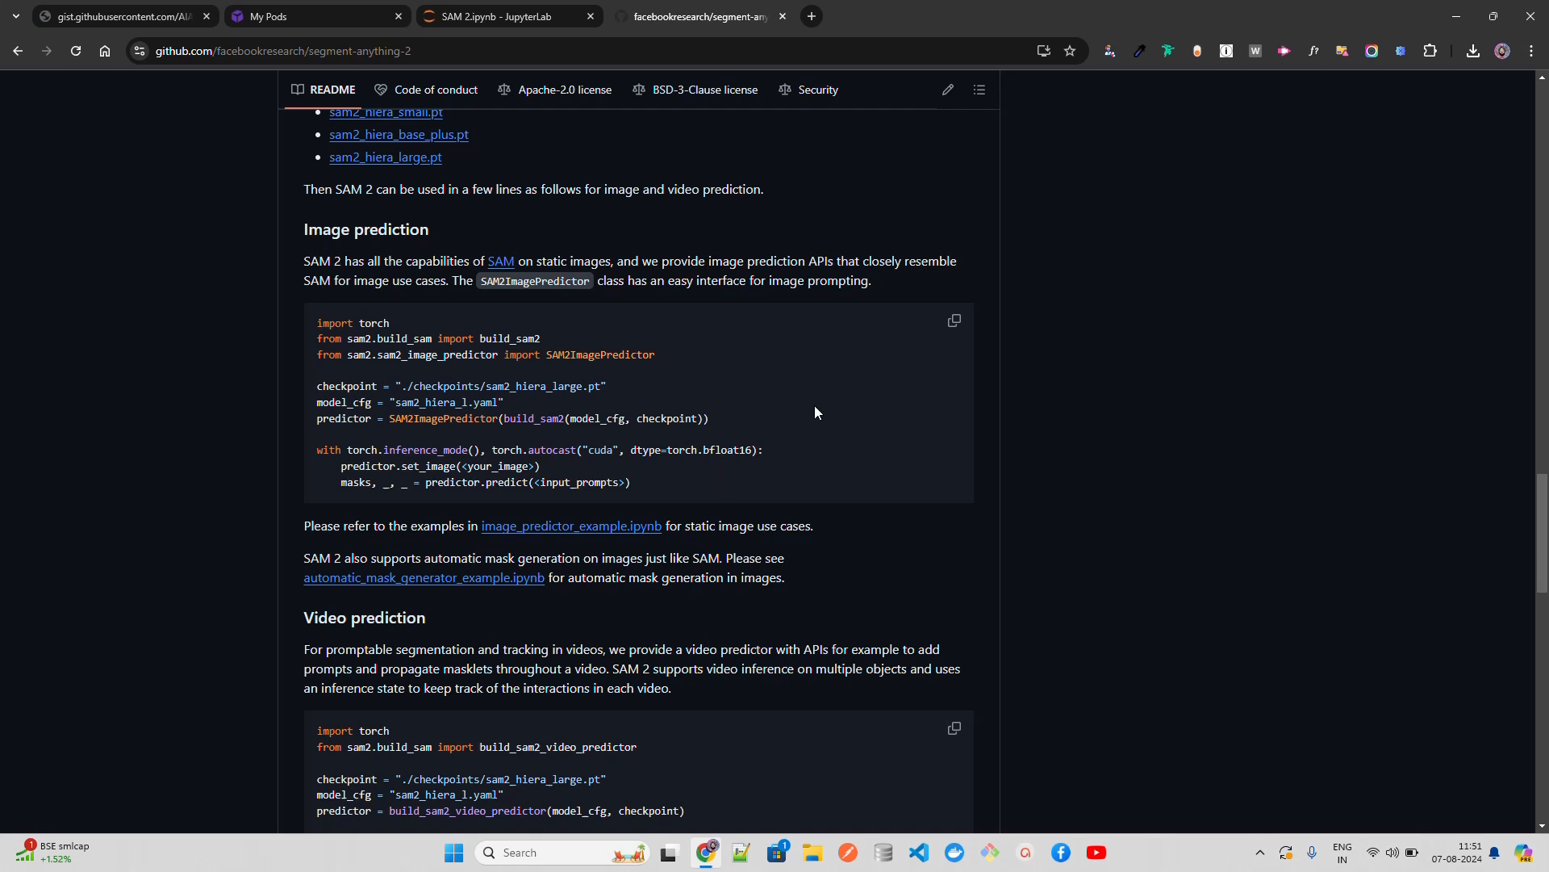
Step: Open image_predictor_example.ipynb and expand notebooks/images to list cars.jpg, groceries.jpg and truck.jpg
scroll("down", 3)
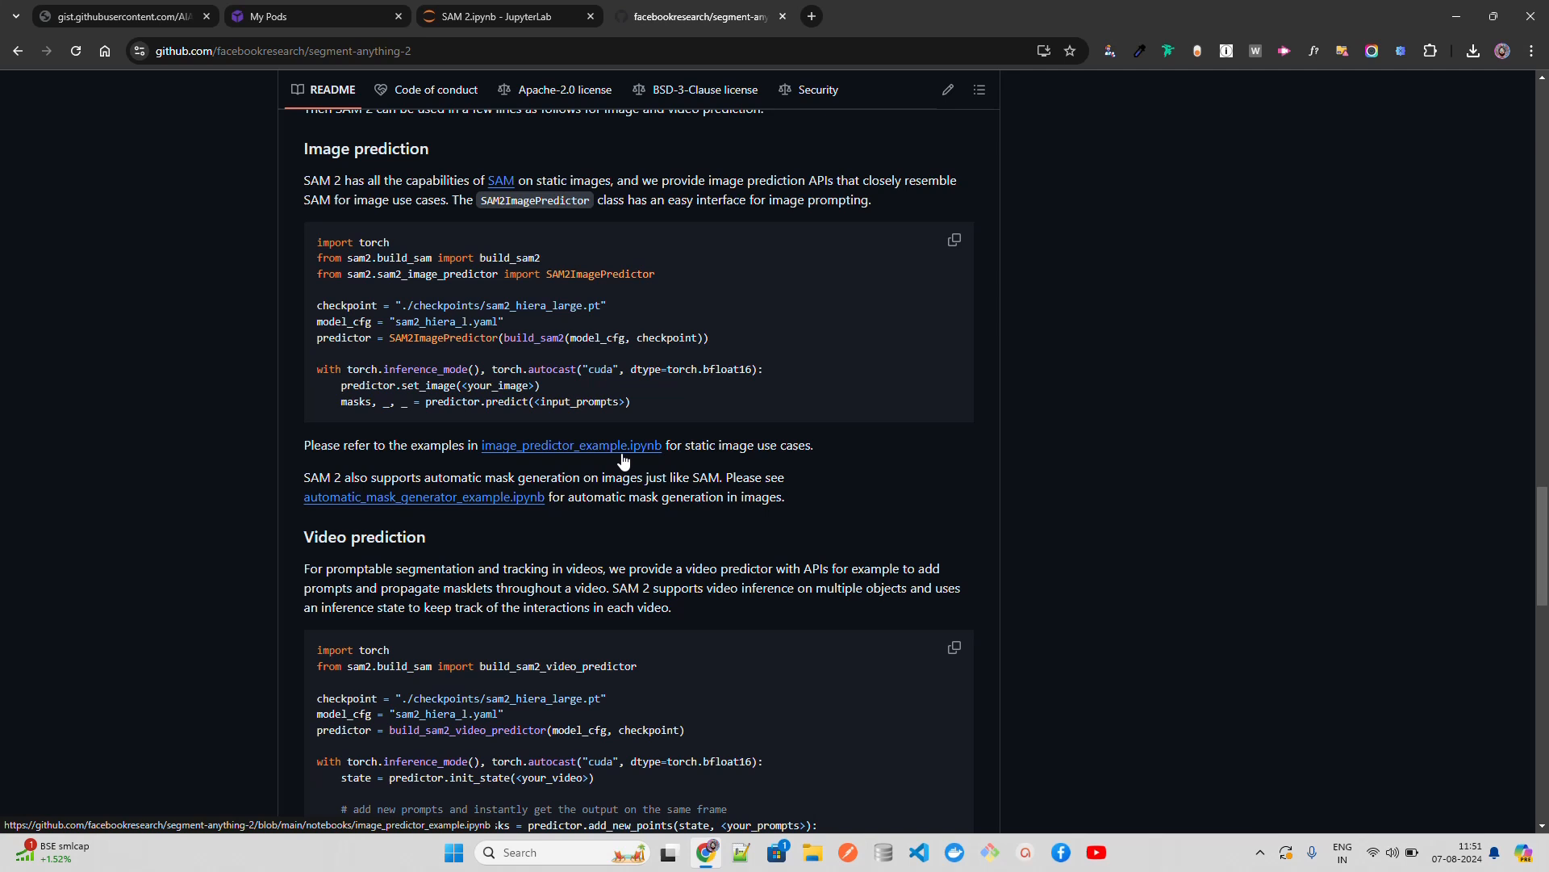
mouse_move(487, 506)
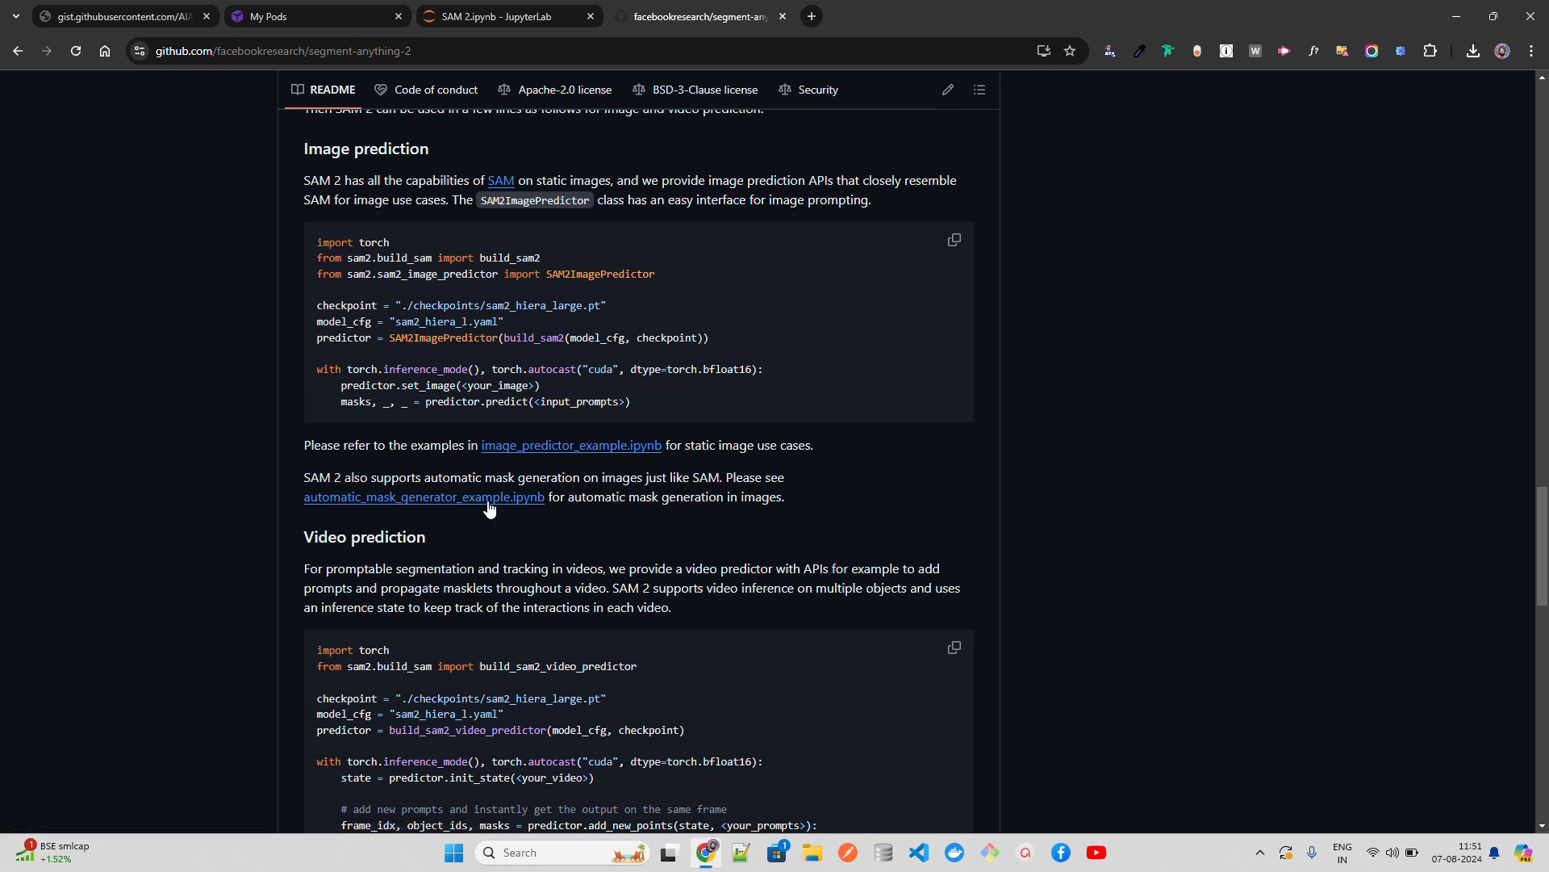
mouse_move(780, 479)
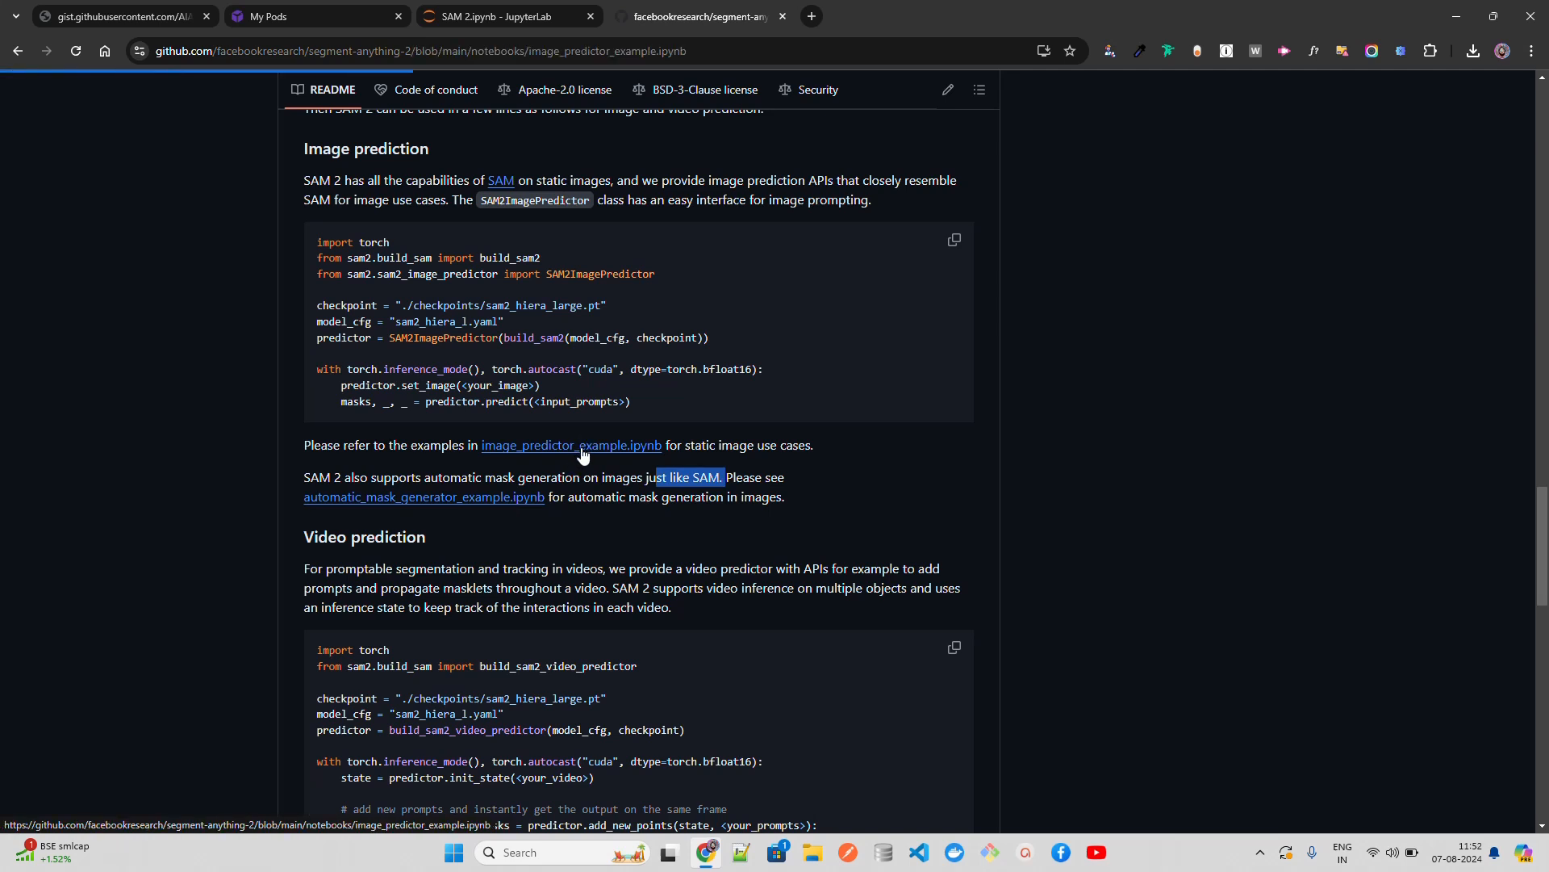
left_click(571, 450)
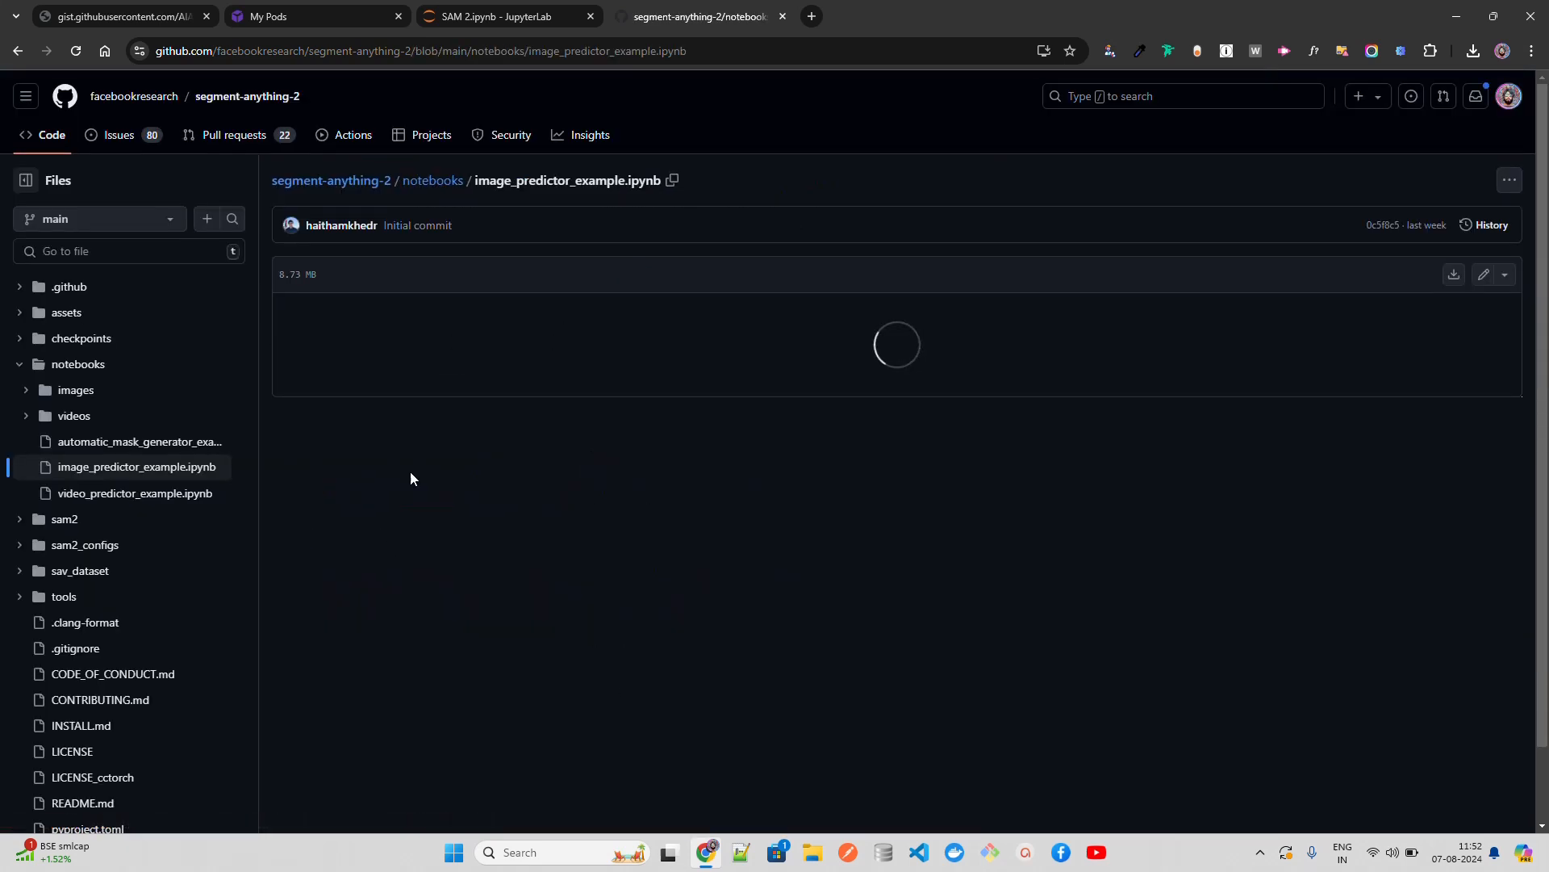
mouse_move(133, 415)
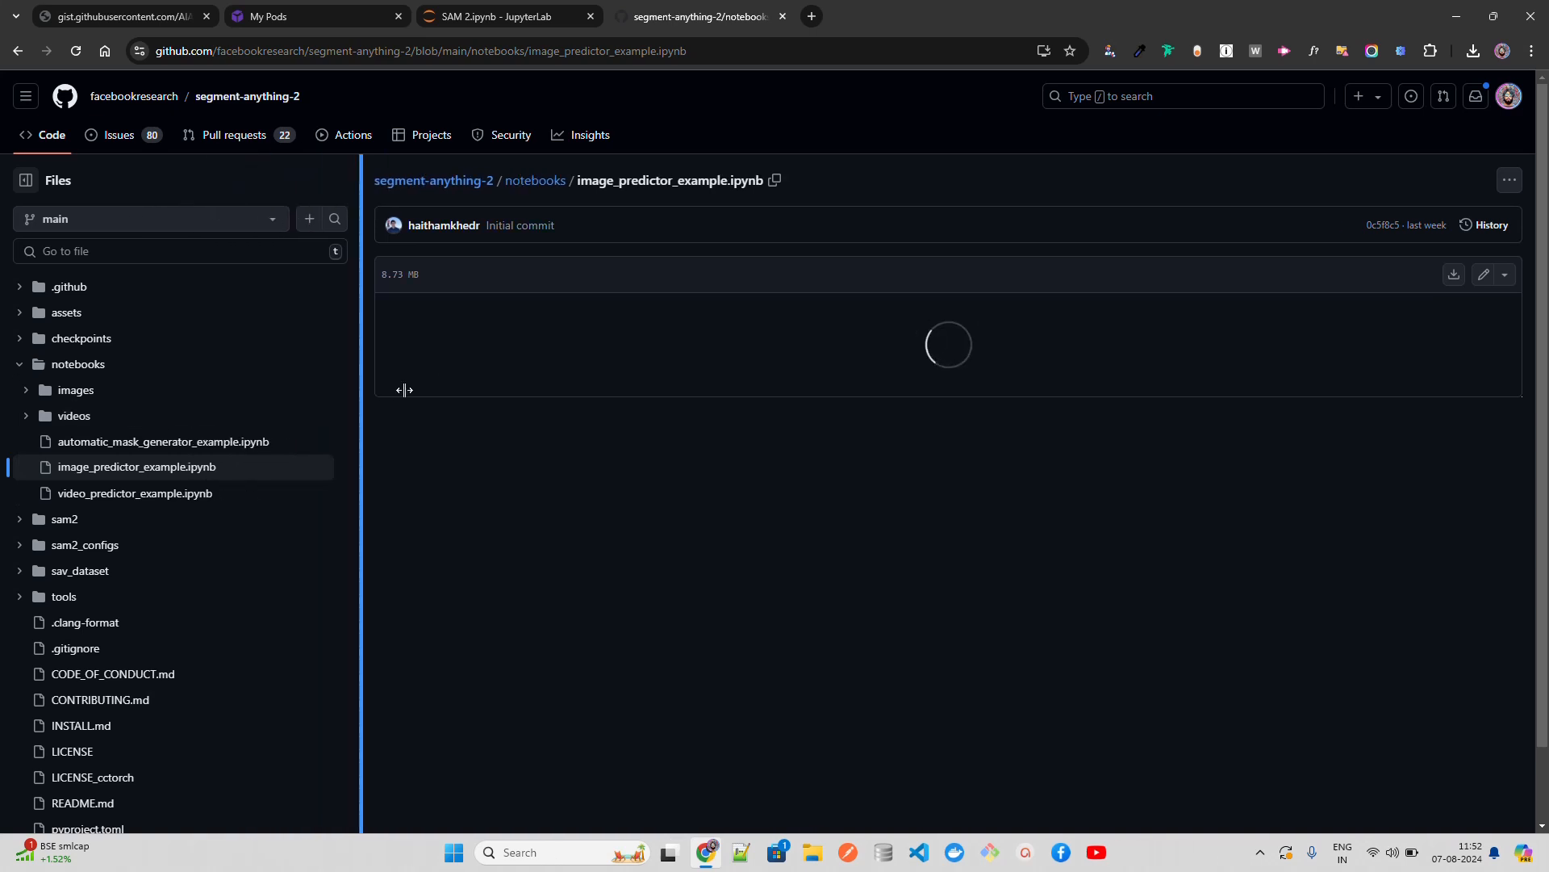
mouse_move(76, 397)
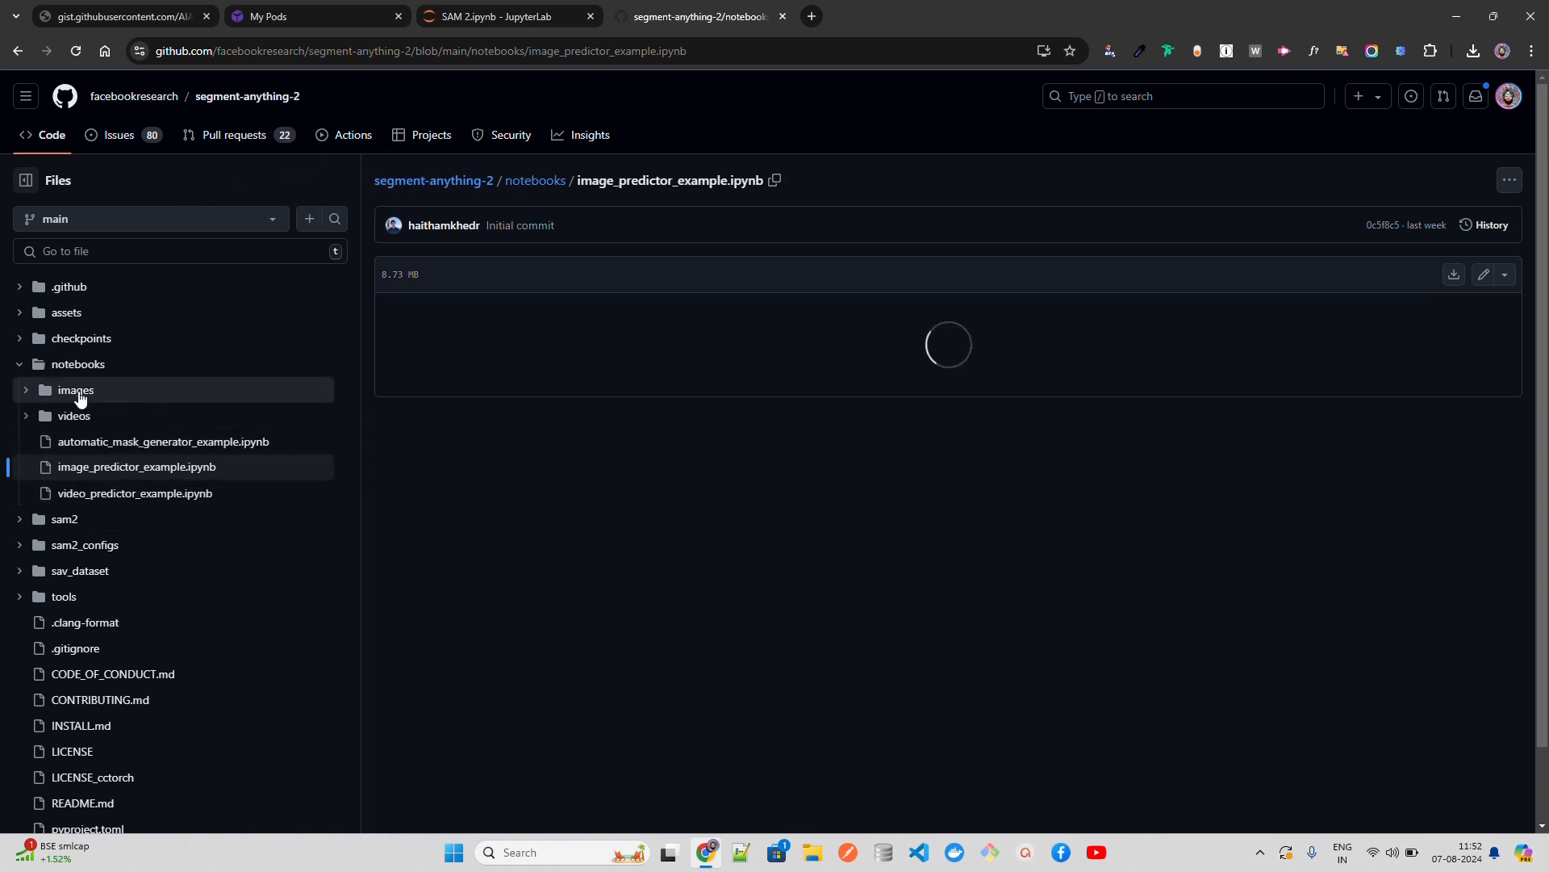
left_click(75, 389)
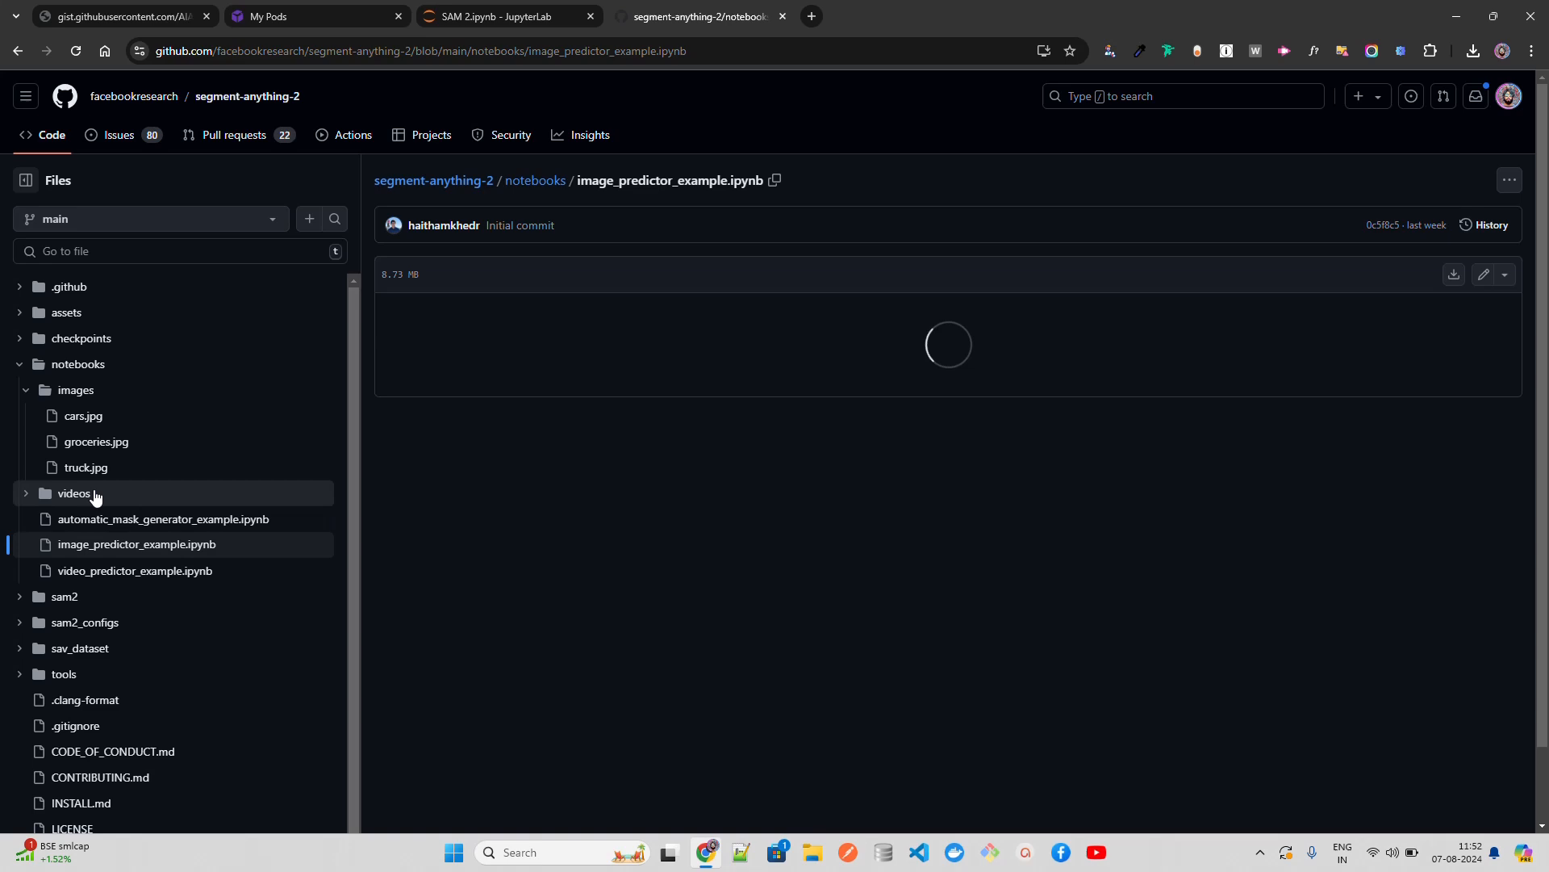
mouse_move(225, 527)
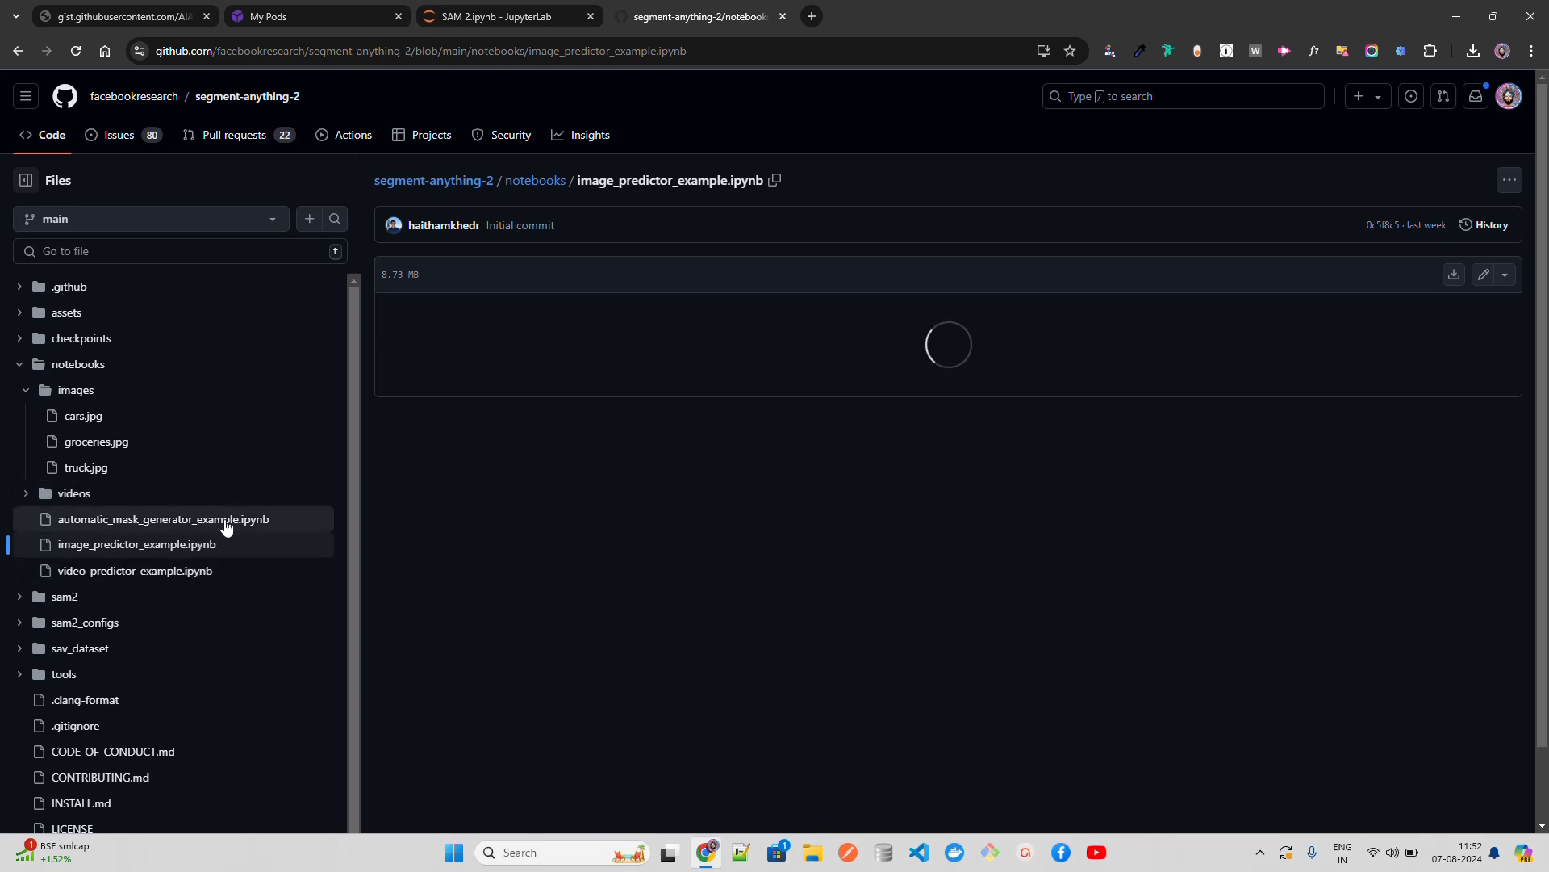
mouse_move(556, 9)
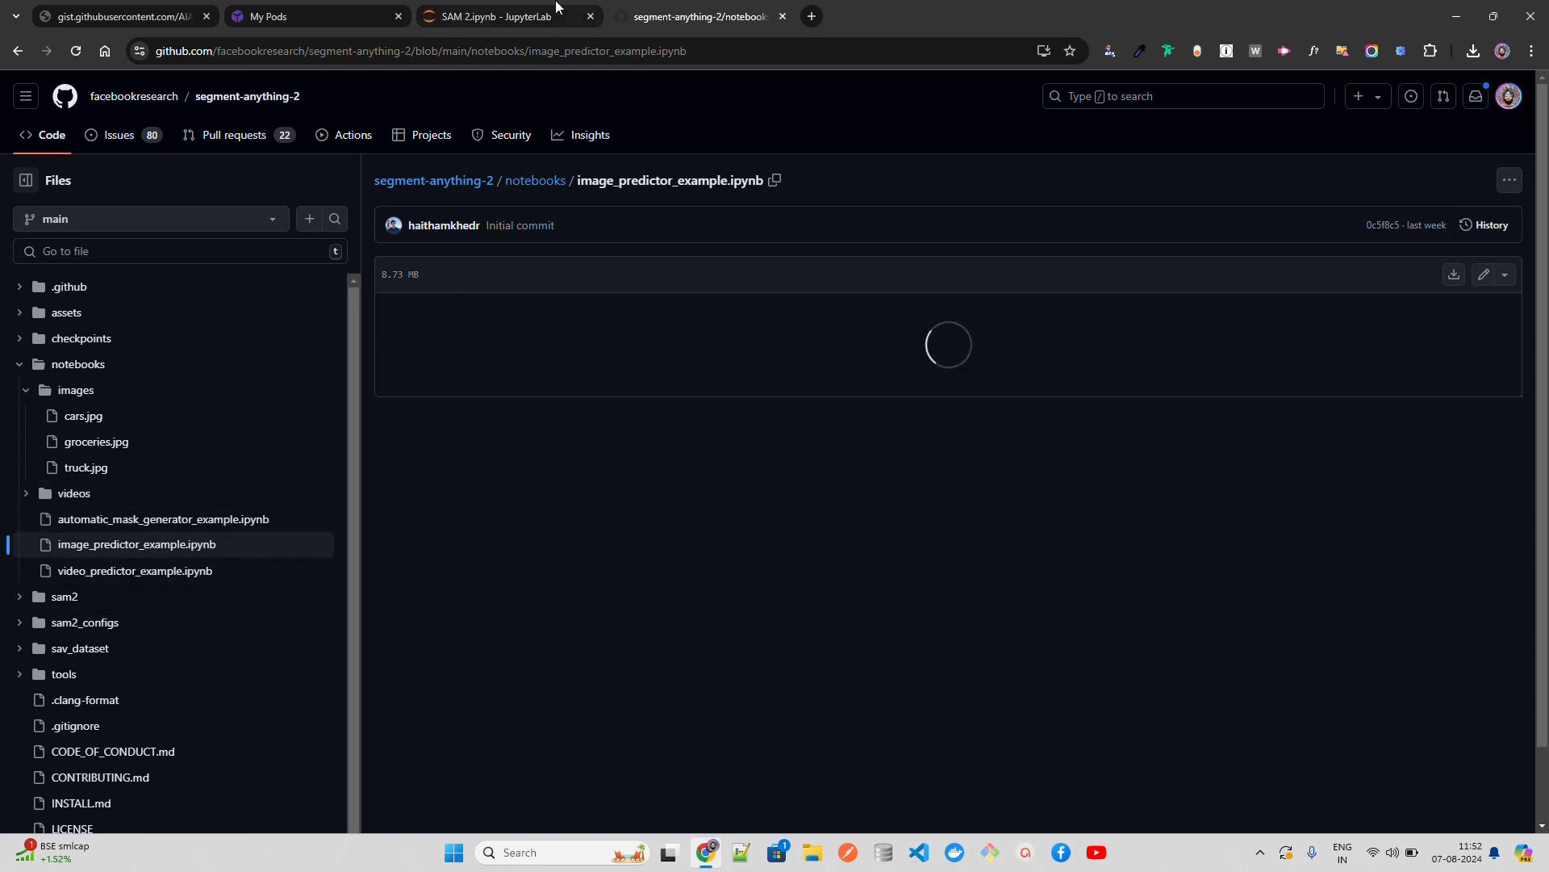
left_click(493, 16)
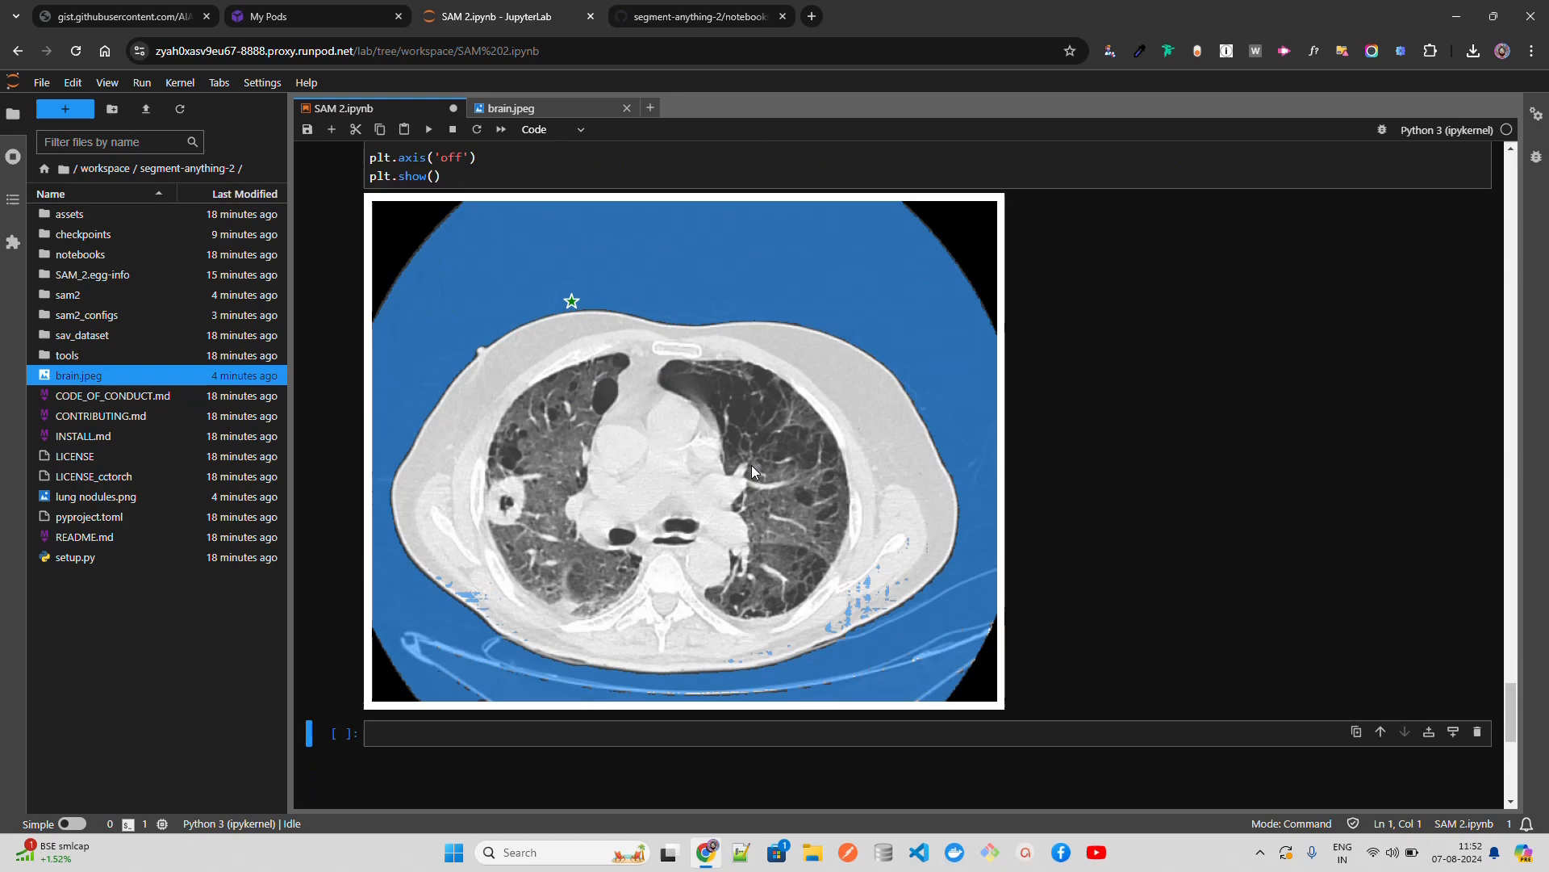
Step: Check the lung CT mask output, then bring back the image_predictor_example GitHub page
scroll("up", 3)
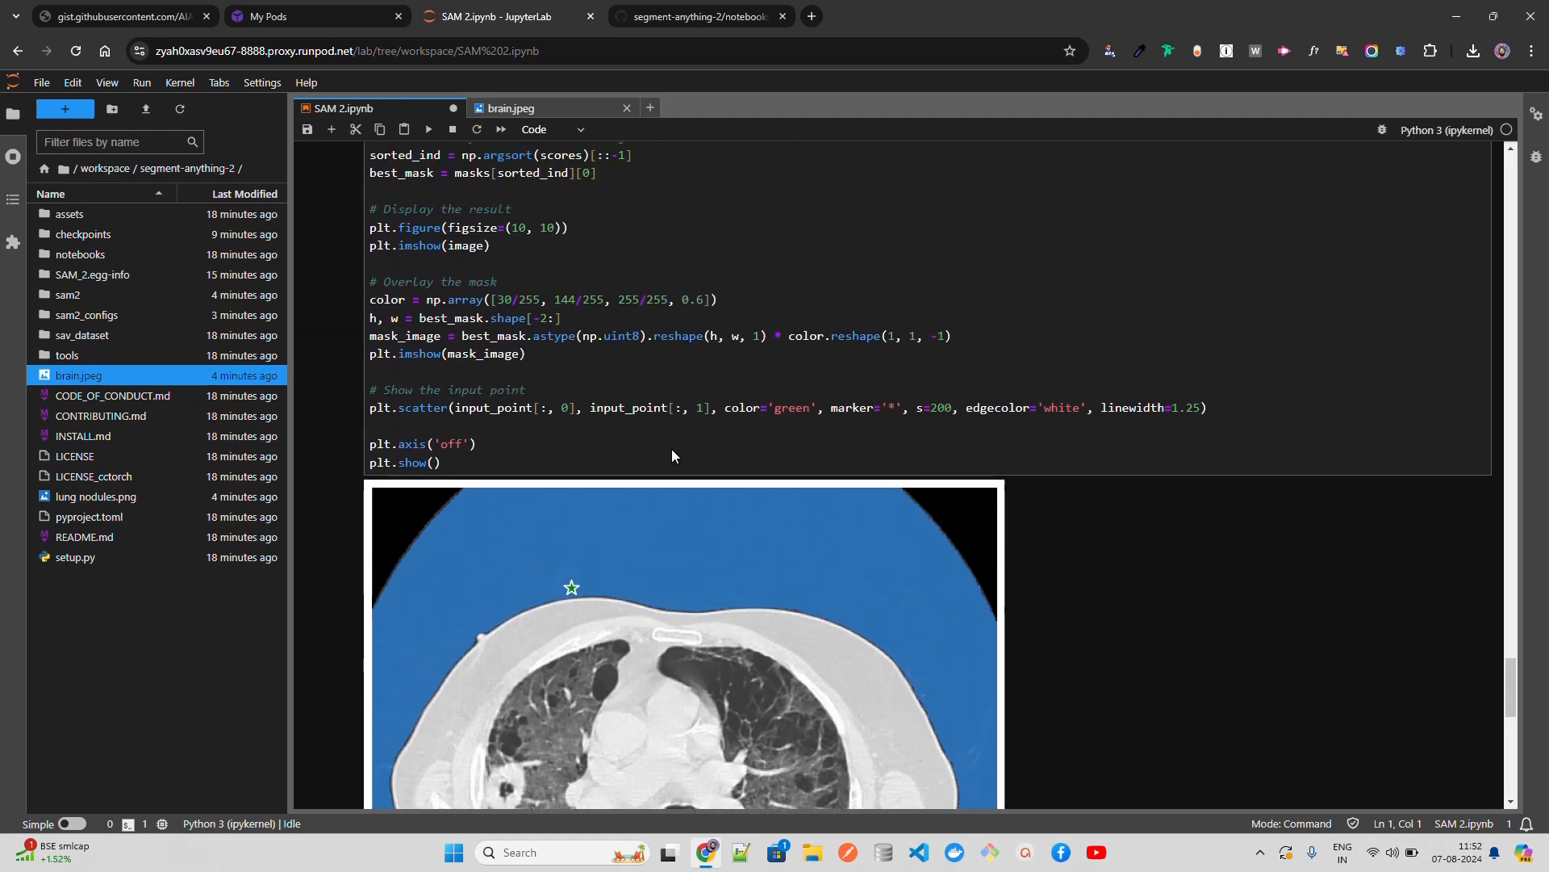
scroll("down", 3)
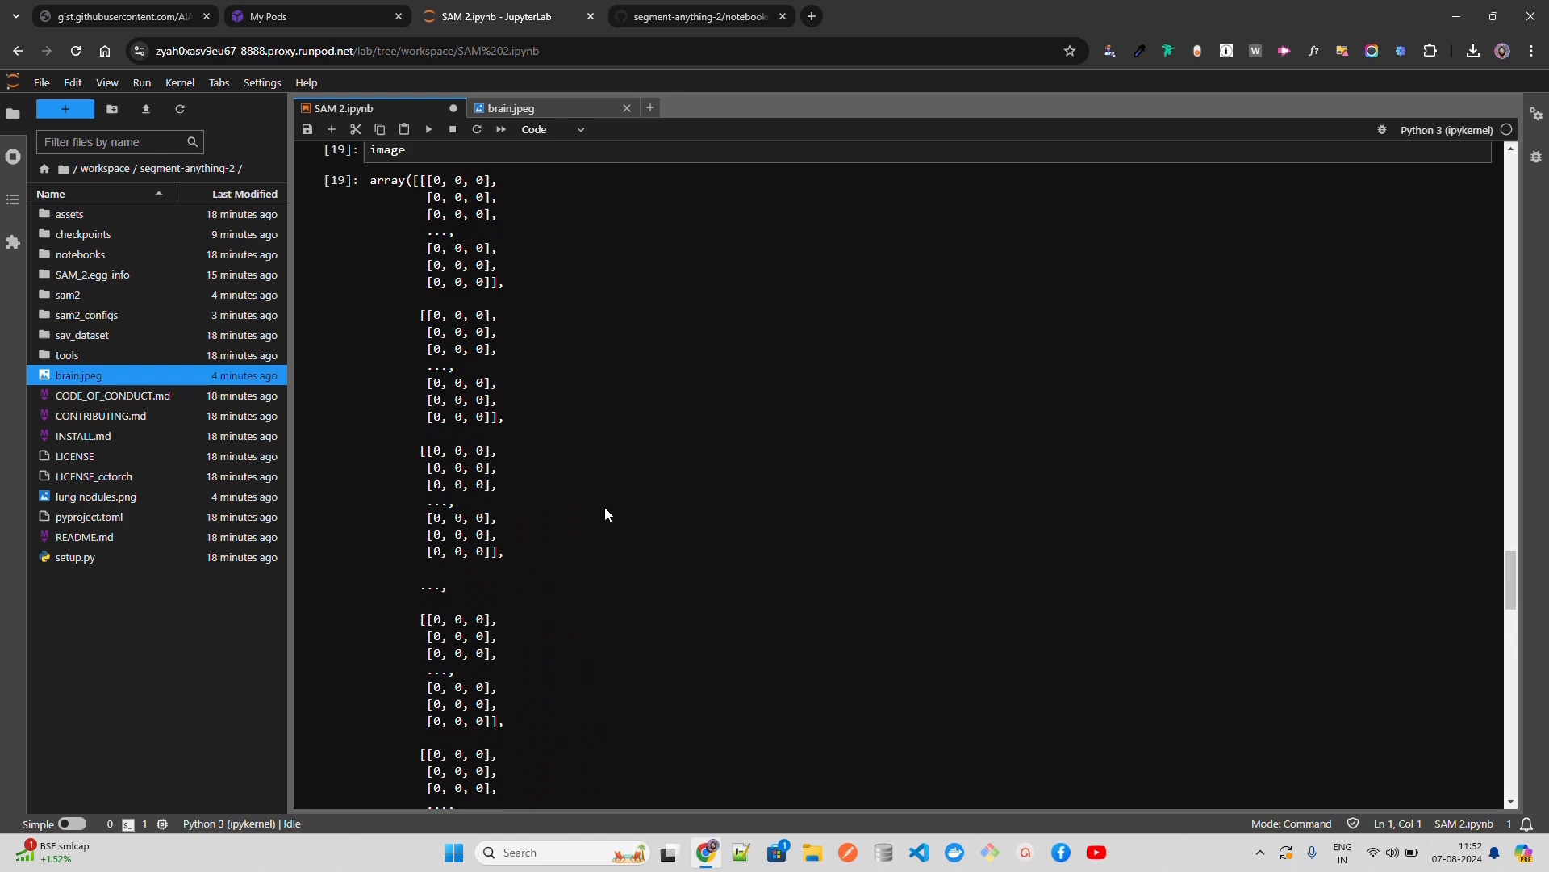
left_click(692, 16)
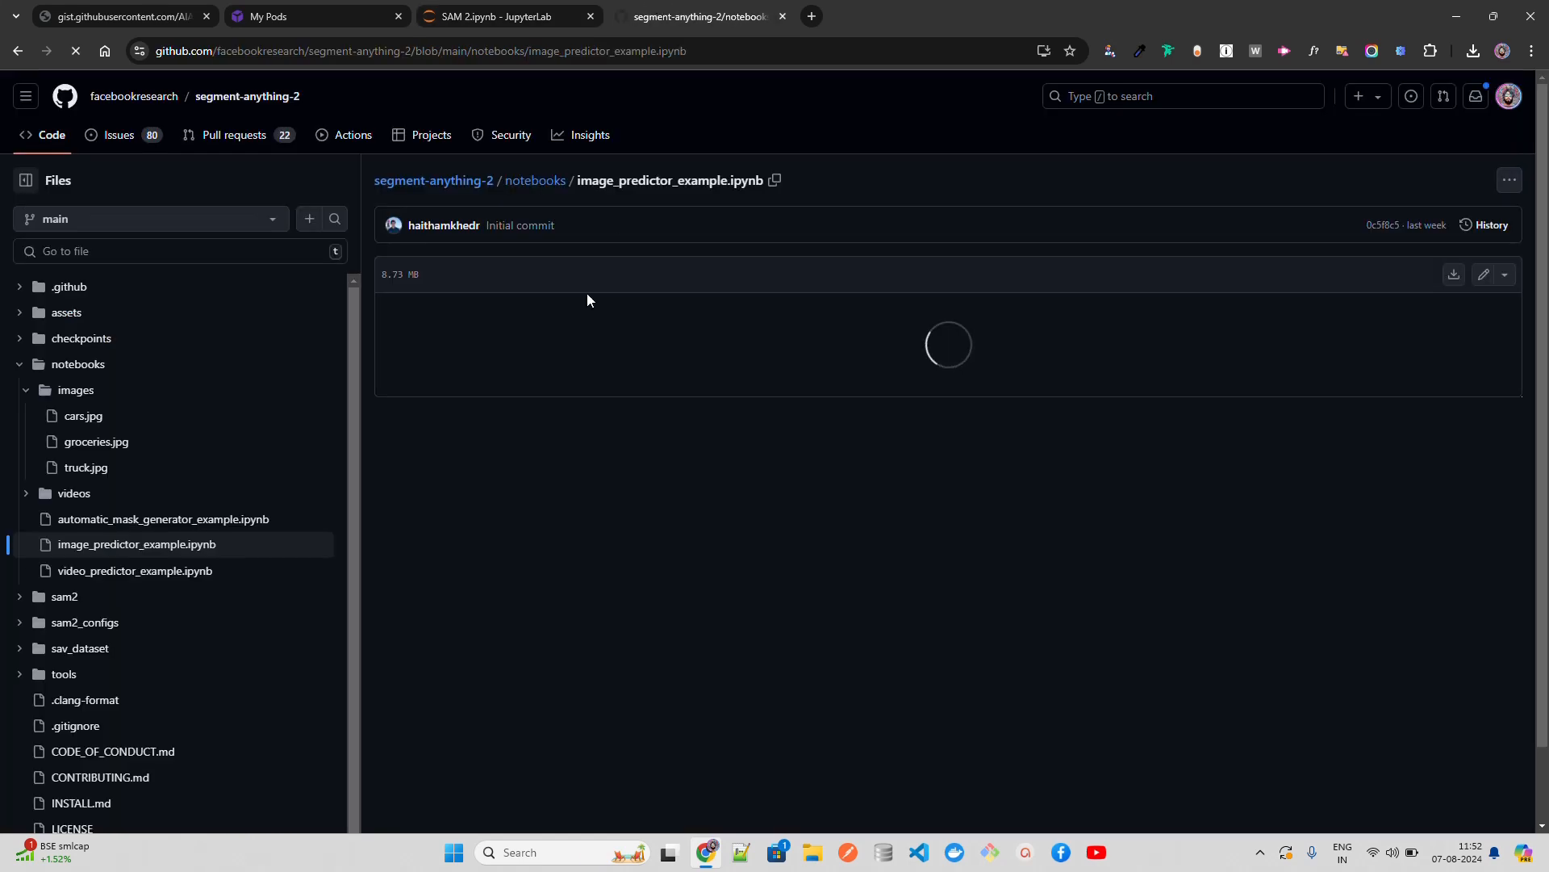
Step: Open video_predictor_example.ipynb on GitHub, then return to the SAM 2 notebook
left_click(135, 570)
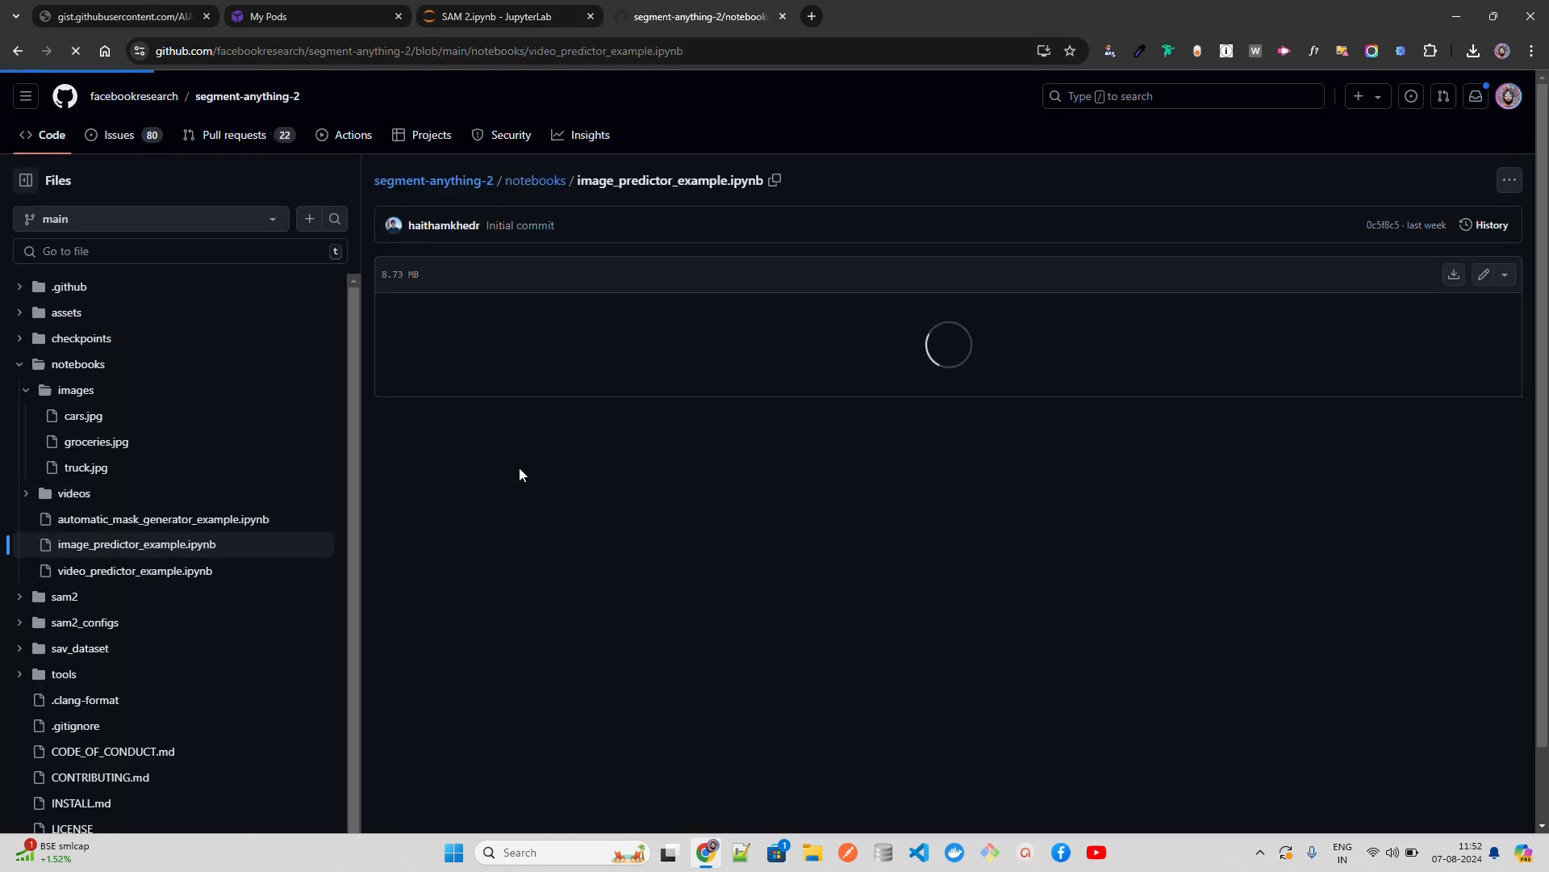
left_click(135, 570)
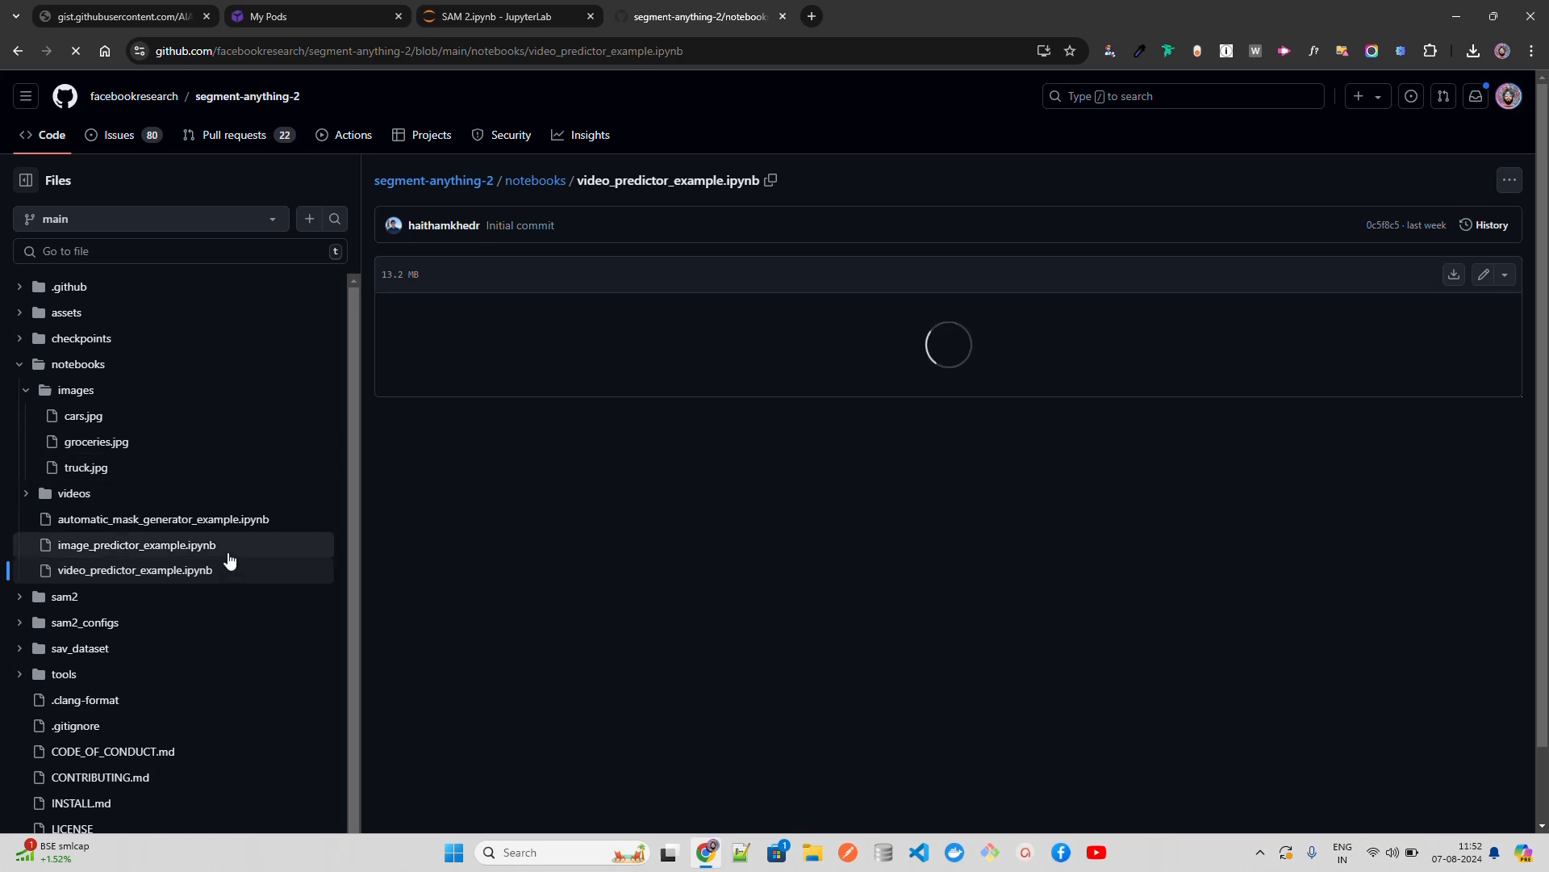
mouse_move(220, 525)
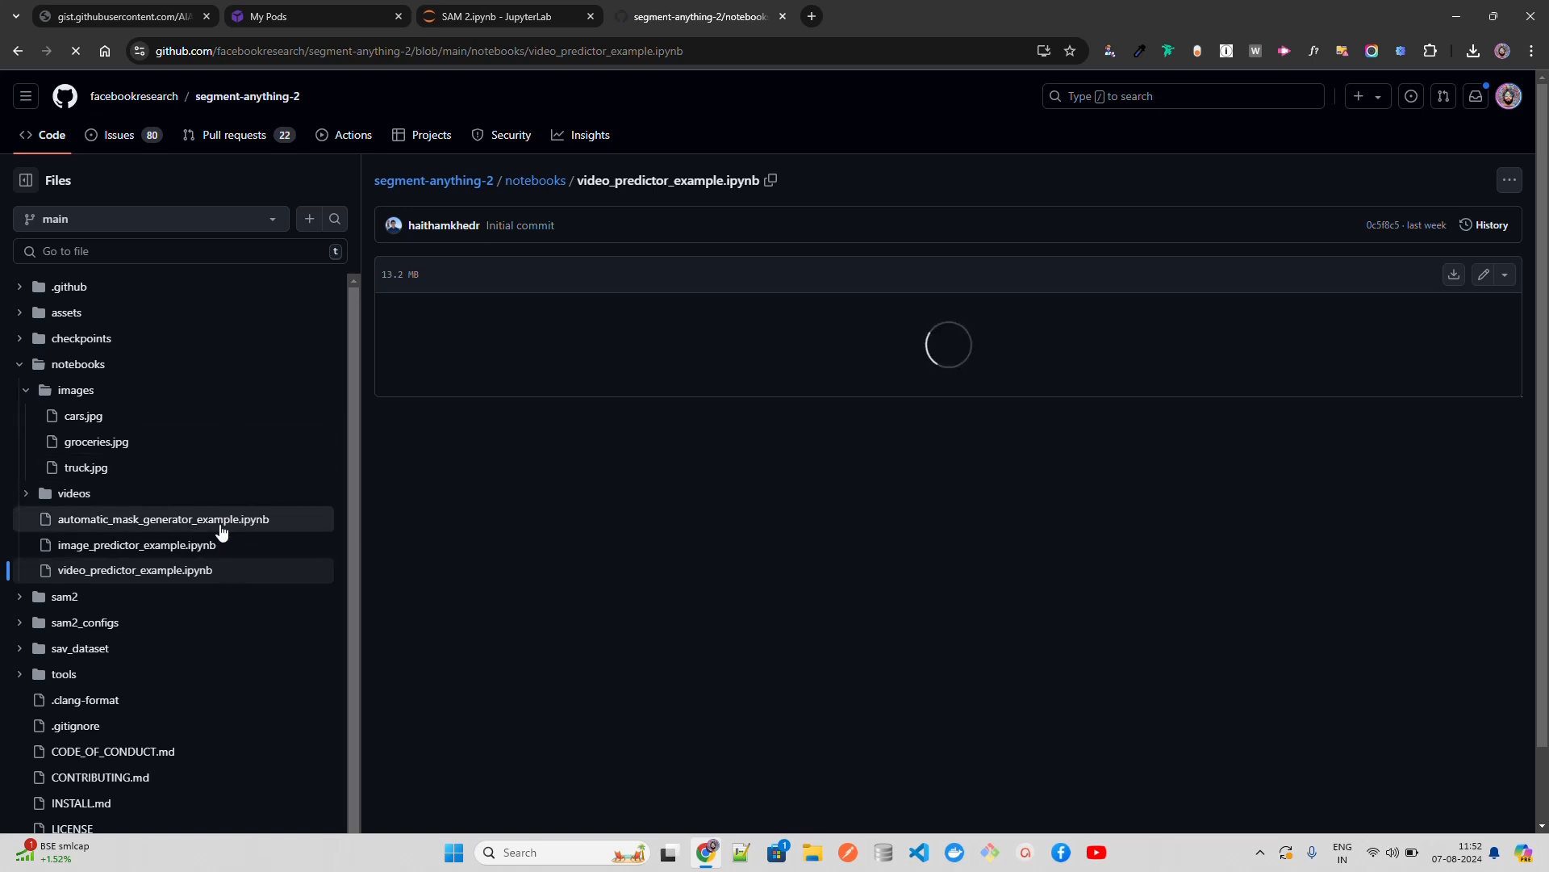
mouse_move(479, 8)
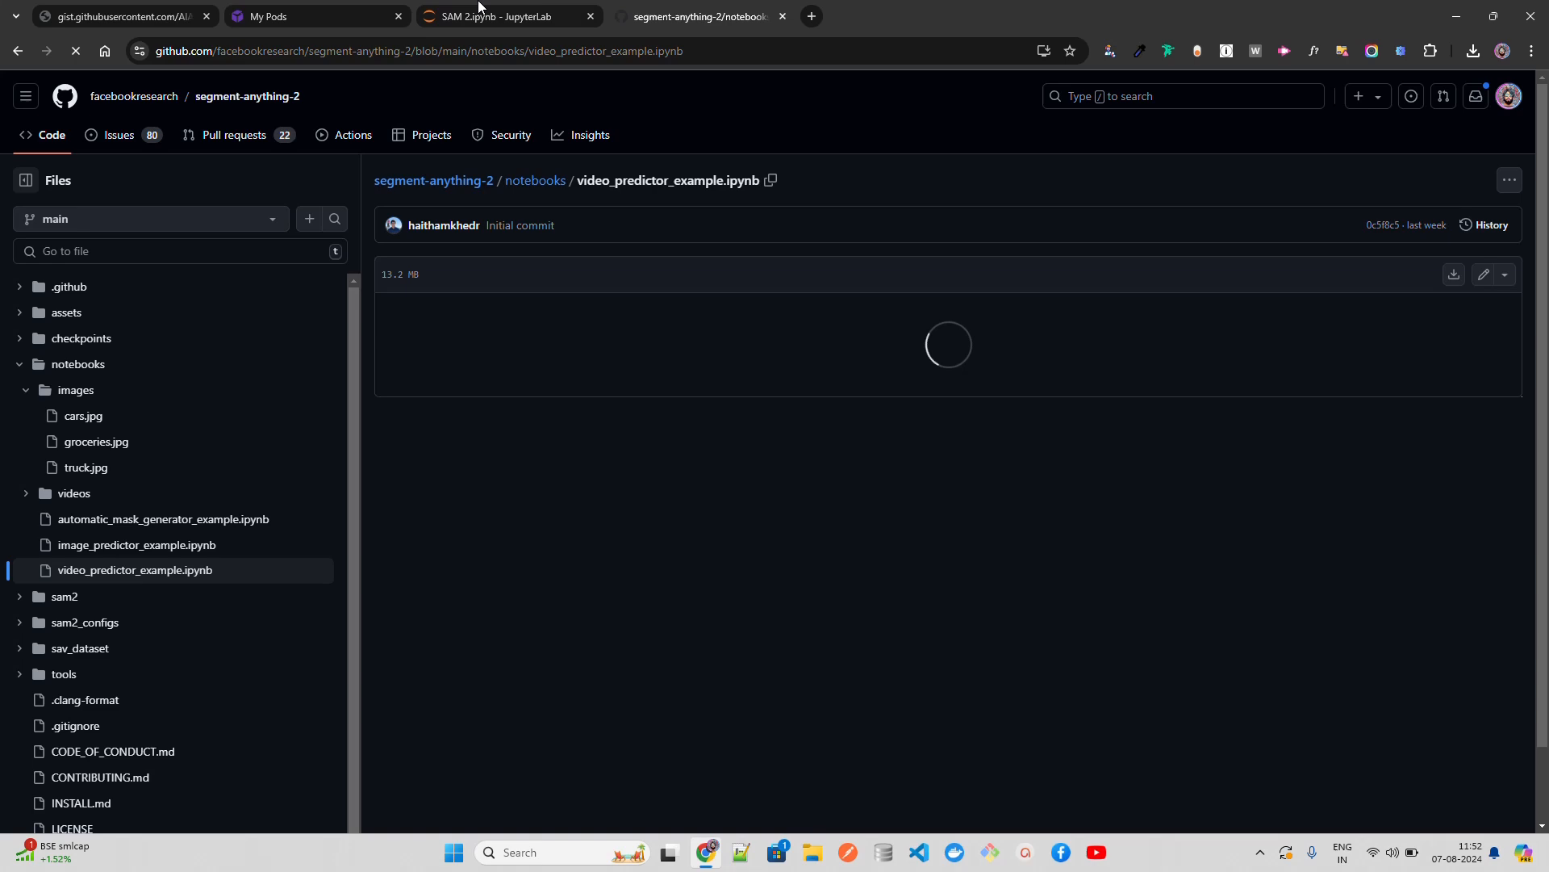
left_click(504, 16)
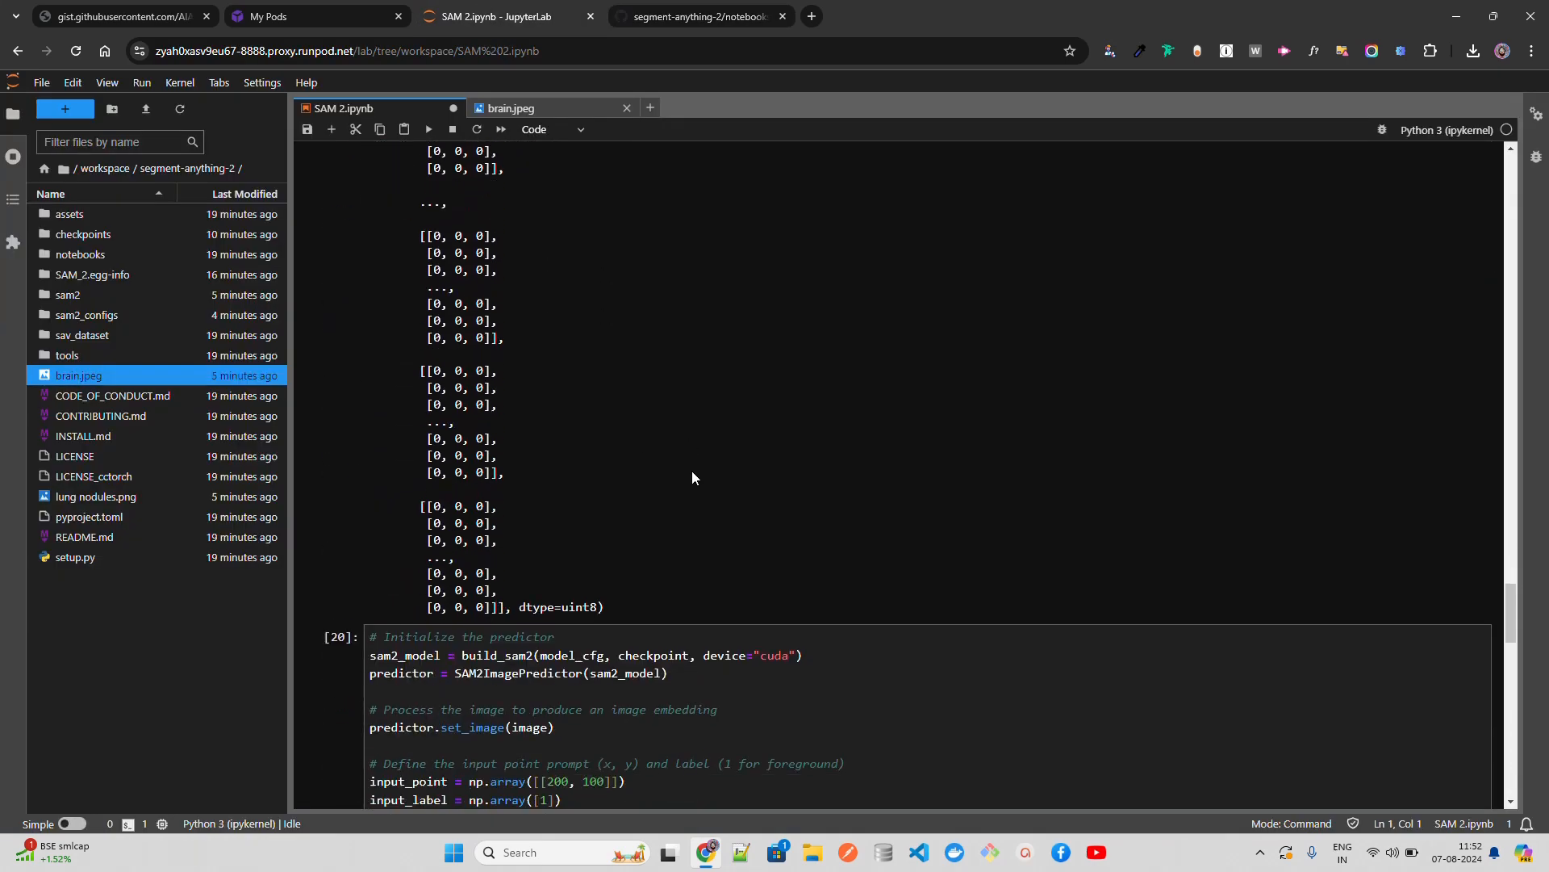
Step: Review the notebook, glance at GitHub, and reach the lung CT mask plot with its green star
scroll("down", 3)
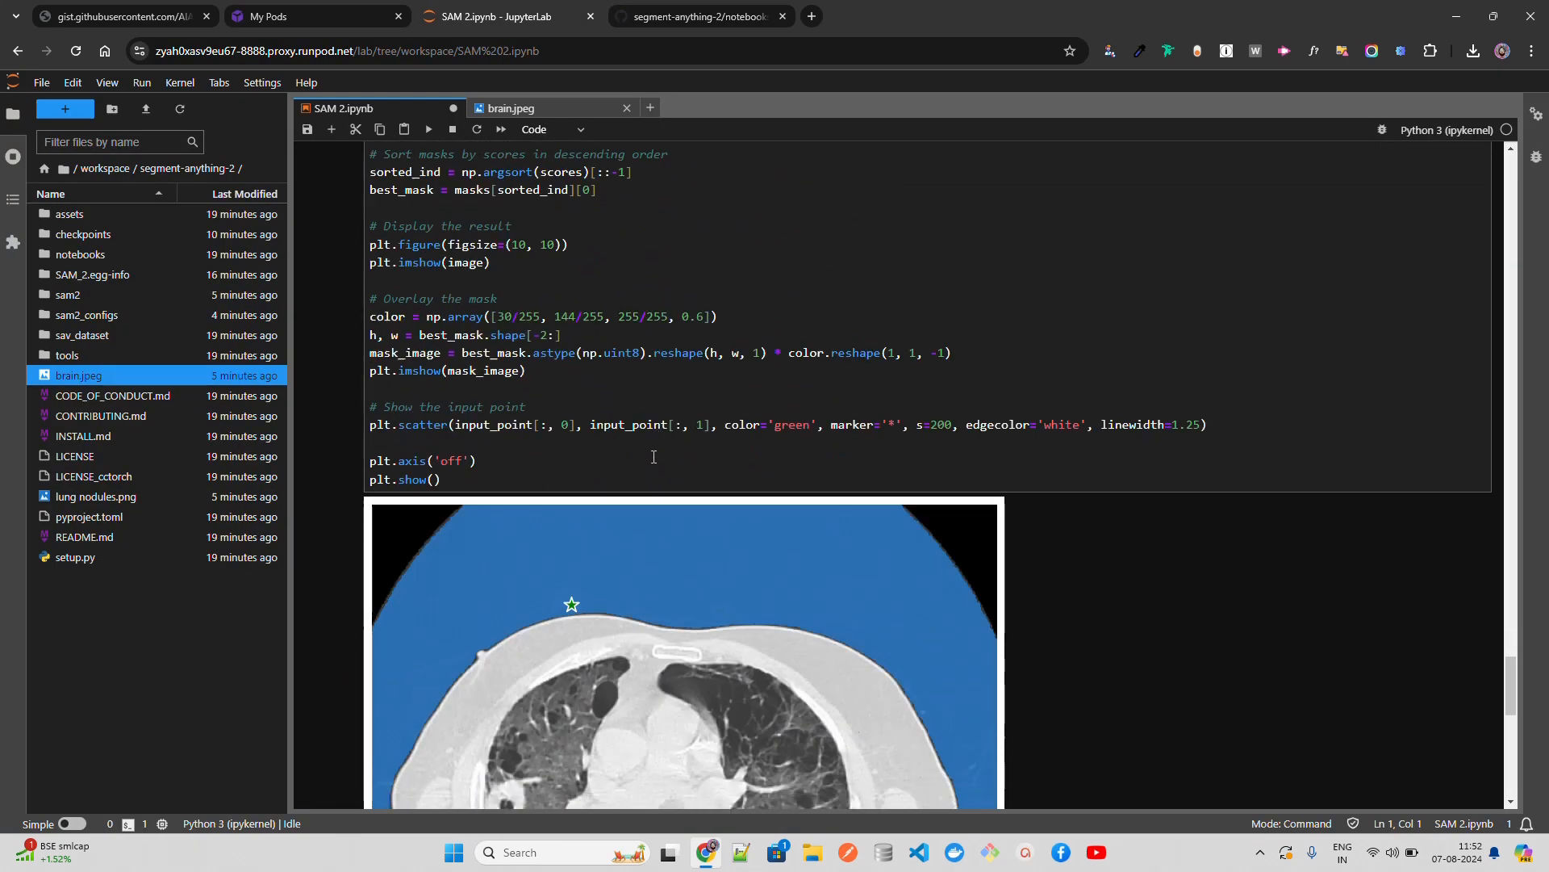
scroll("down", 3)
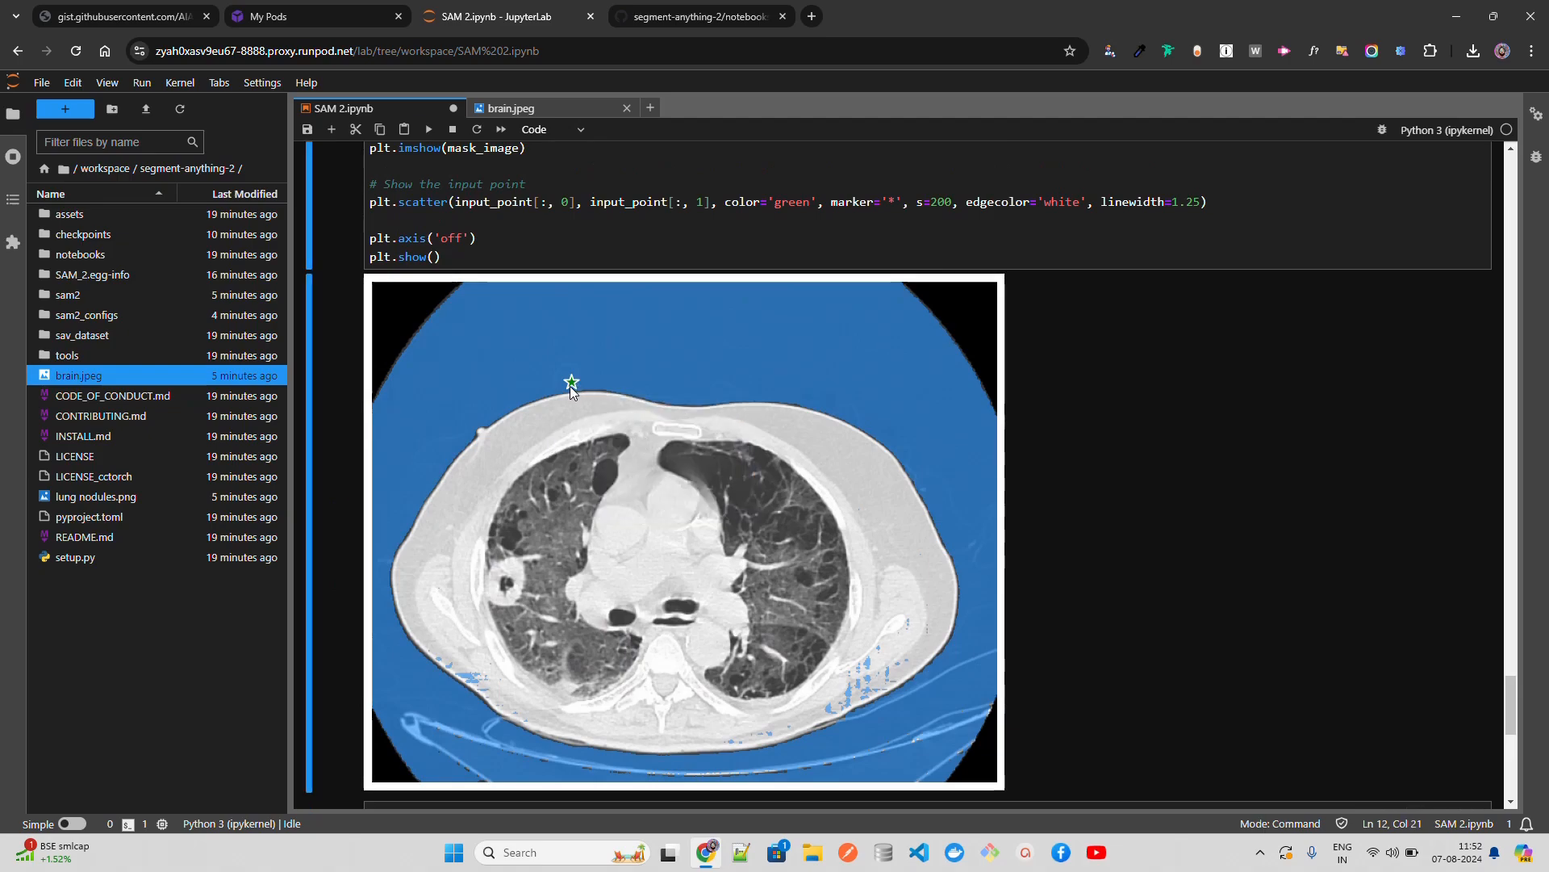
scroll("up", 3)
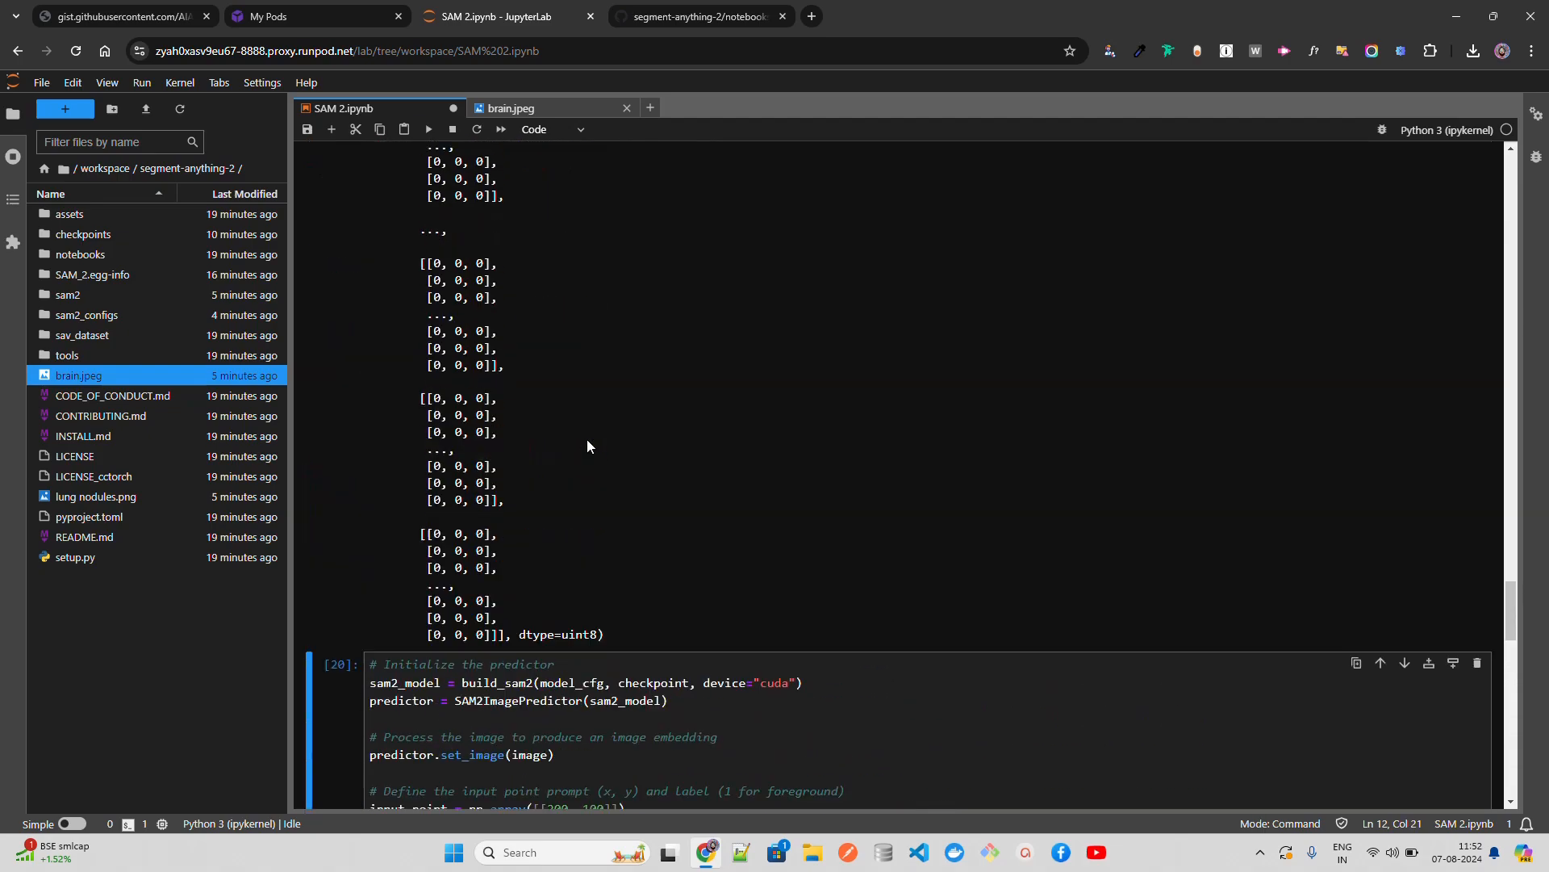
scroll("up", 3)
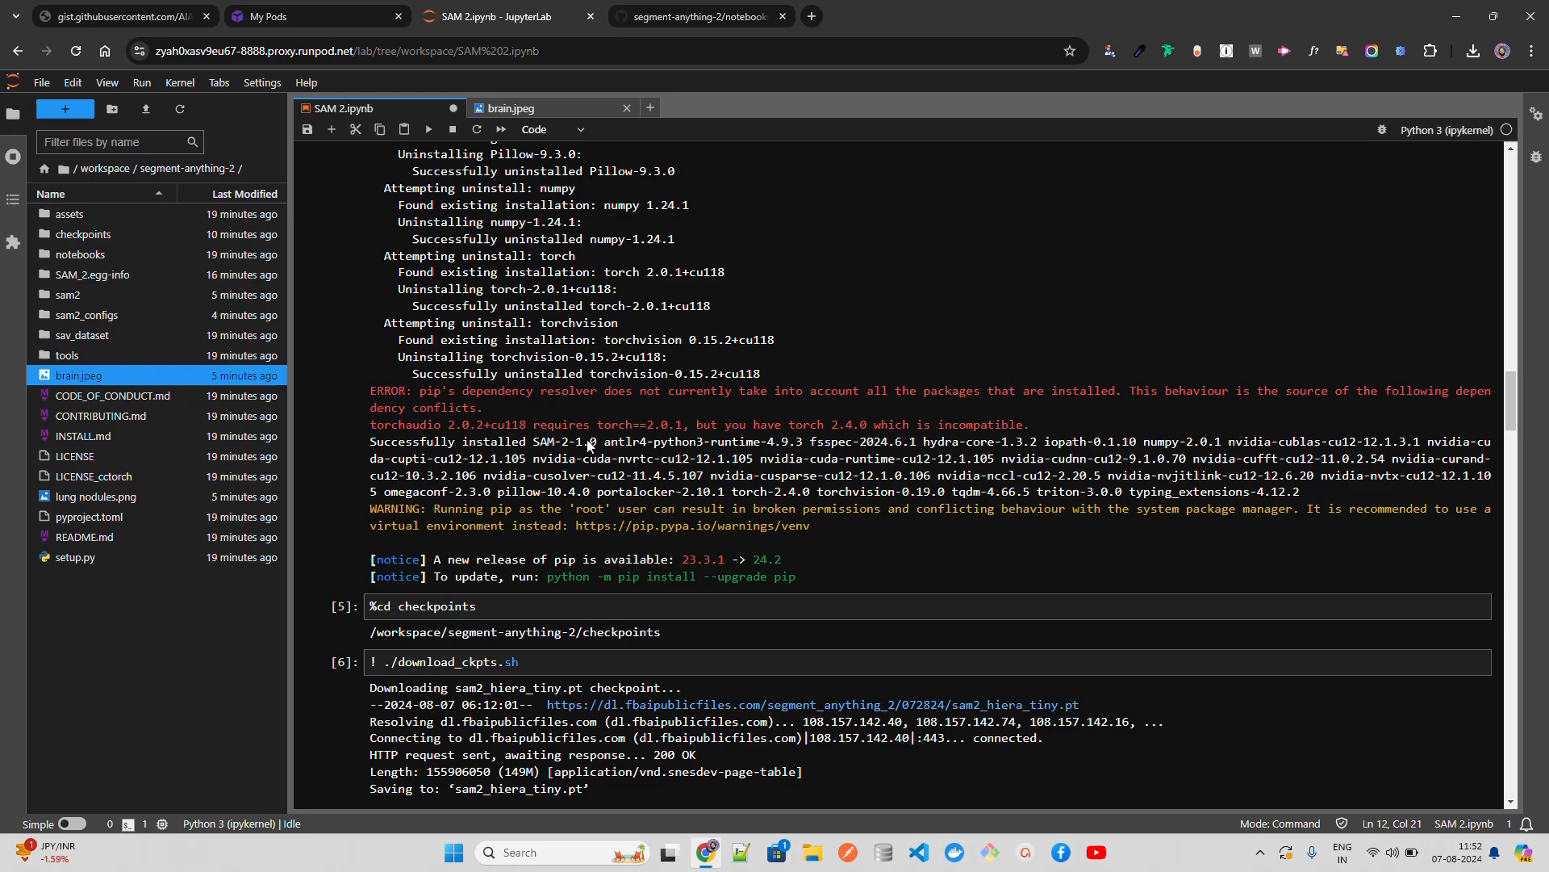
scroll("down", 3)
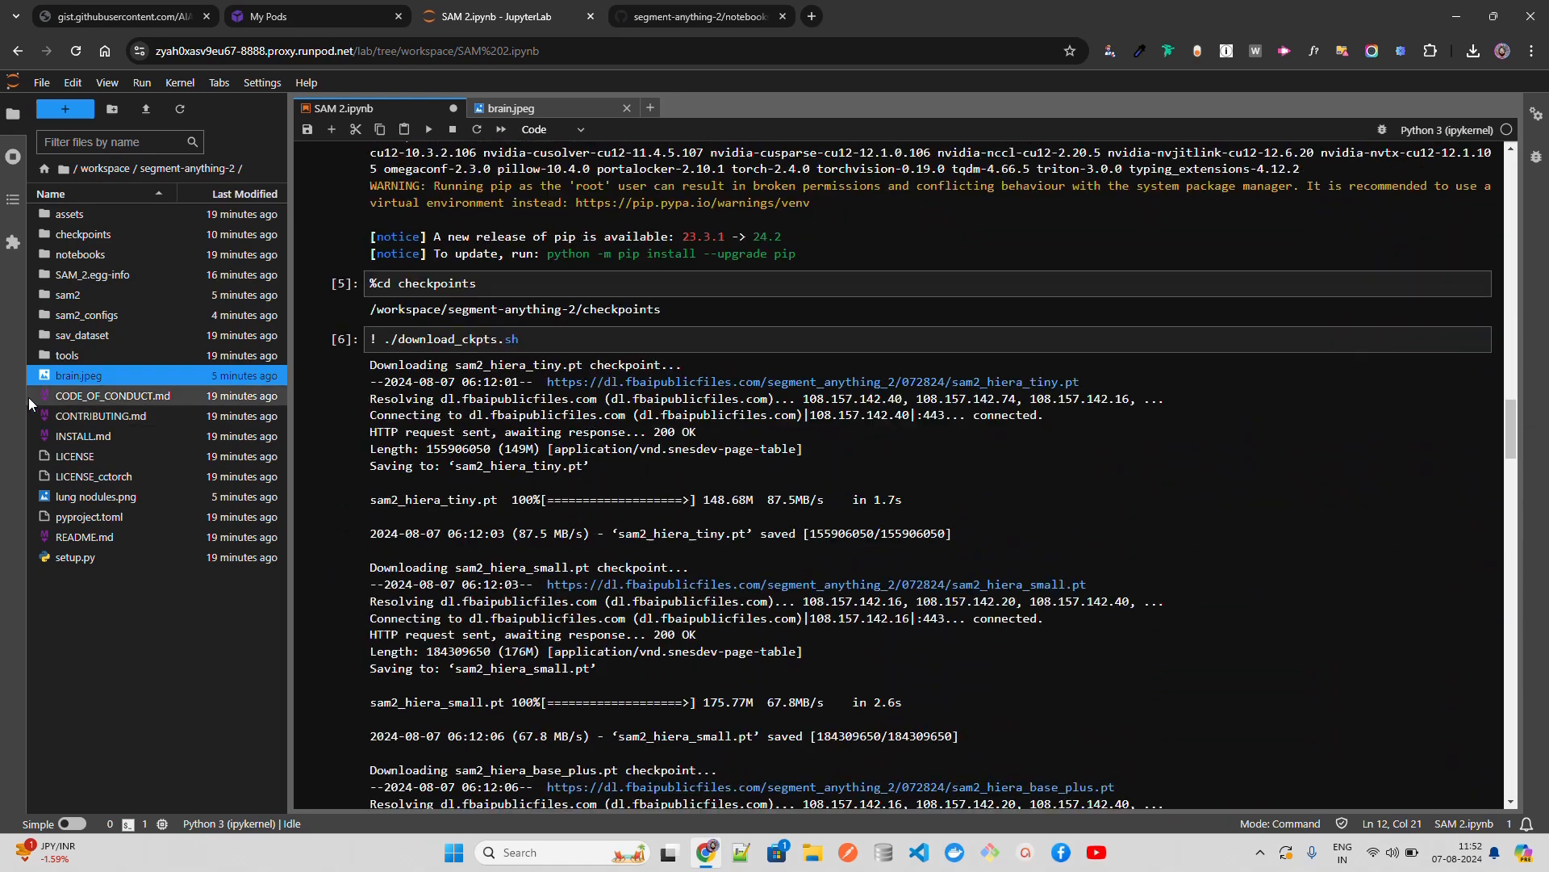
left_click(699, 17)
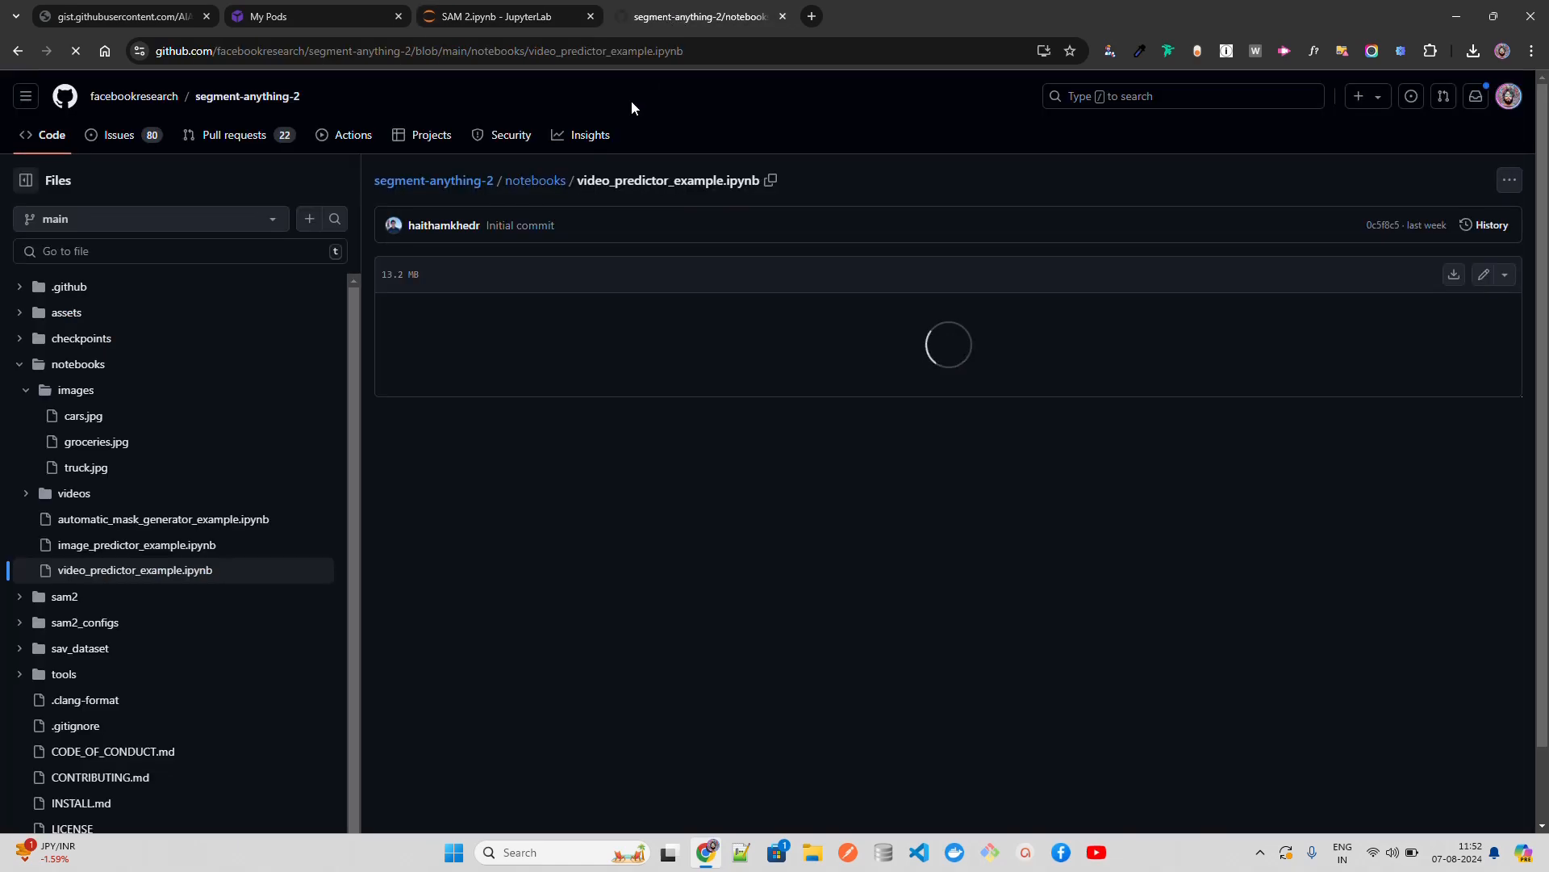
left_click(499, 17)
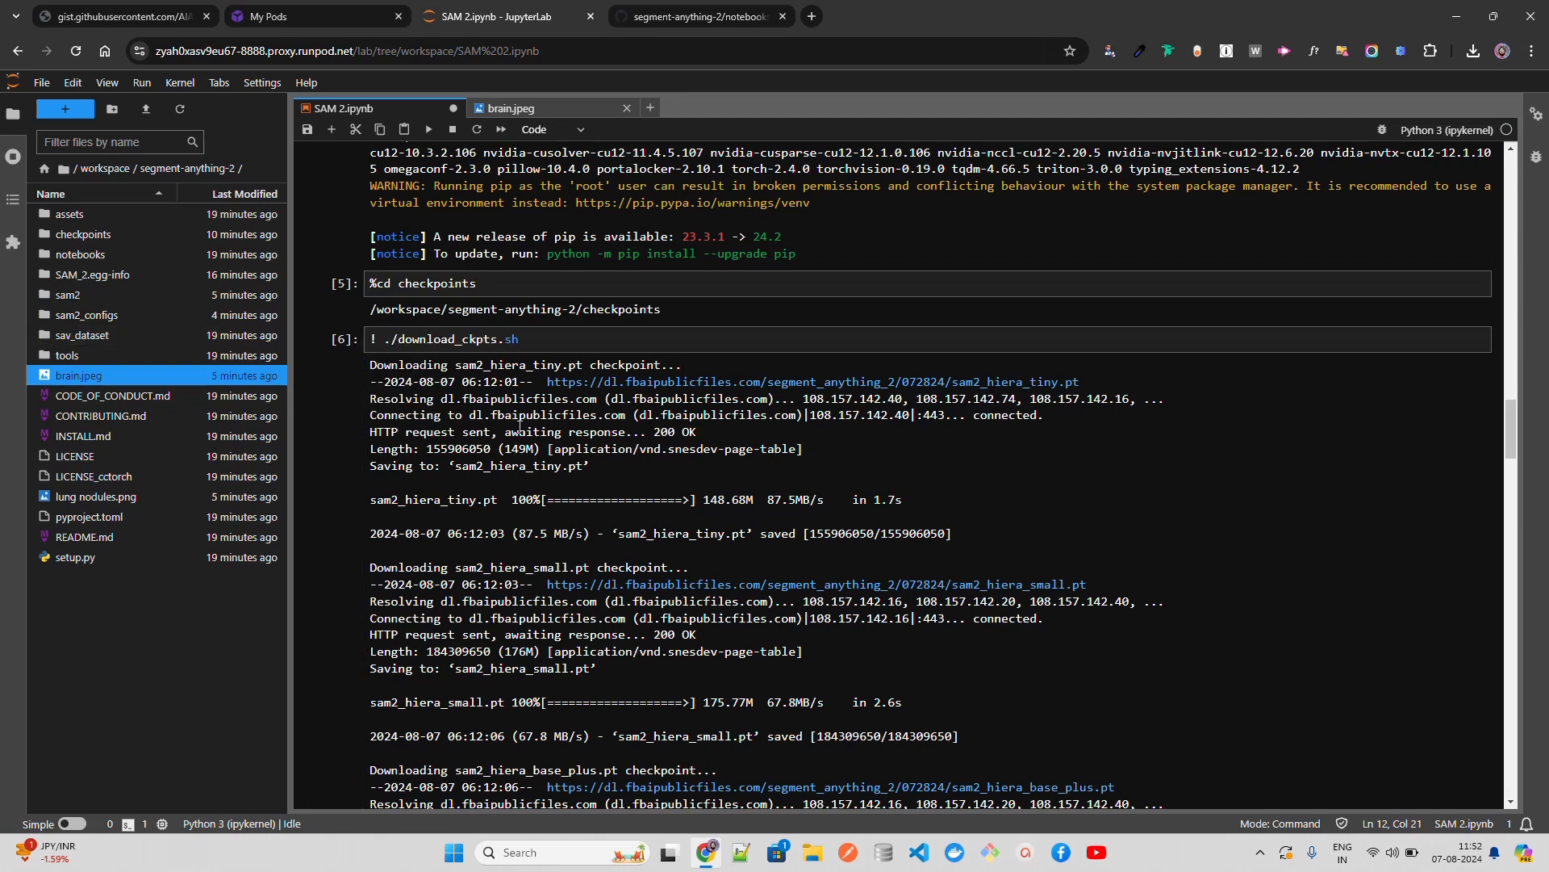
scroll("down", 3)
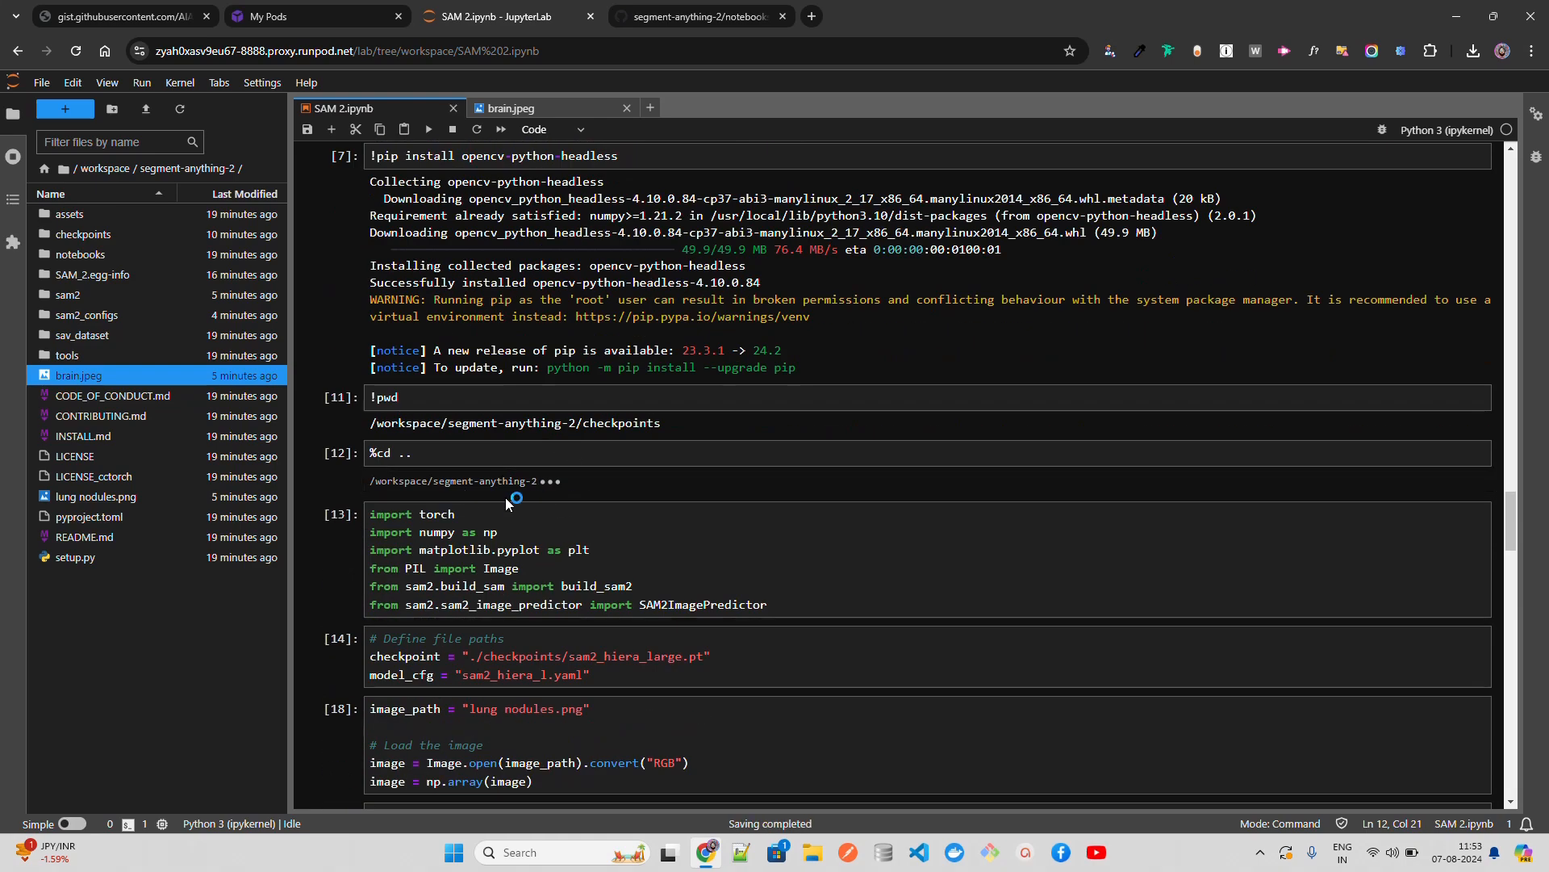
scroll("down", 3)
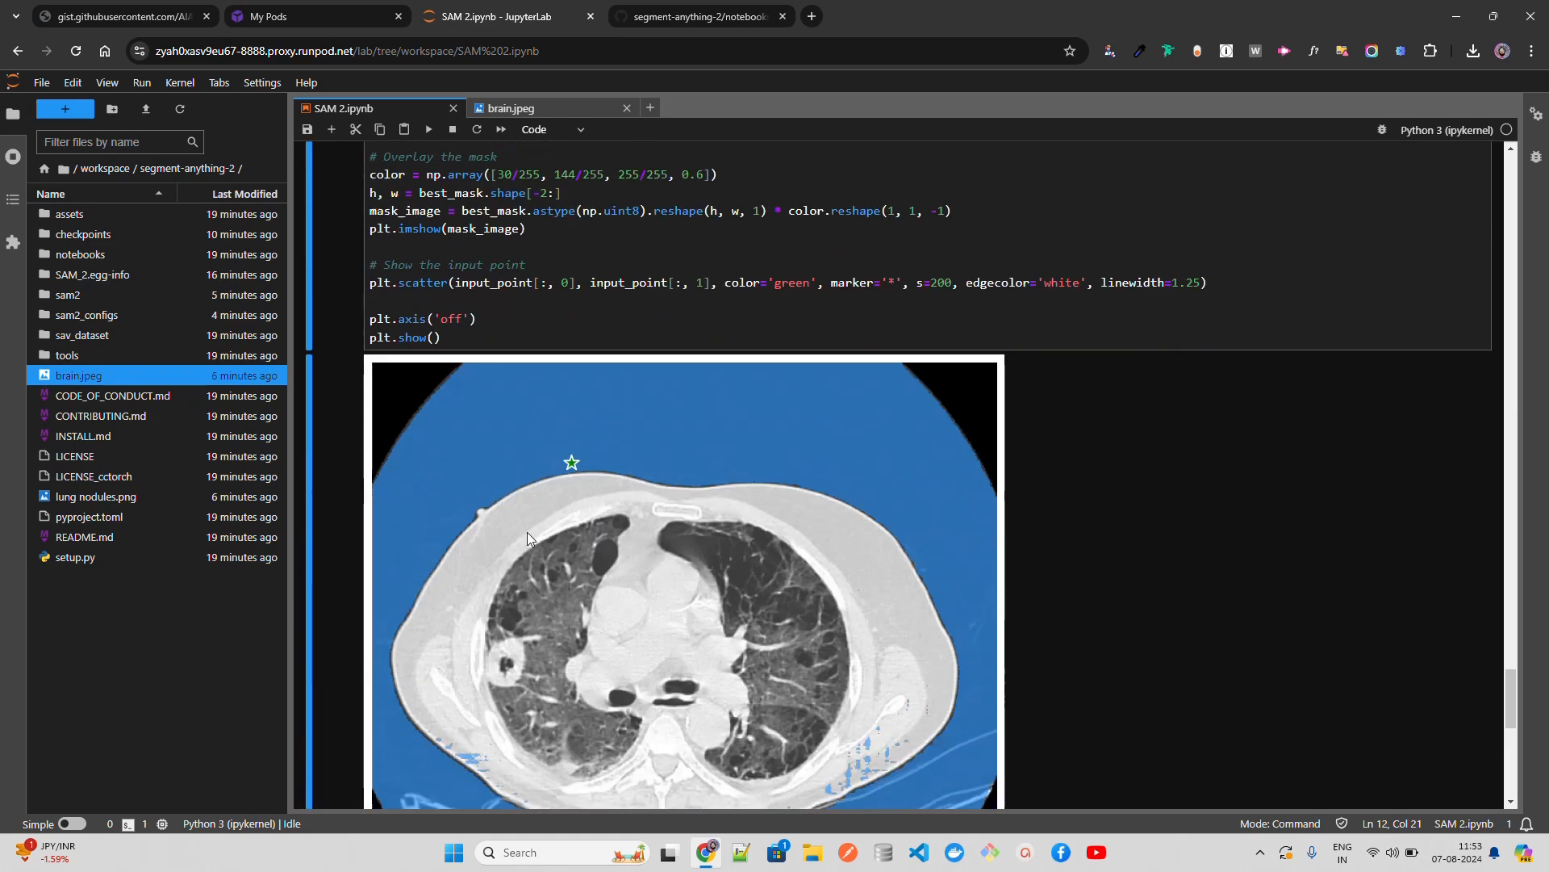
mouse_move(513, 540)
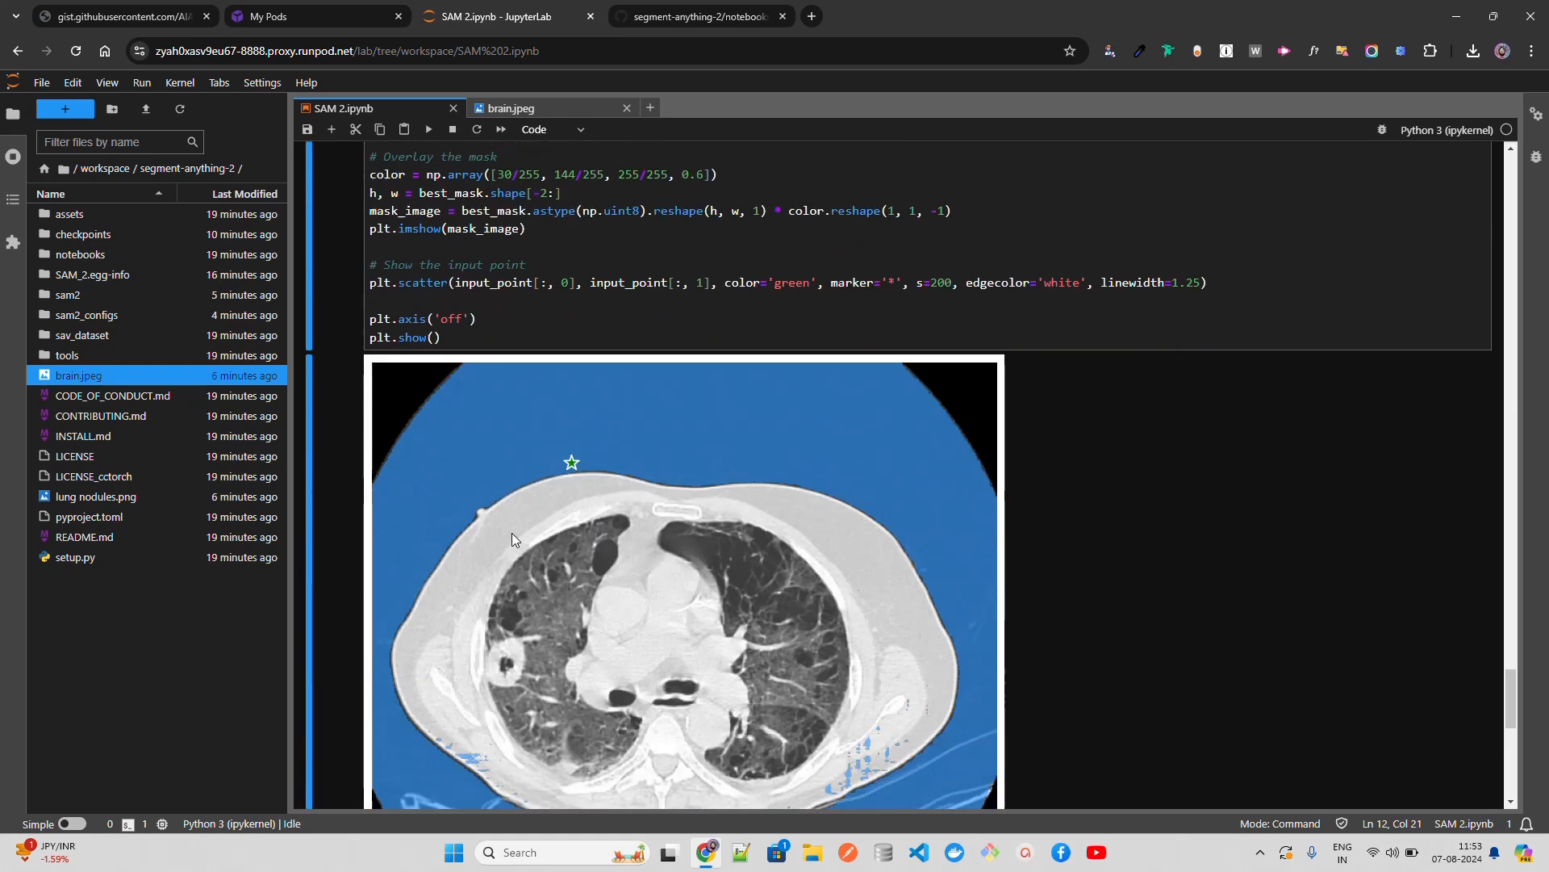